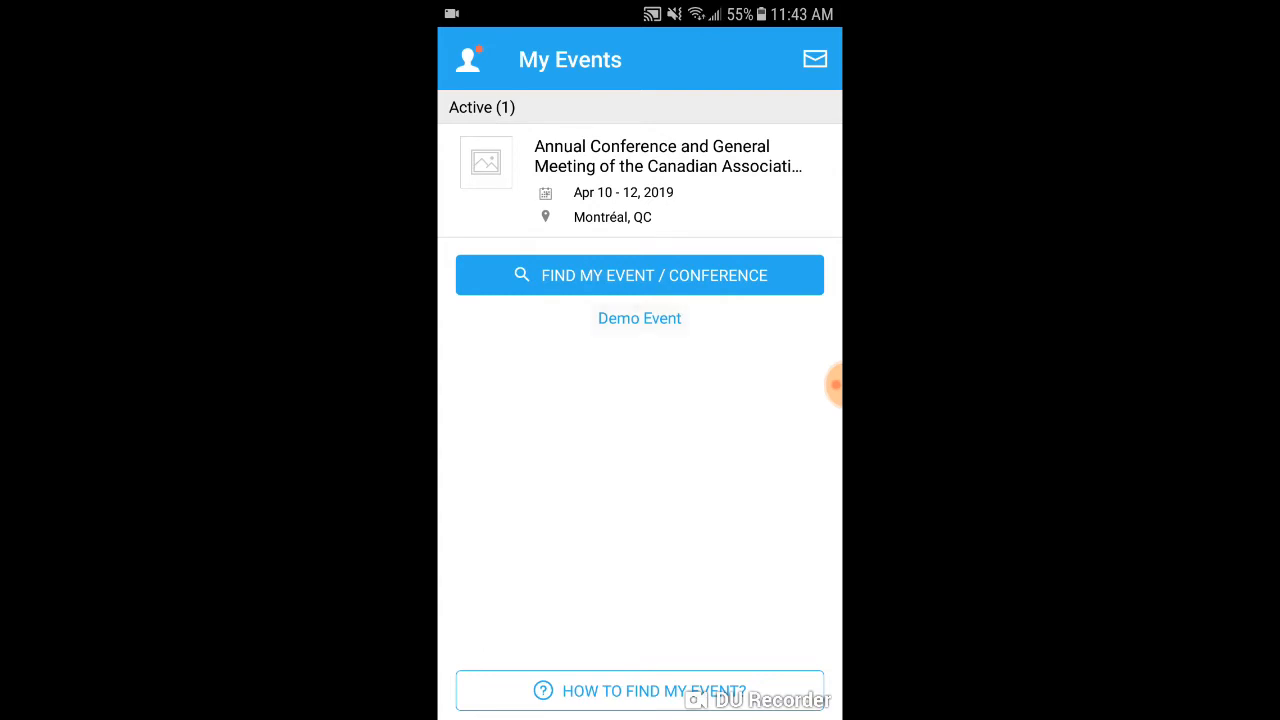
Step: Open the Demo Event from the My Events screen
click(639, 318)
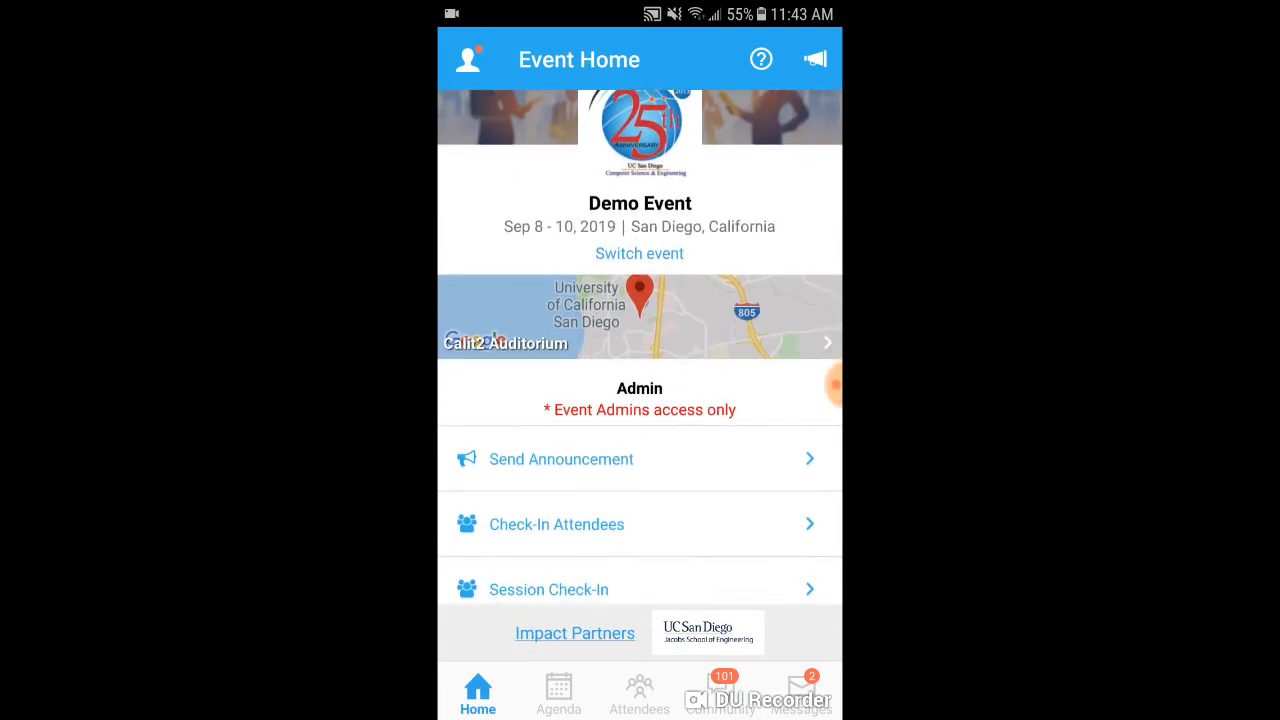
Step: Scroll the Demo Event home page down to the Resources grid and event details
scroll(down, 3)
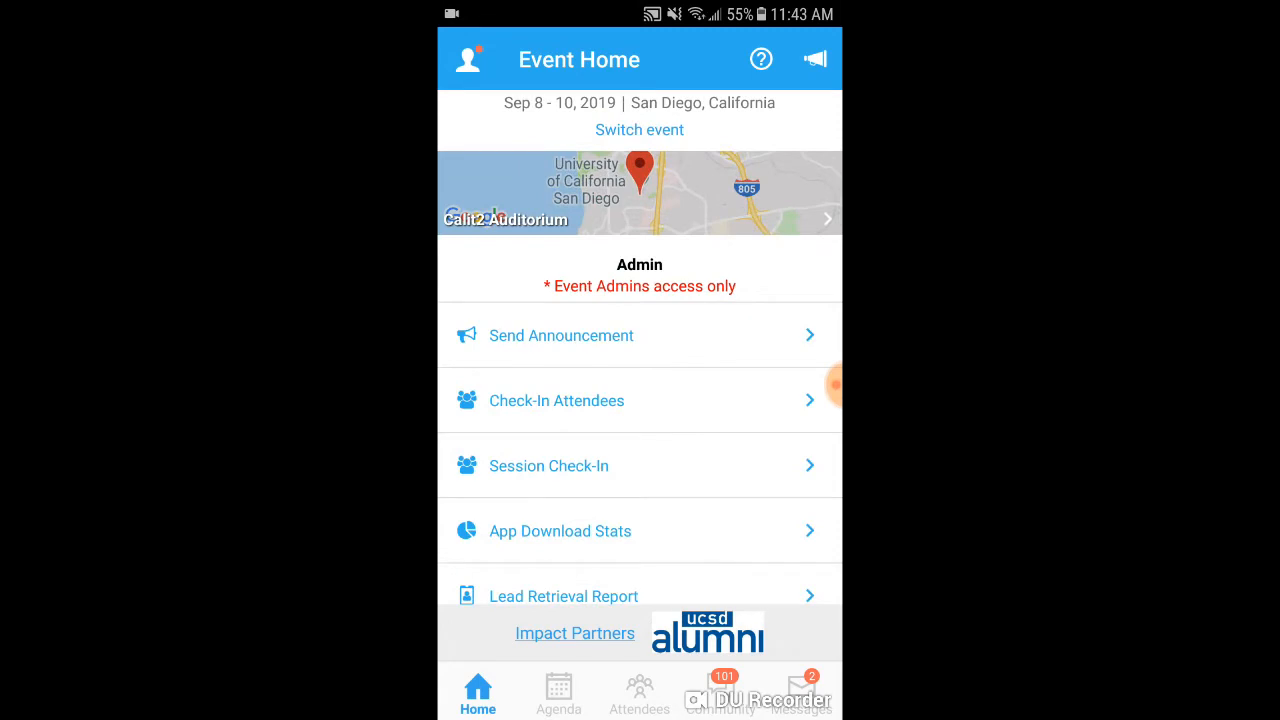
scroll(down, 3)
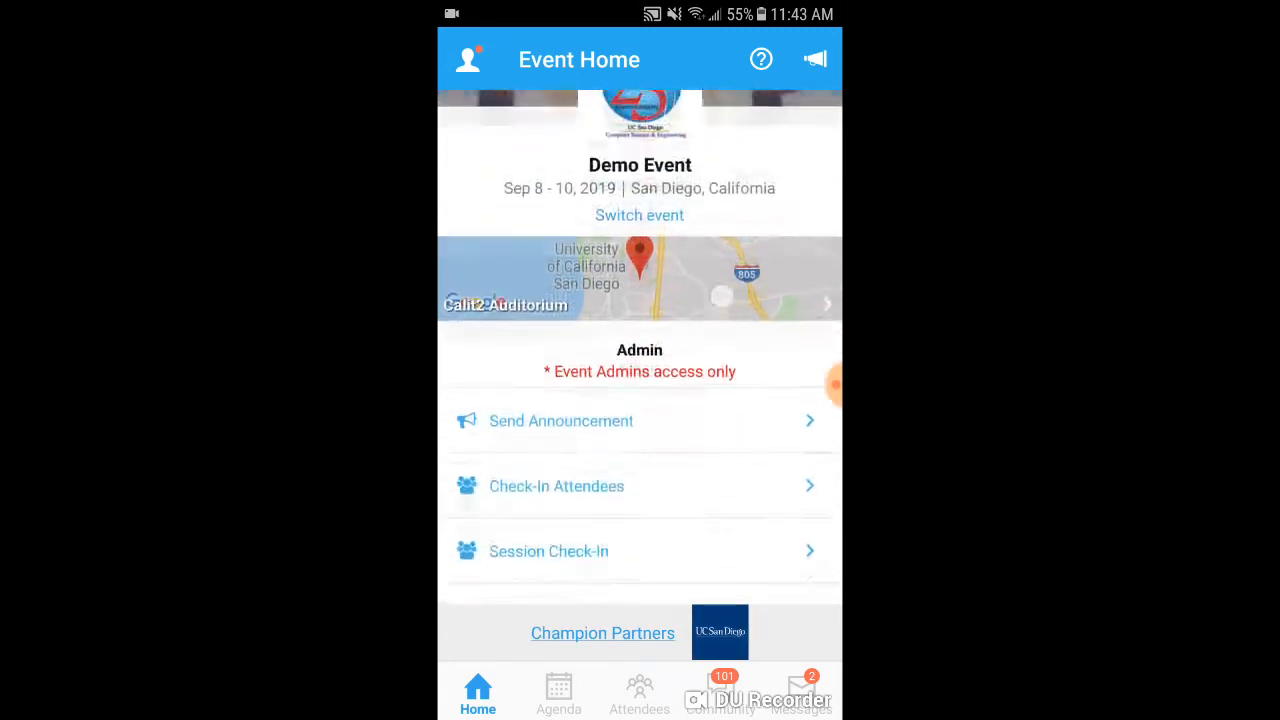
scroll(down, 3)
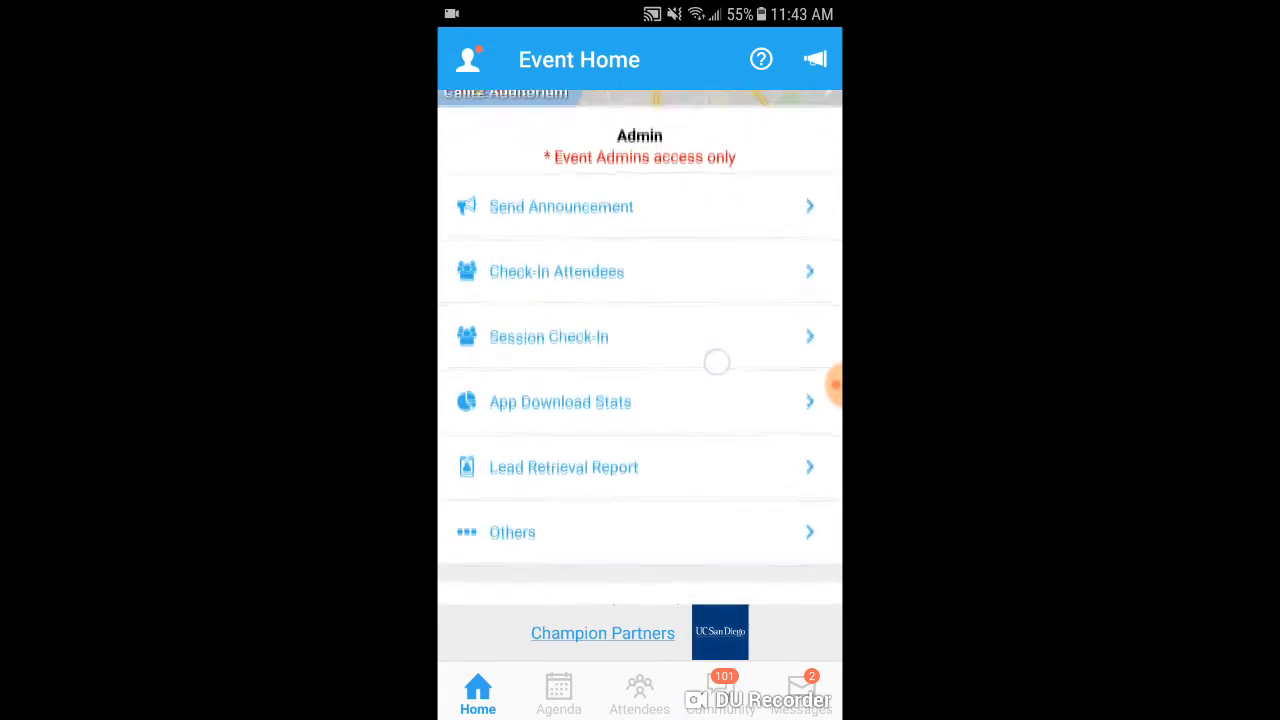
scroll(down, 3)
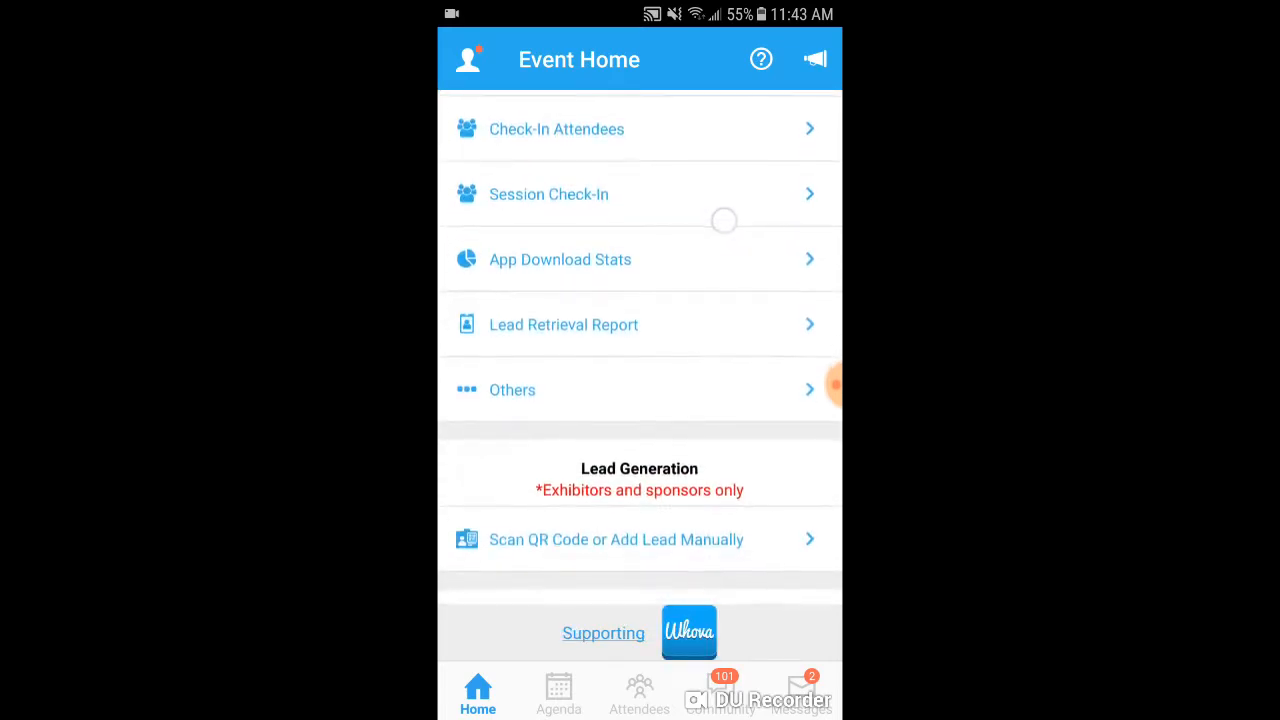
scroll(down, 3)
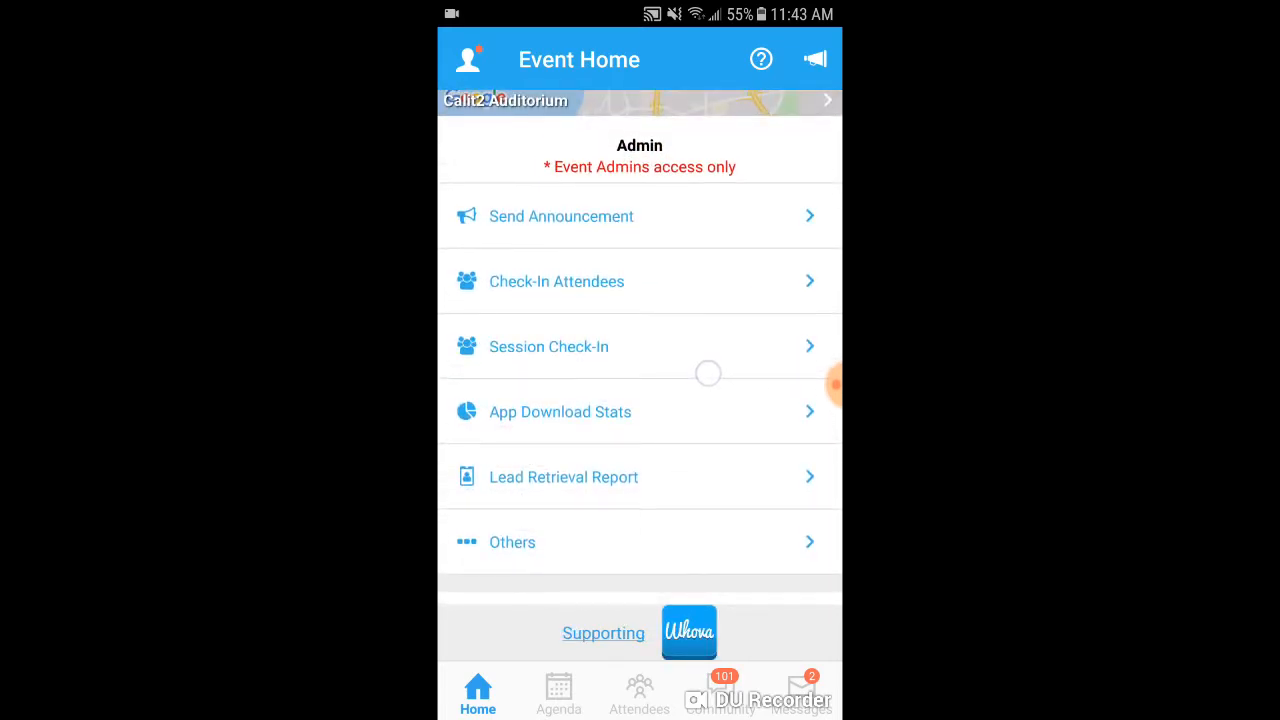
scroll(down, 3)
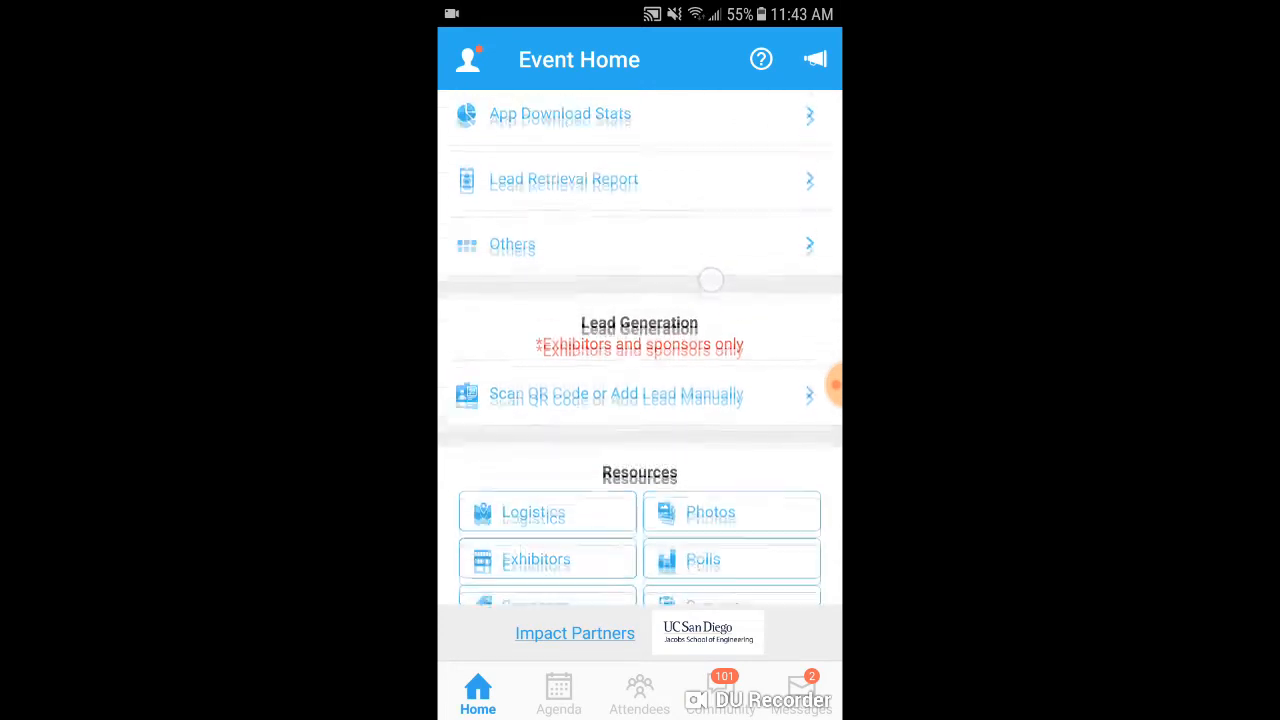
scroll(down, 3)
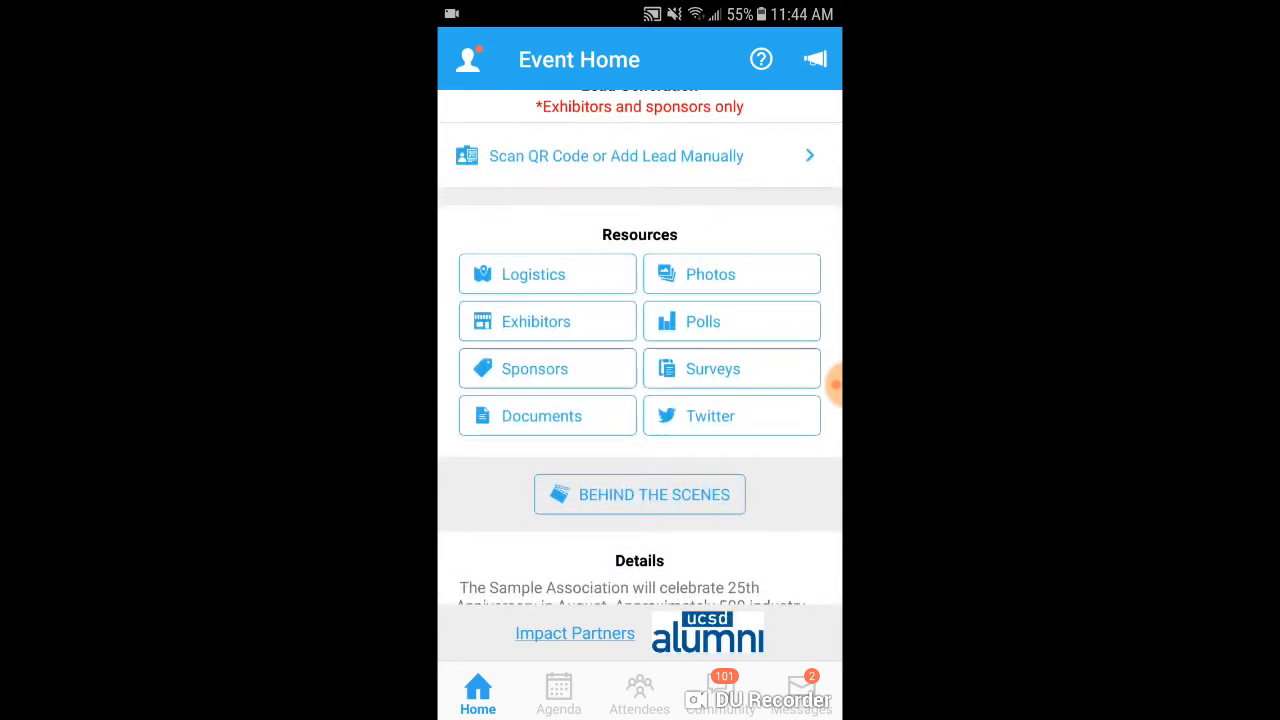
scroll(down, 3)
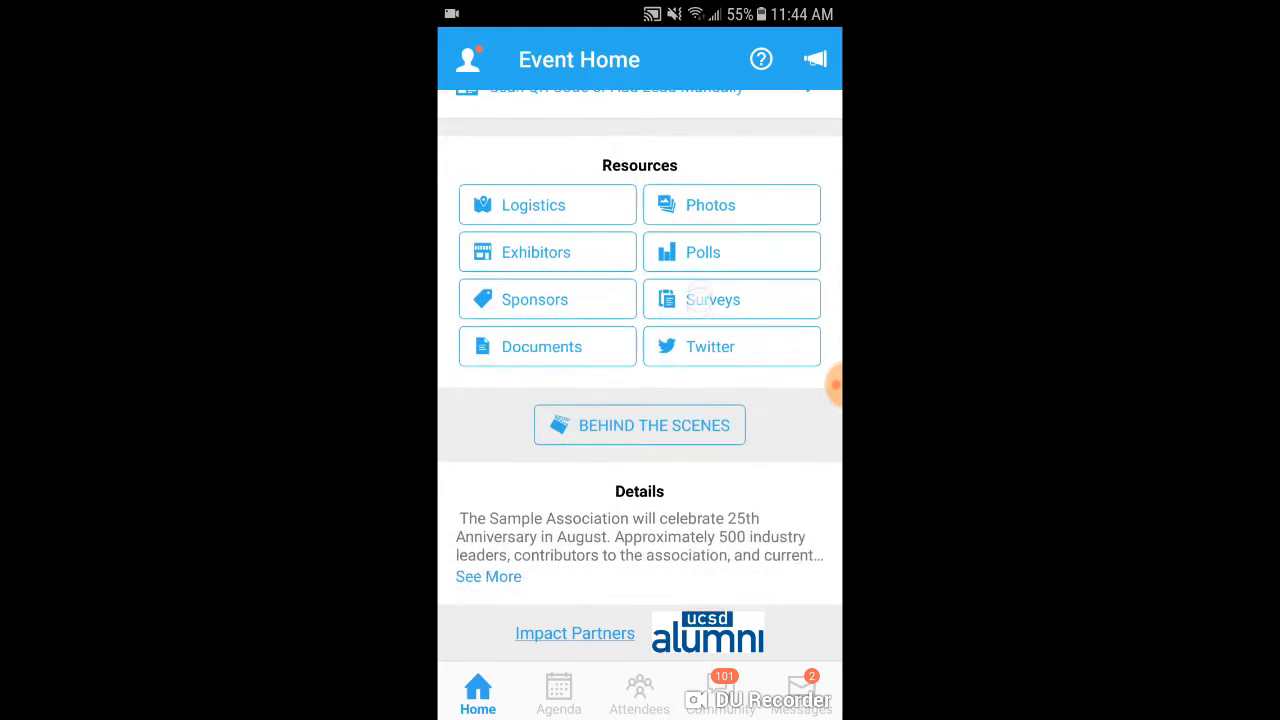
click(558, 693)
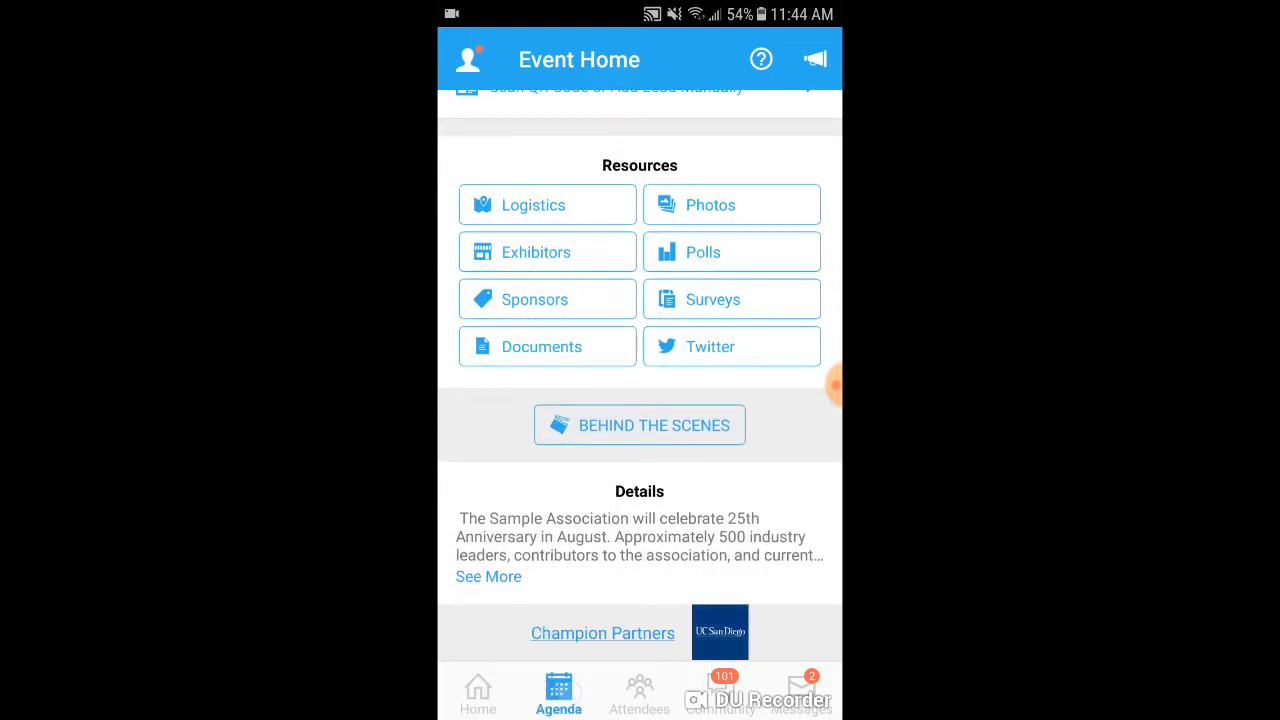
click(639, 693)
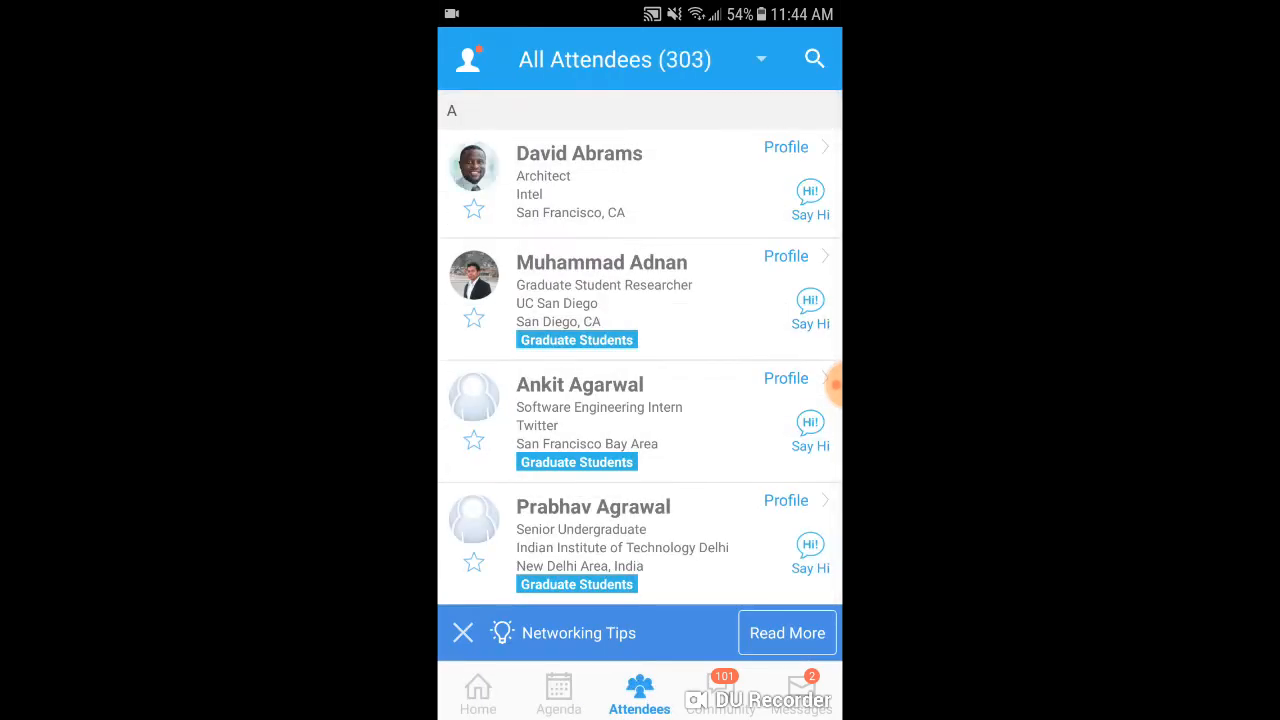
click(477, 693)
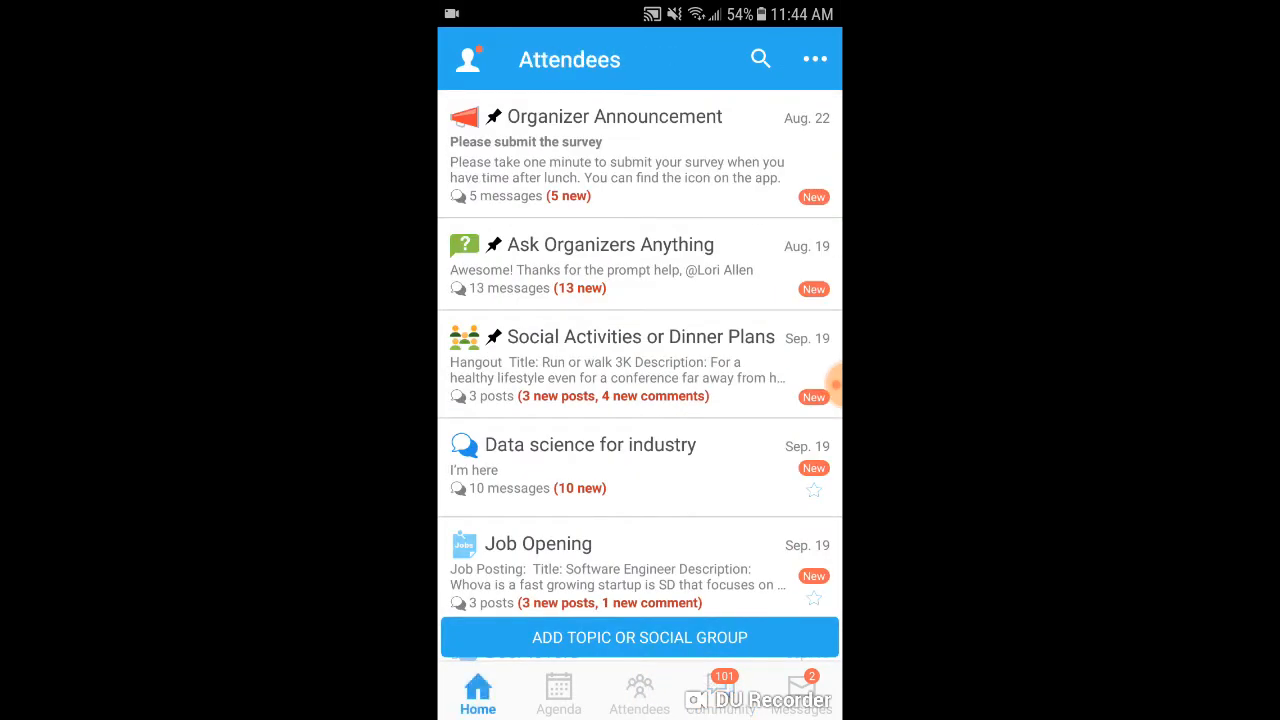
click(478, 690)
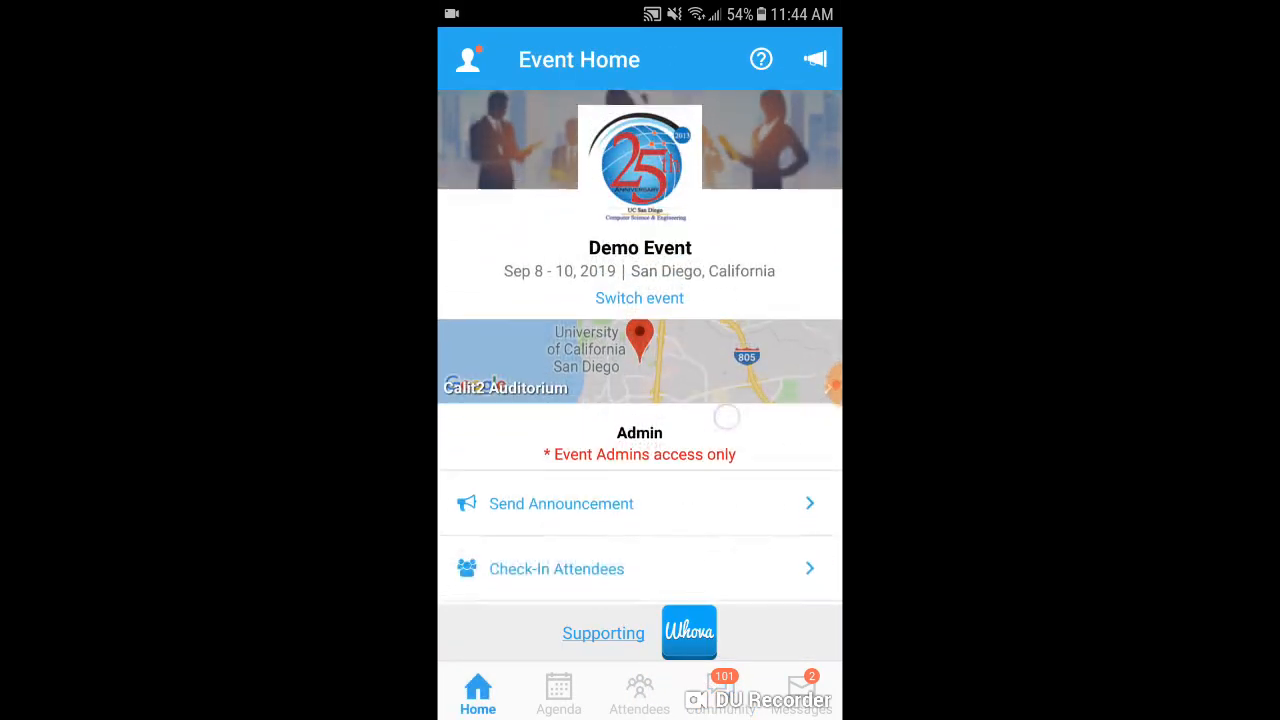
scroll(down, 3)
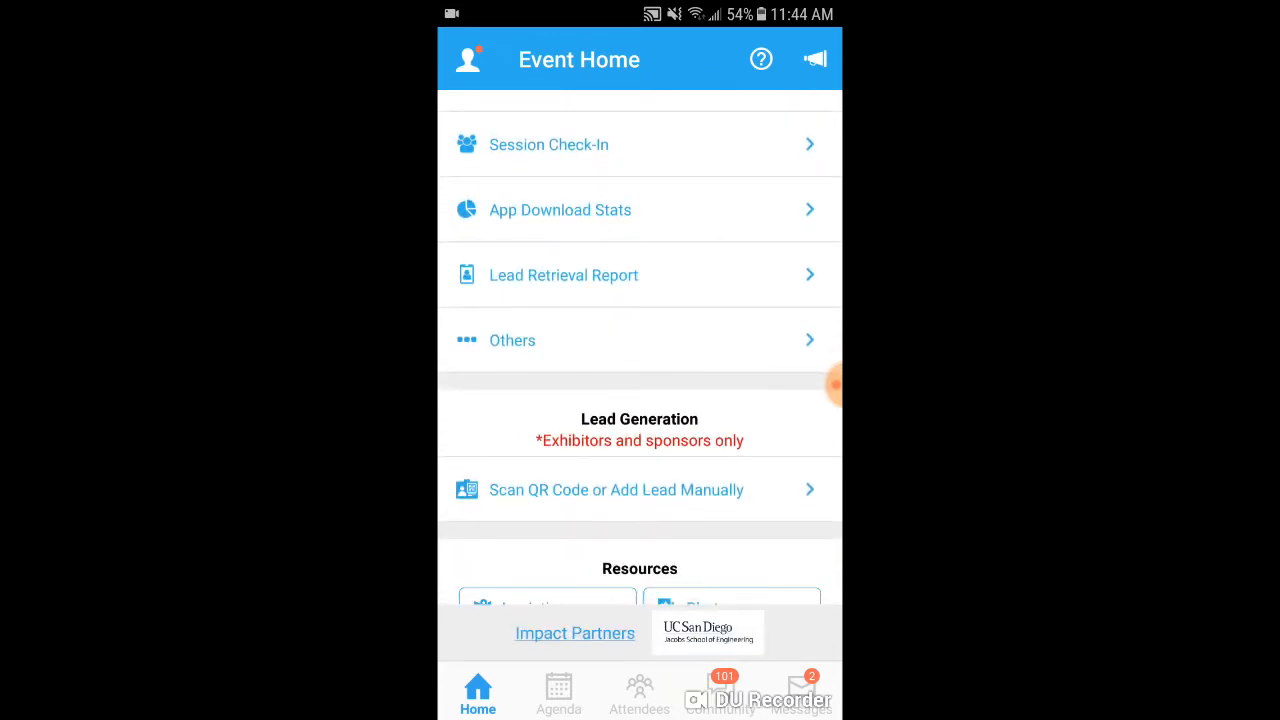
Step: View Monday the 9th's Full Agenda, scrolling through afternoon and evening sessions
click(558, 690)
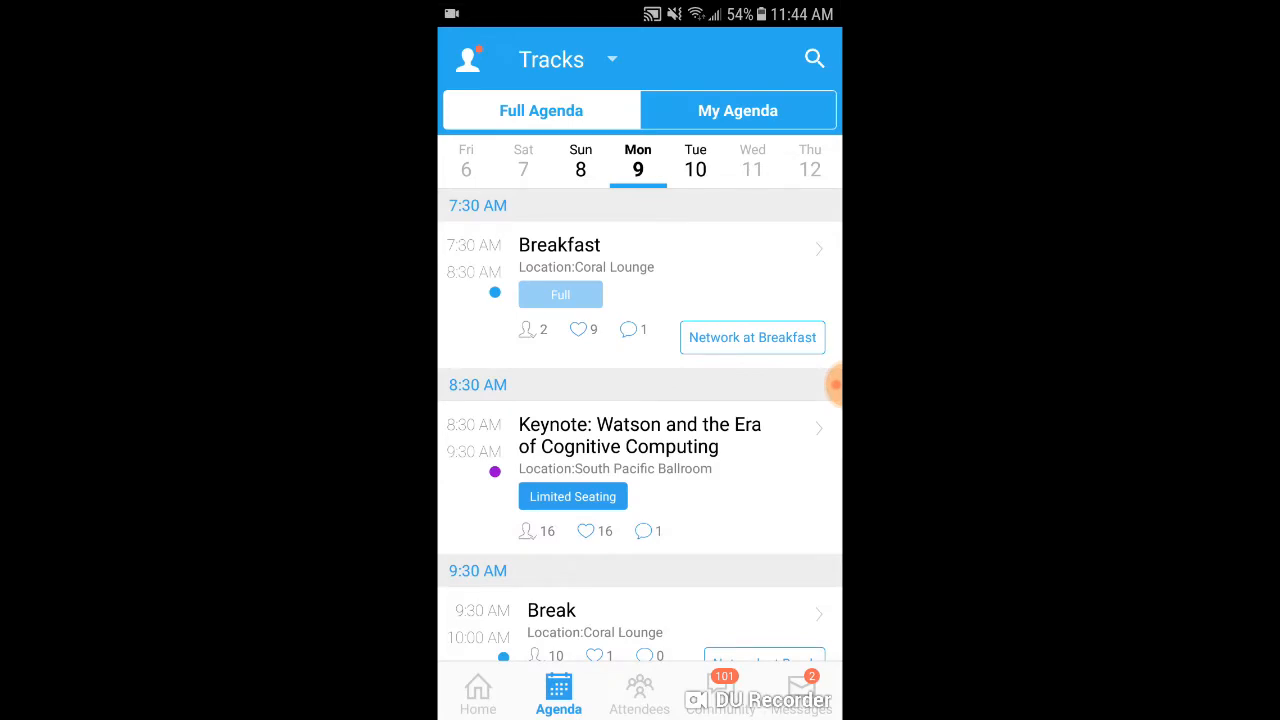
scroll(down, 3)
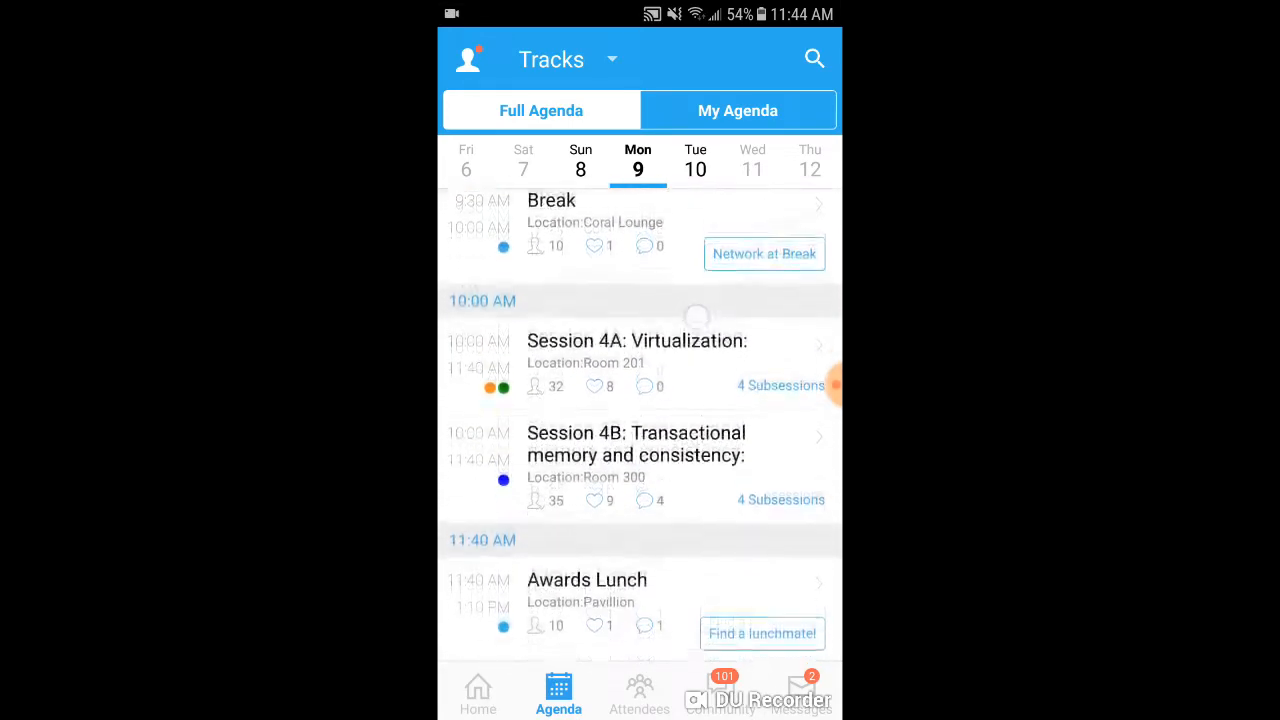
scroll(down, 3)
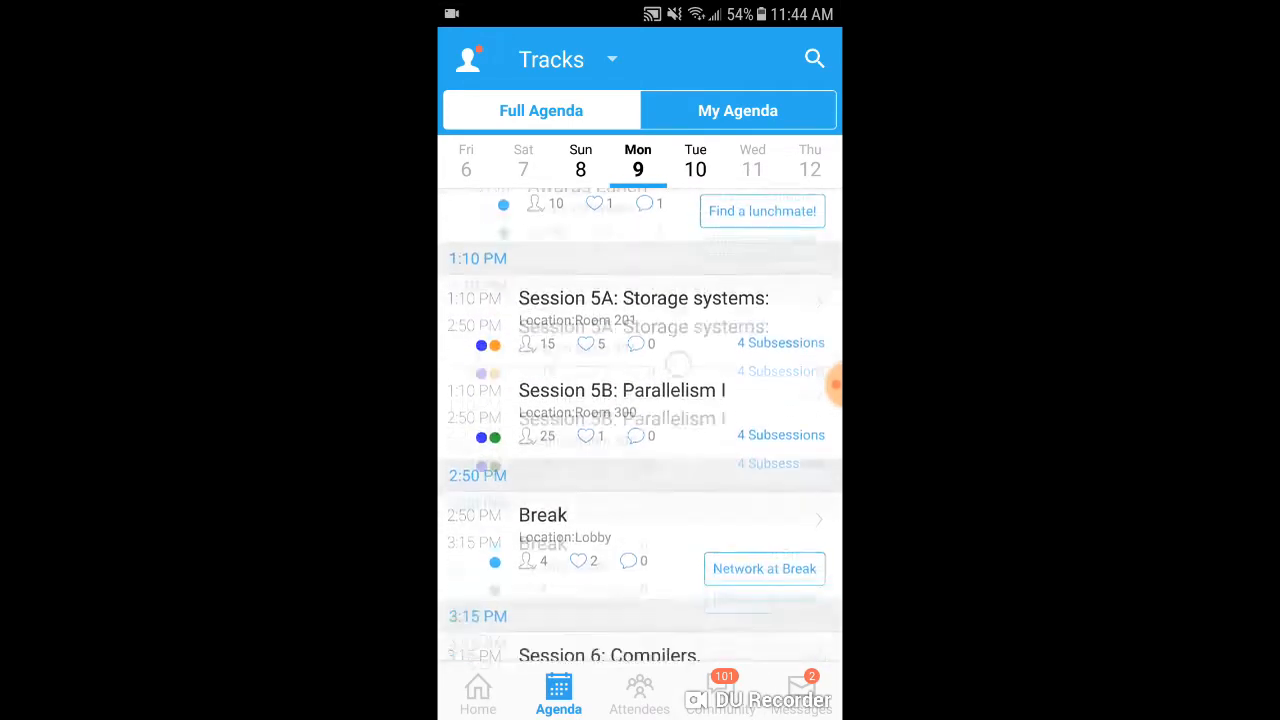
scroll(down, 3)
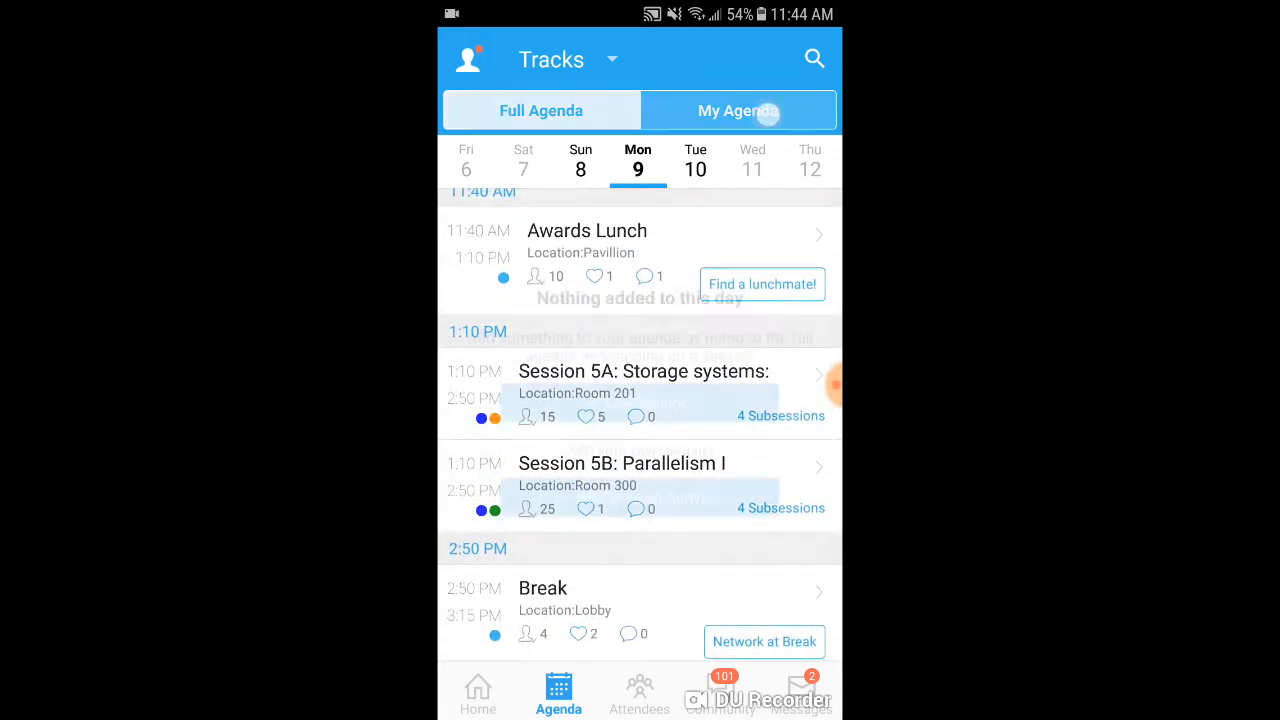
click(738, 110)
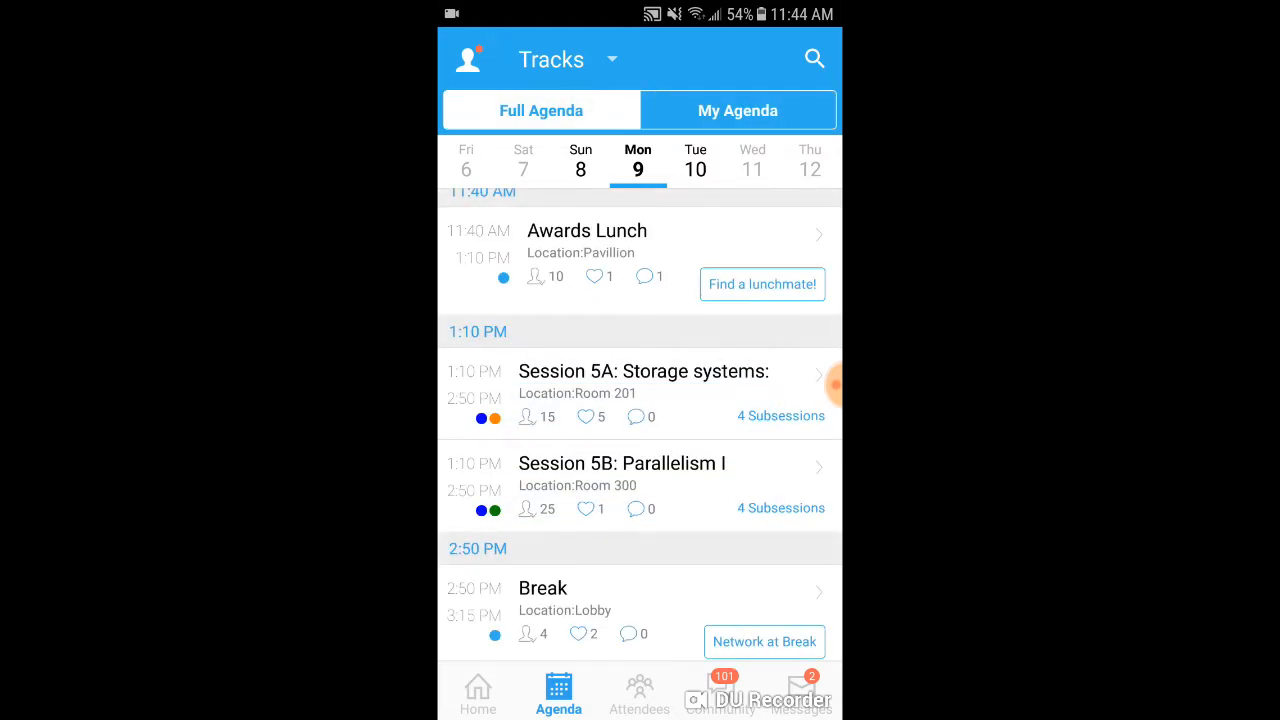
scroll(down, 3)
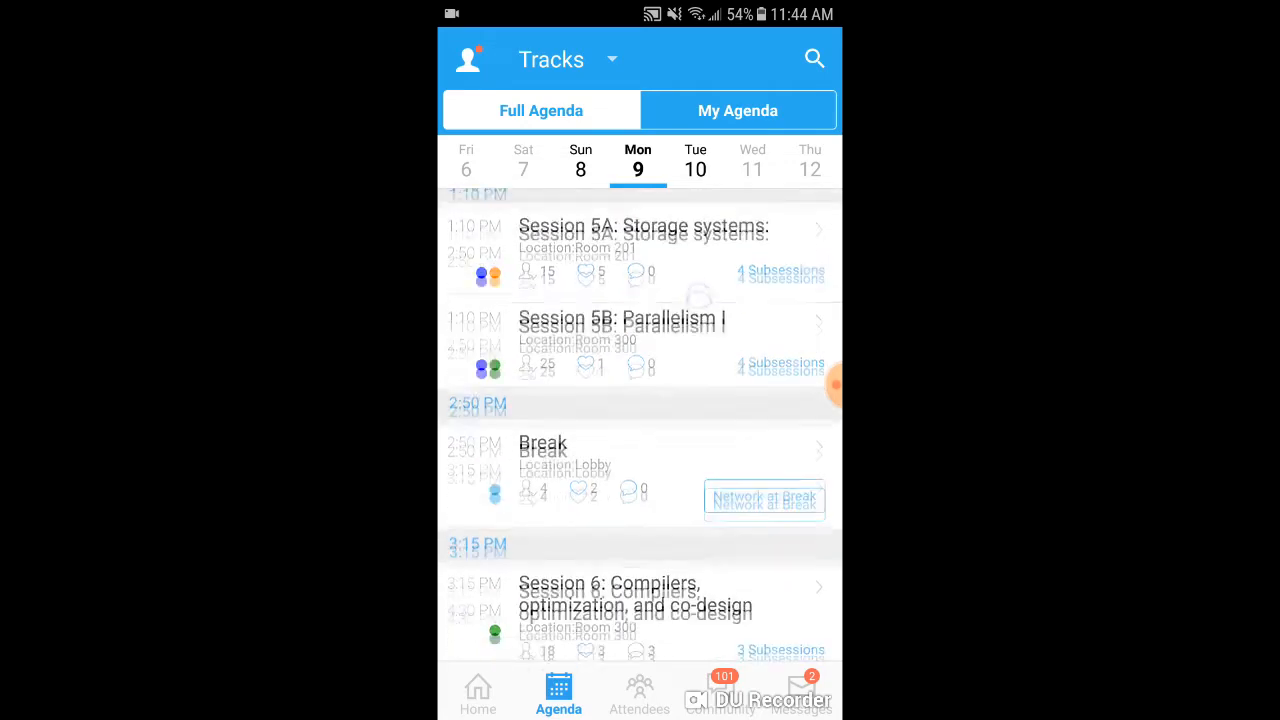
scroll(down, 3)
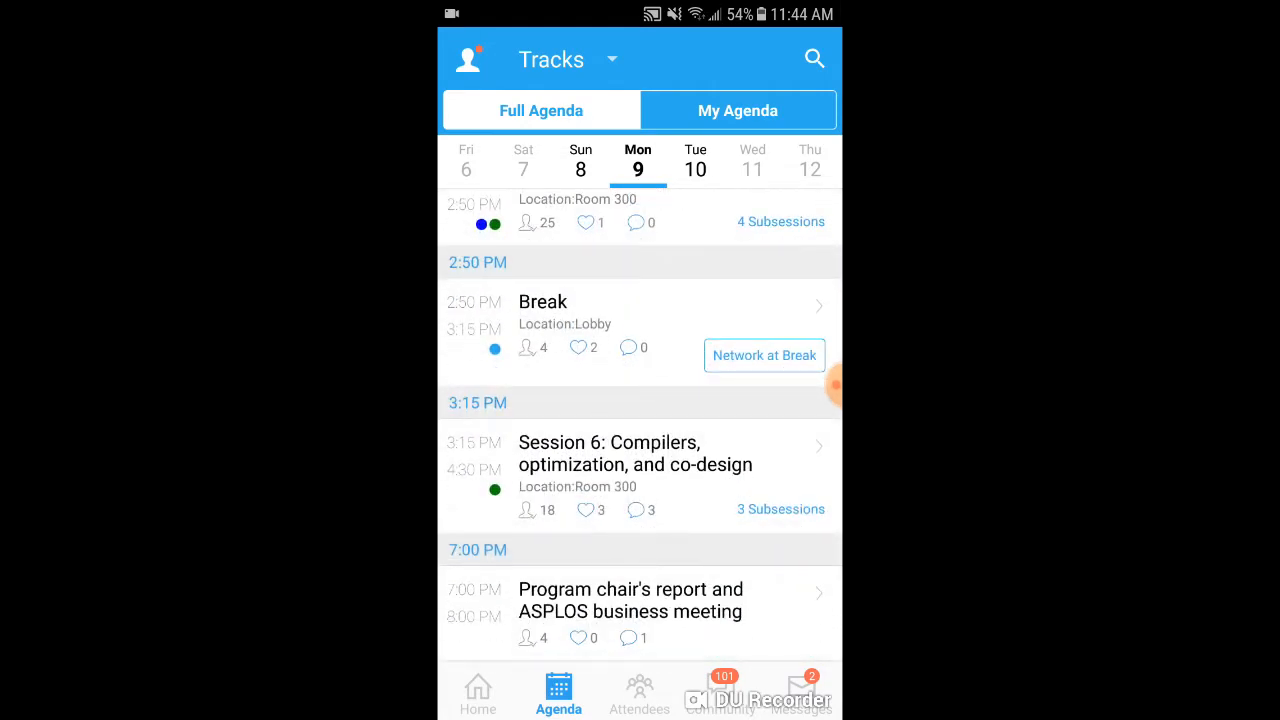
Step: Read Session 6: Compilers details, including its three subsessions, Swift handout and comments
click(635, 453)
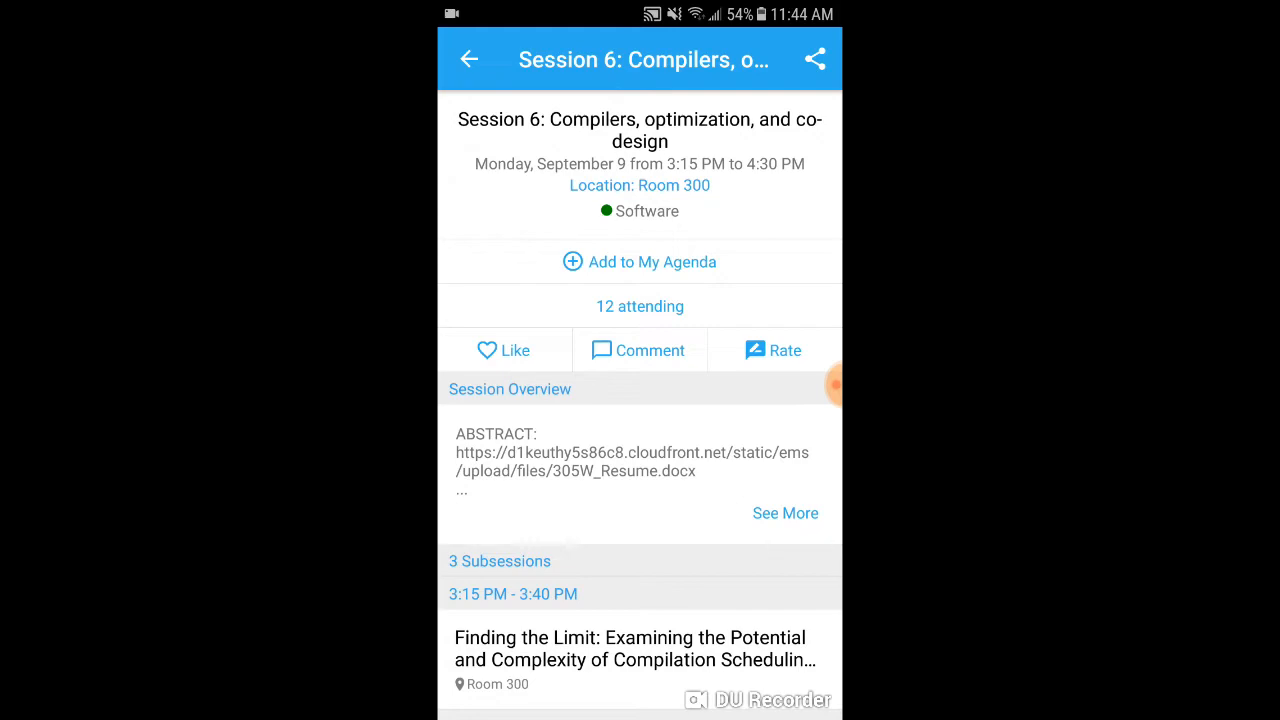
scroll(down, 3)
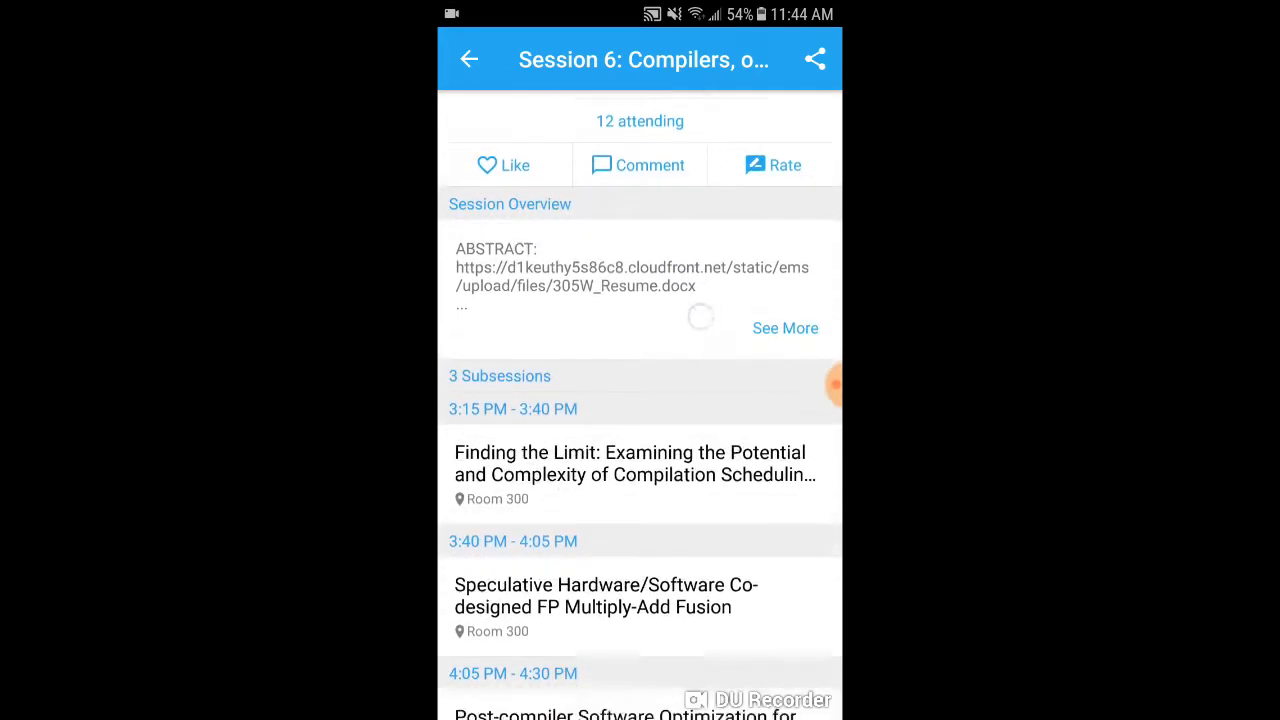
scroll(down, 3)
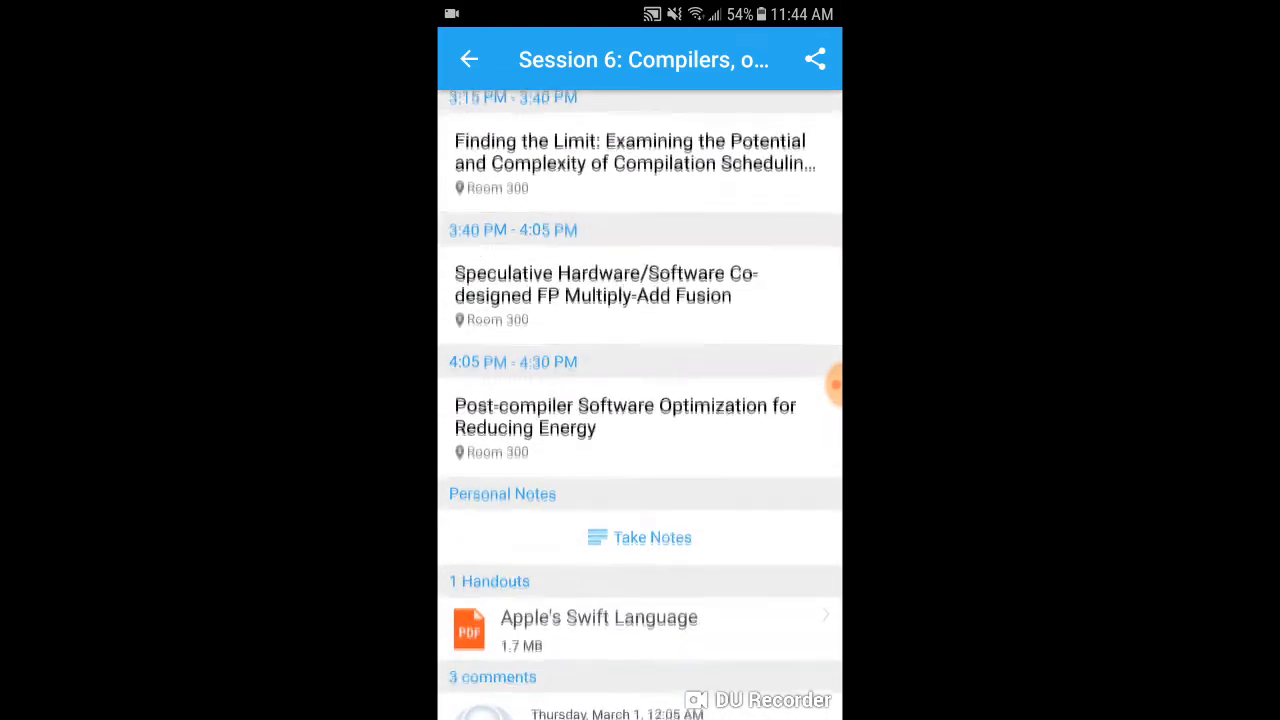
scroll(down, 3)
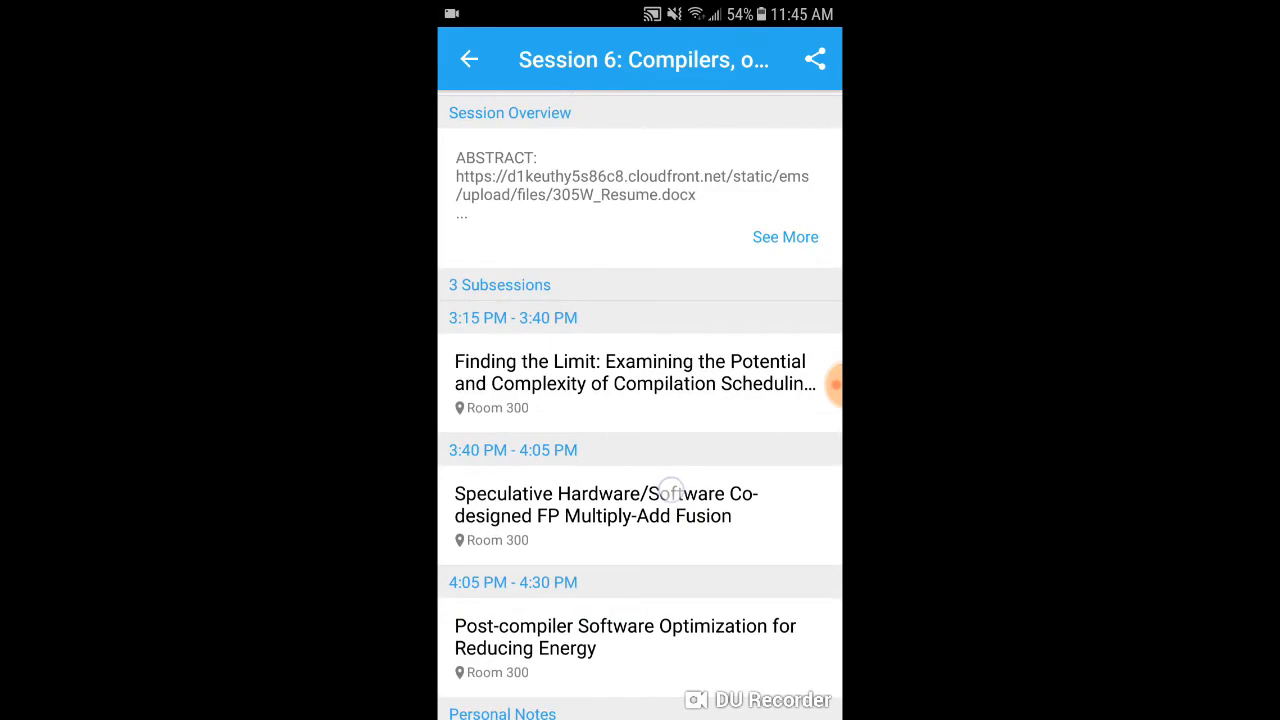
scroll(down, 3)
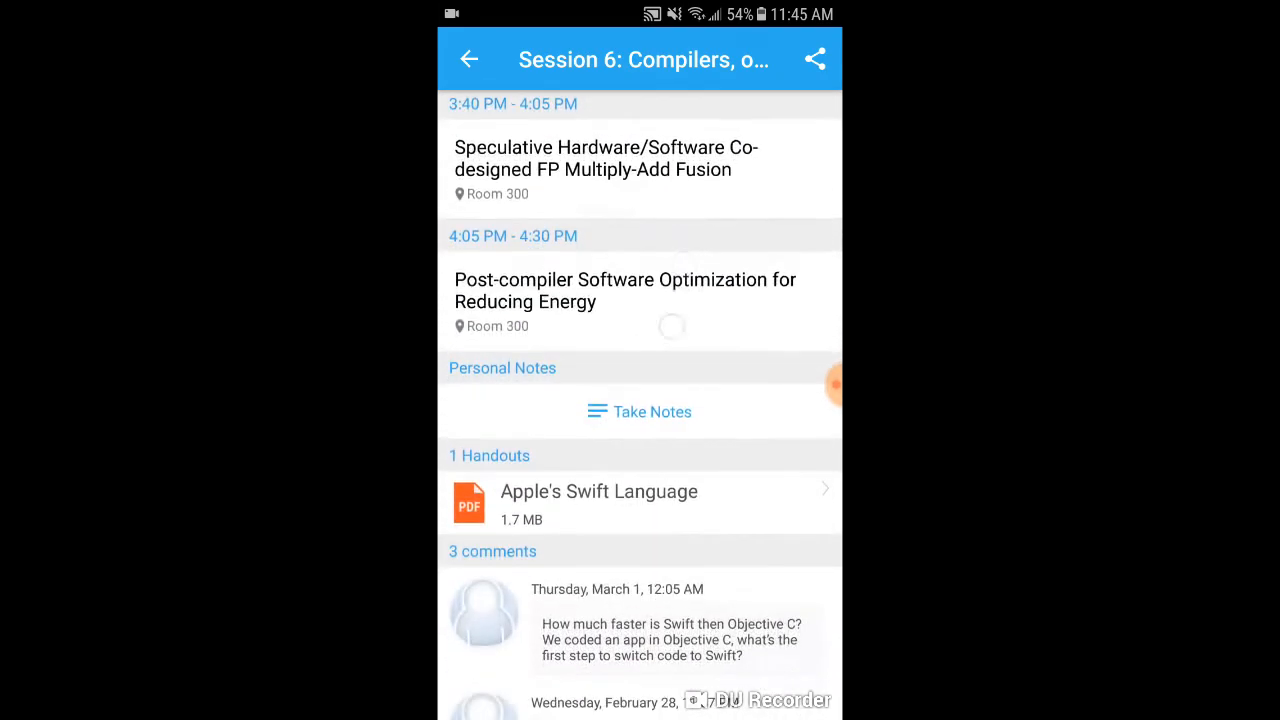
scroll(down, 3)
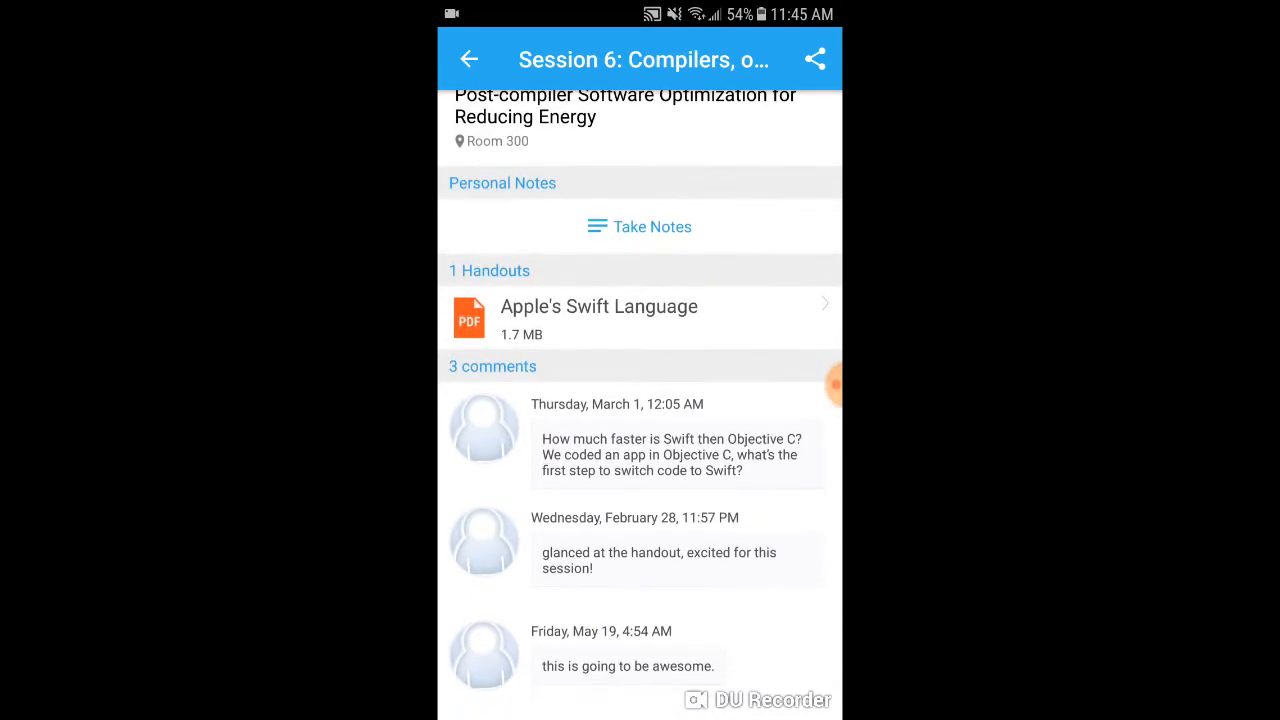
click(599, 306)
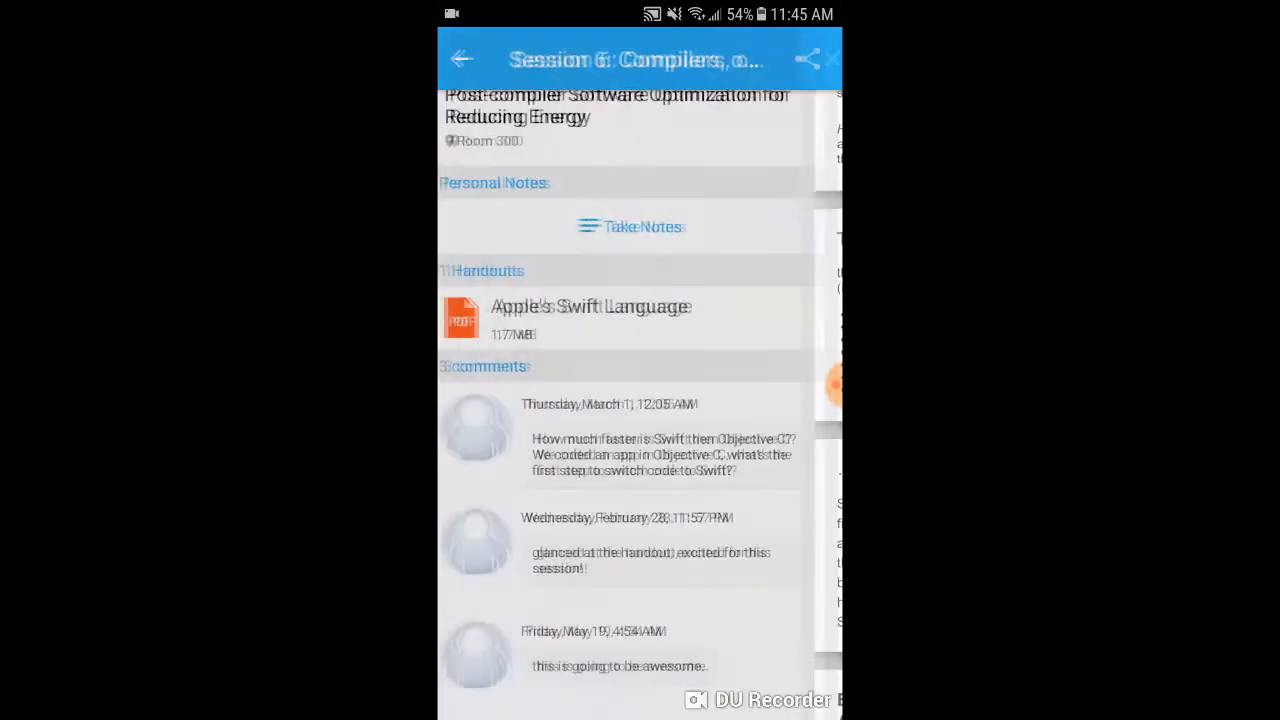
scroll(down, 3)
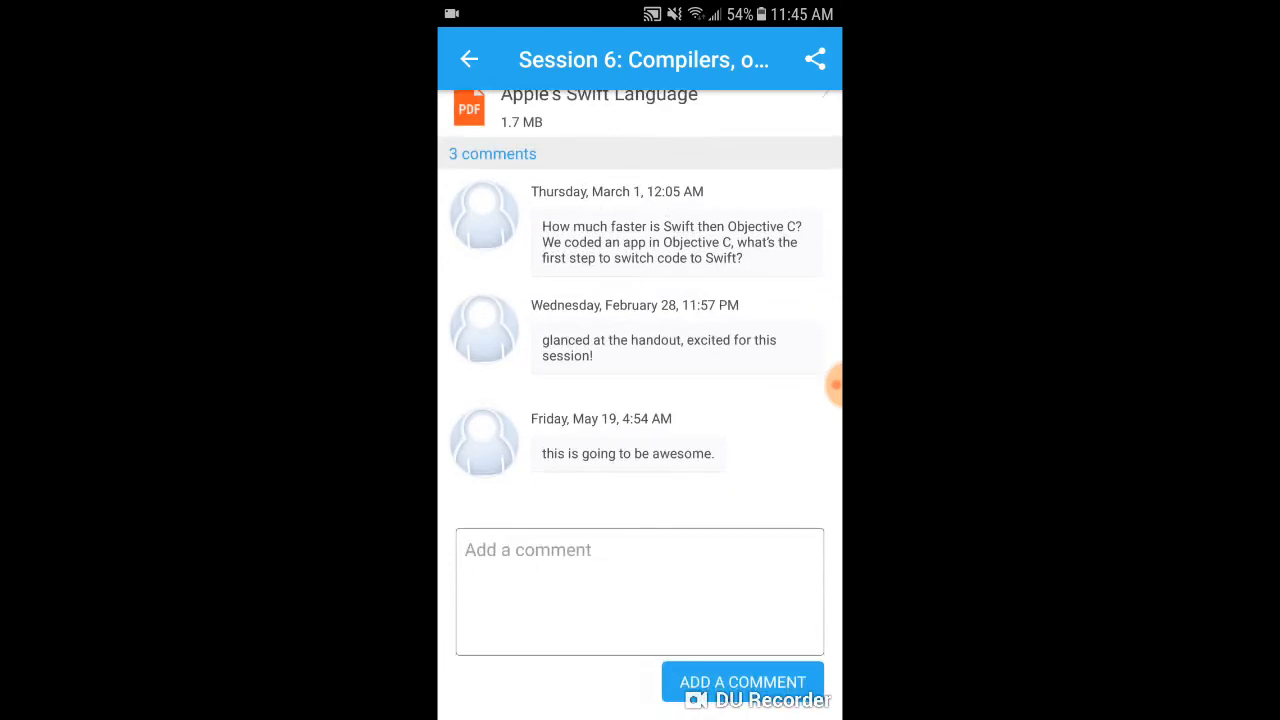
scroll(down, 3)
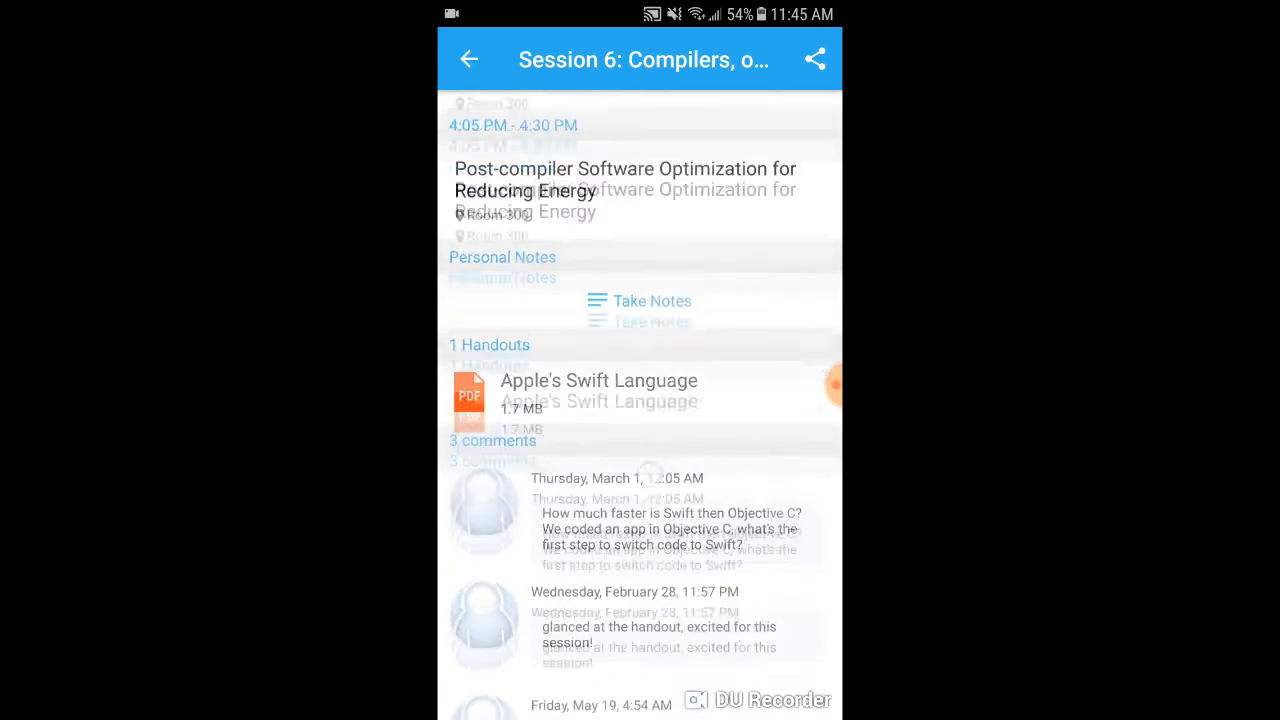
scroll(down, 3)
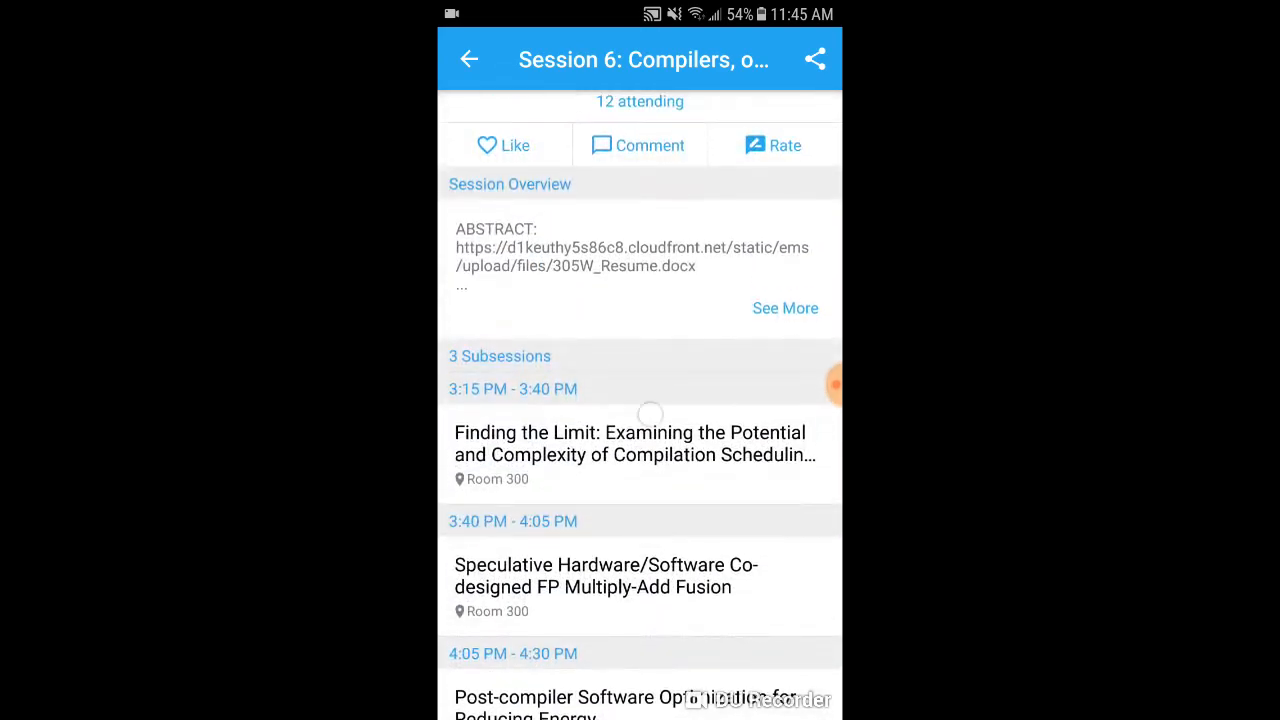
scroll(down, 3)
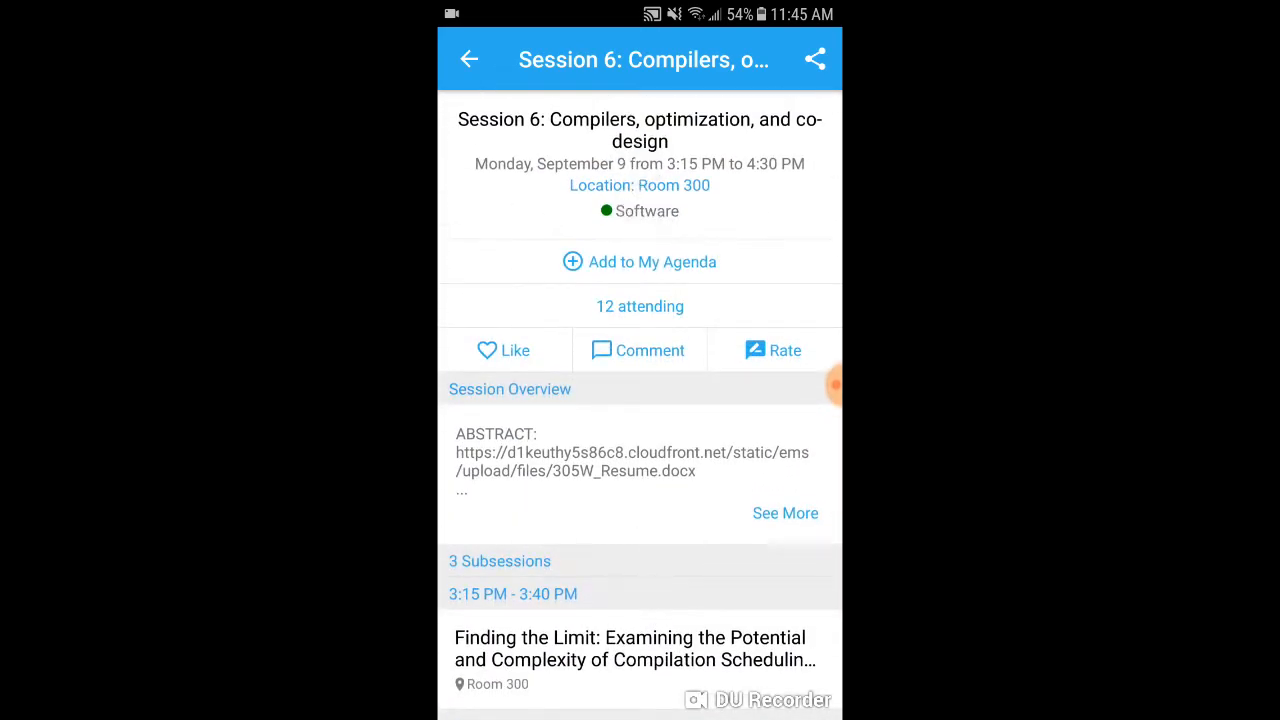
Step: Return to the agenda, open the Watson keynote, and view Guruduth Banavar's bio
click(469, 58)
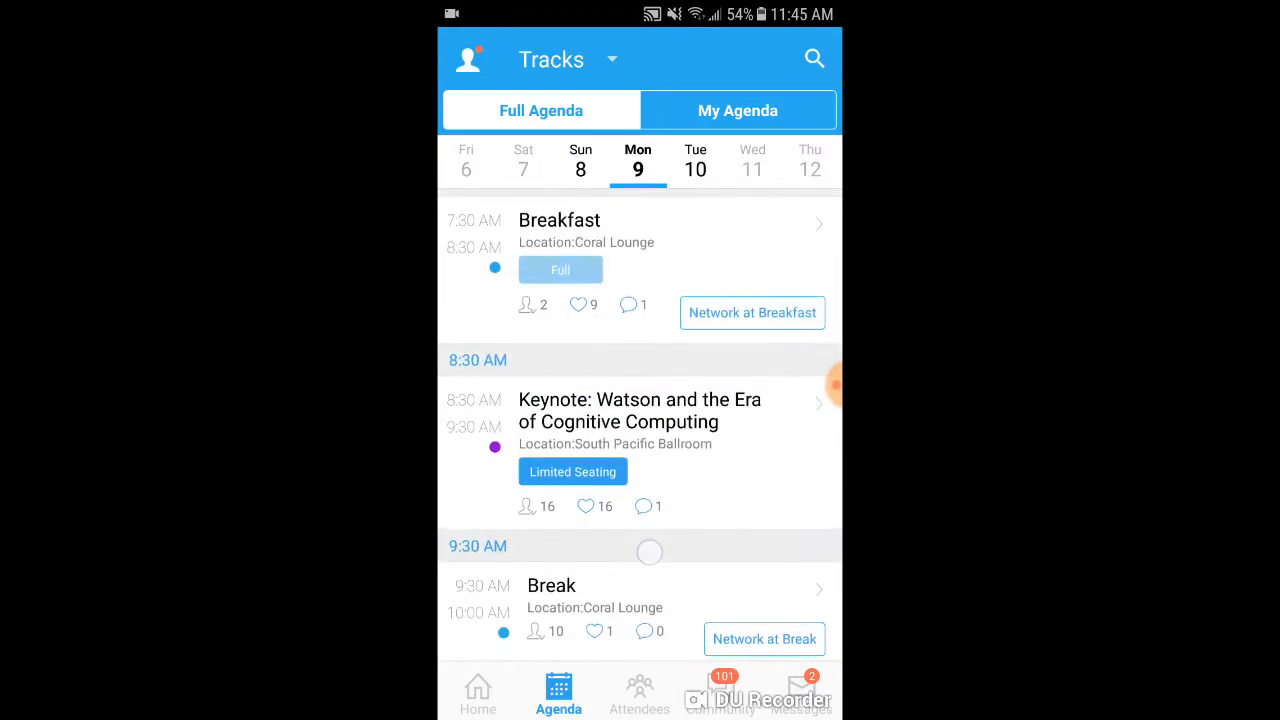
click(640, 410)
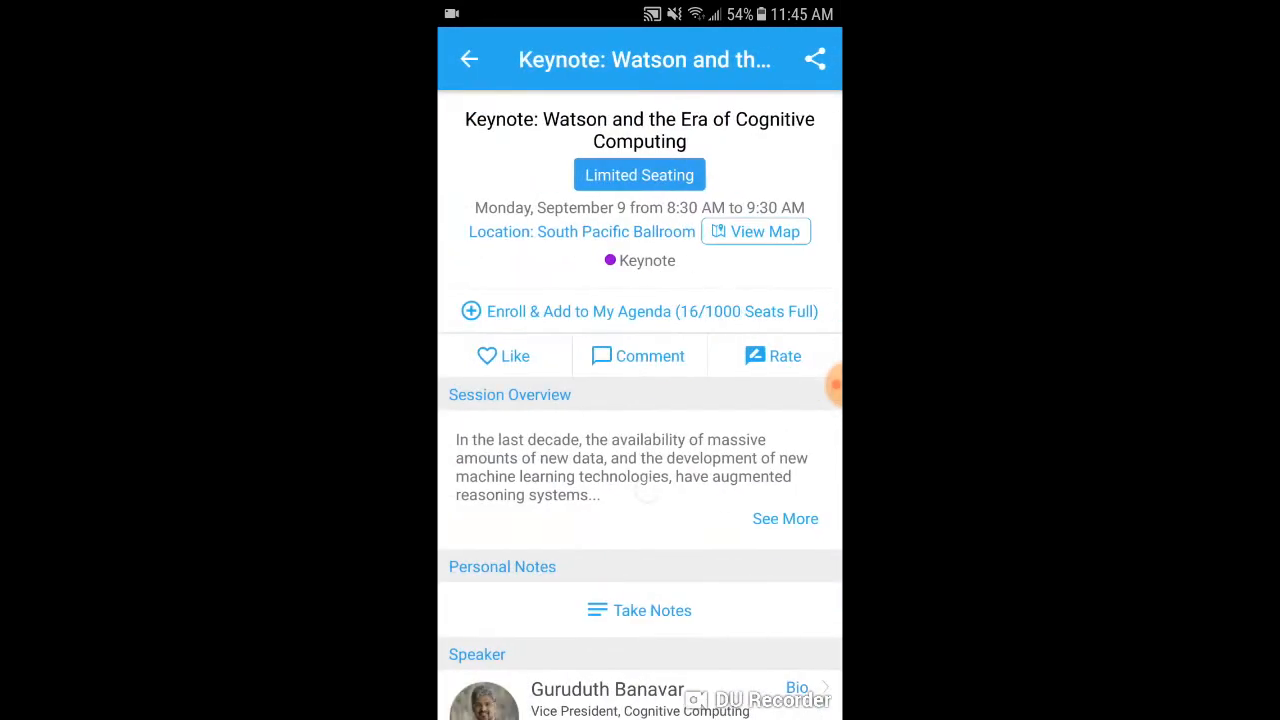
scroll(down, 3)
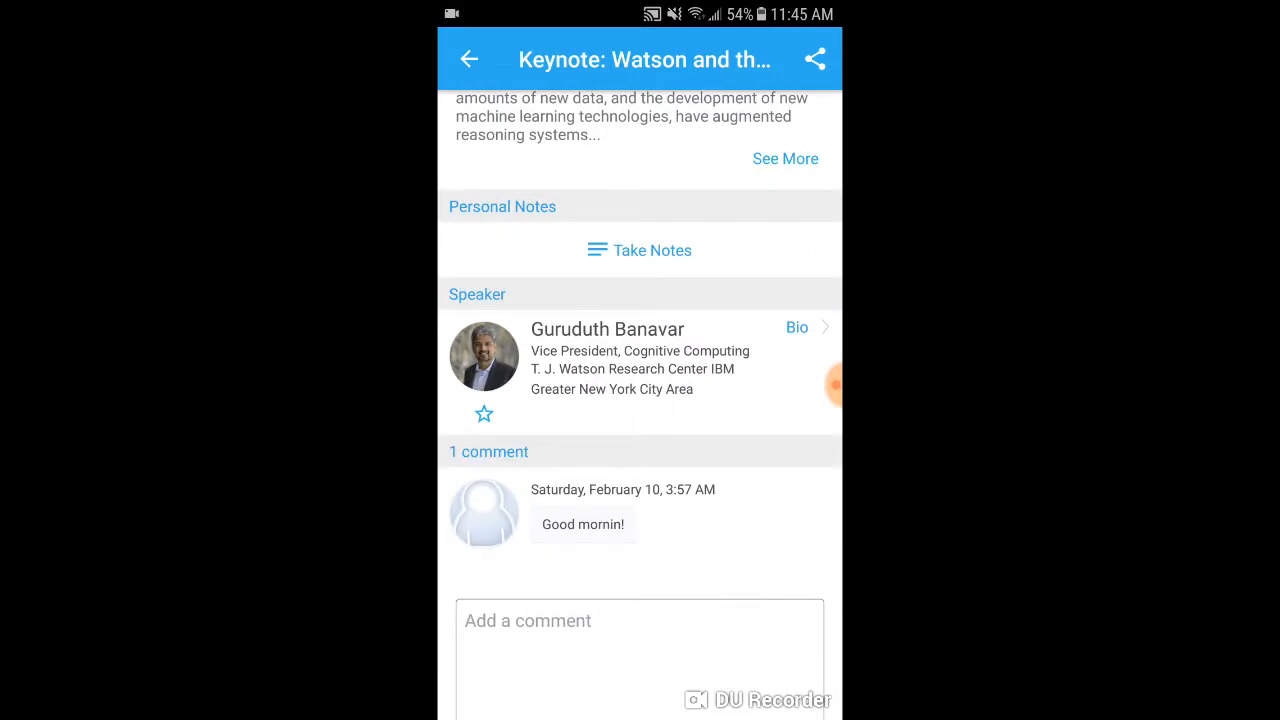
click(797, 327)
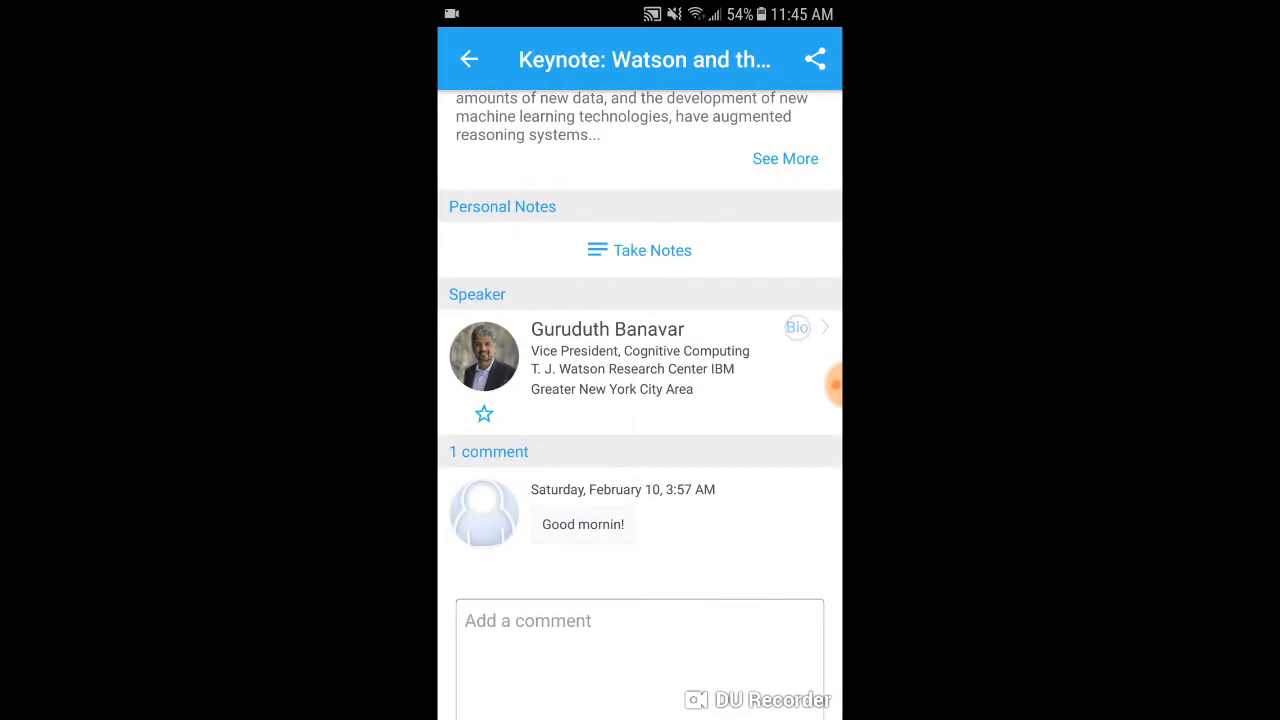
Step: Browse Guruduth Banavar's affiliations, education and social pages, then return to Monday's agenda
click(607, 329)
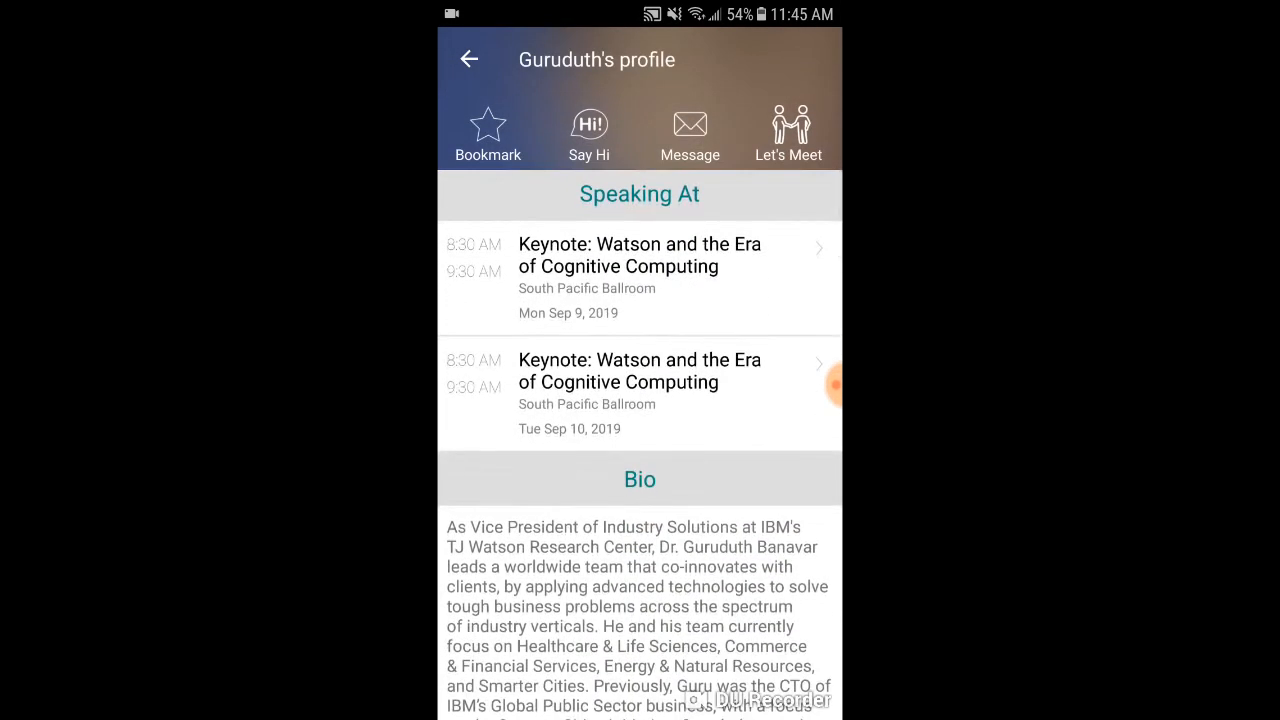
scroll(down, 3)
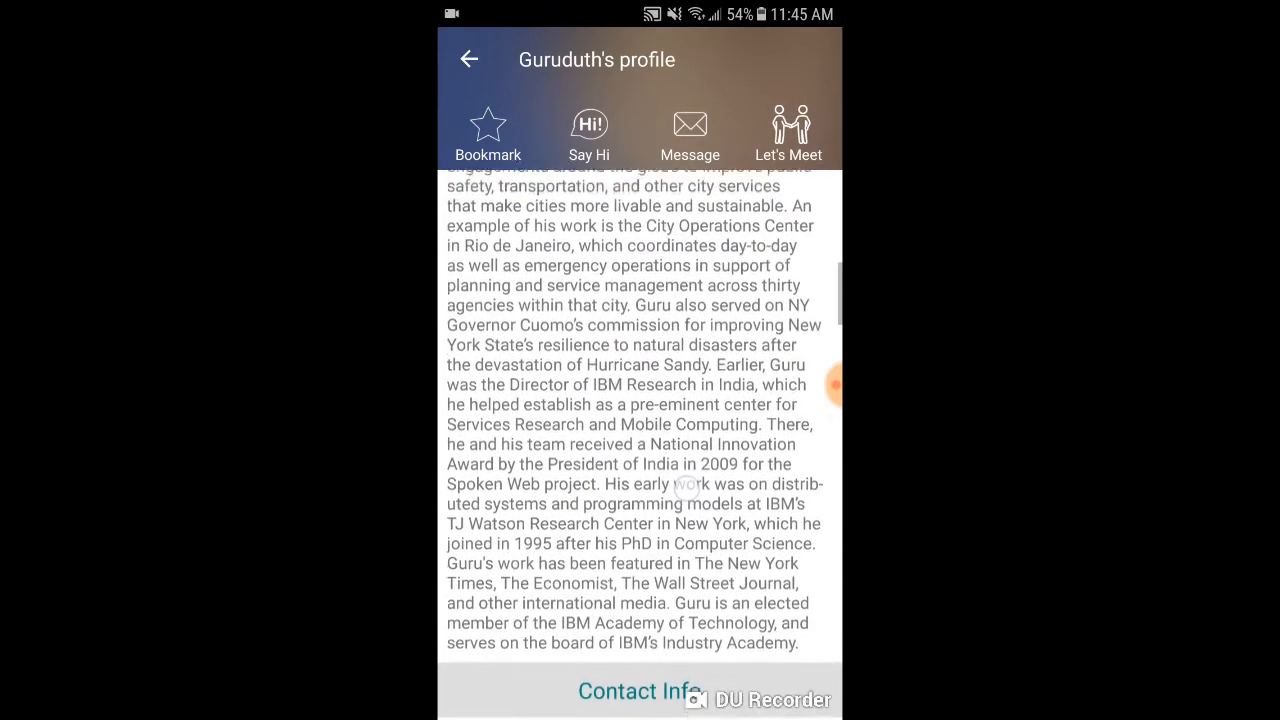
scroll(down, 3)
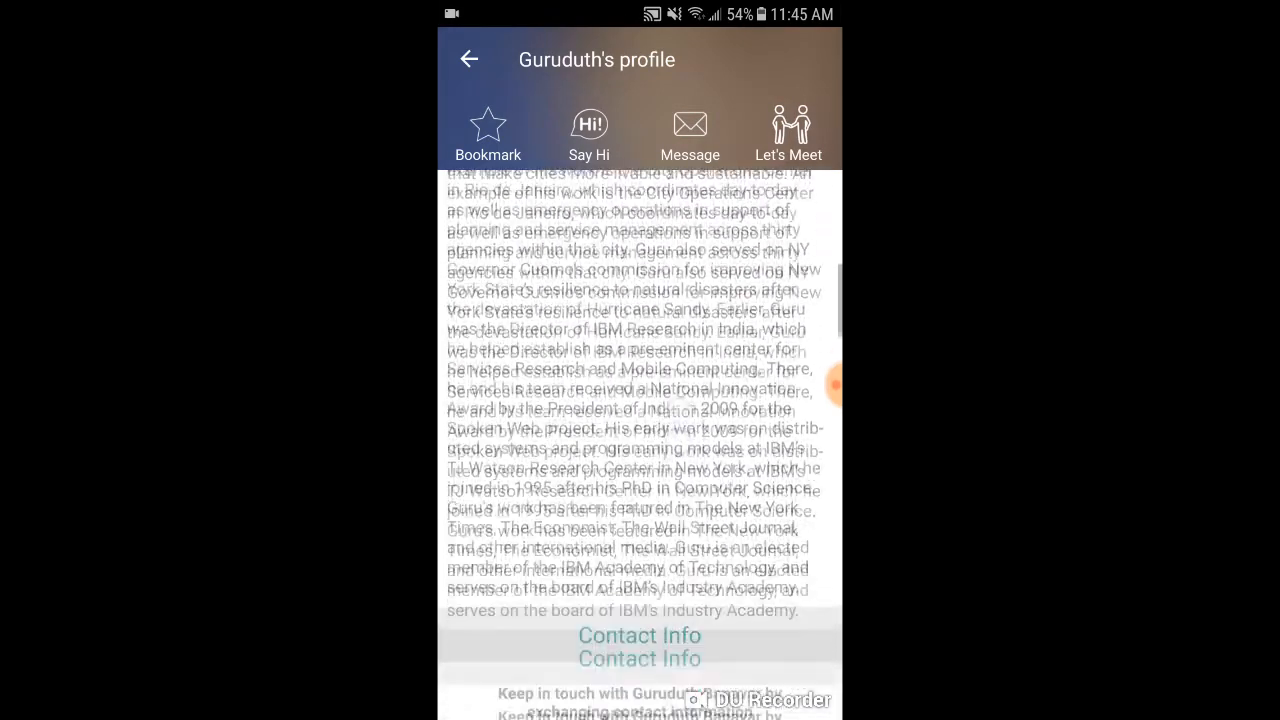
scroll(down, 3)
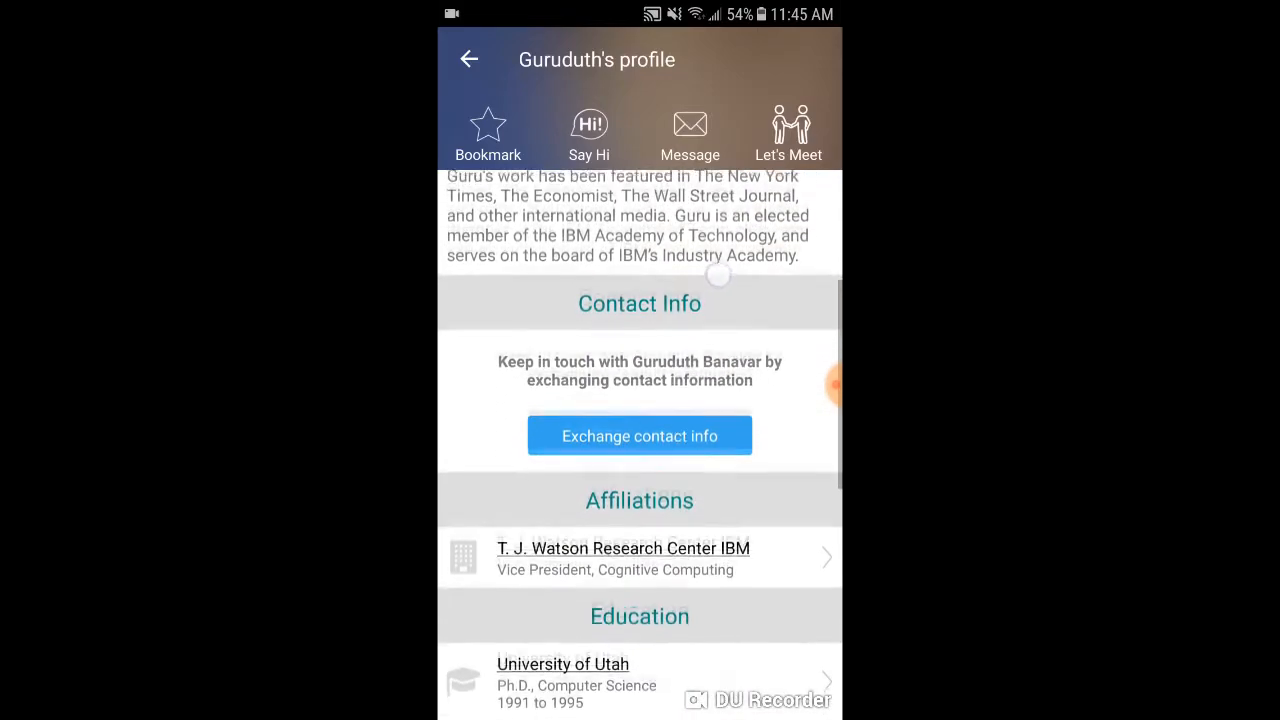
scroll(down, 3)
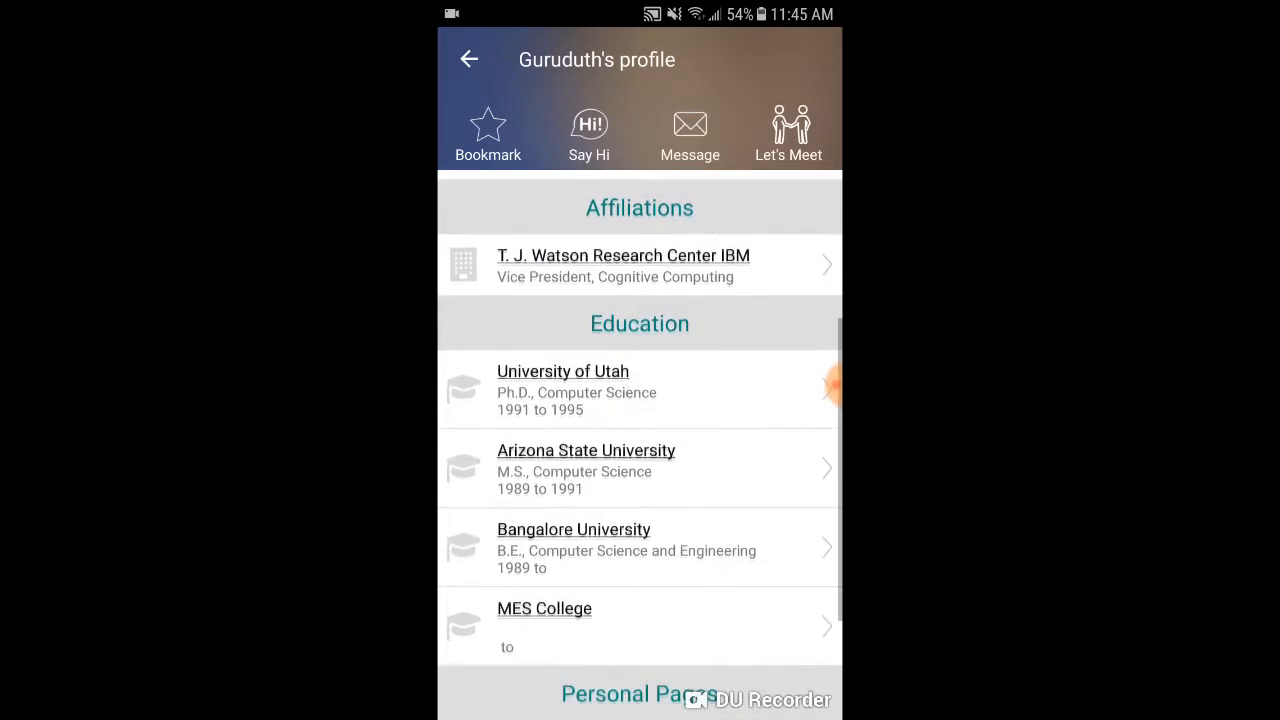
scroll(down, 3)
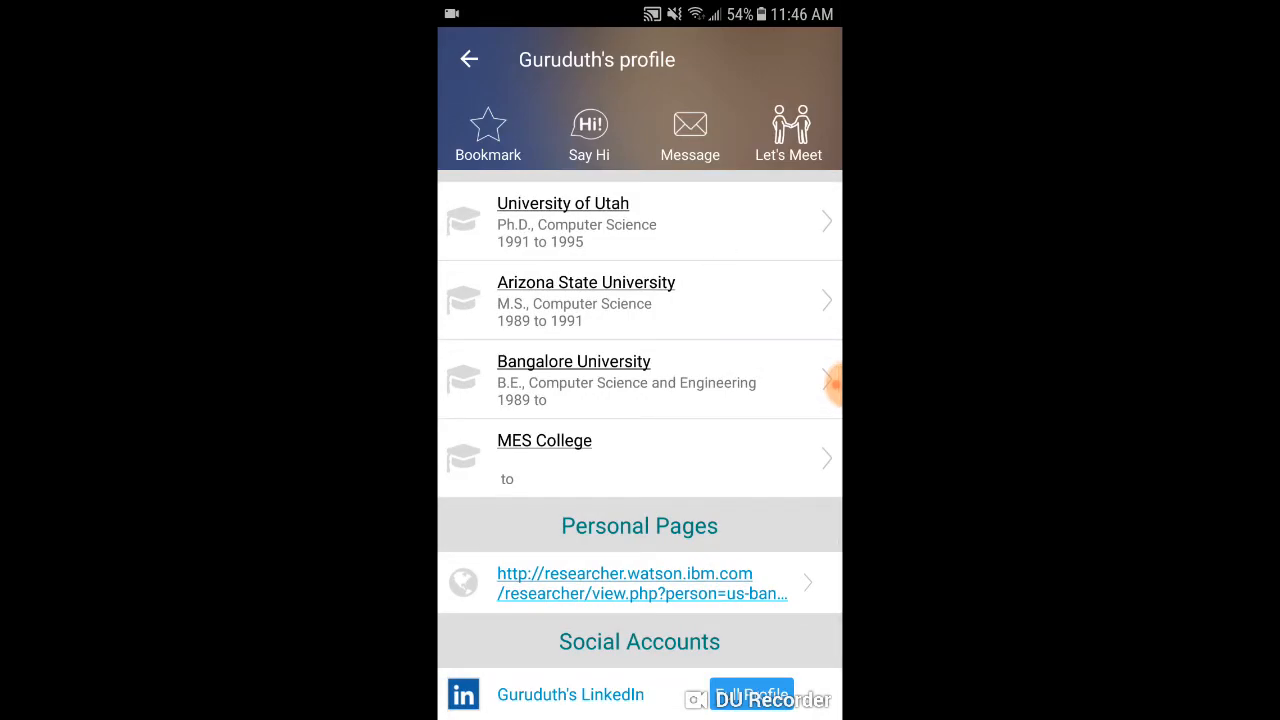
scroll(up, 3)
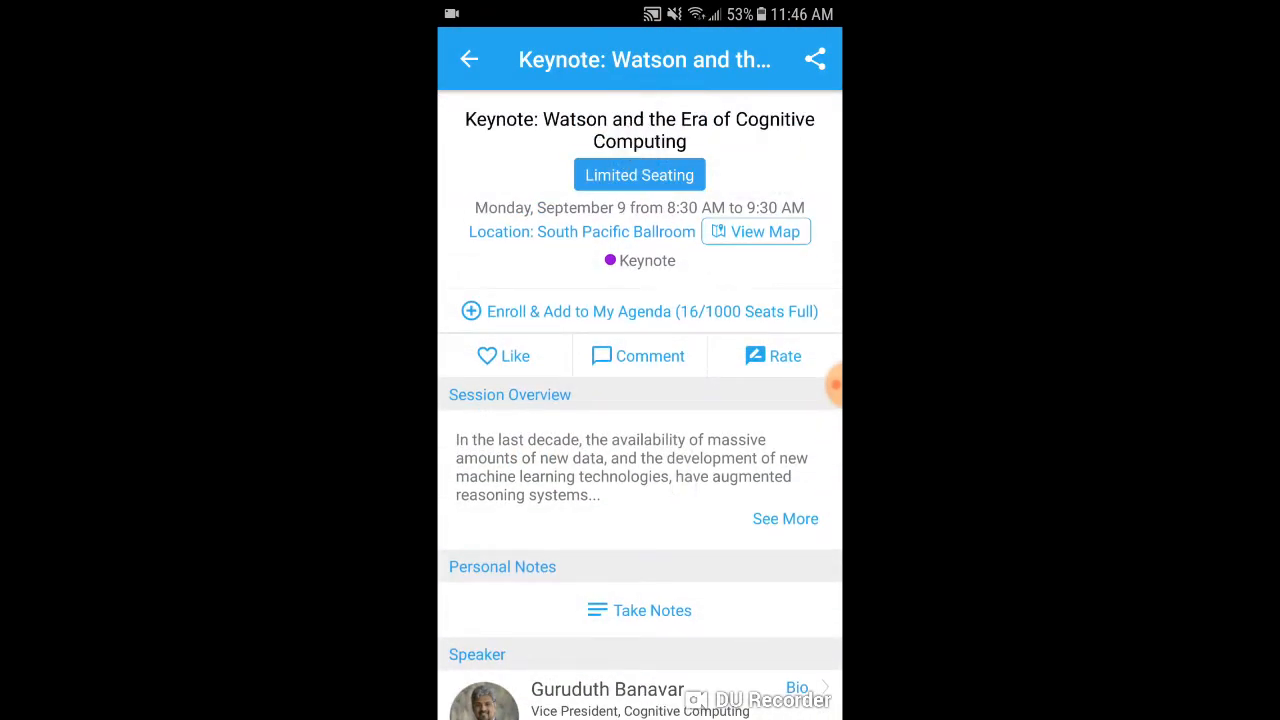
click(469, 59)
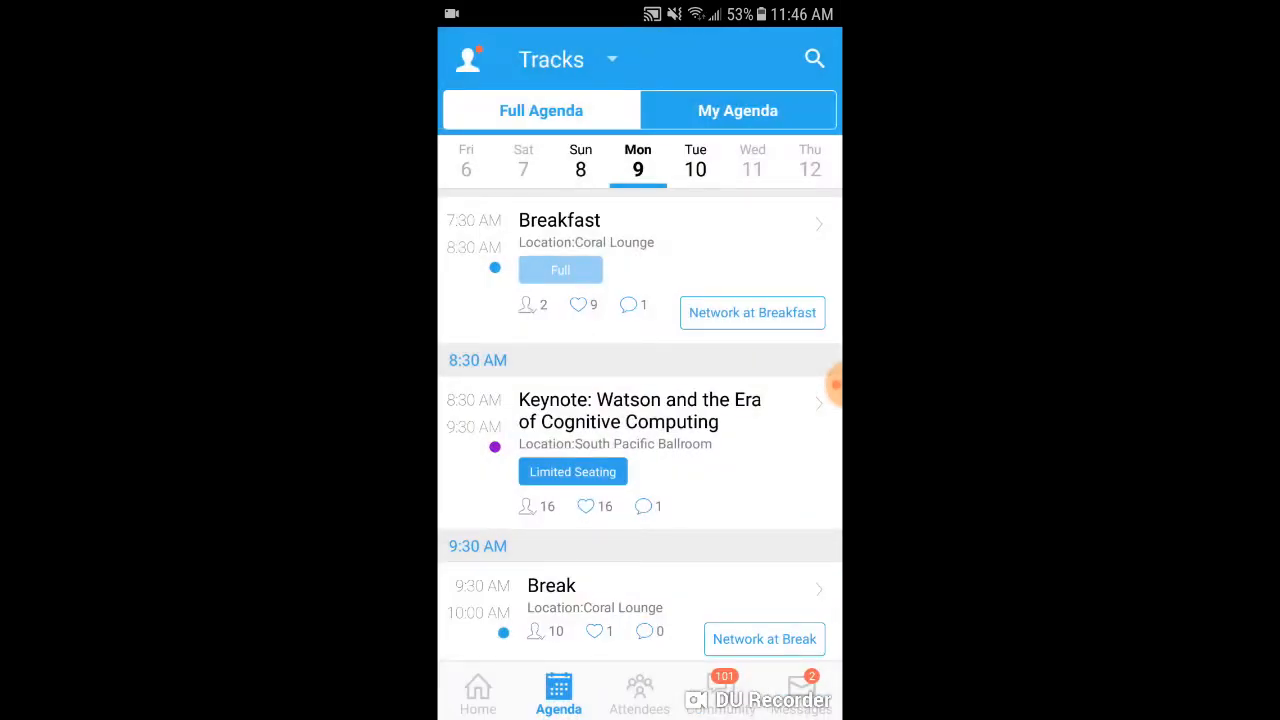
scroll(down, 3)
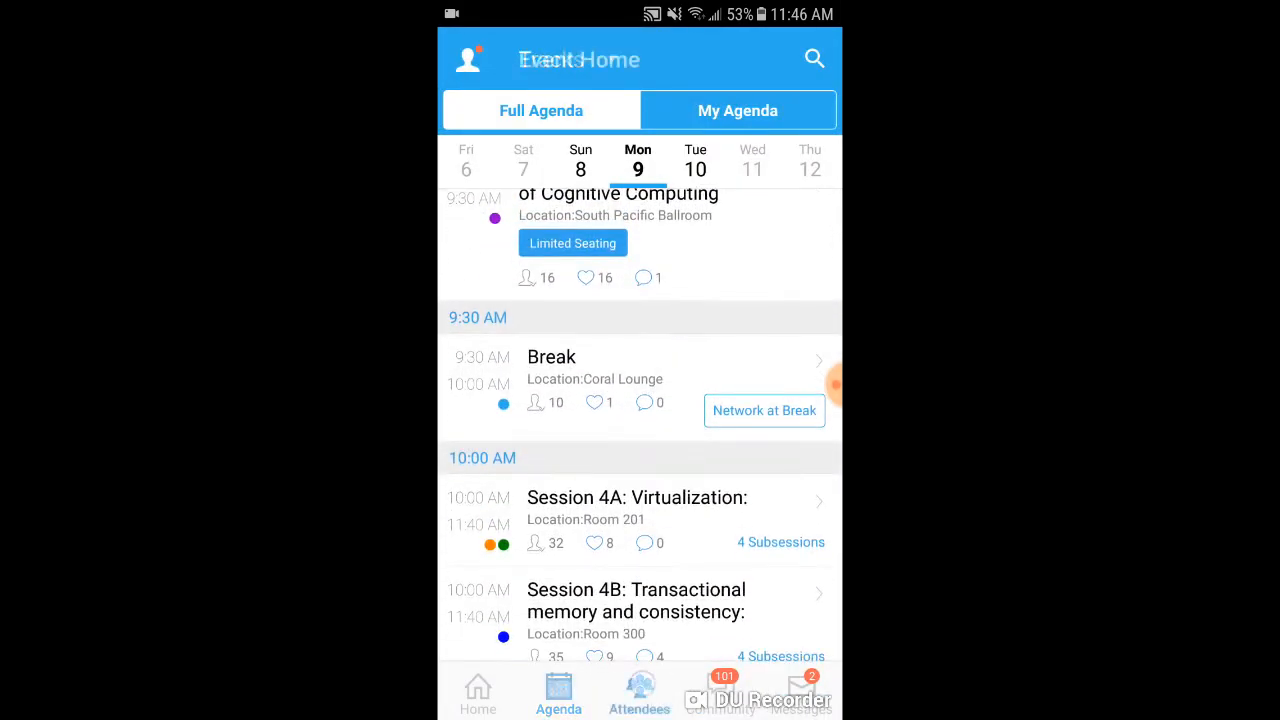
Step: Filter the Attendees list from All Attendees to Speakers (21)
click(639, 692)
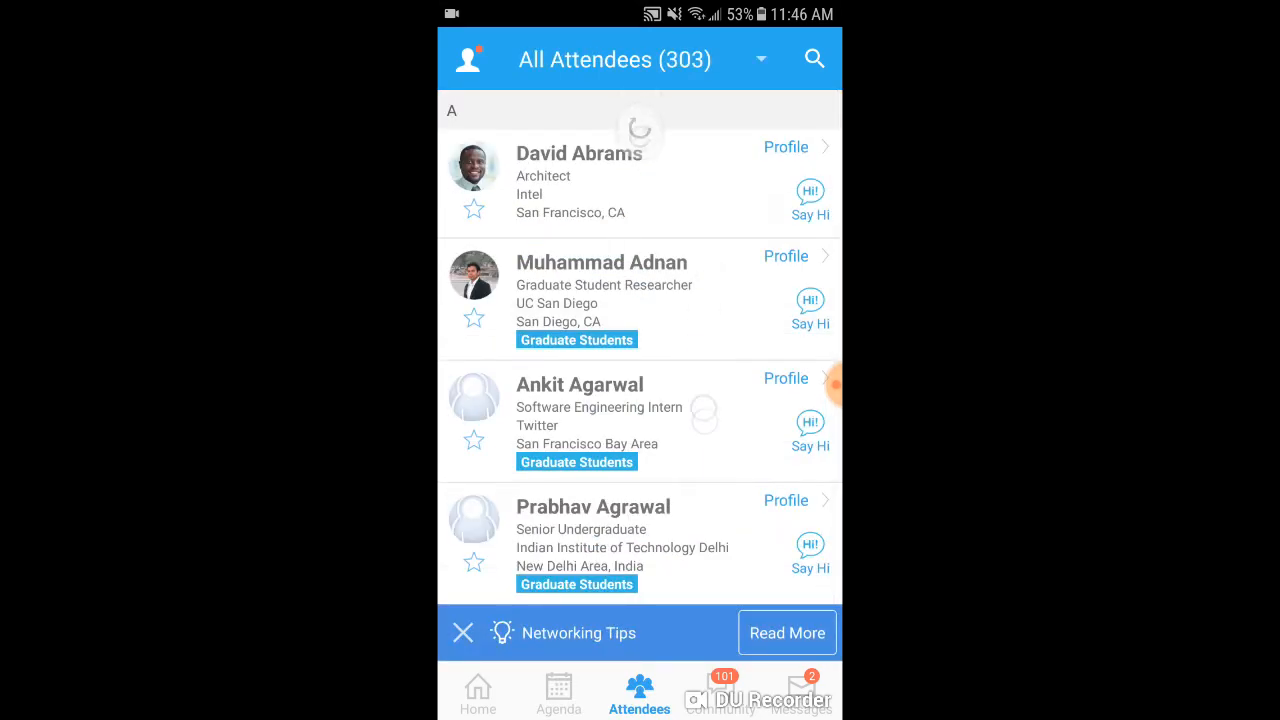
scroll(down, 3)
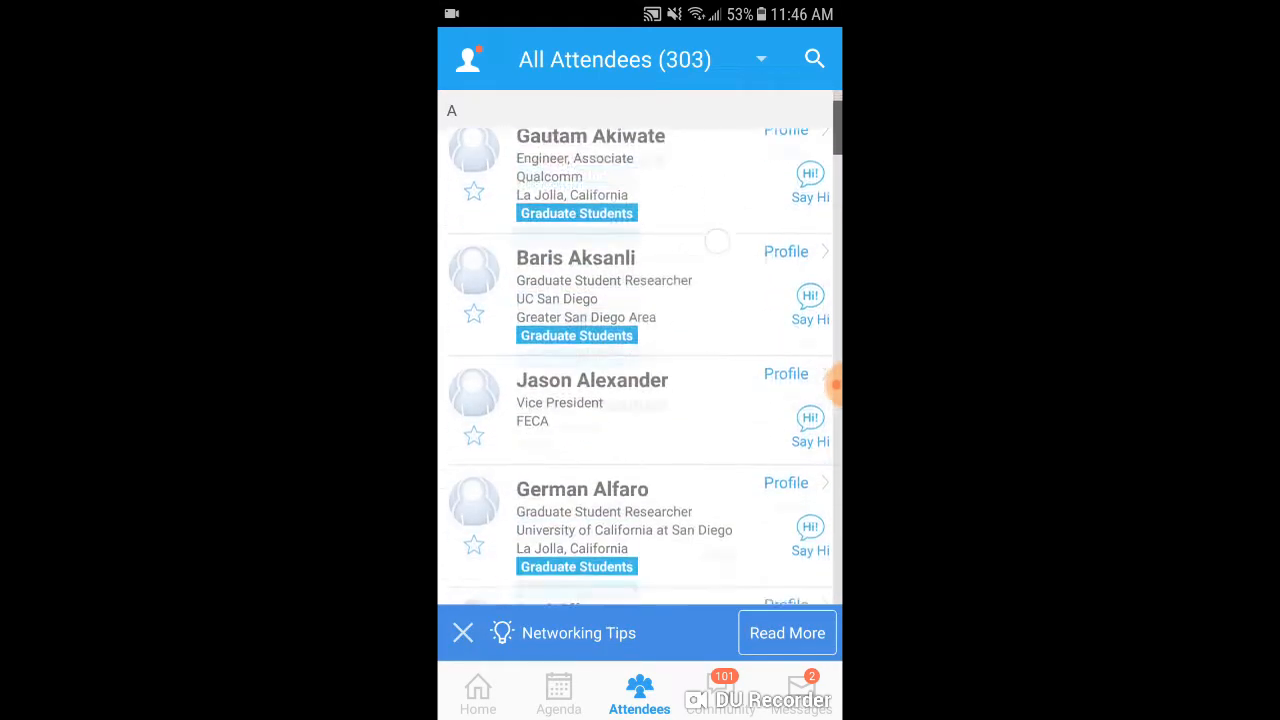
scroll(down, 3)
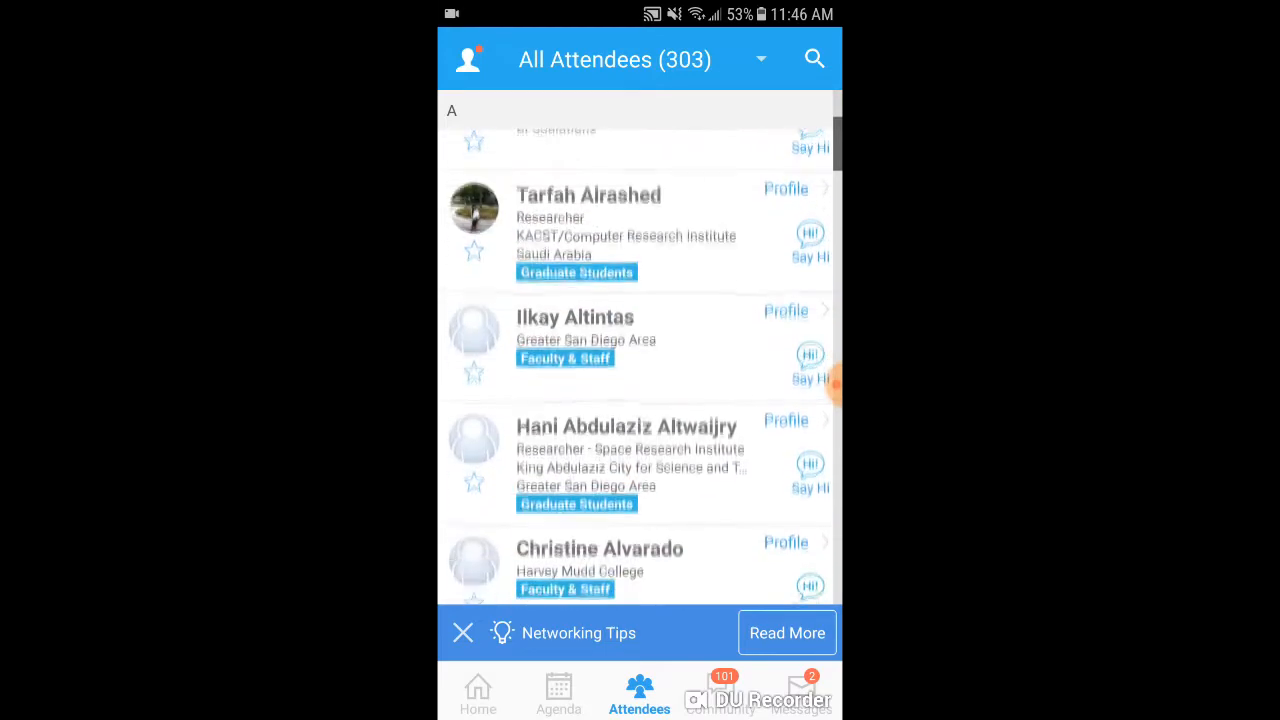
click(761, 59)
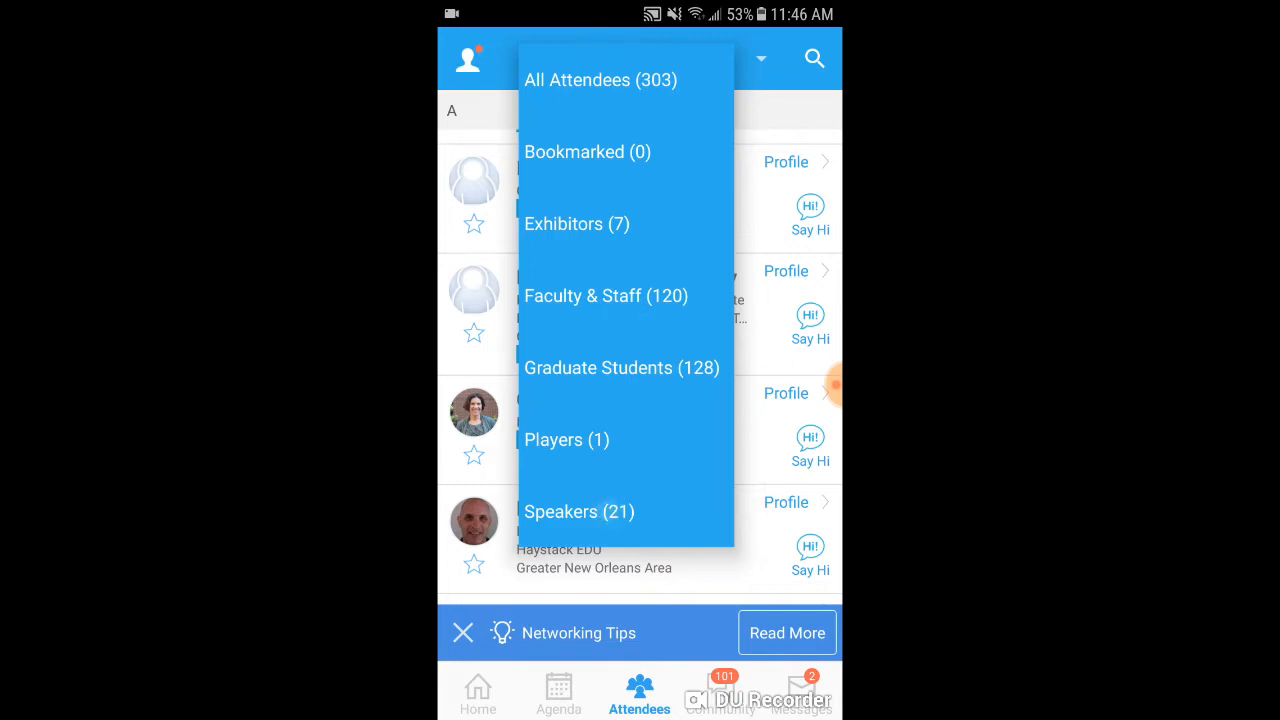
click(578, 511)
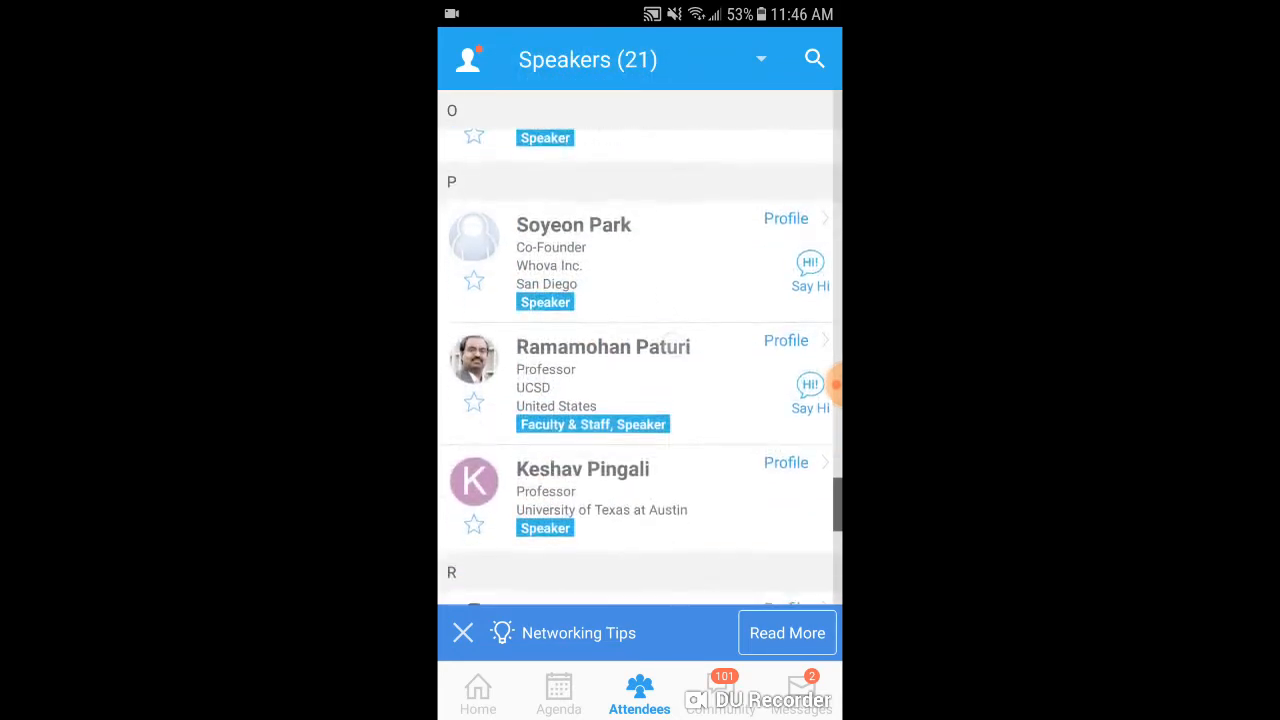
scroll(down, 3)
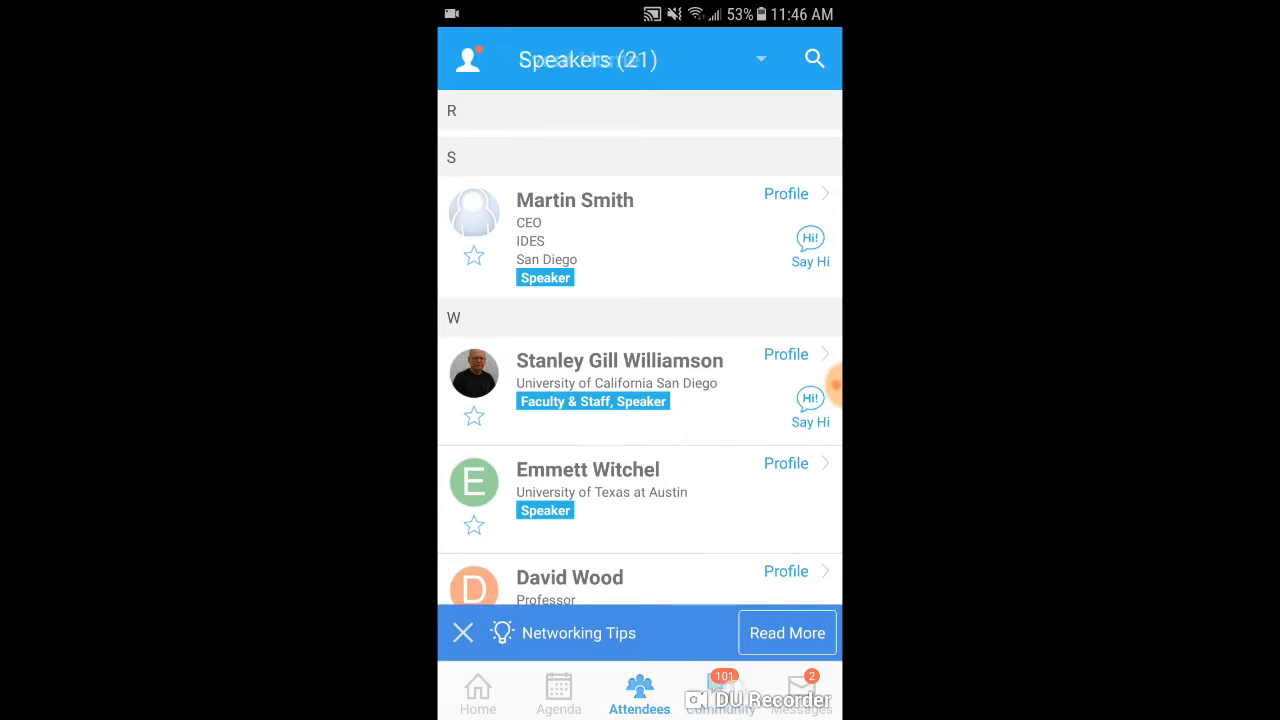
Step: Browse Community's All Topics, then view the organizers' and Whova Team conversations in Messages
click(720, 690)
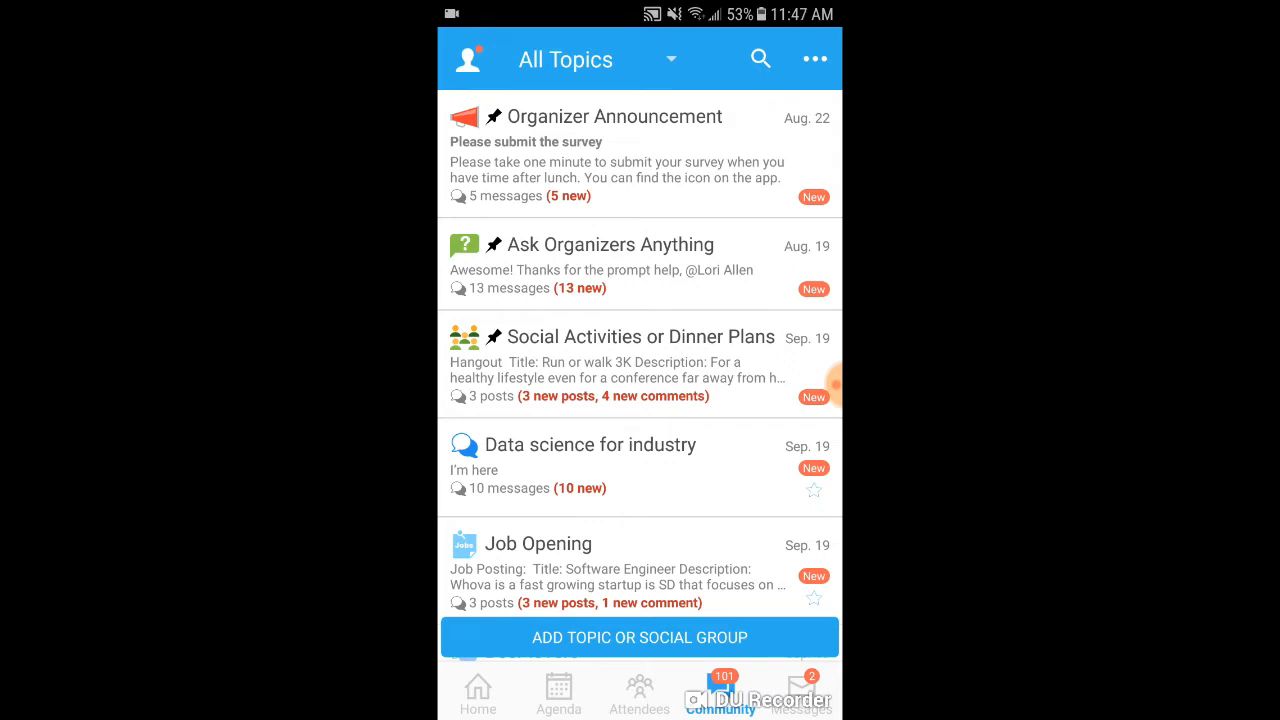
scroll(down, 3)
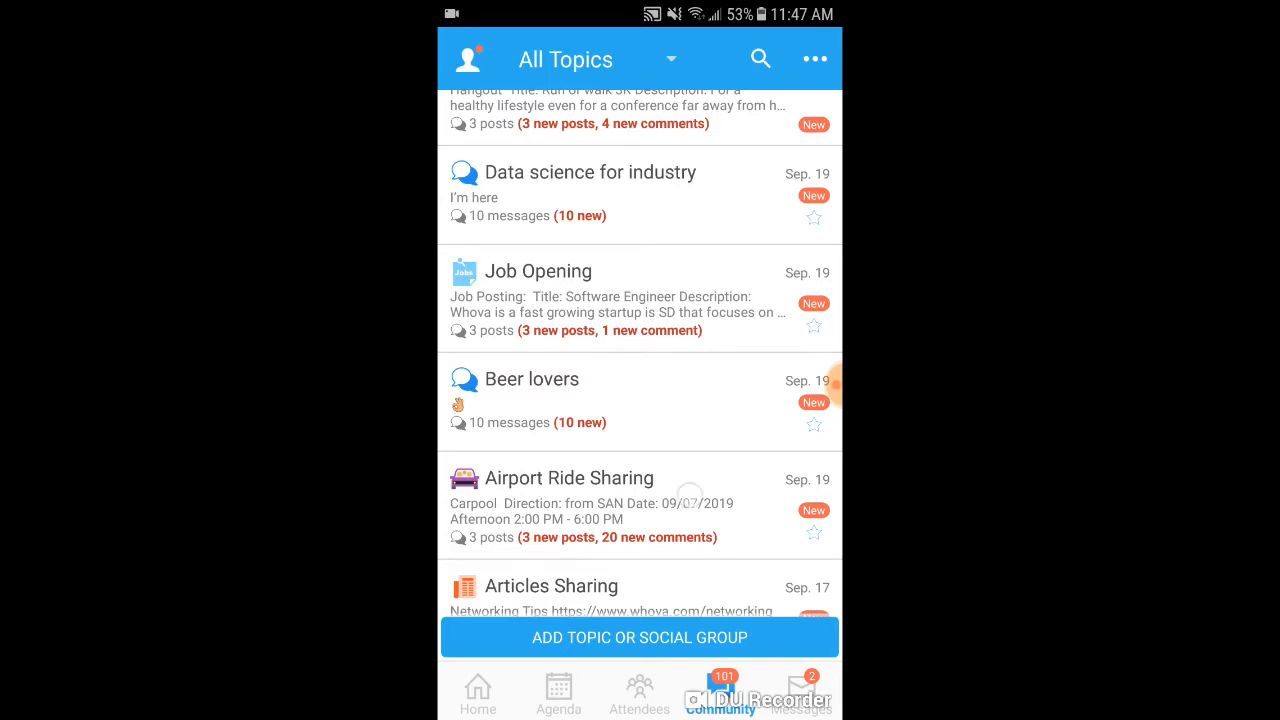
scroll(down, 3)
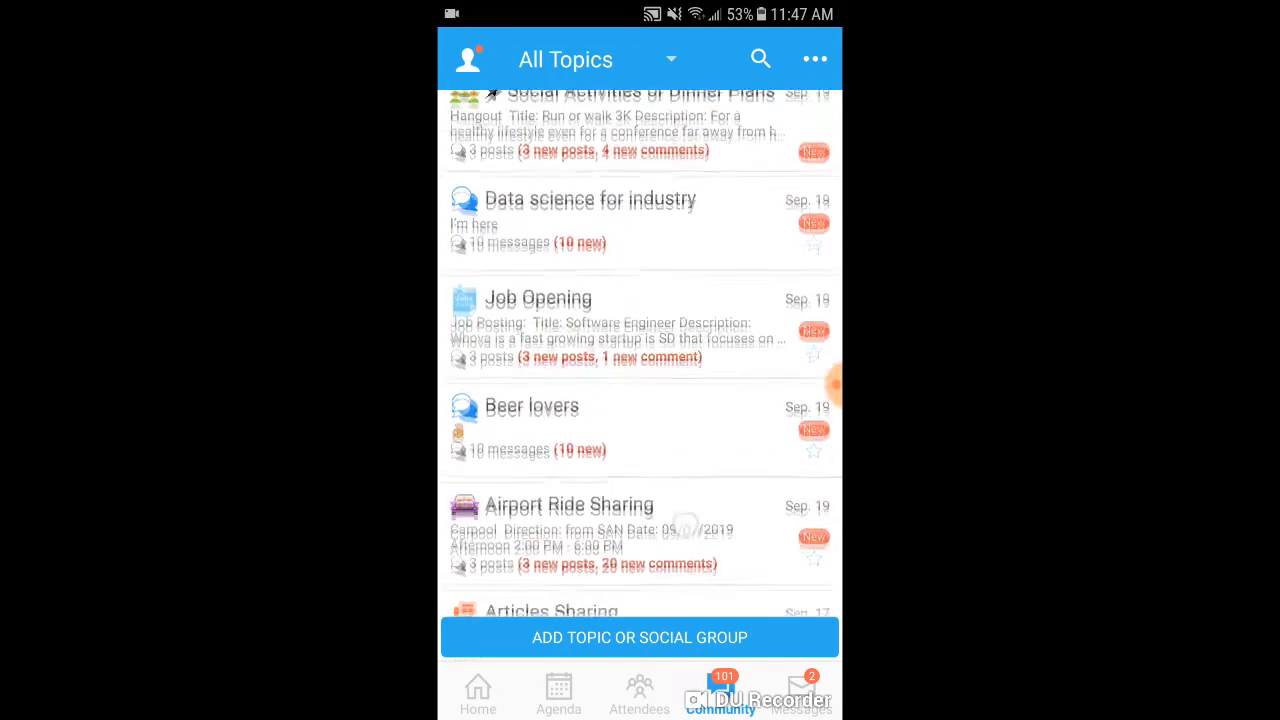
click(800, 693)
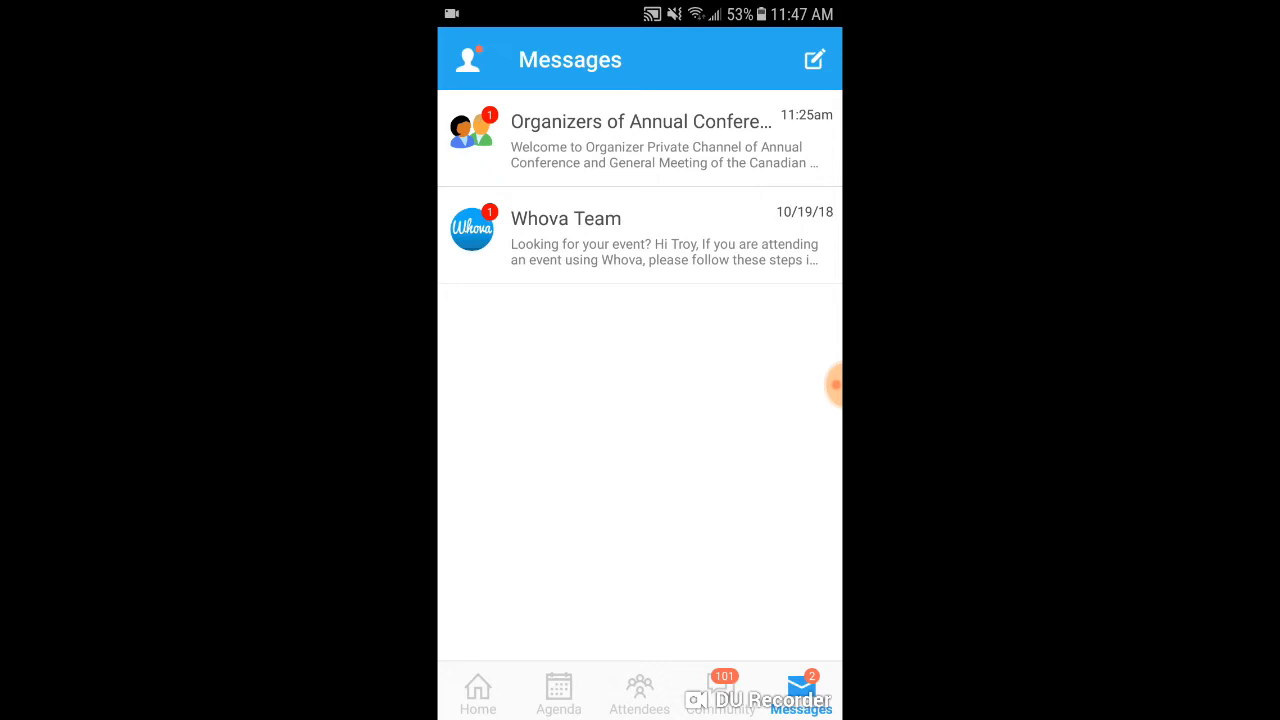
Step: View the Send Announcement form's recipients and send options, then back out without sending
click(477, 690)
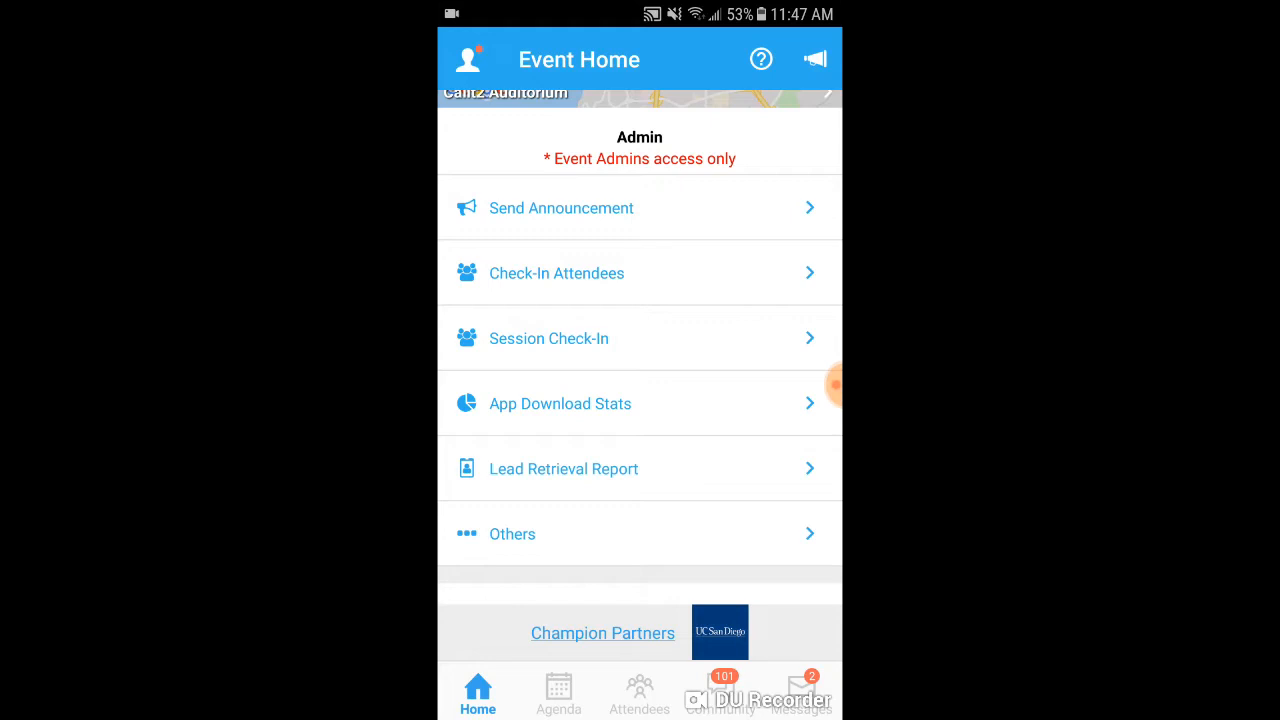
click(561, 208)
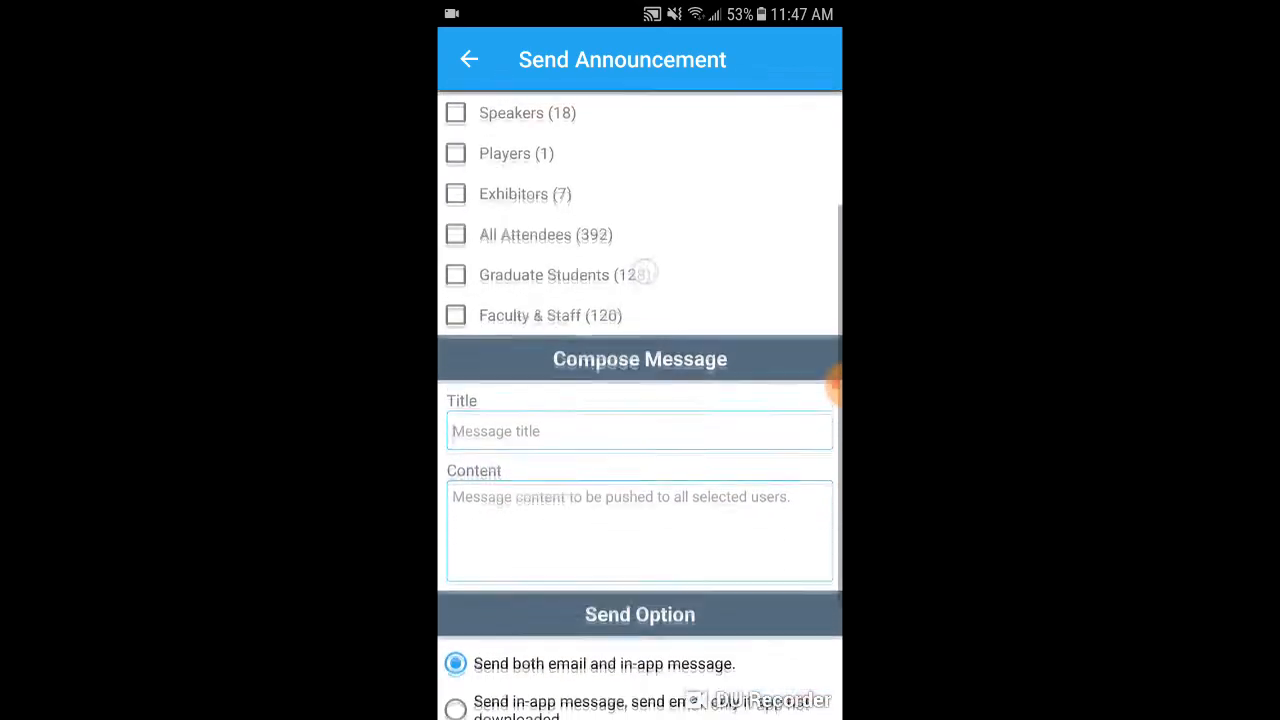
scroll(down, 3)
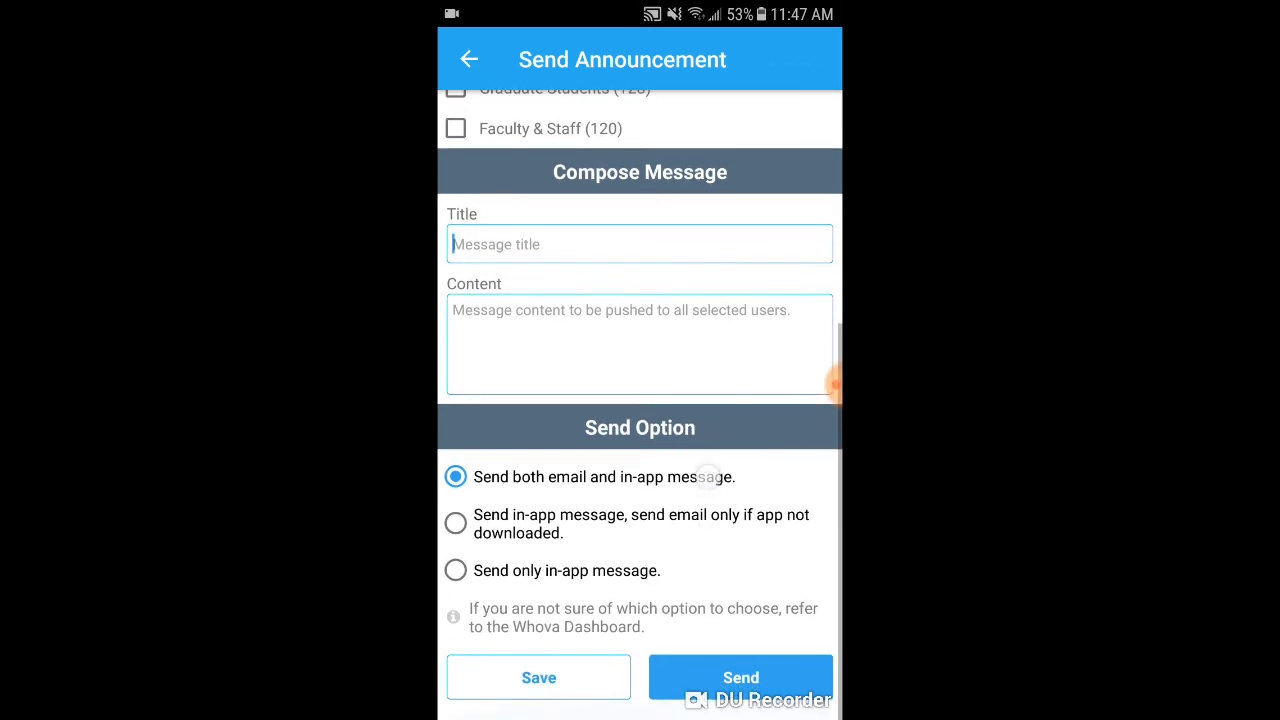
click(469, 59)
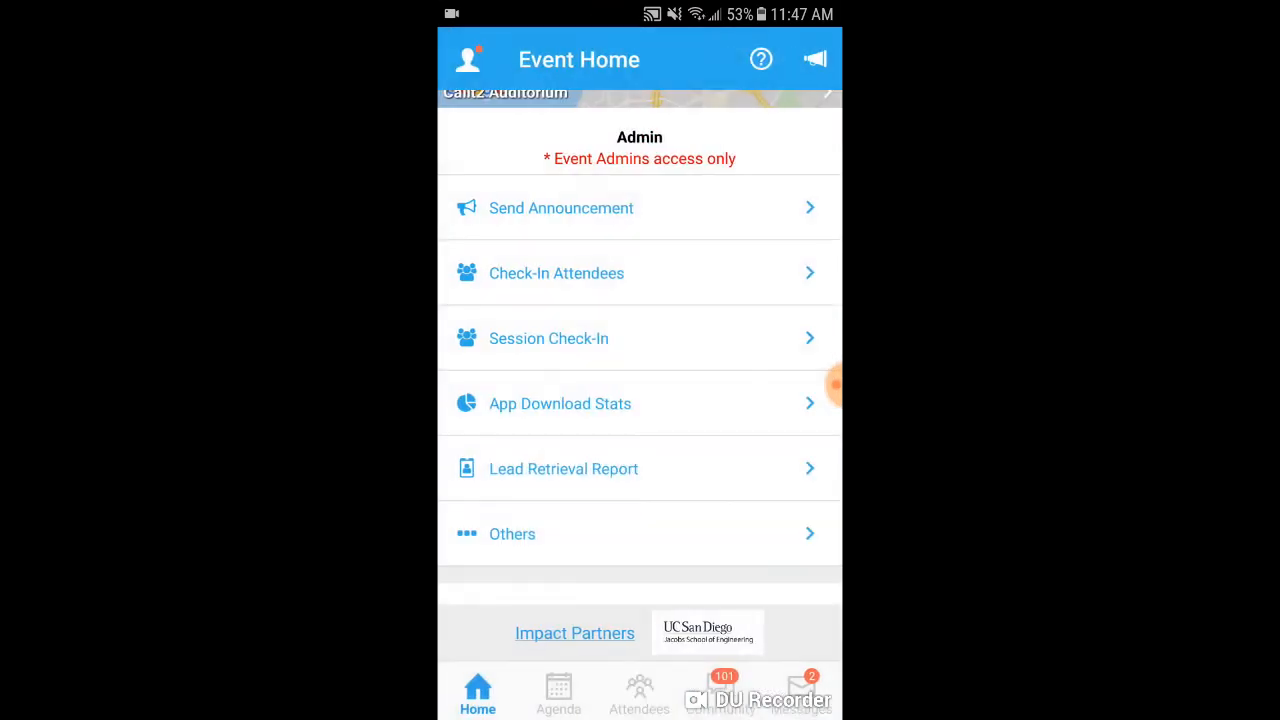
Step: View the Check-In Attendees list with 304 checked in, then return to Event Home
click(556, 273)
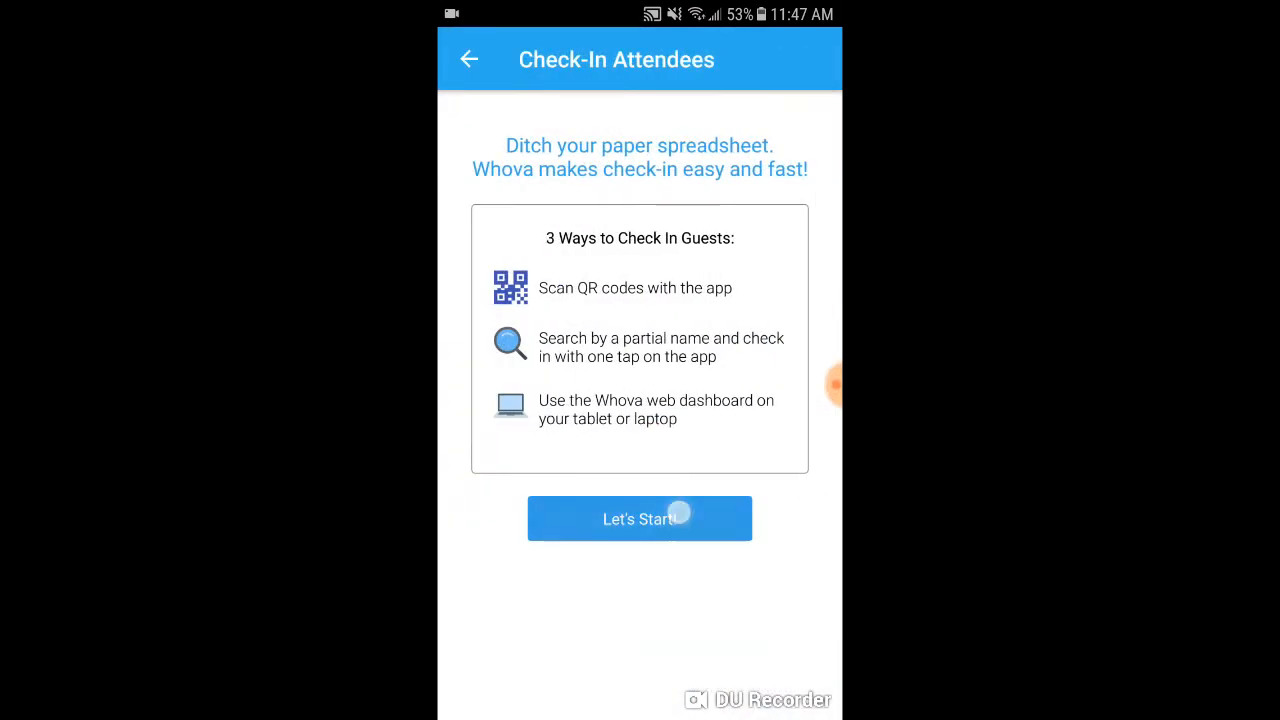
click(639, 518)
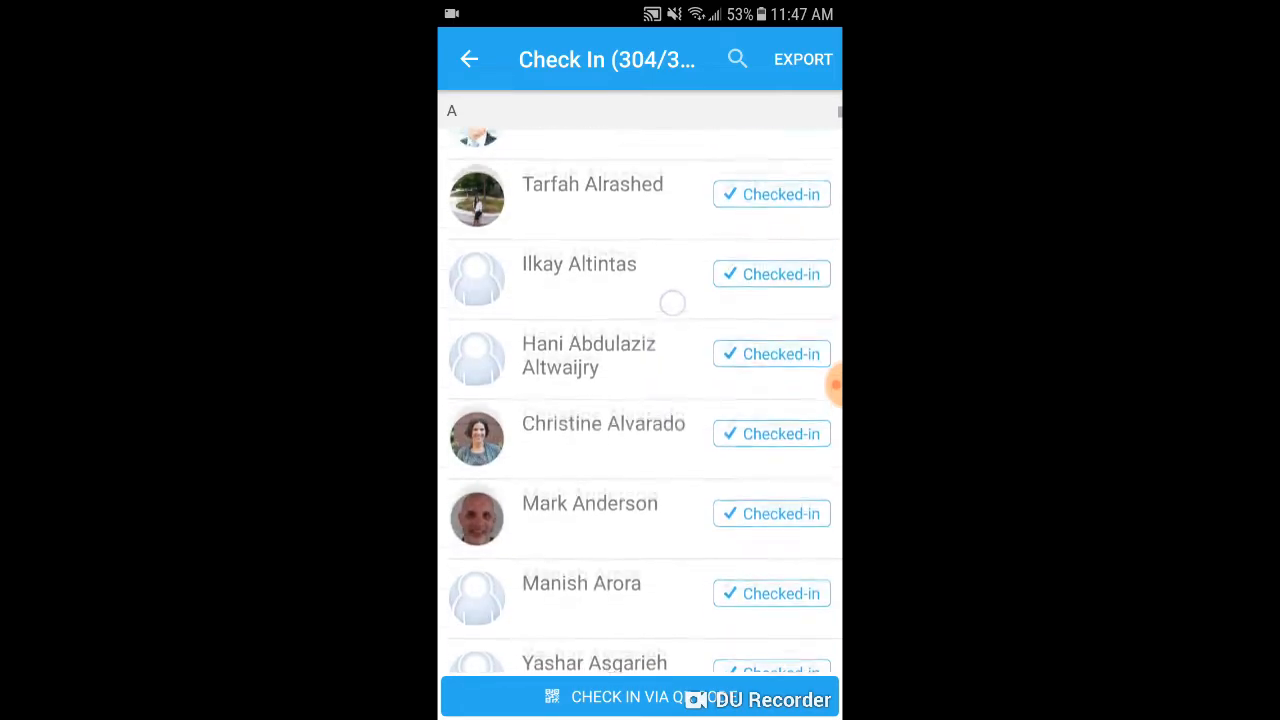
scroll(down, 3)
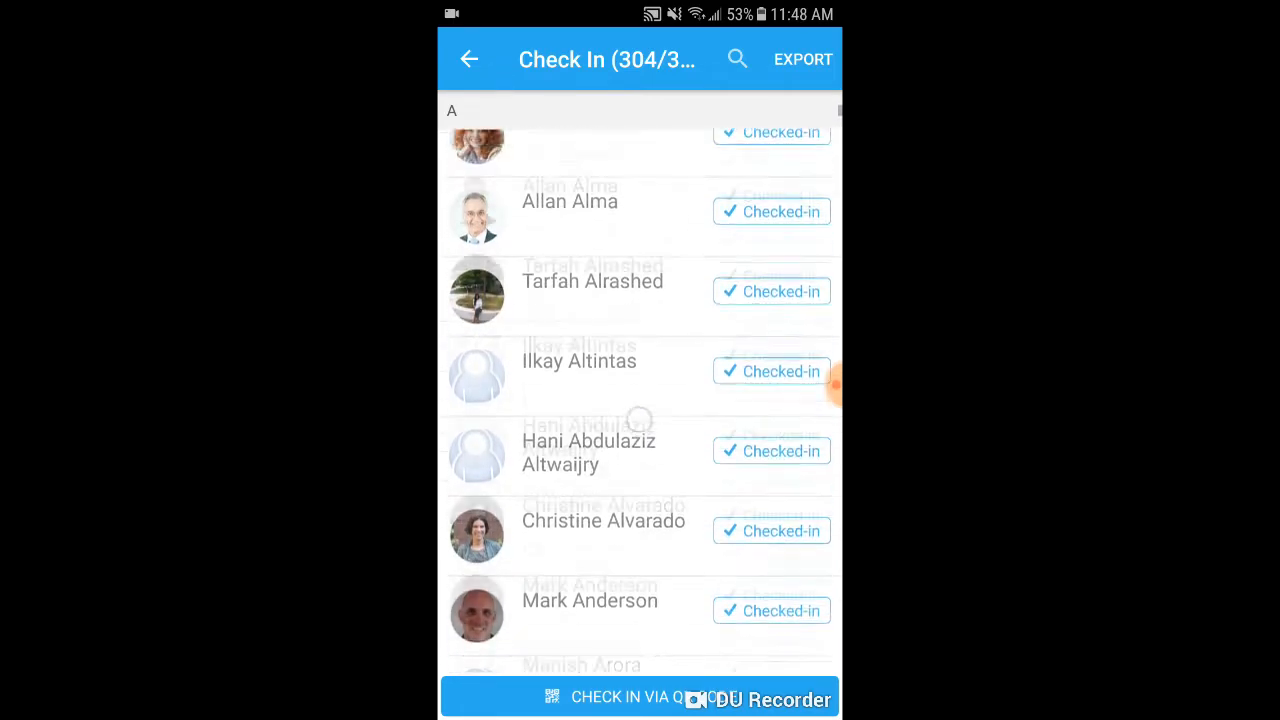
scroll(up, 3)
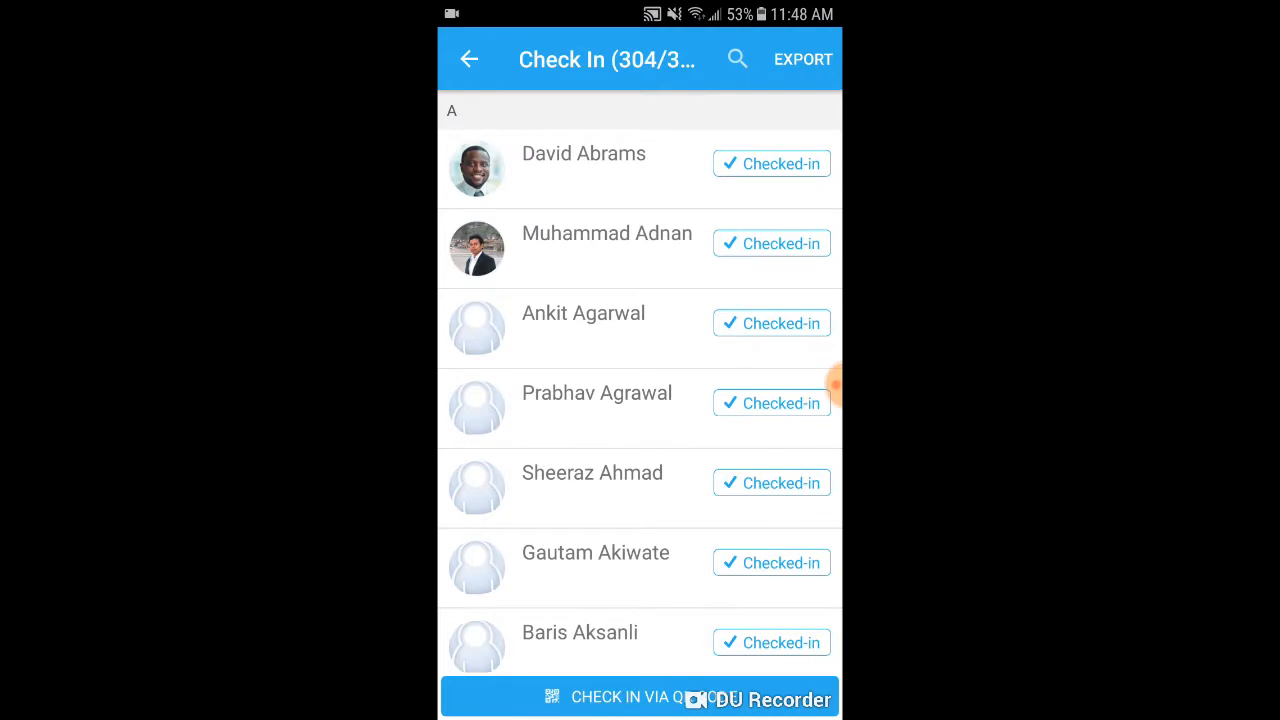
click(470, 59)
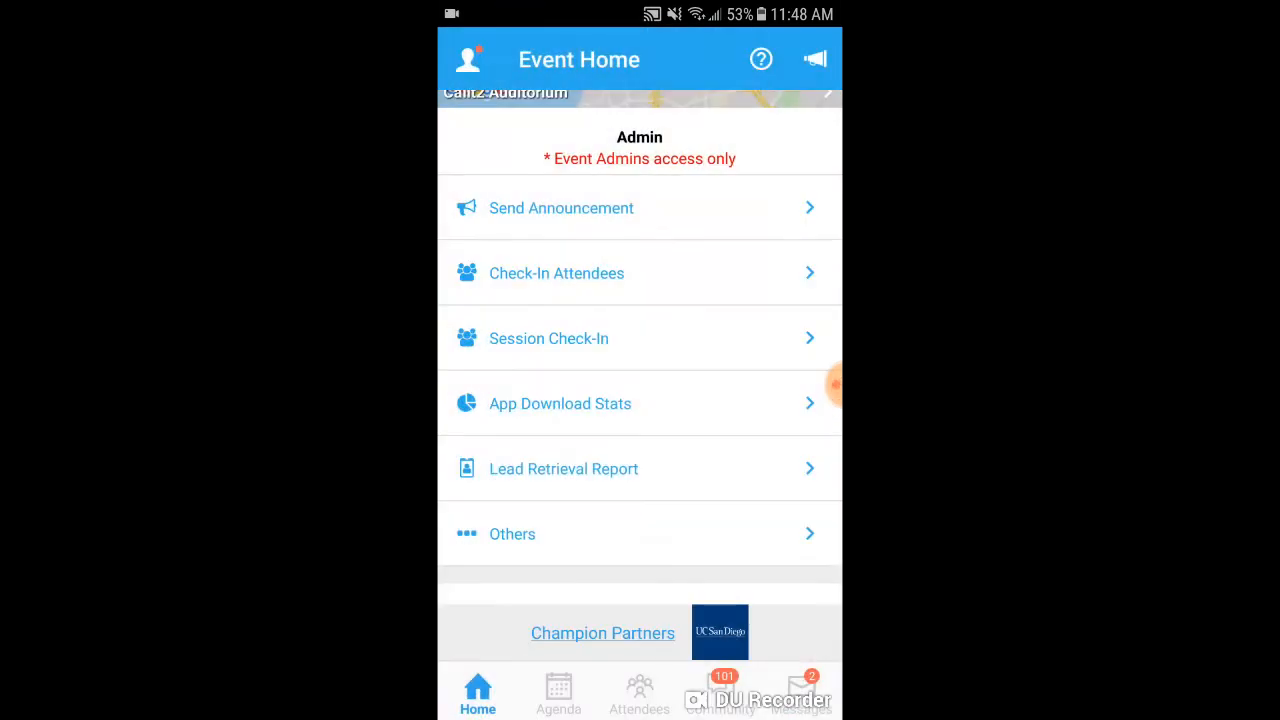
click(560, 403)
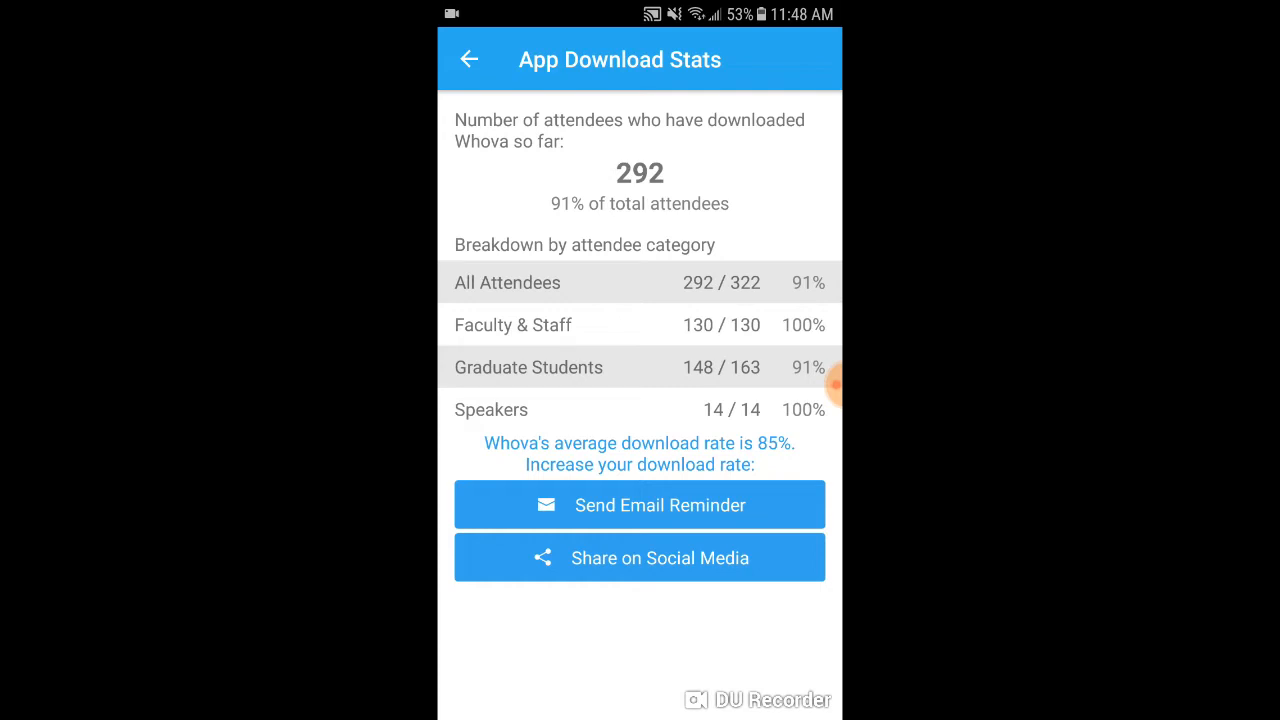
click(469, 59)
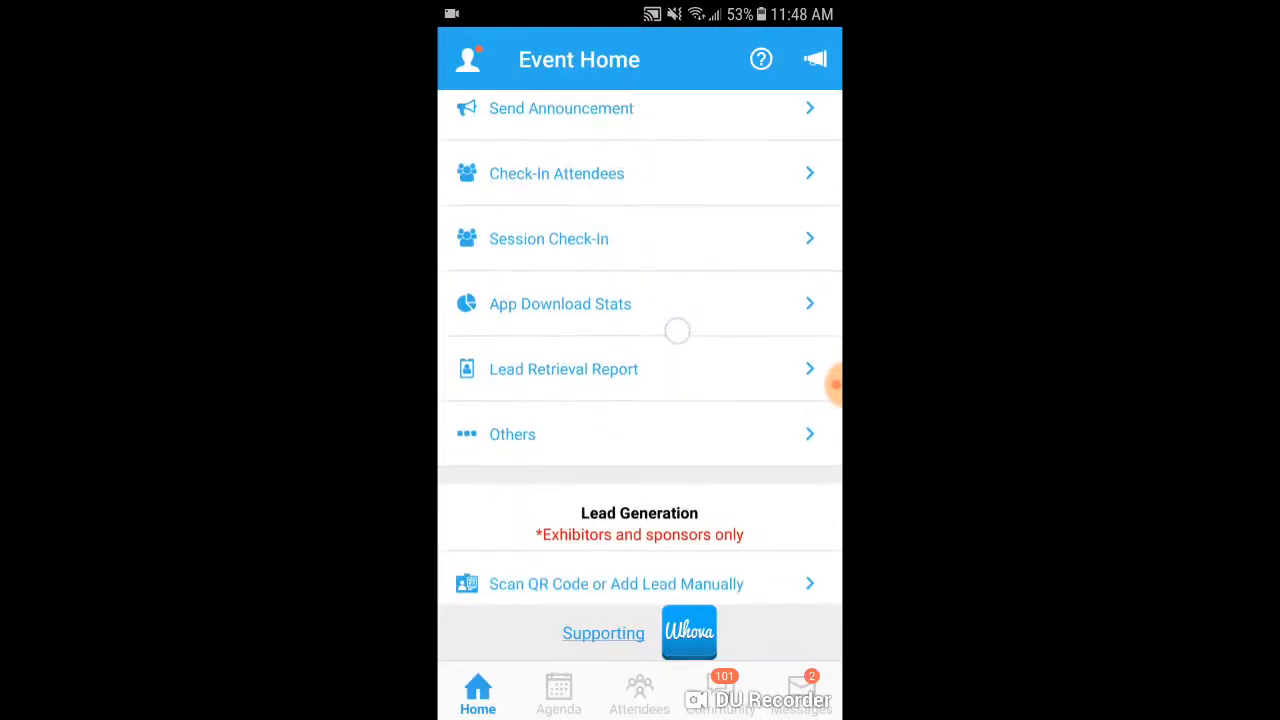
click(563, 369)
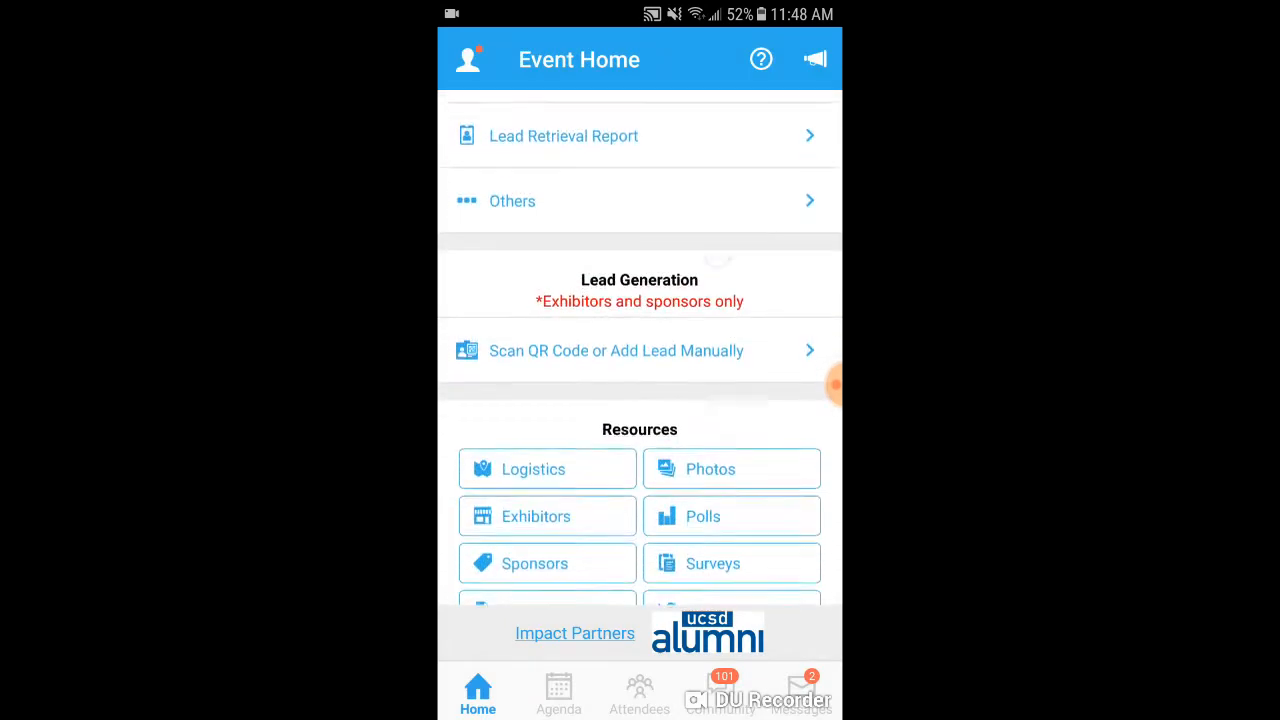
scroll(down, 3)
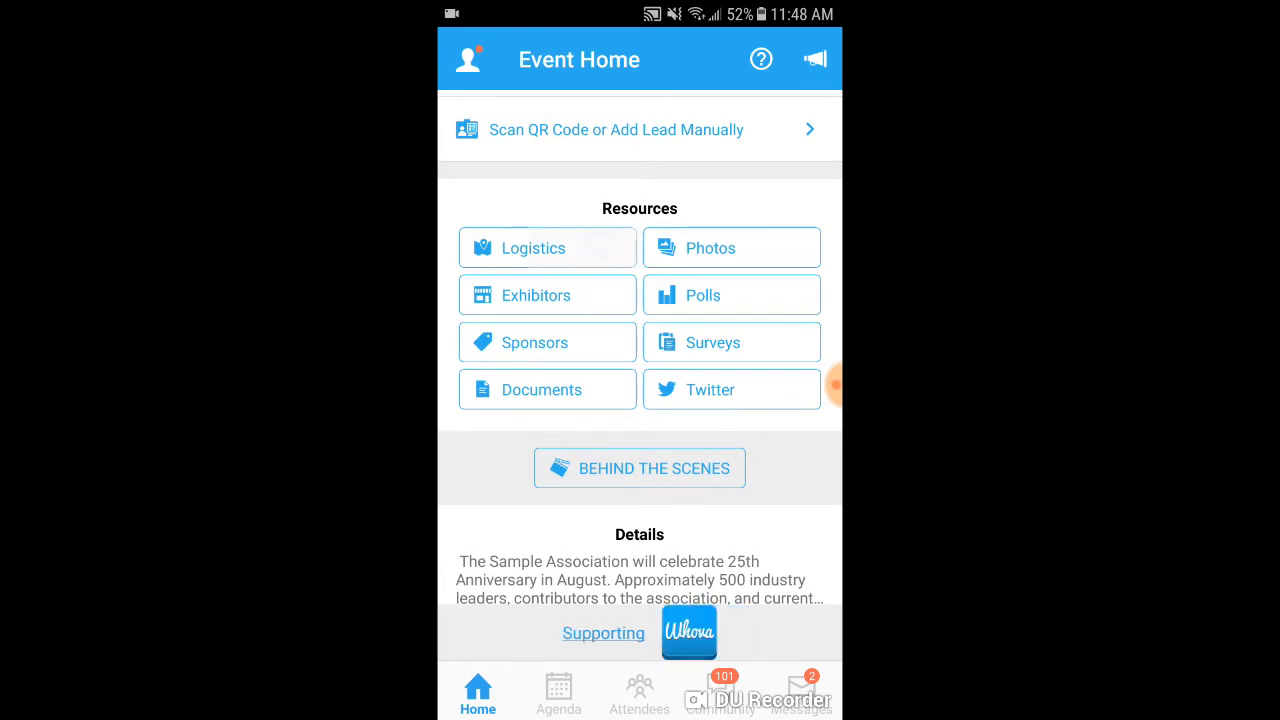
click(547, 247)
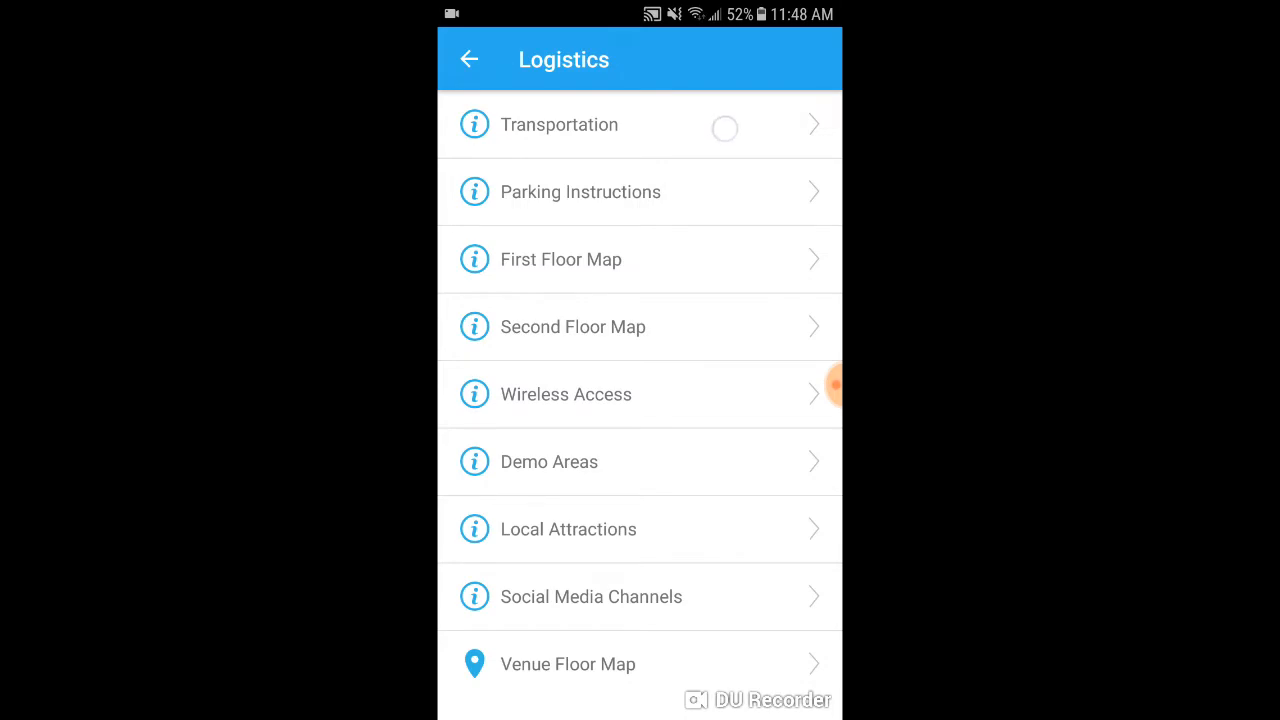
click(560, 124)
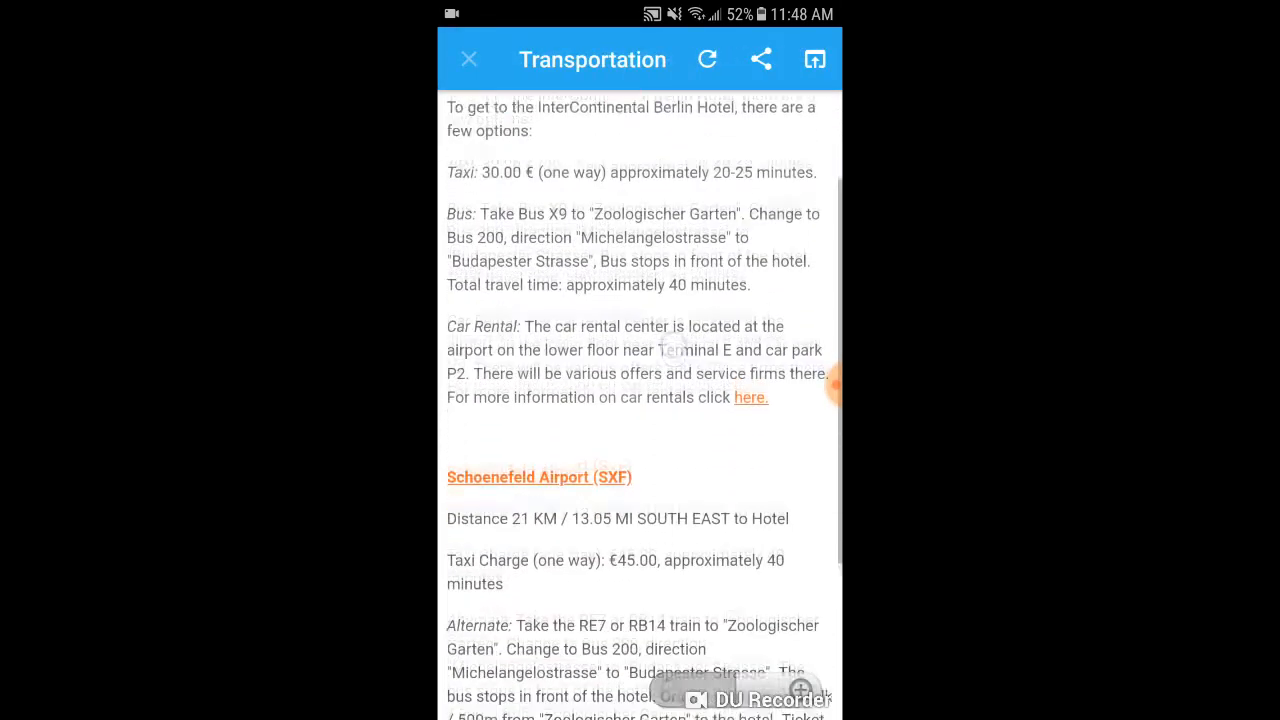
scroll(down, 3)
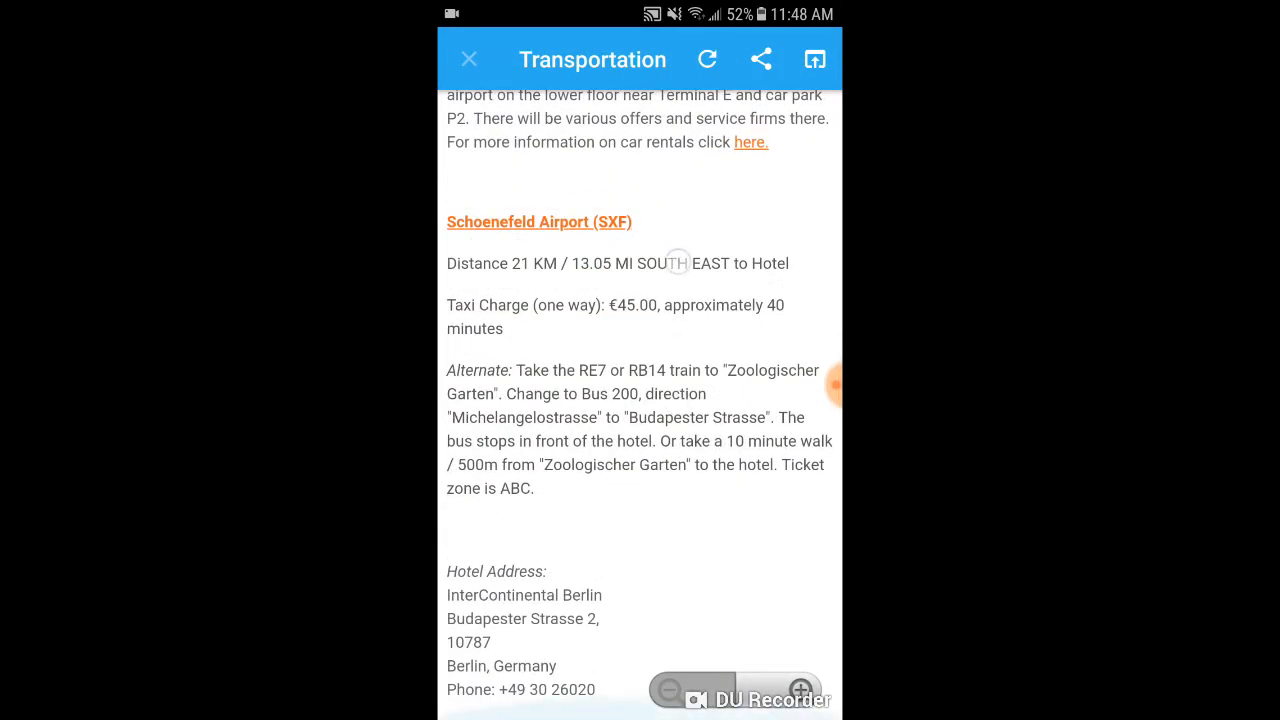
click(469, 59)
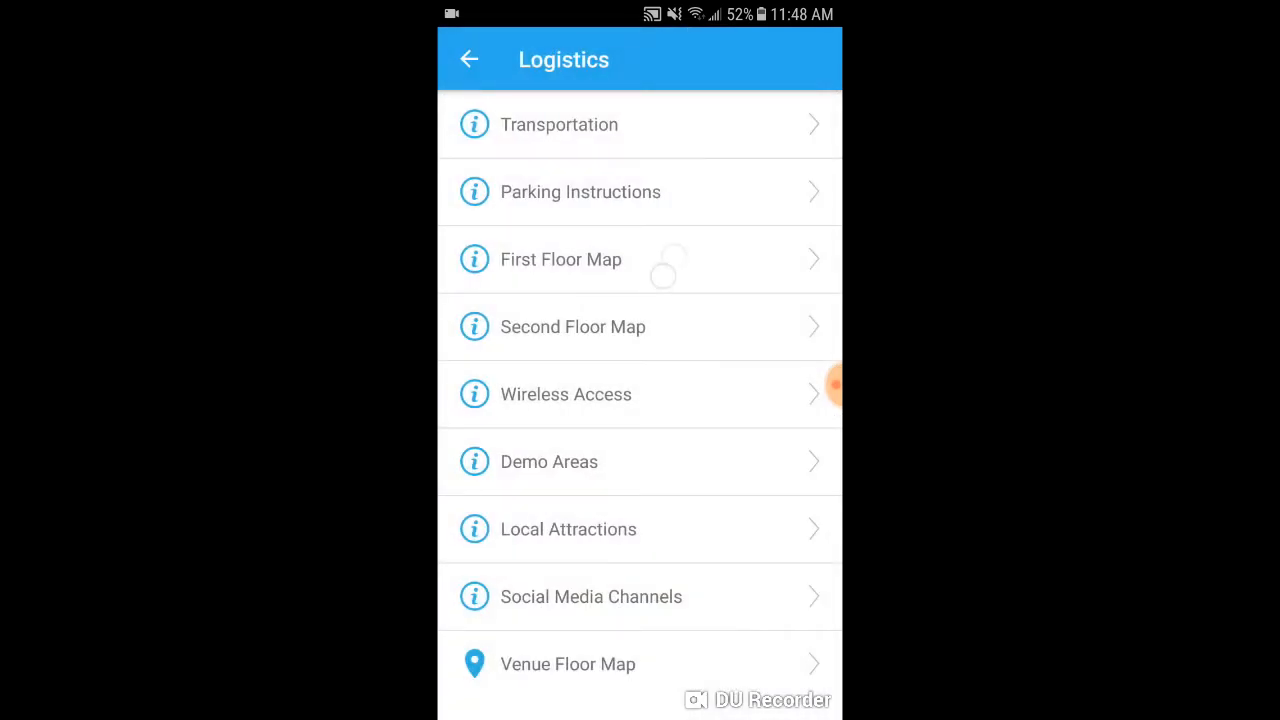
click(560, 259)
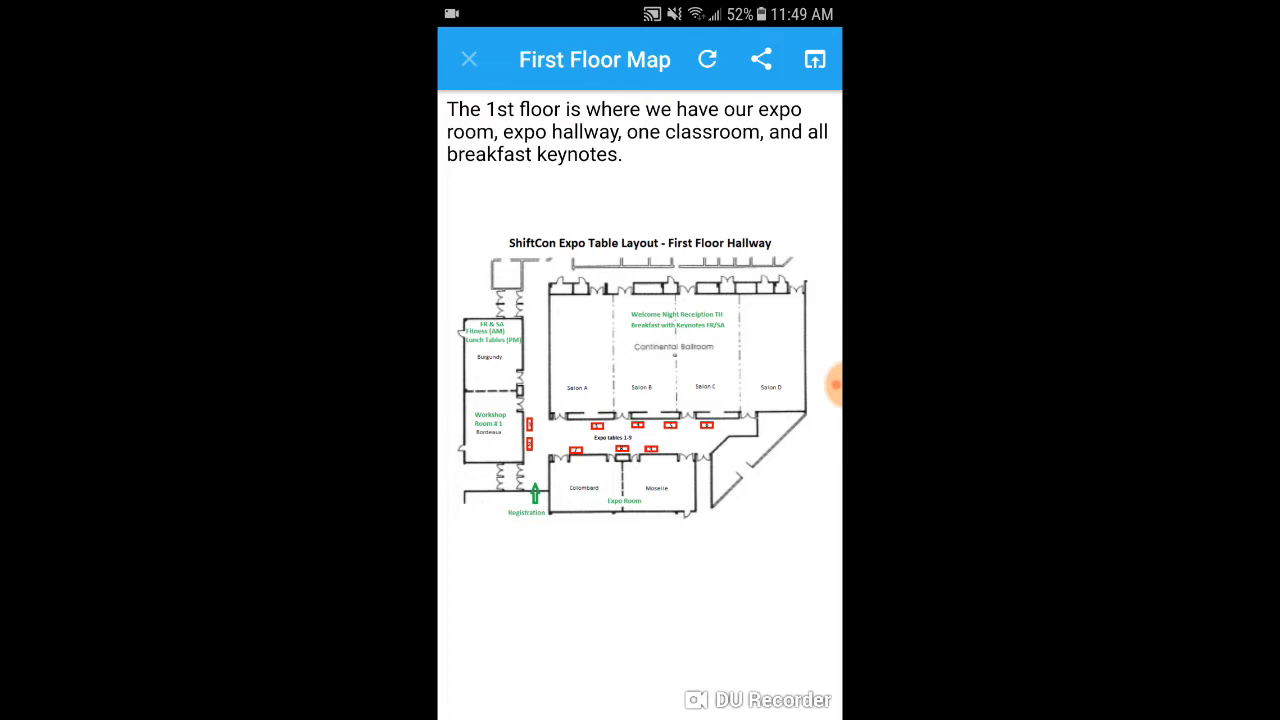
click(469, 59)
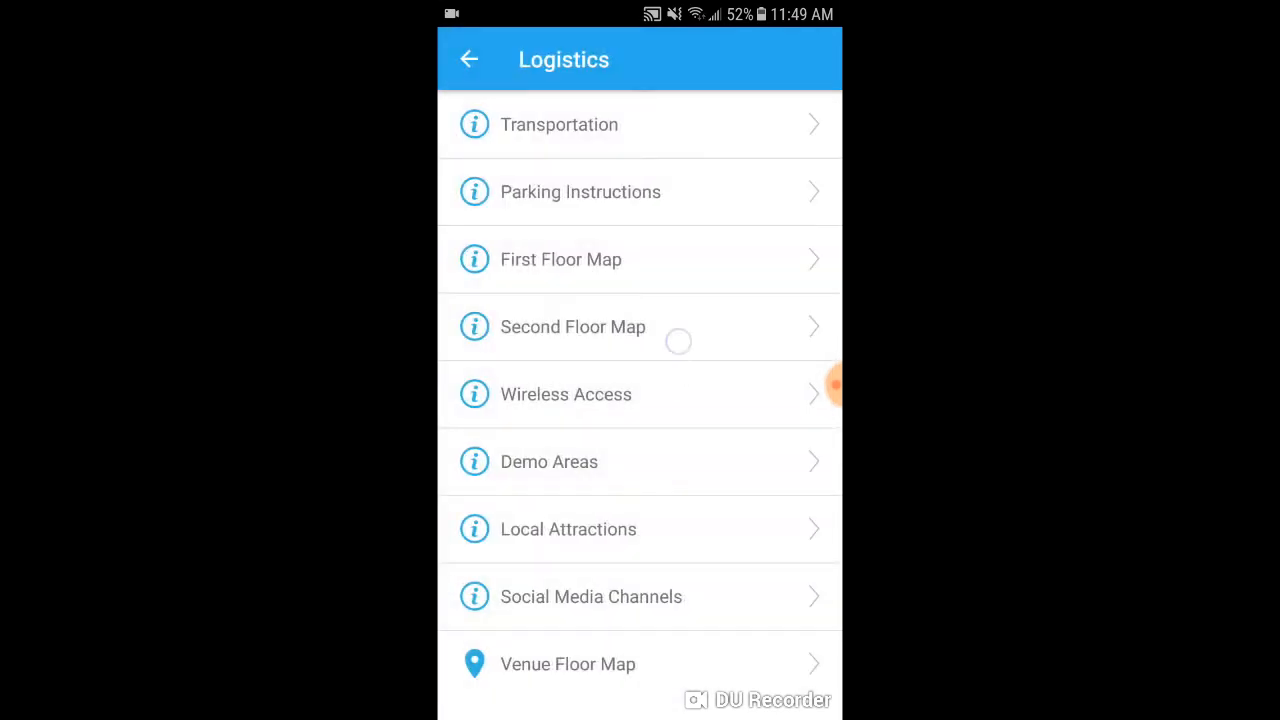
click(568, 529)
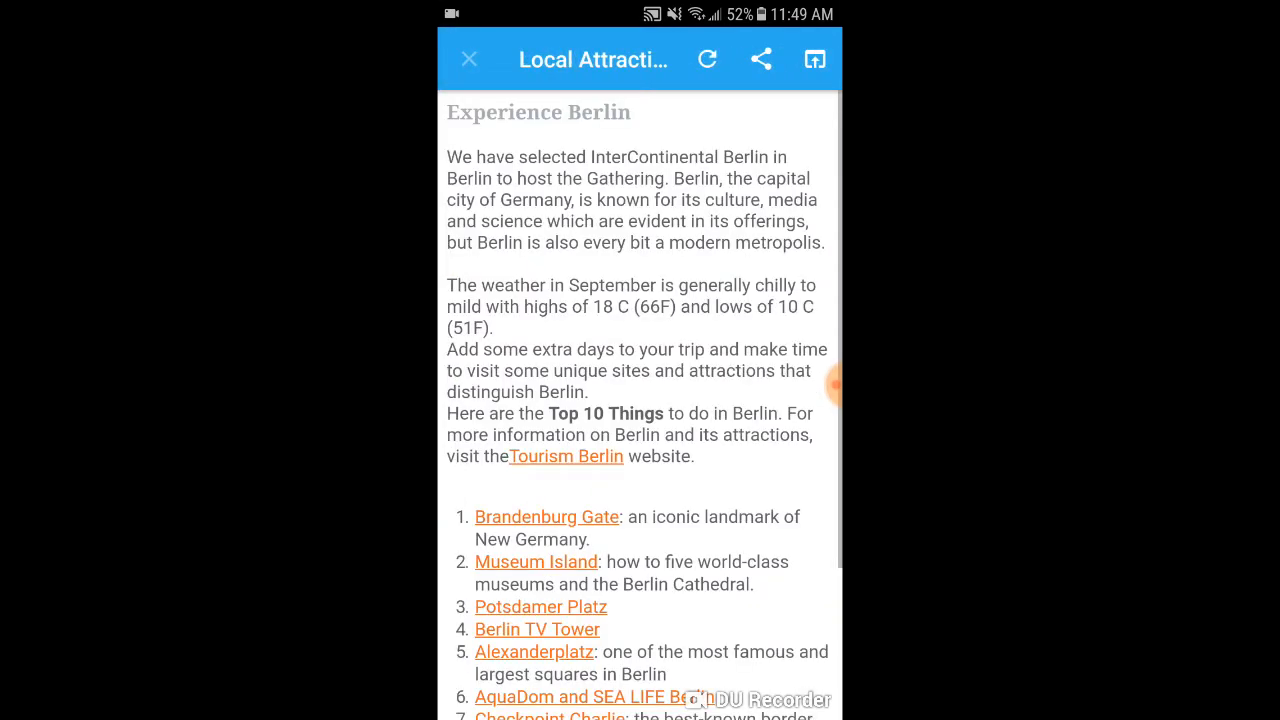
scroll(down, 3)
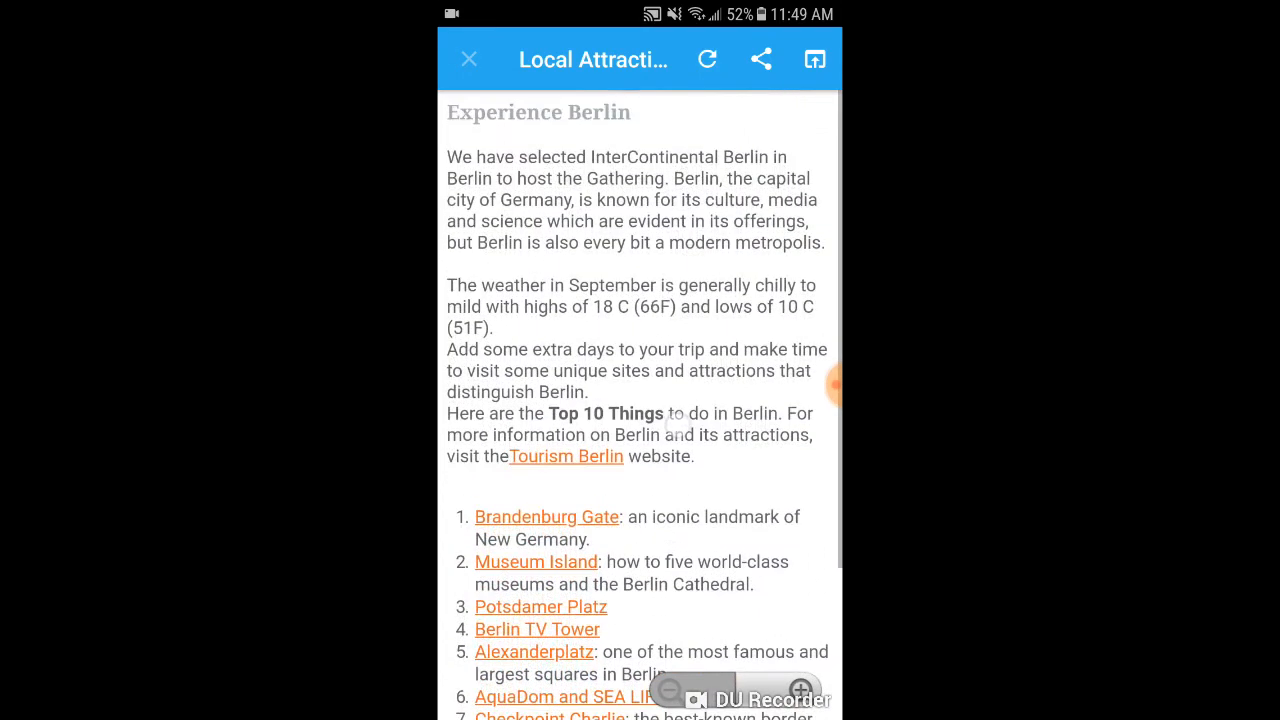
click(468, 59)
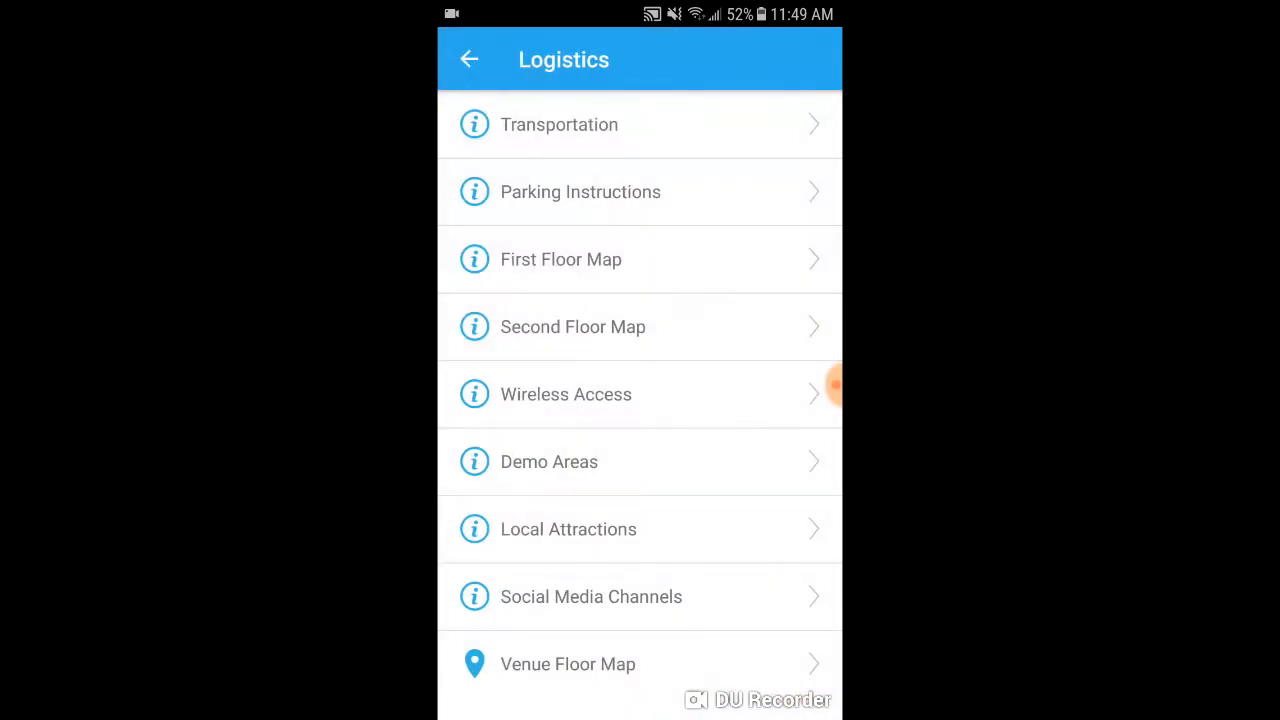
click(469, 59)
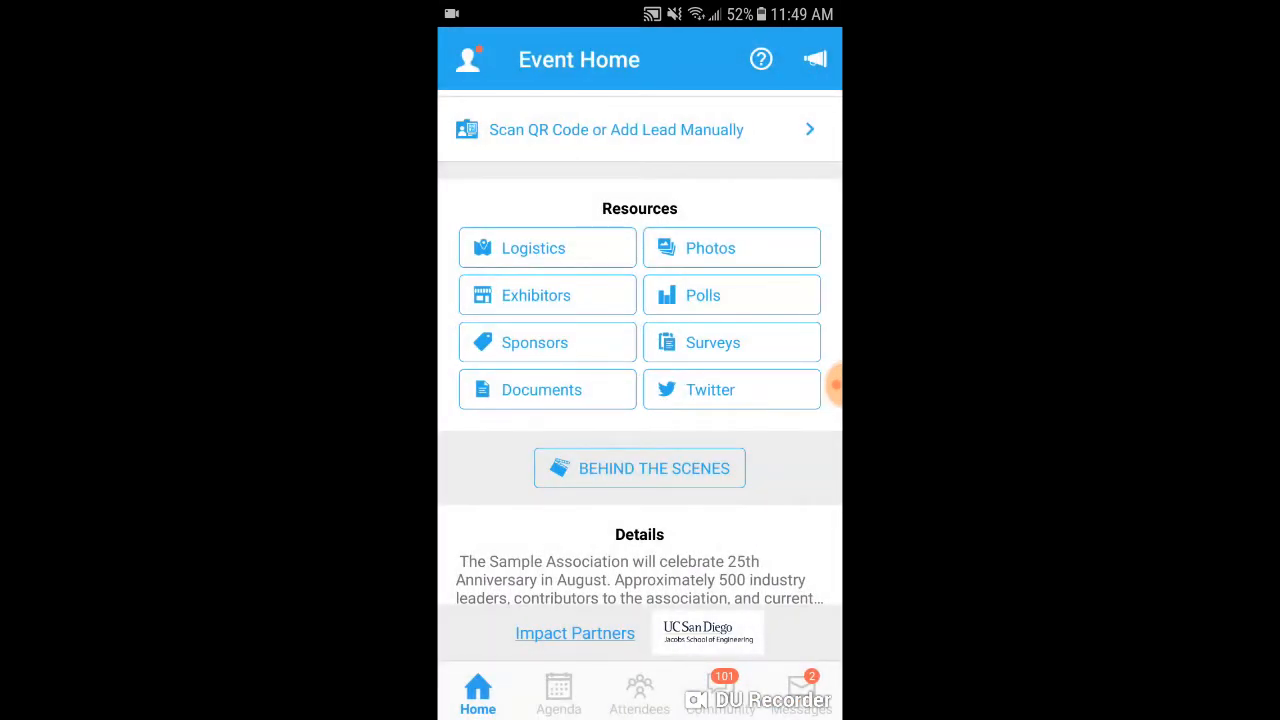
click(731, 248)
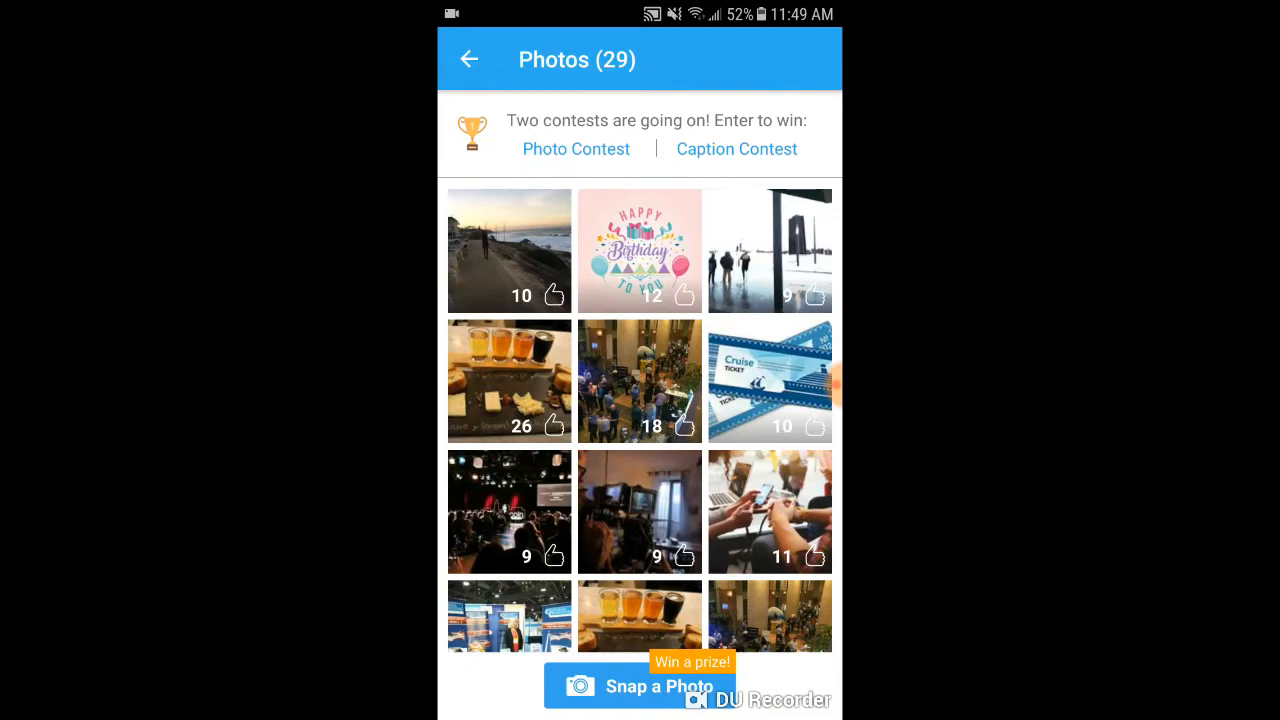
scroll(down, 3)
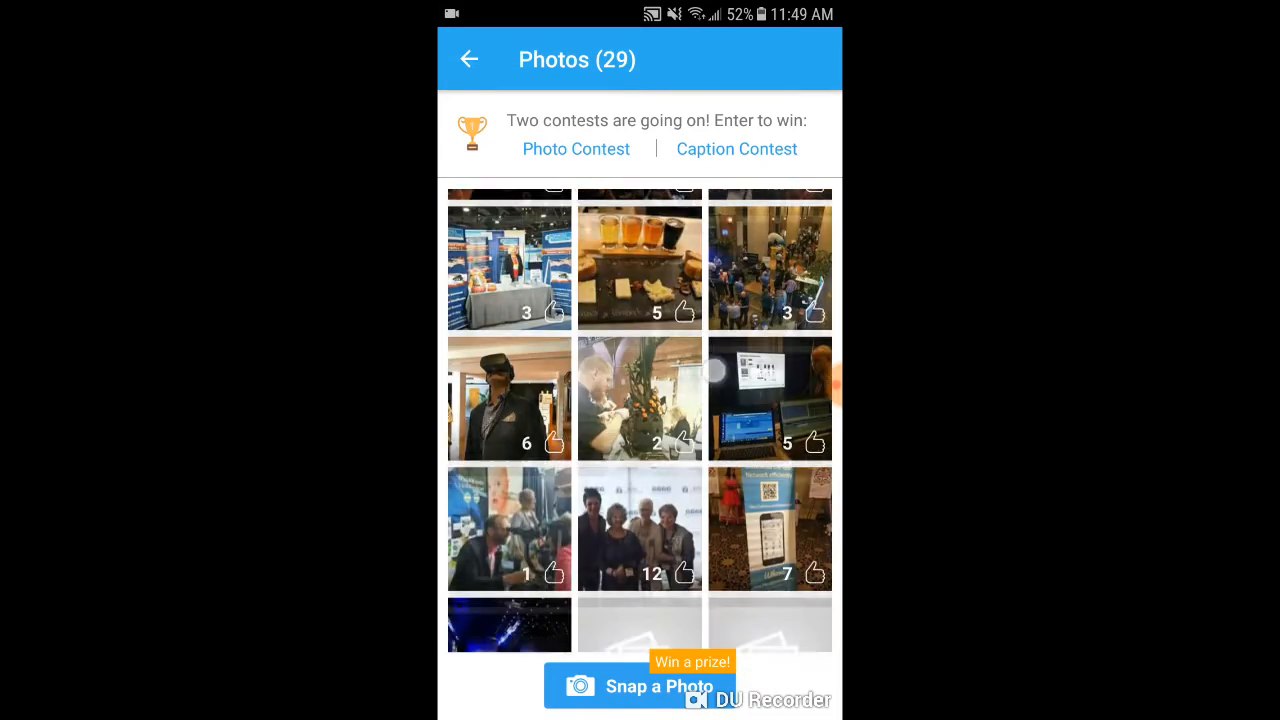
scroll(down, 3)
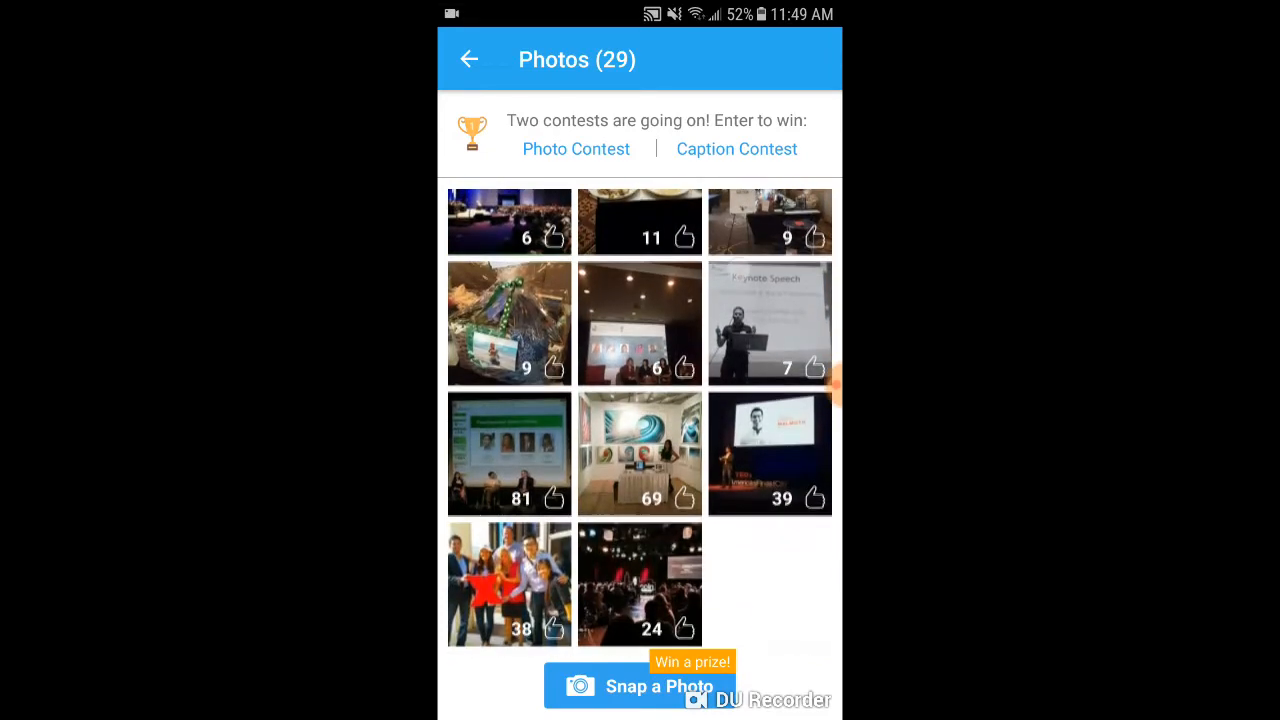
click(468, 59)
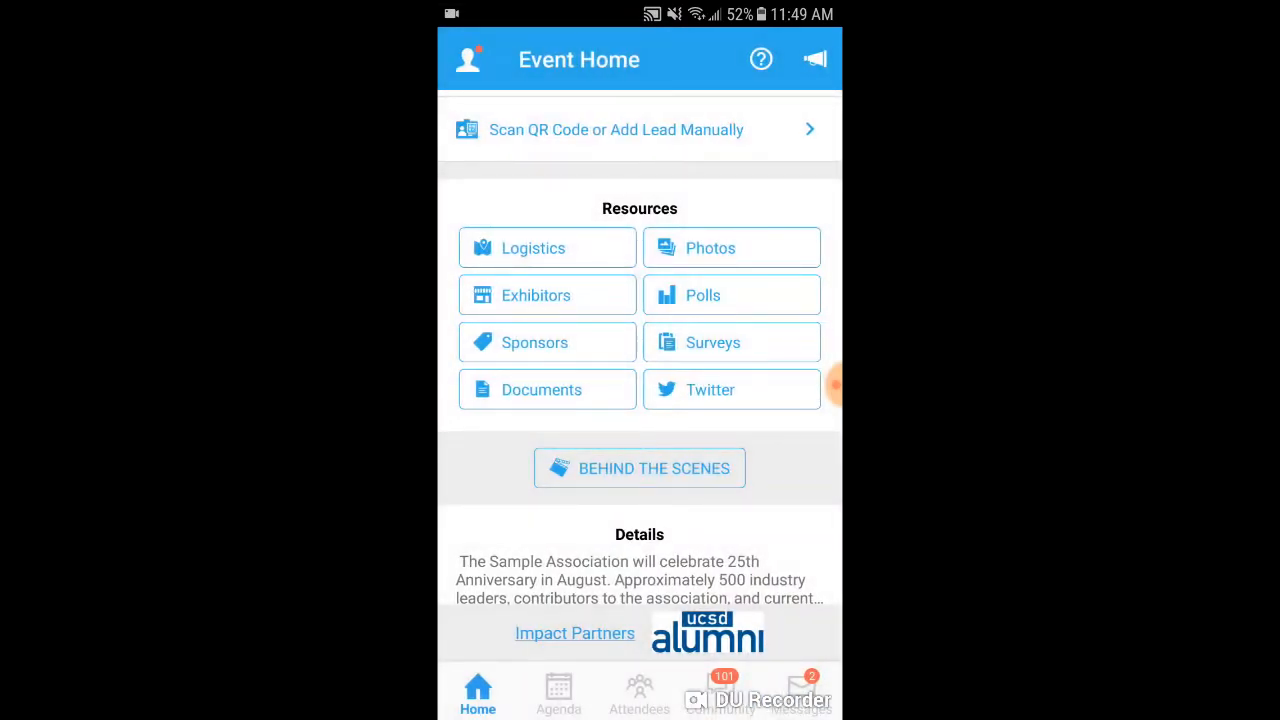
click(536, 294)
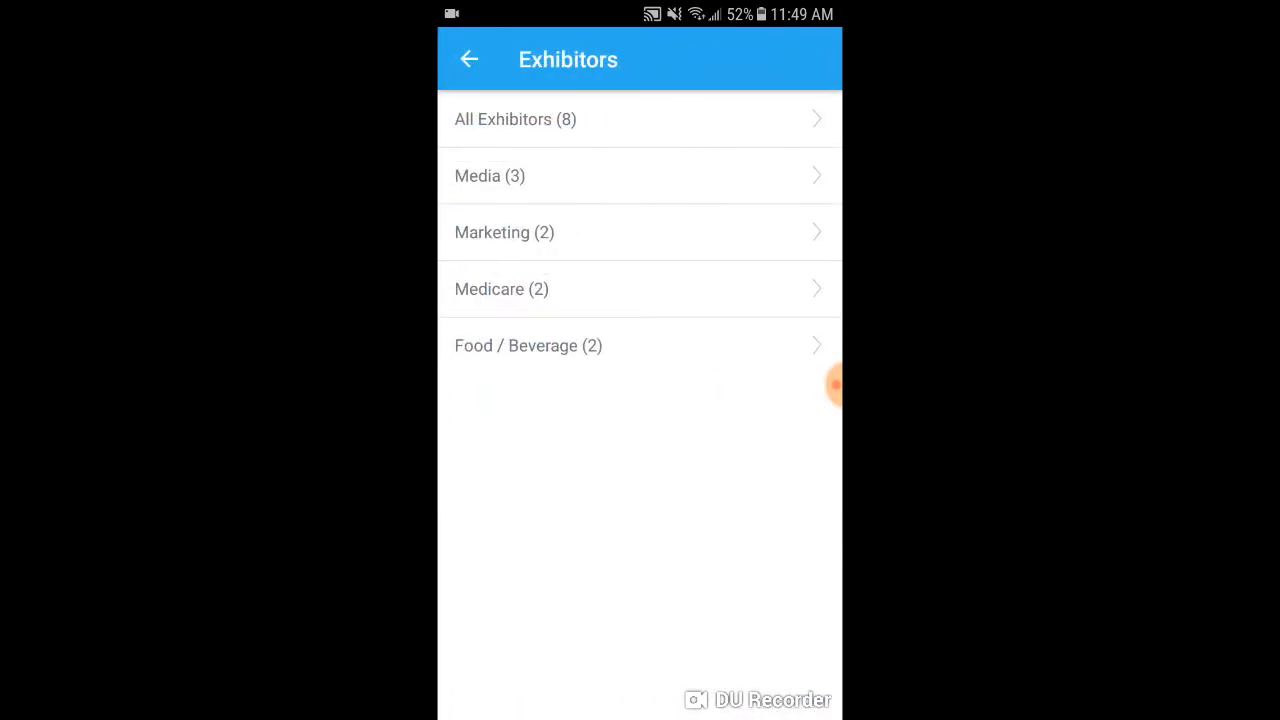
click(469, 59)
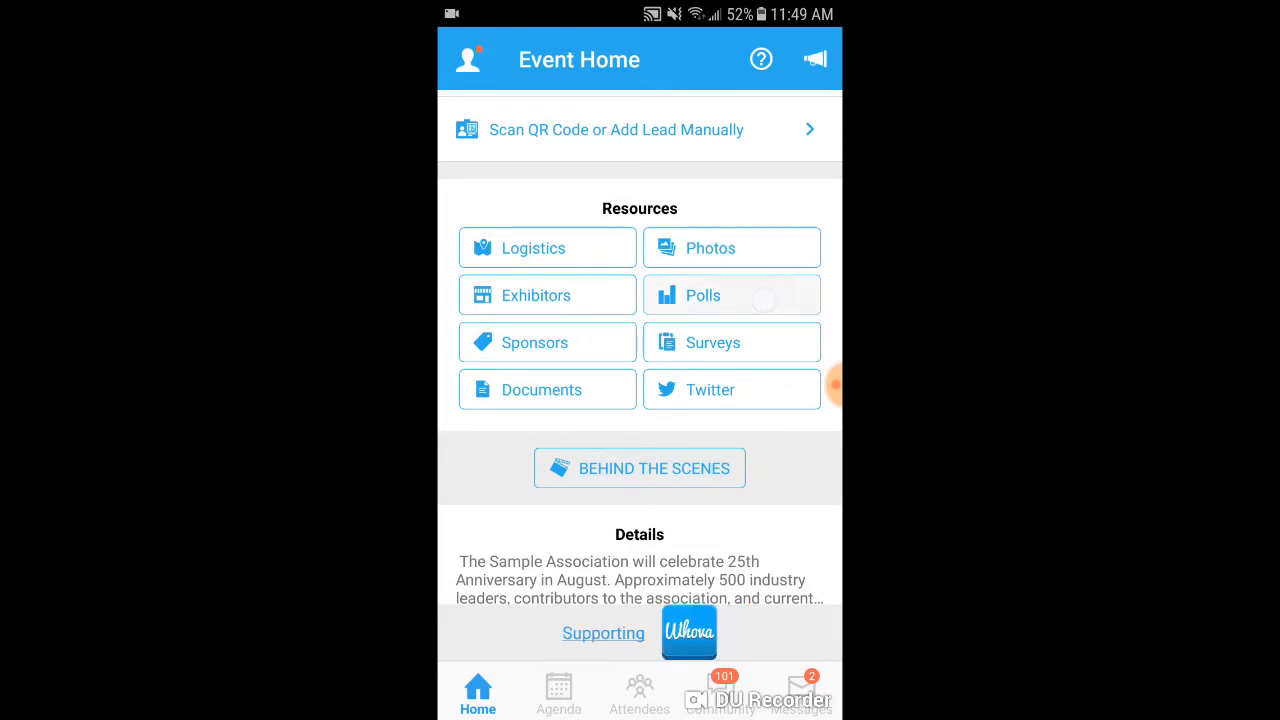
click(731, 294)
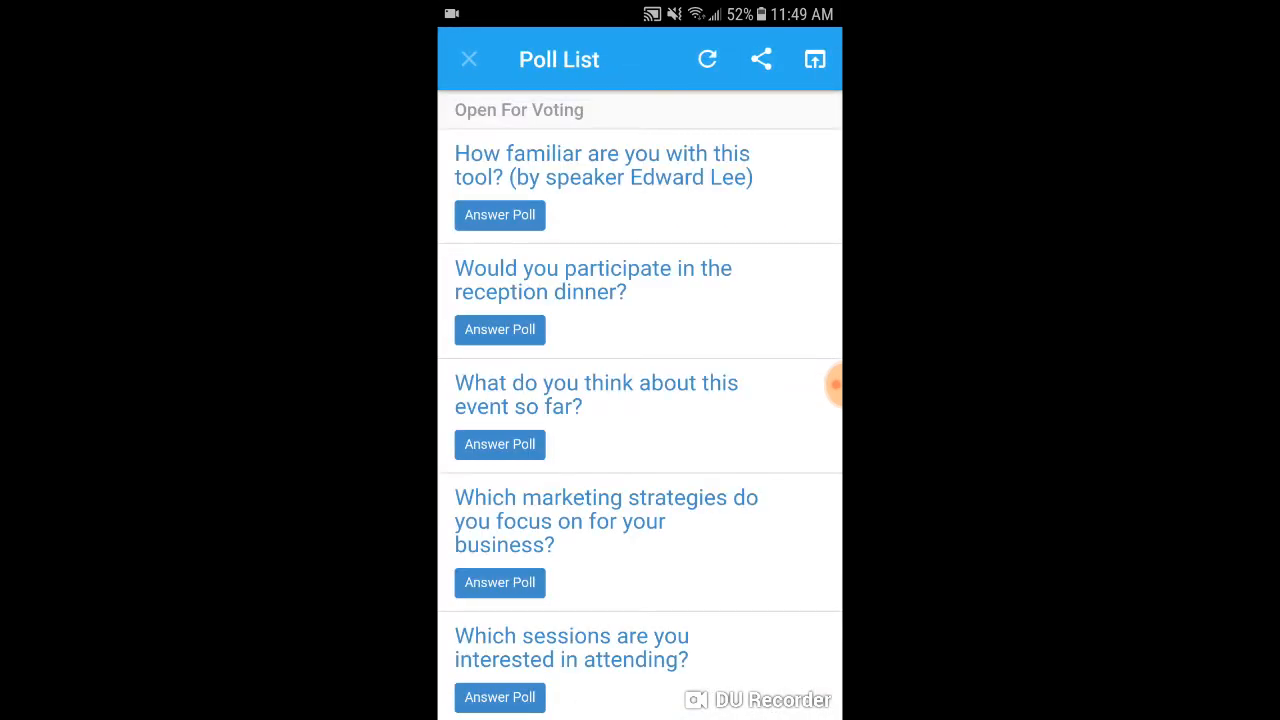
scroll(down, 3)
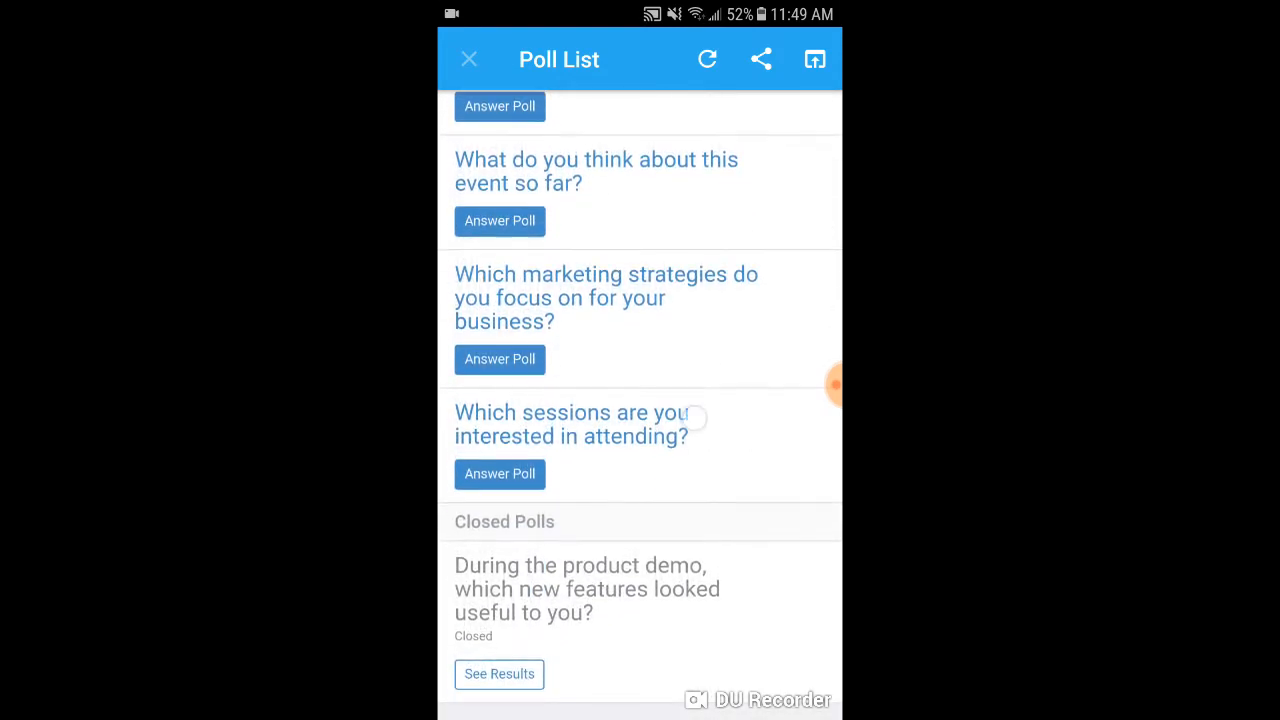
scroll(down, 3)
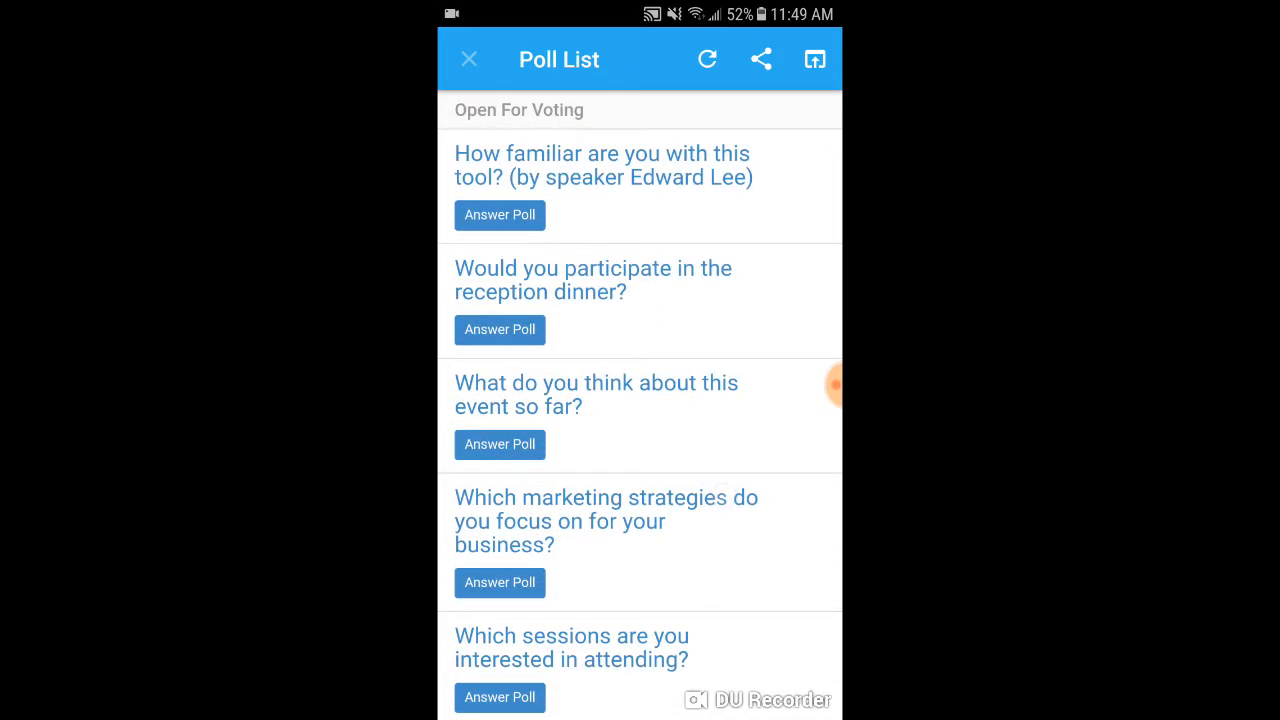
click(469, 59)
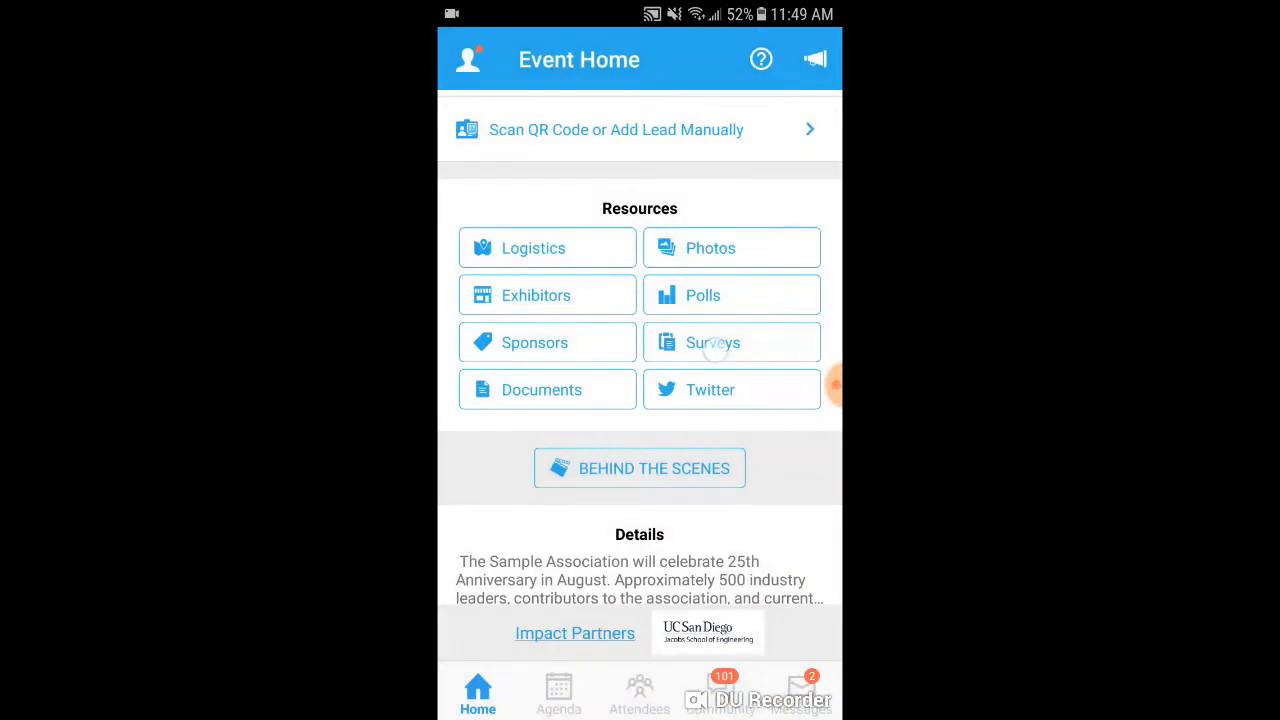
click(731, 342)
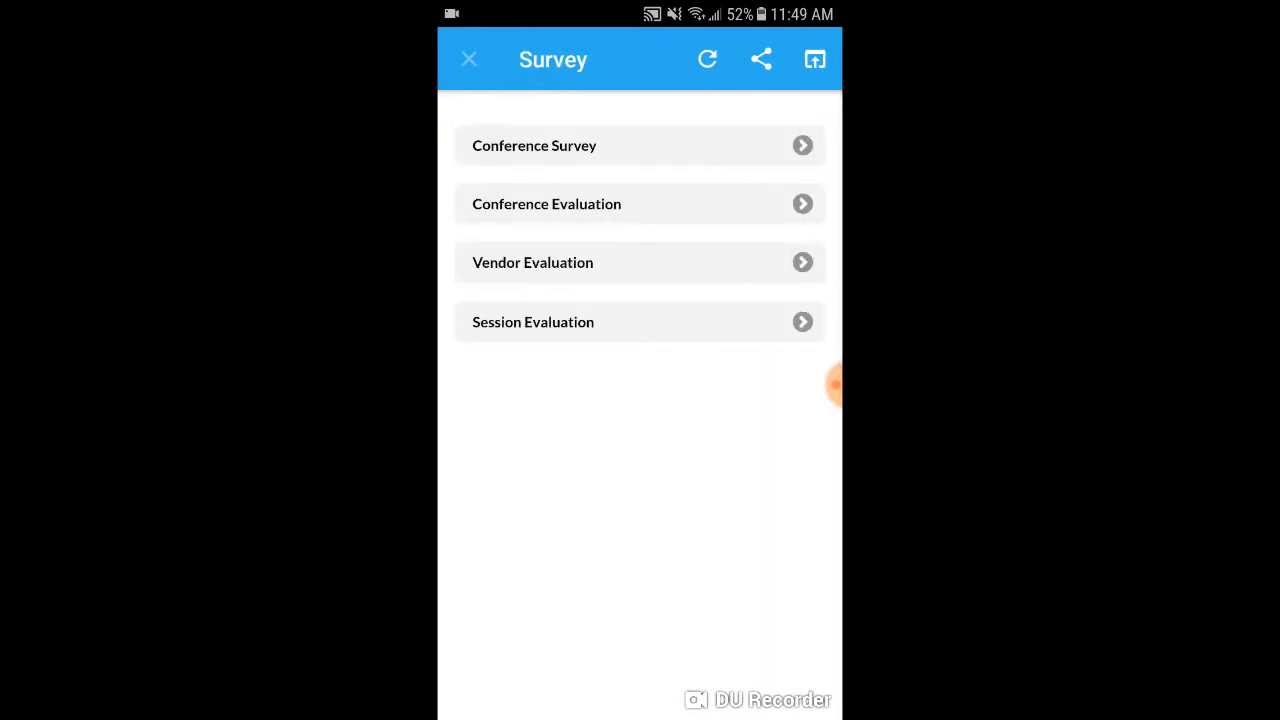
click(707, 59)
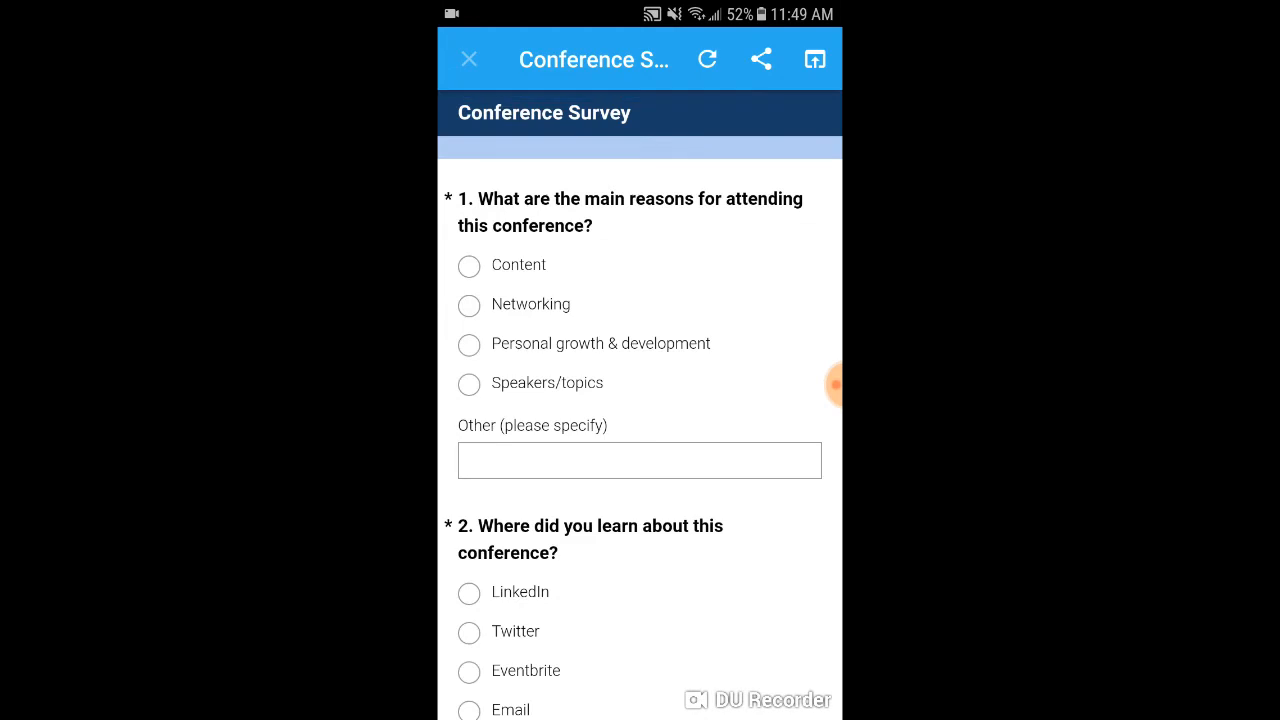
scroll(down, 3)
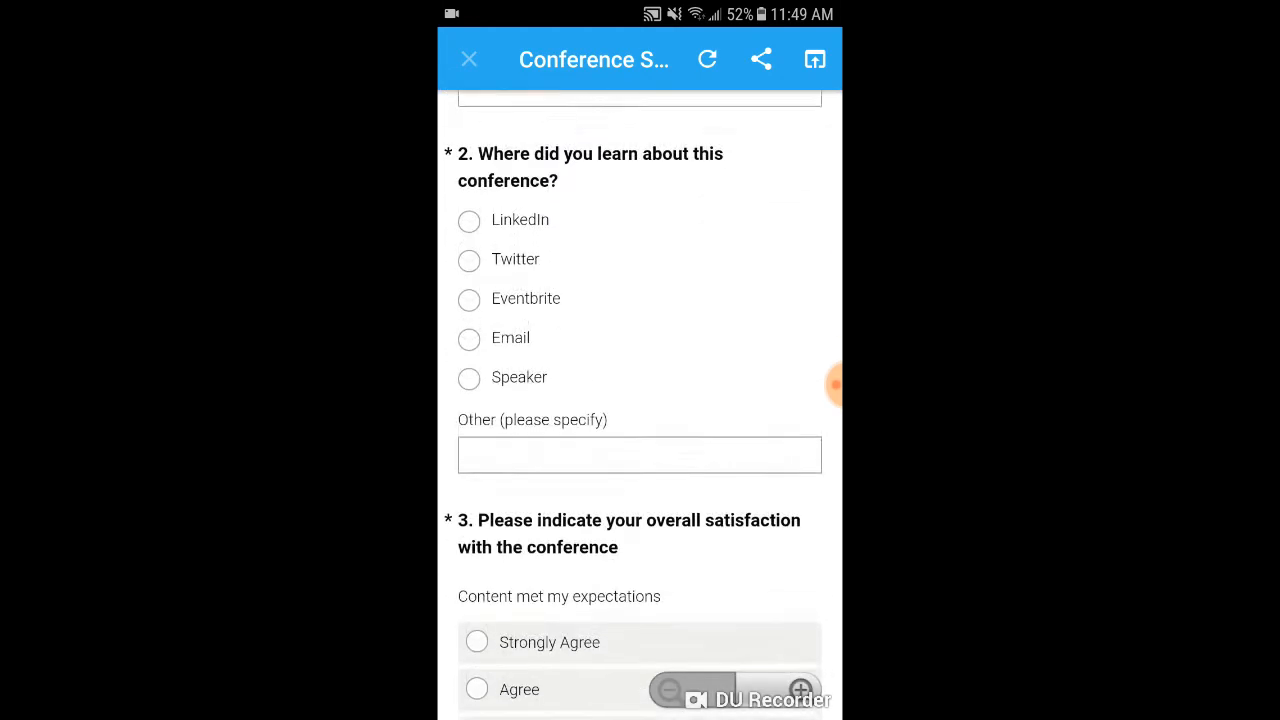
scroll(down, 3)
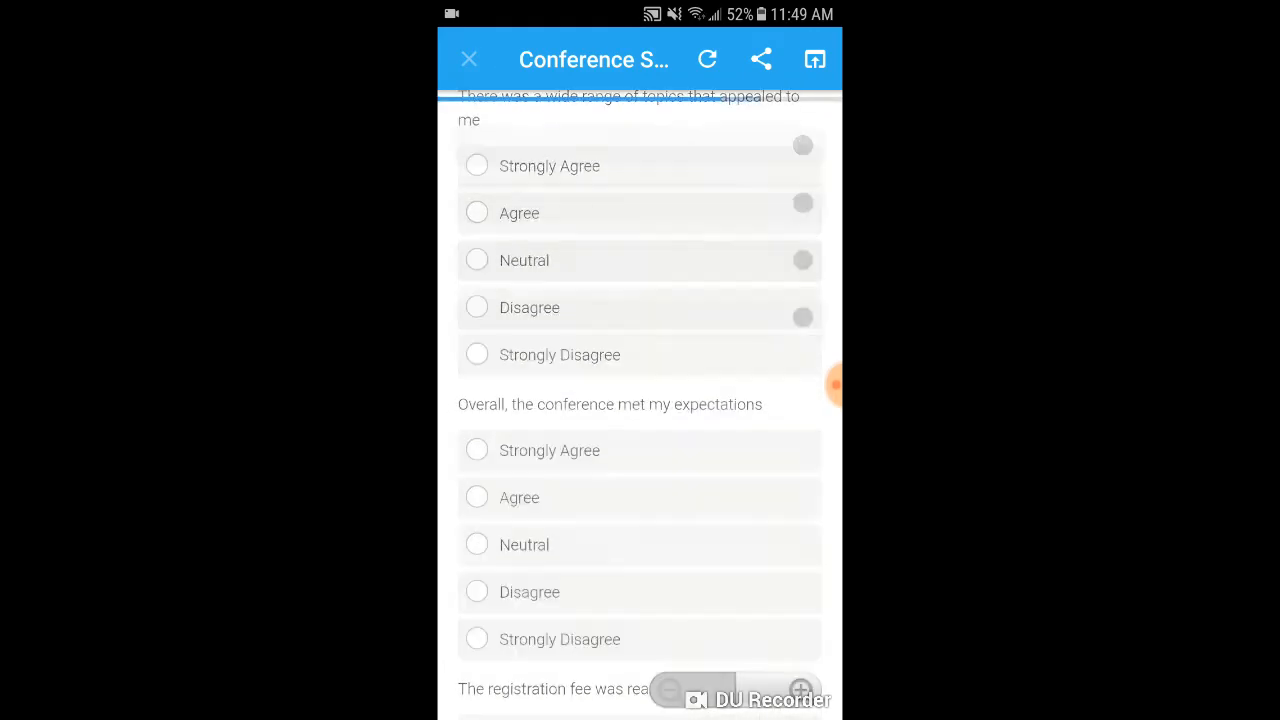
click(469, 59)
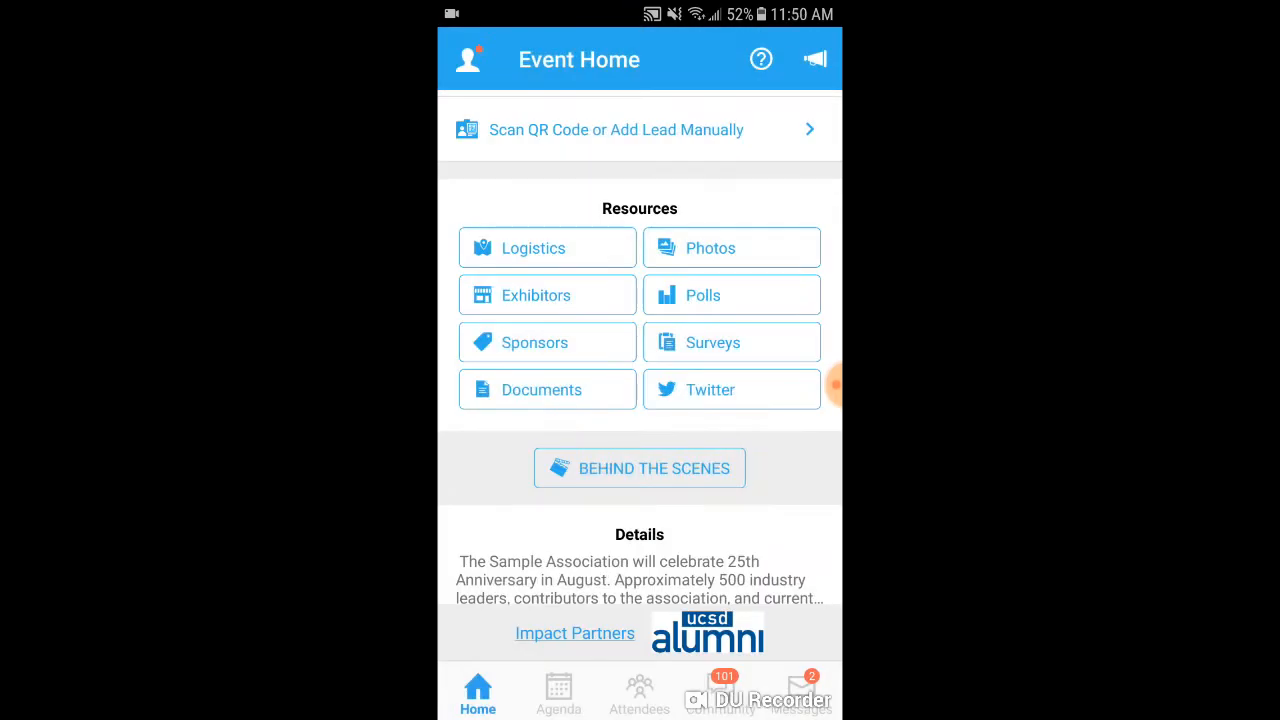
click(547, 342)
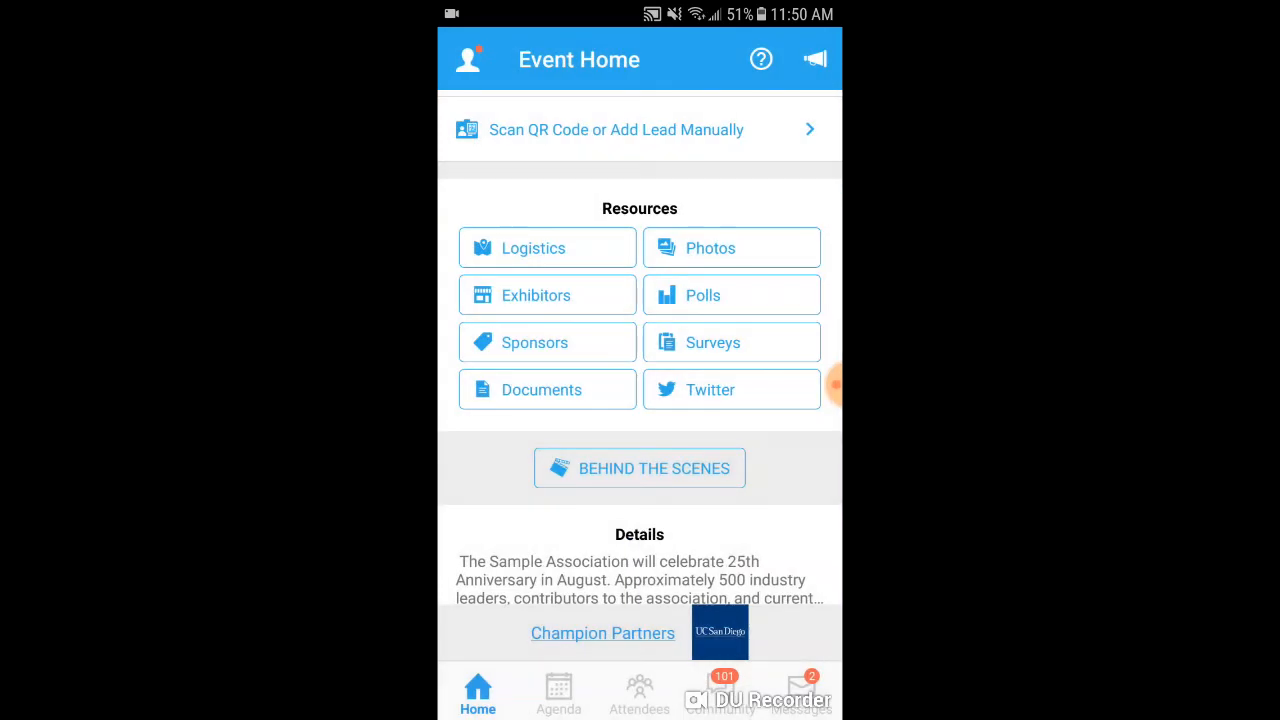
Step: Browse the event Documents, such as Welcome Slides and Watson Overview, then close them to Event Home
click(547, 389)
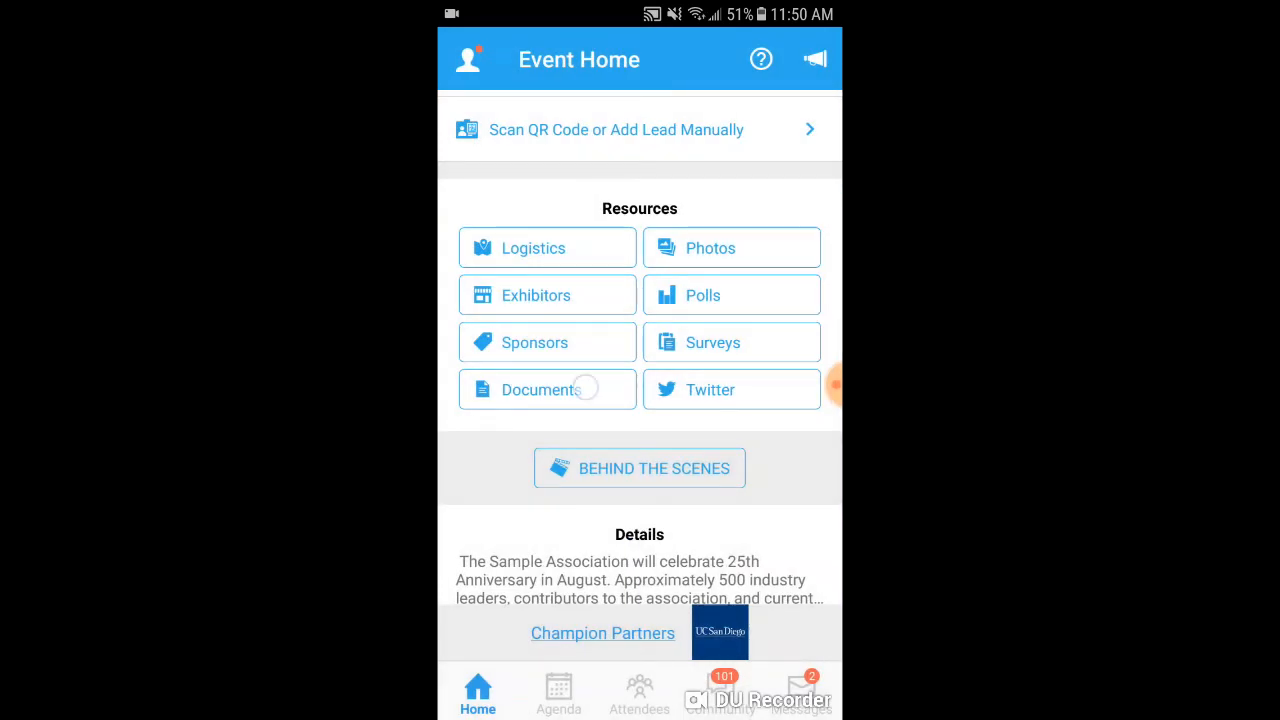
click(539, 389)
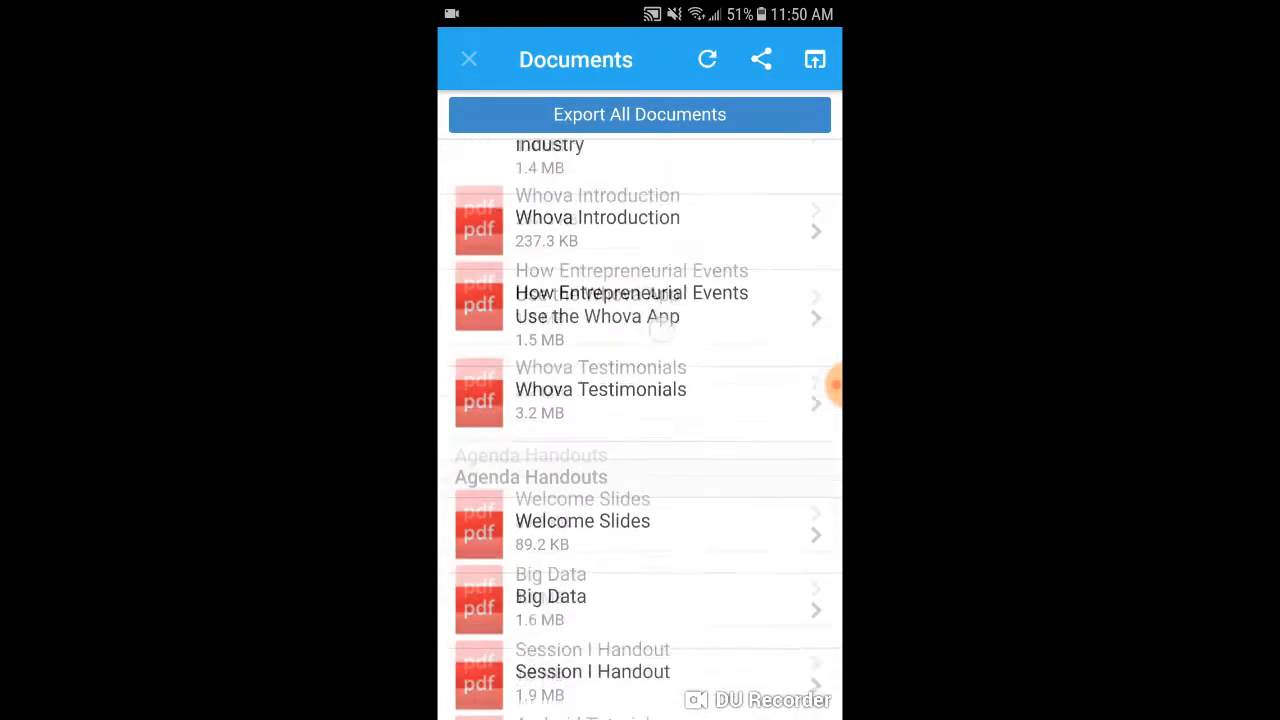
scroll(down, 3)
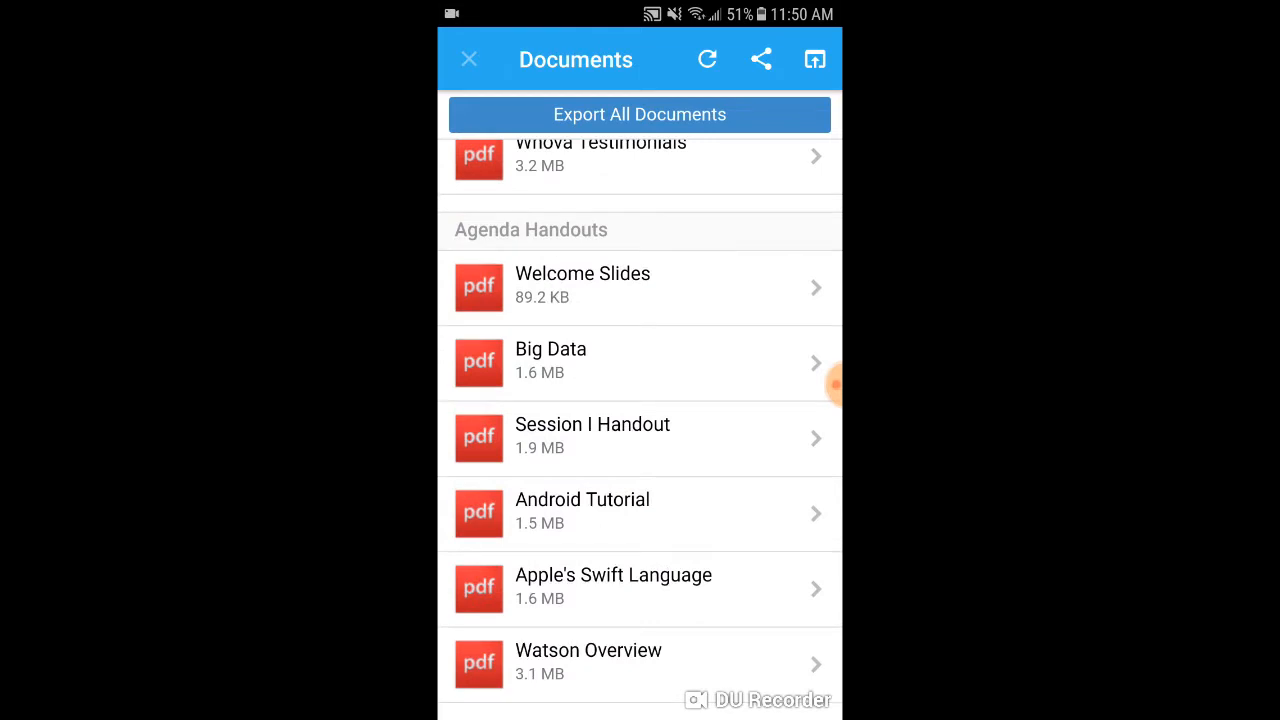
click(469, 59)
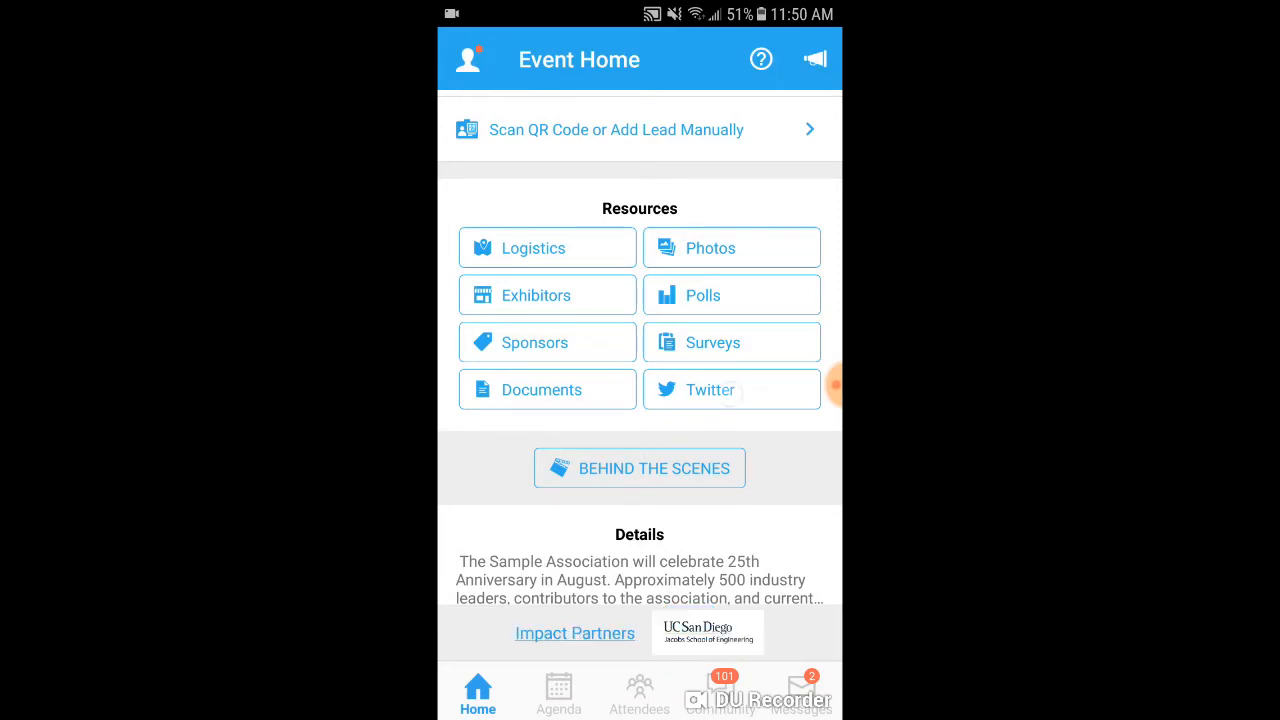
click(731, 389)
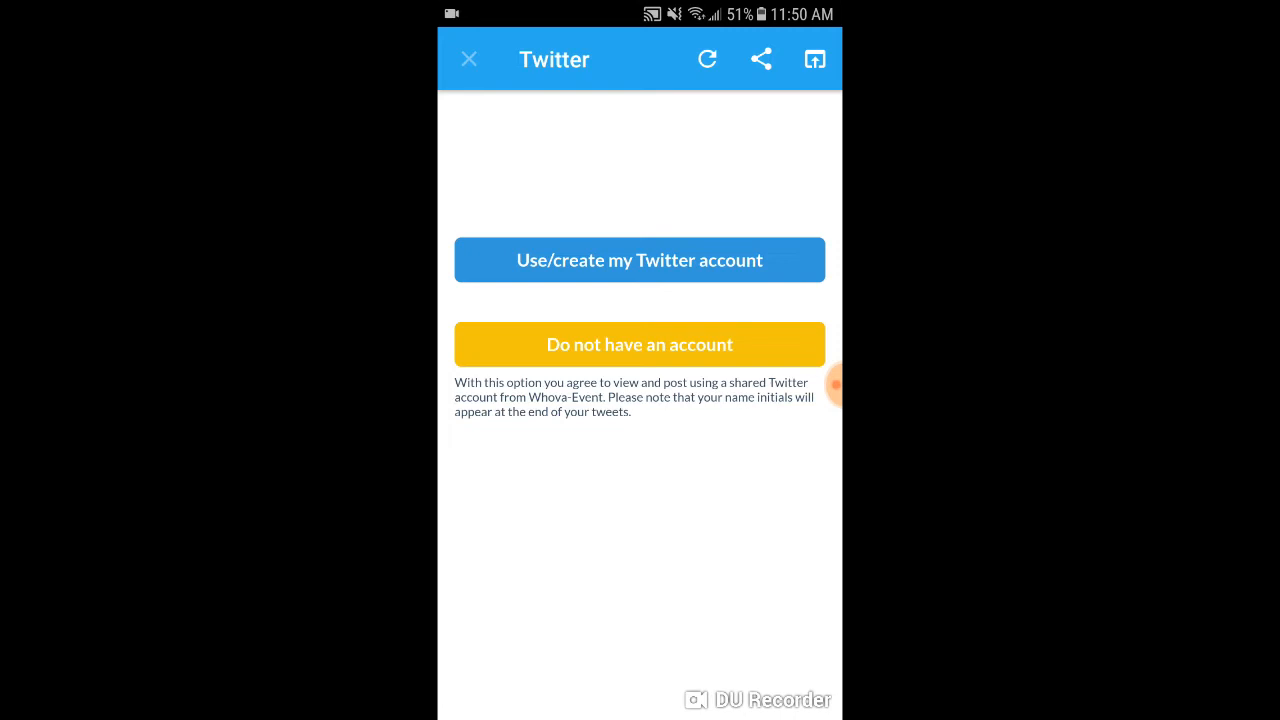
click(468, 58)
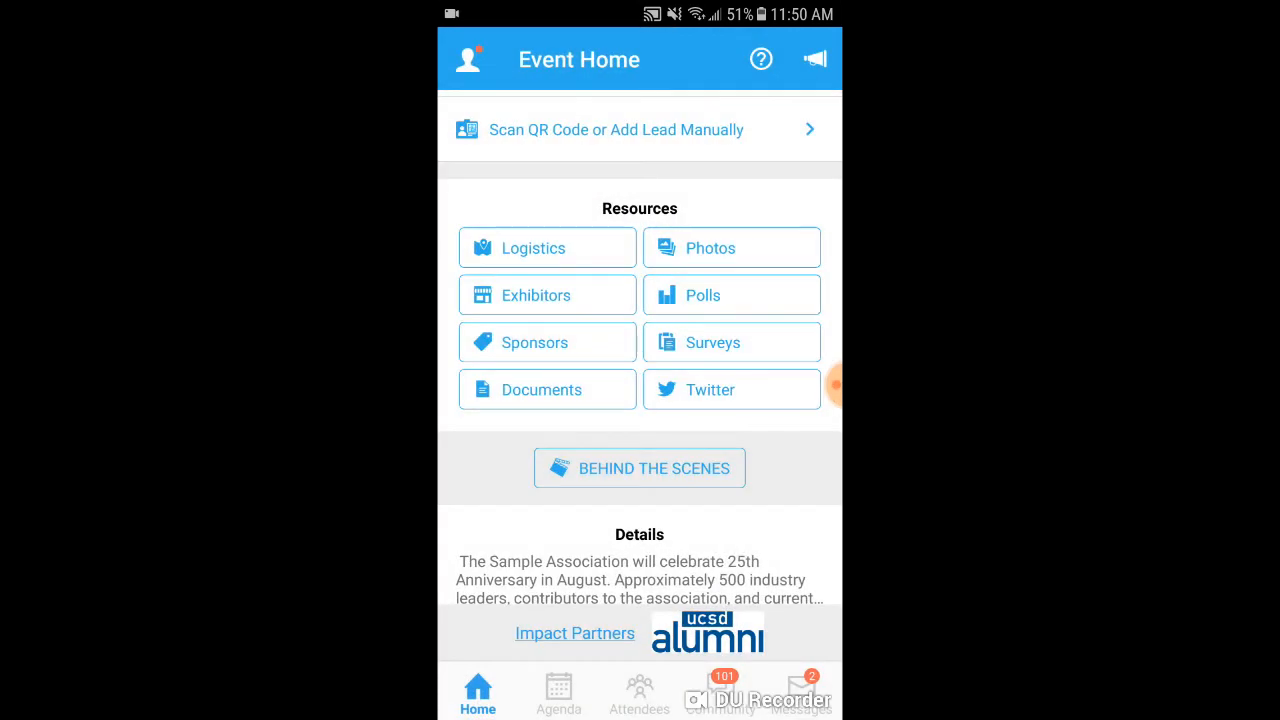
scroll(down, 3)
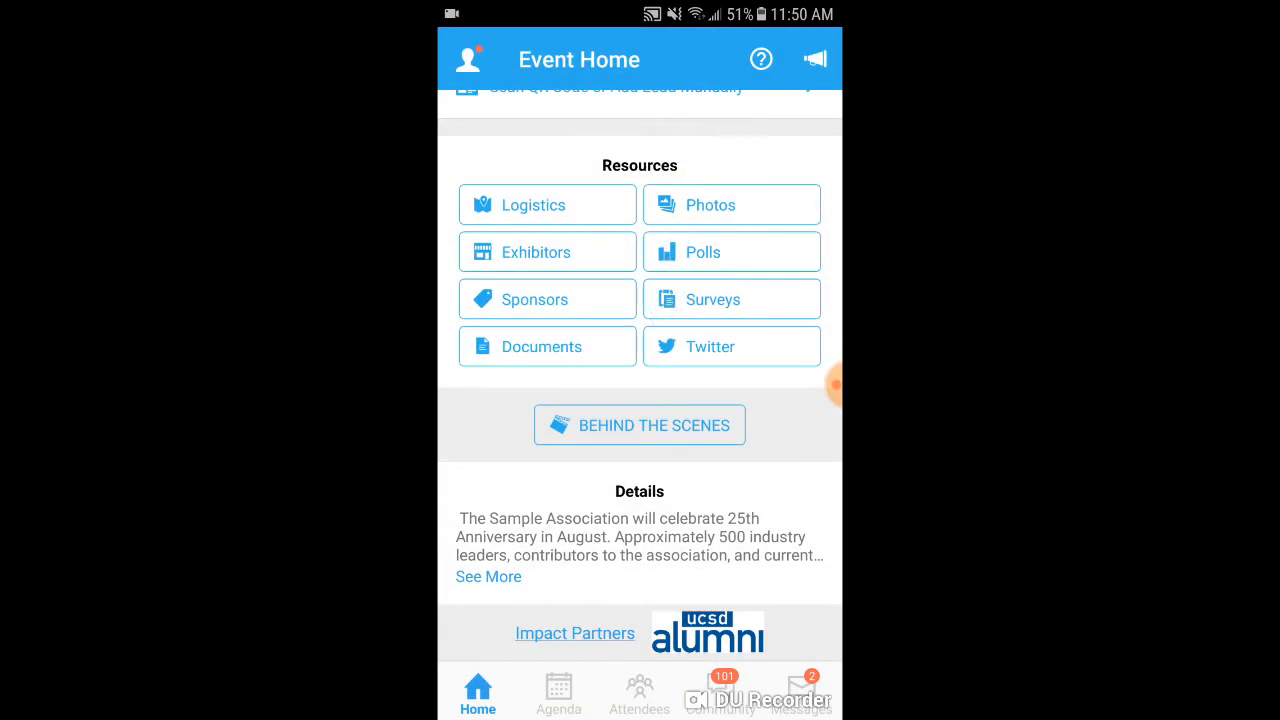
scroll(down, 3)
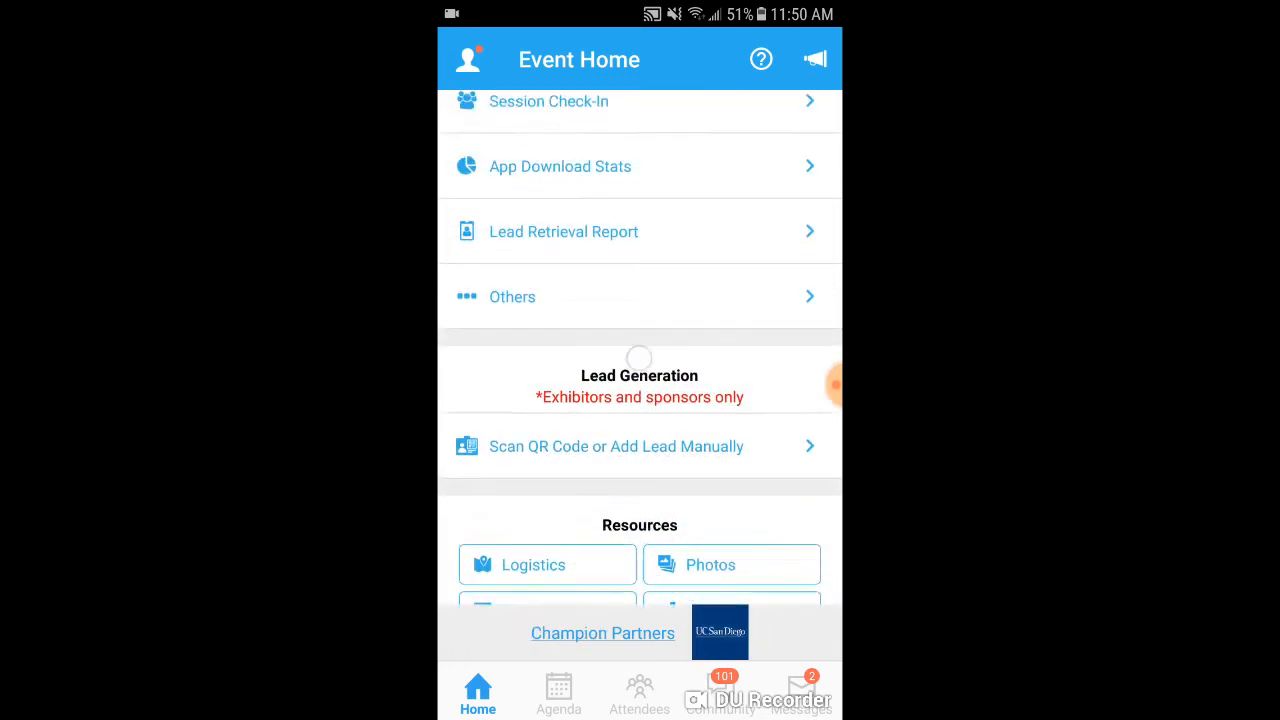
scroll(down, 3)
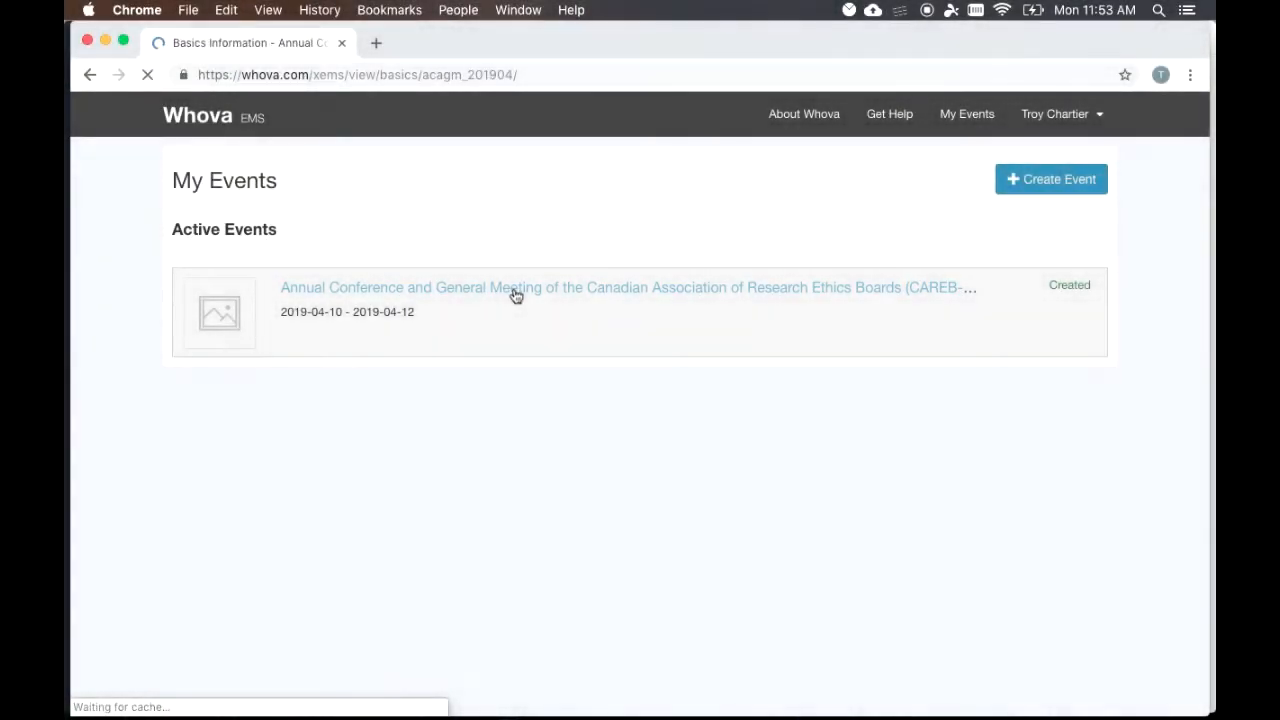
Step: Open the CAREB Annual Conference event and scroll through its Basic Information form
click(515, 294)
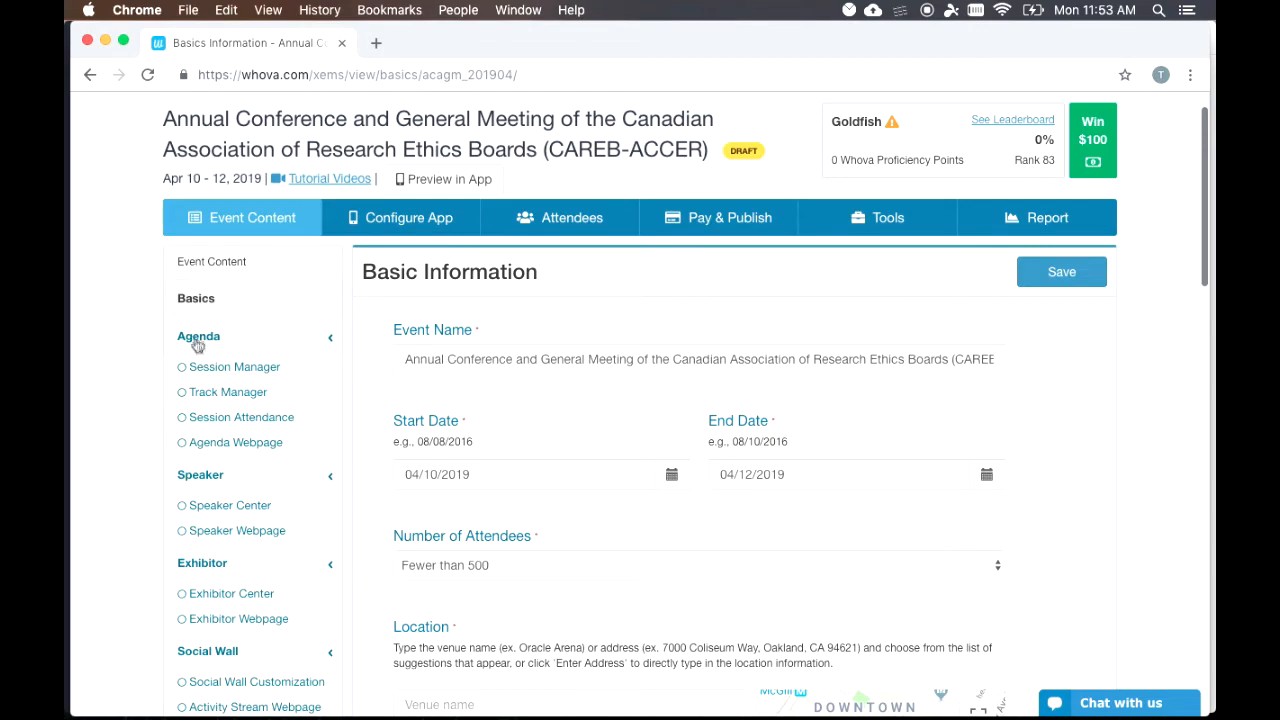
scroll(down, 3)
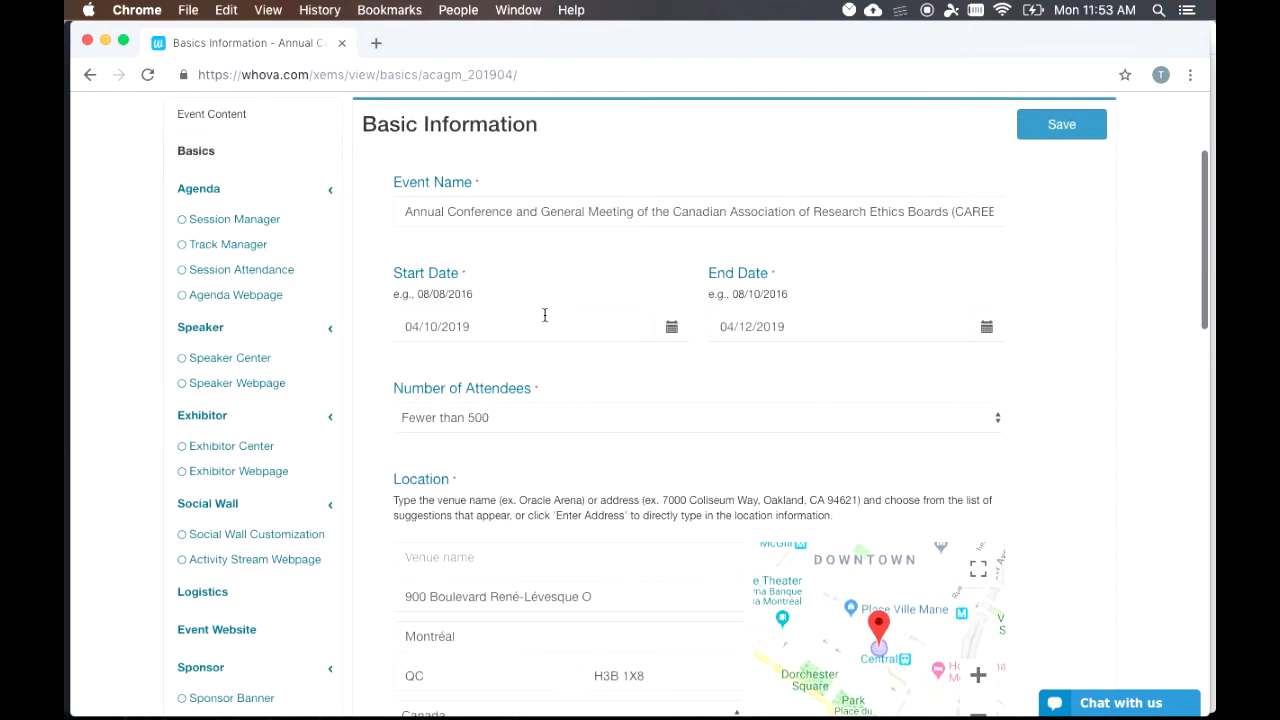
scroll(down, 3)
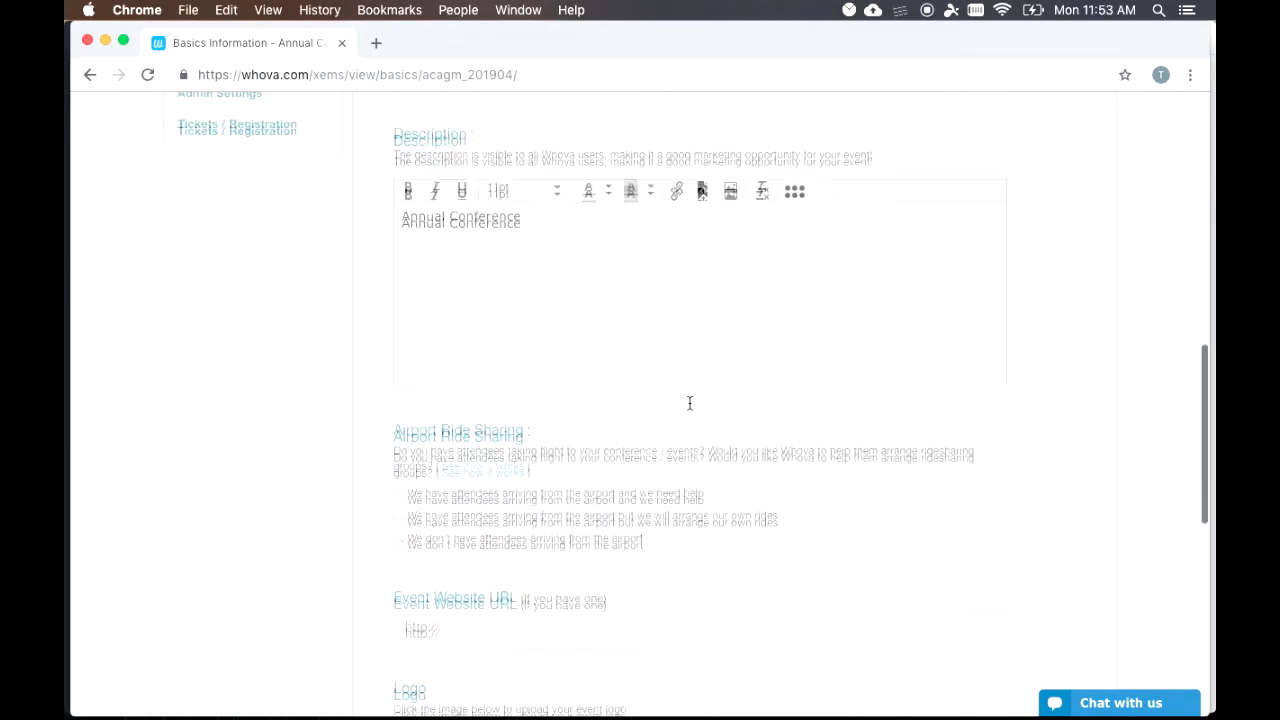
scroll(down, 3)
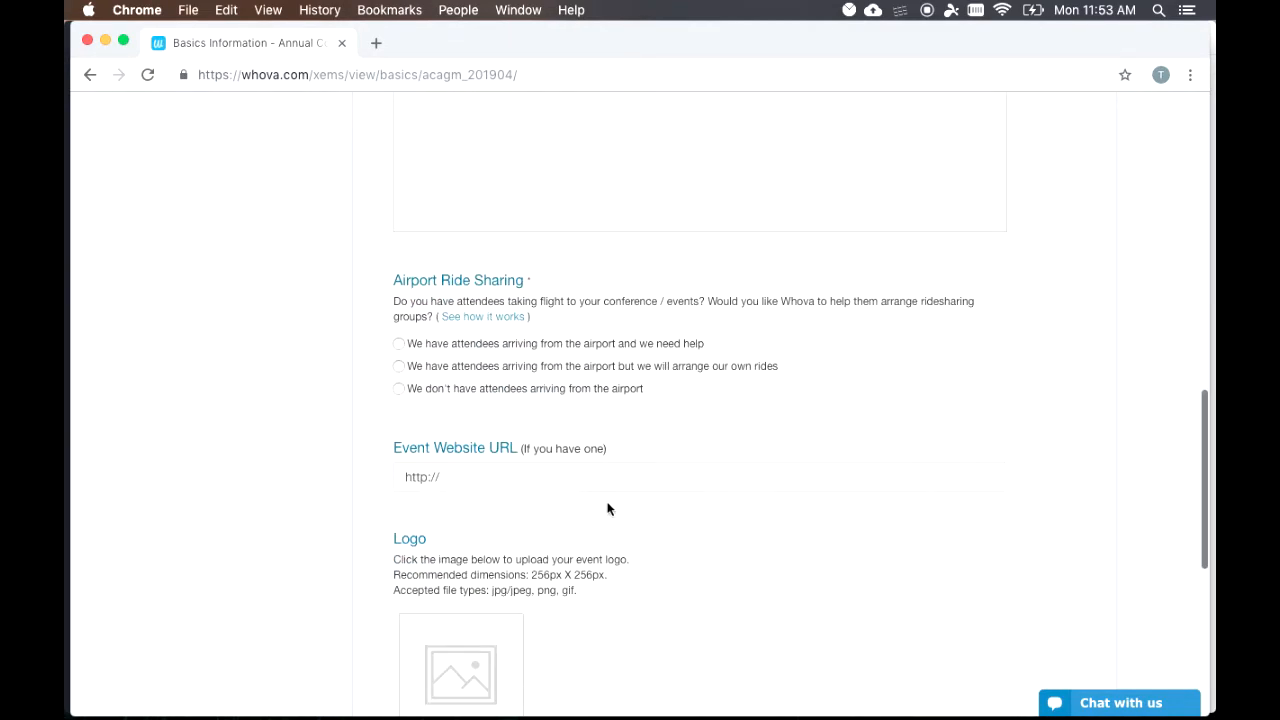
scroll(down, 3)
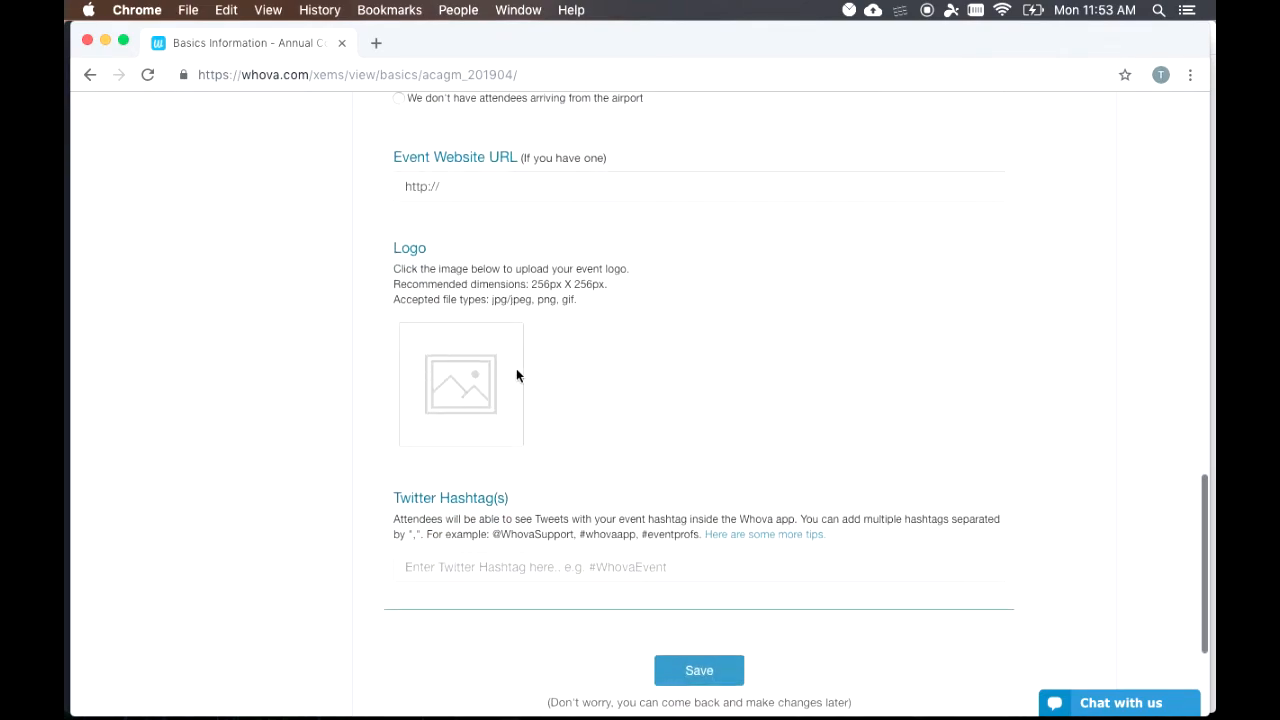
scroll(down, 3)
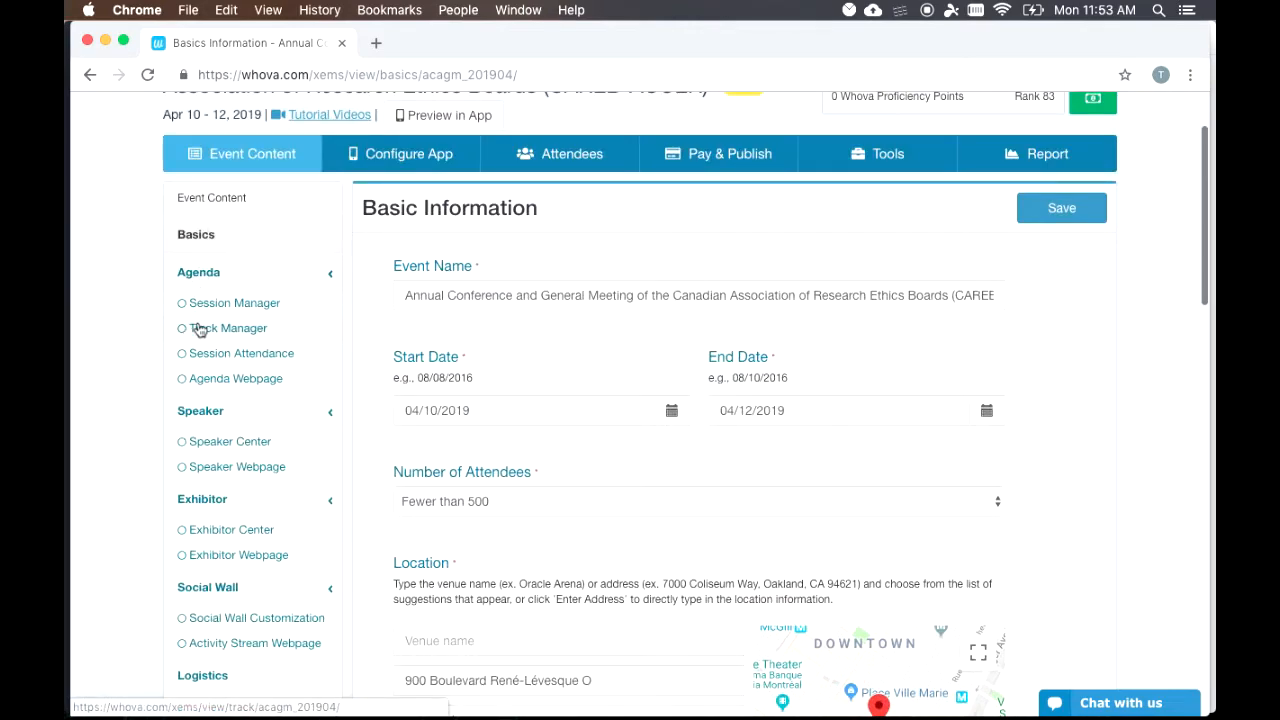
scroll(down, 3)
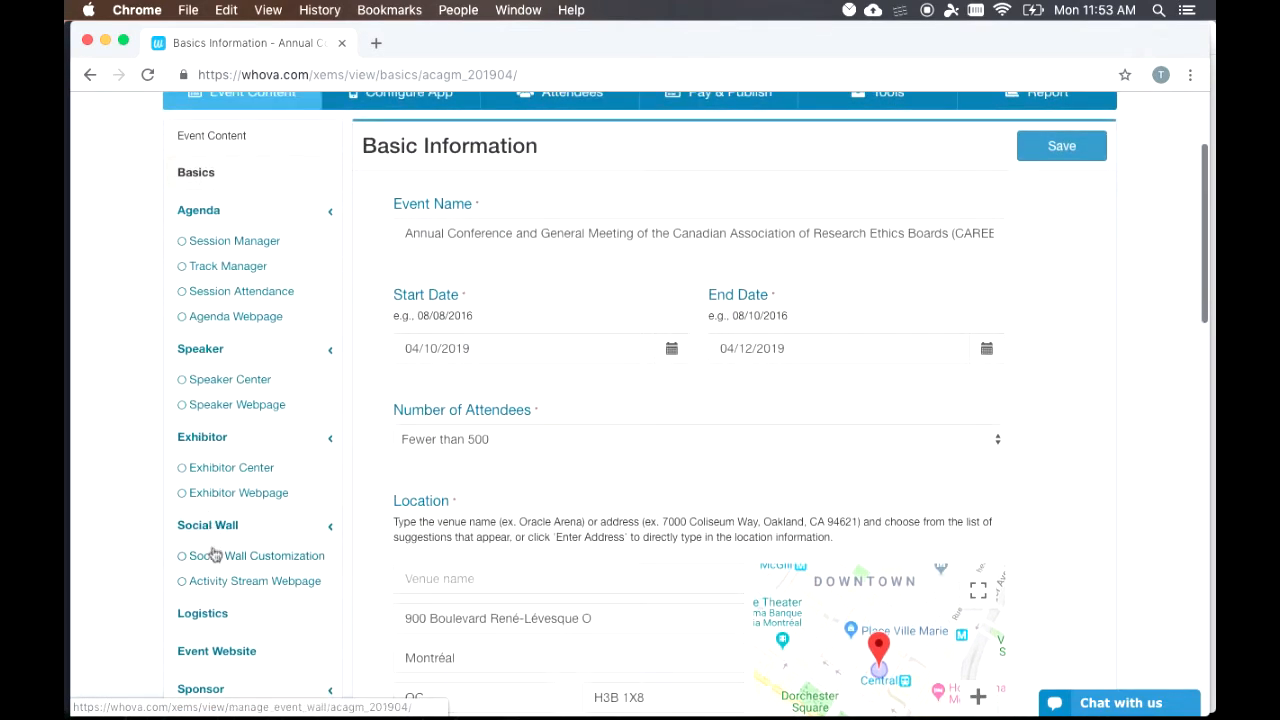
Step: Try a manual 7:00 AM session unsaved, then open Add Sessions for the Test 1 track
click(235, 241)
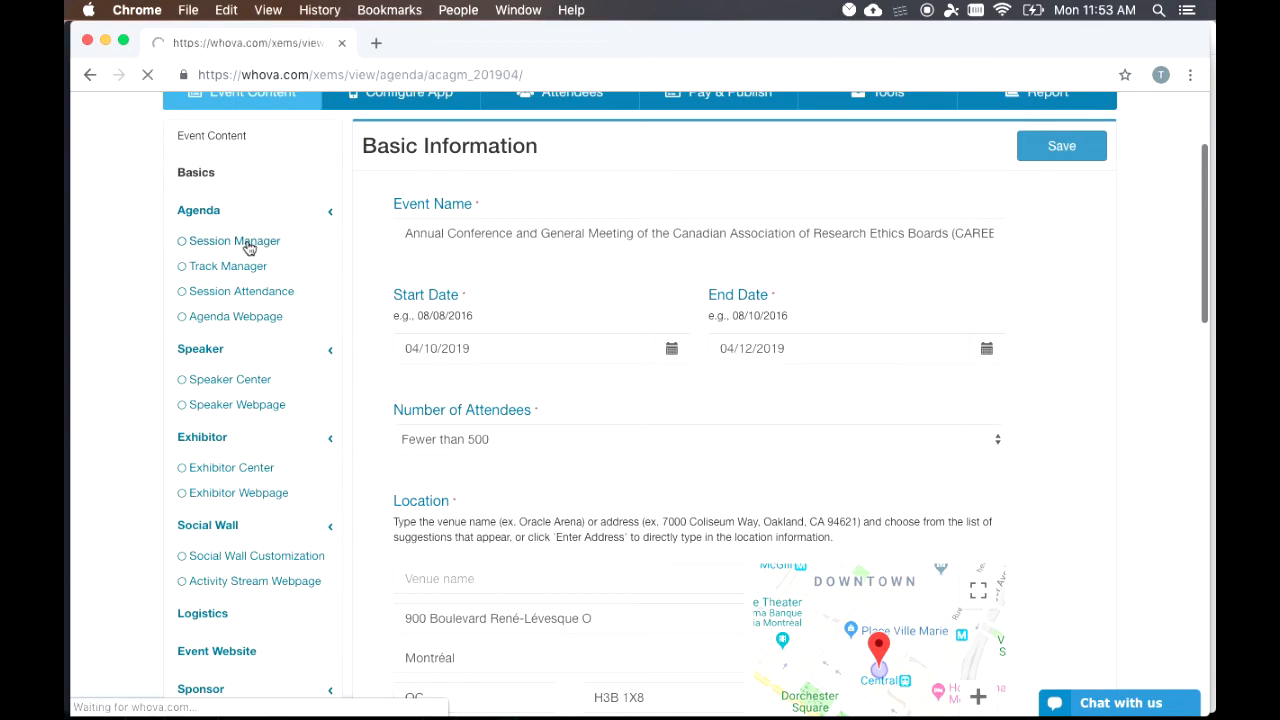
click(236, 241)
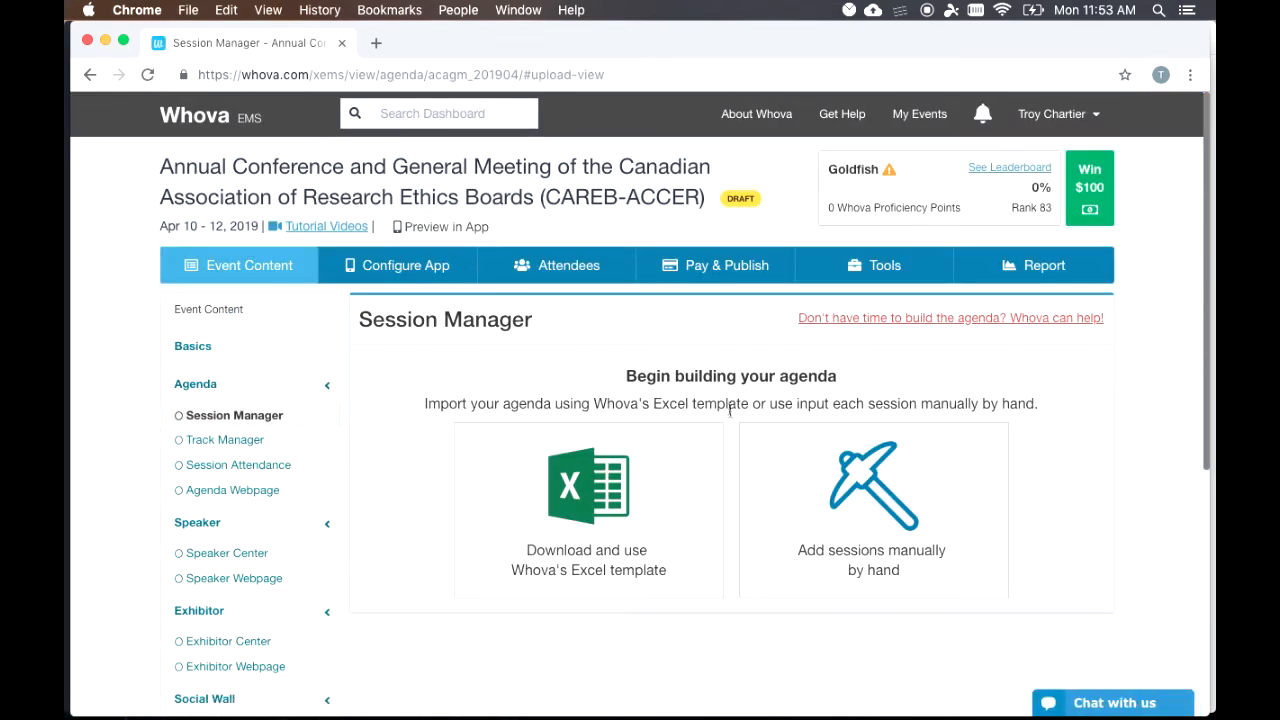
mouse_move(820, 484)
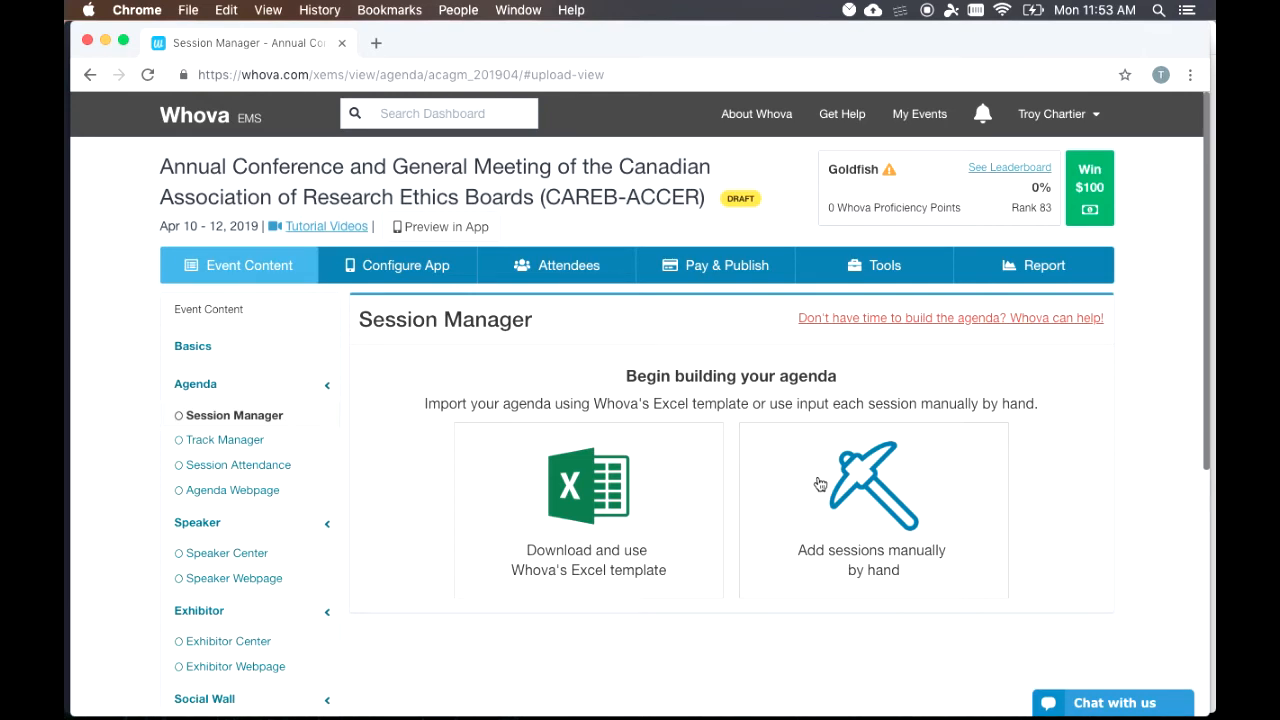
mouse_move(686, 541)
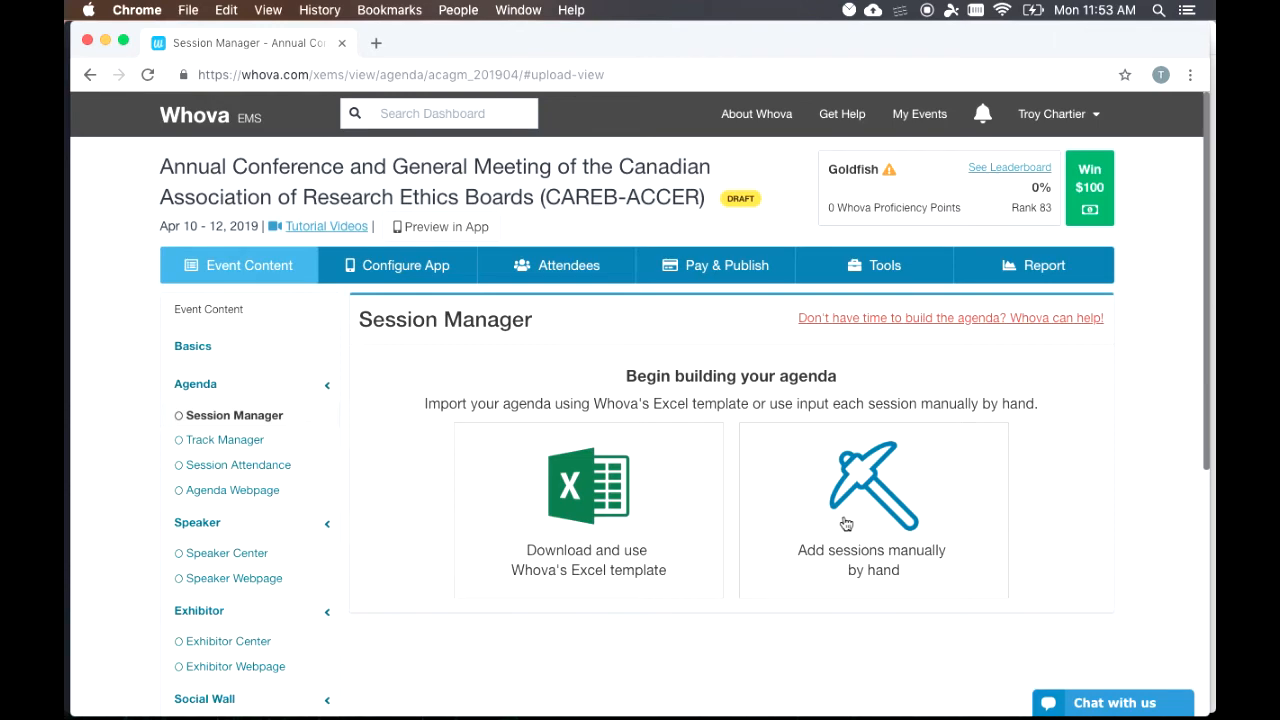
click(871, 485)
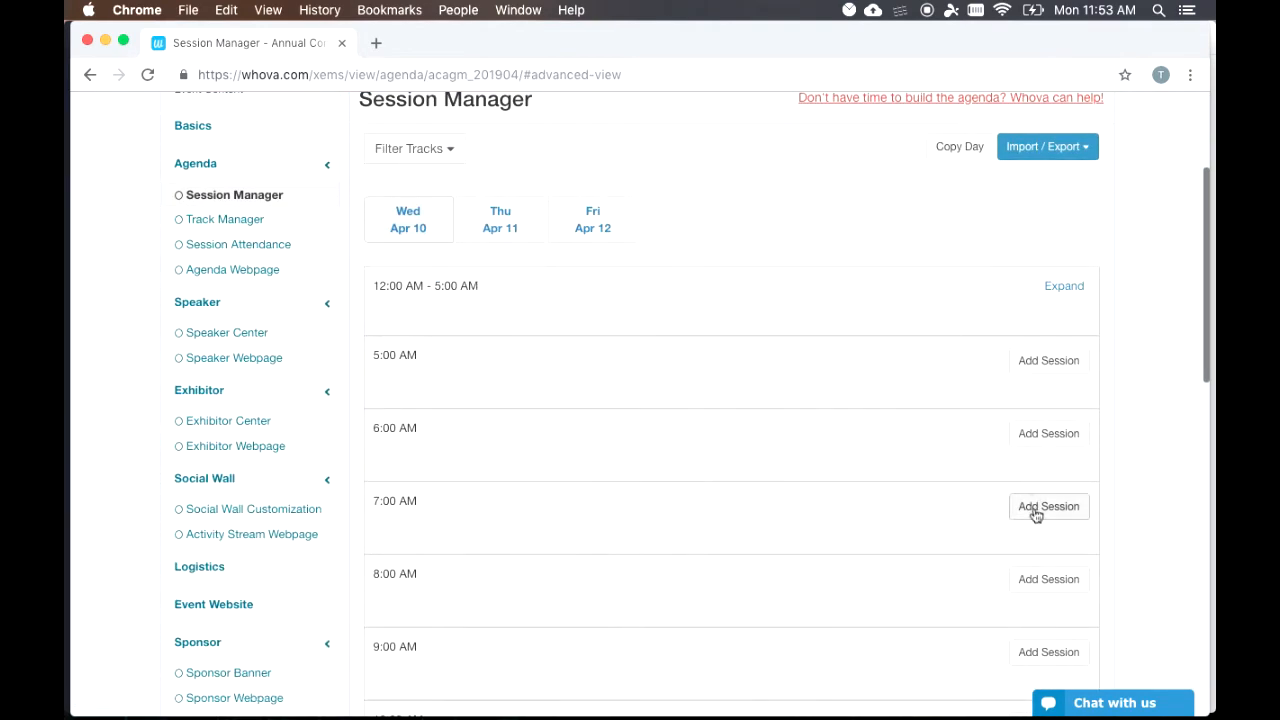
click(1048, 506)
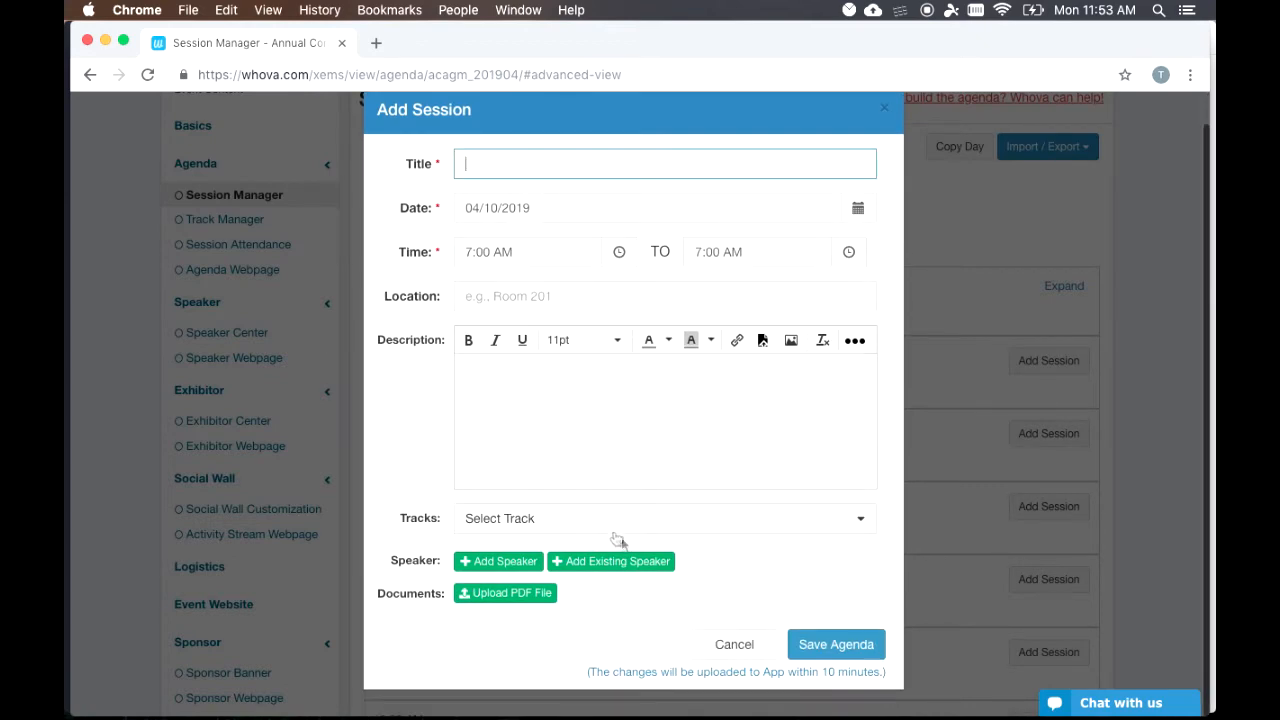
click(734, 644)
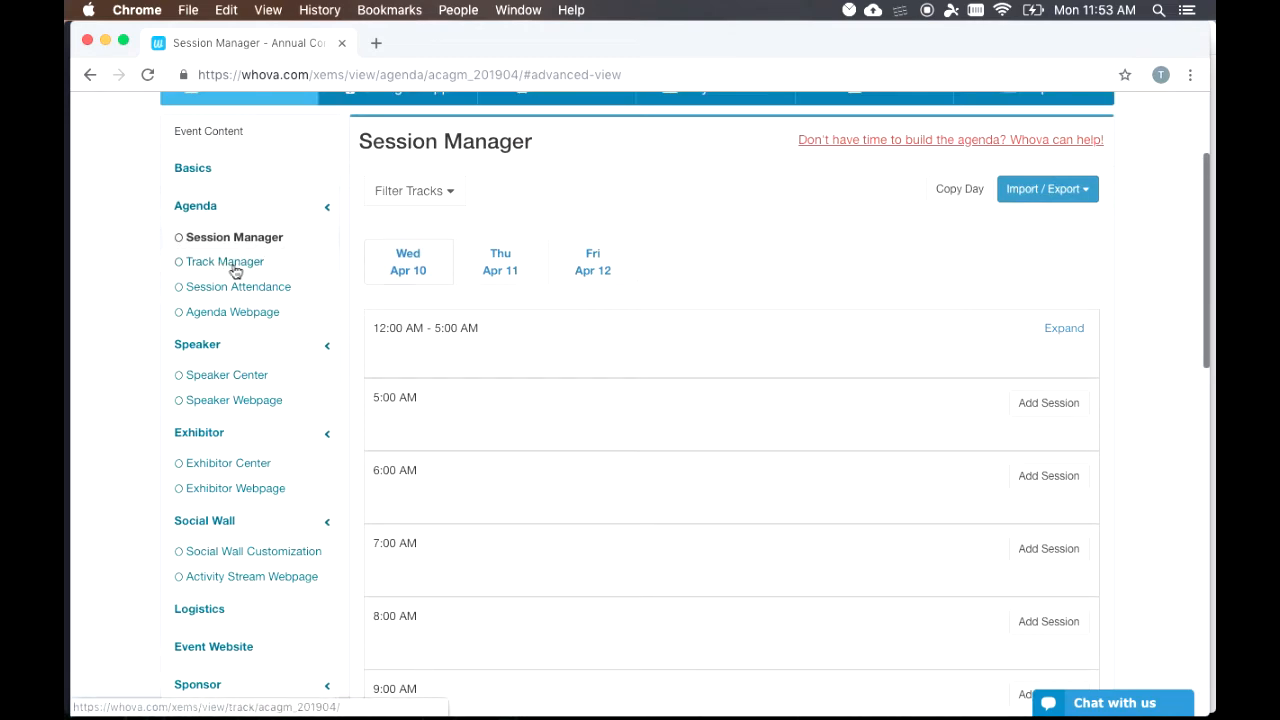
click(225, 261)
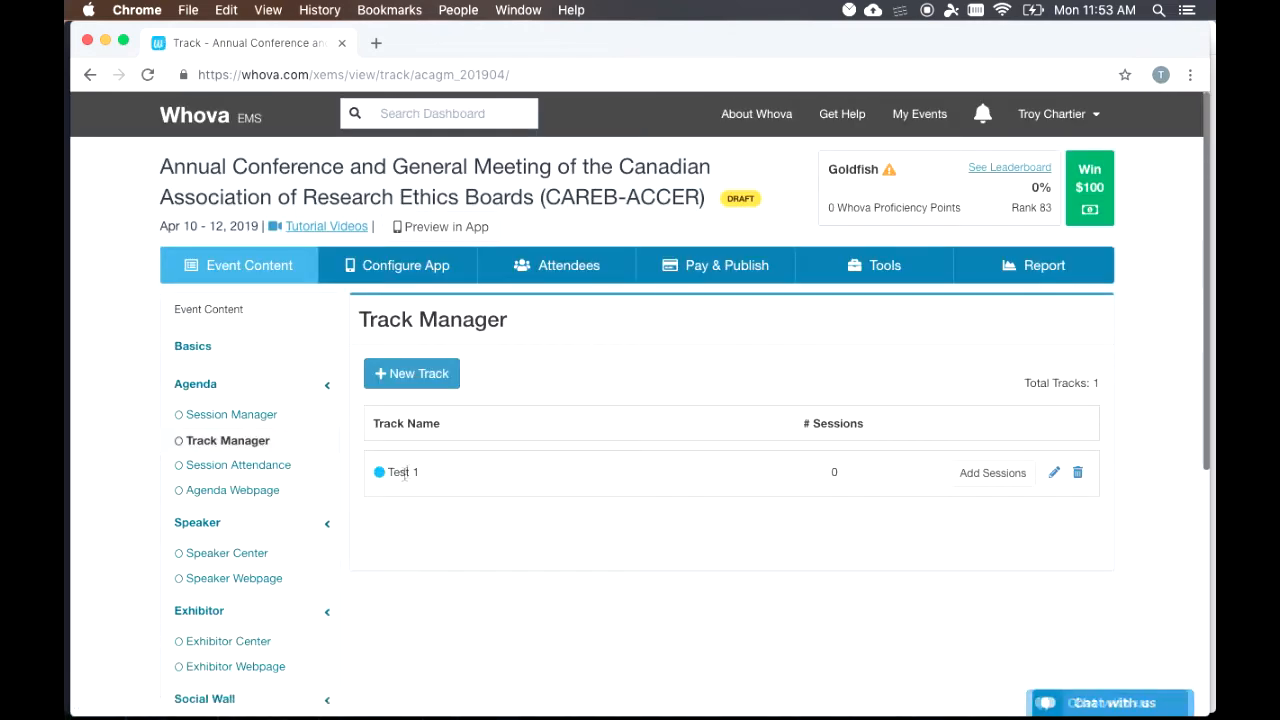
click(992, 472)
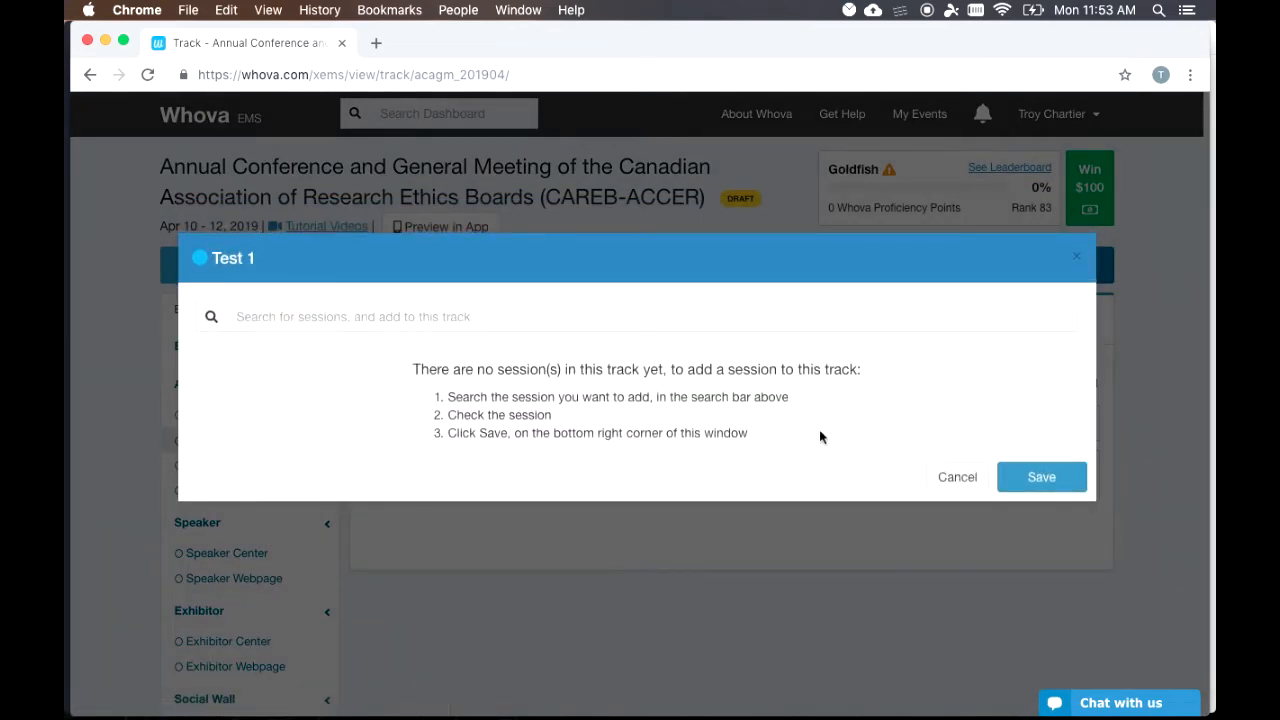
Step: Close the Test 1 window, view Session Attendance, and scroll the Agenda Webpage preview
click(956, 476)
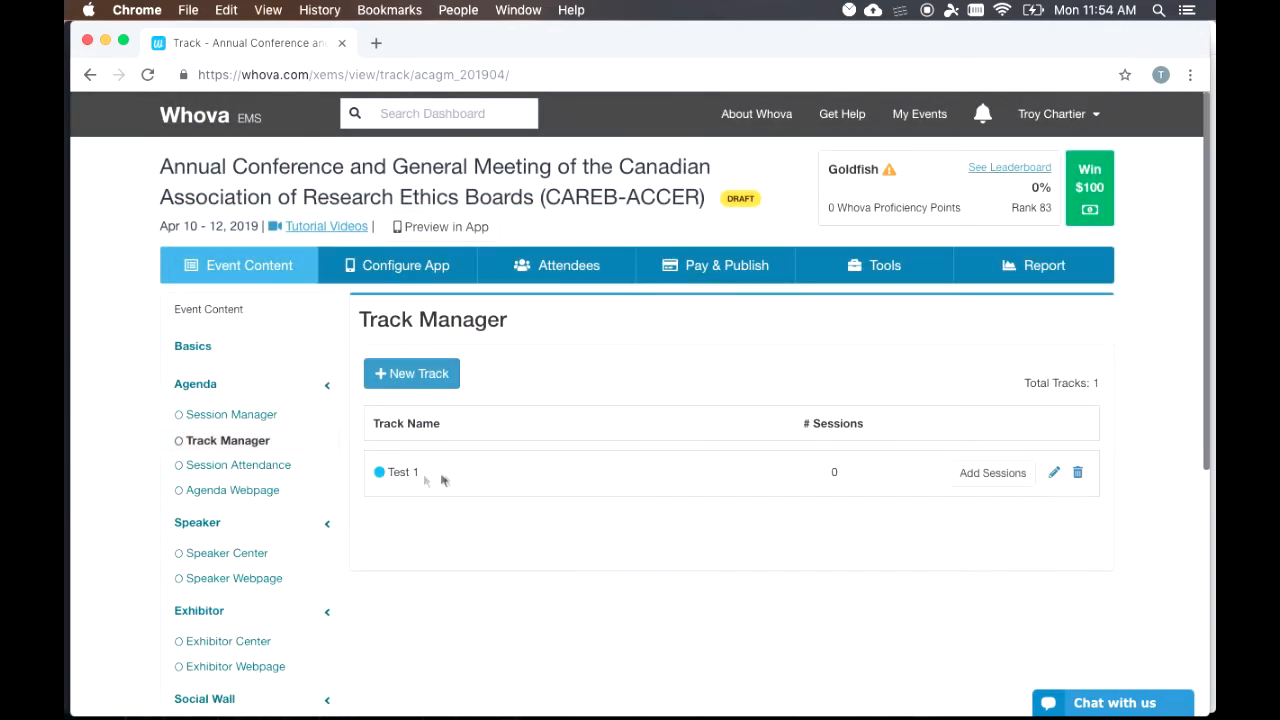
click(239, 465)
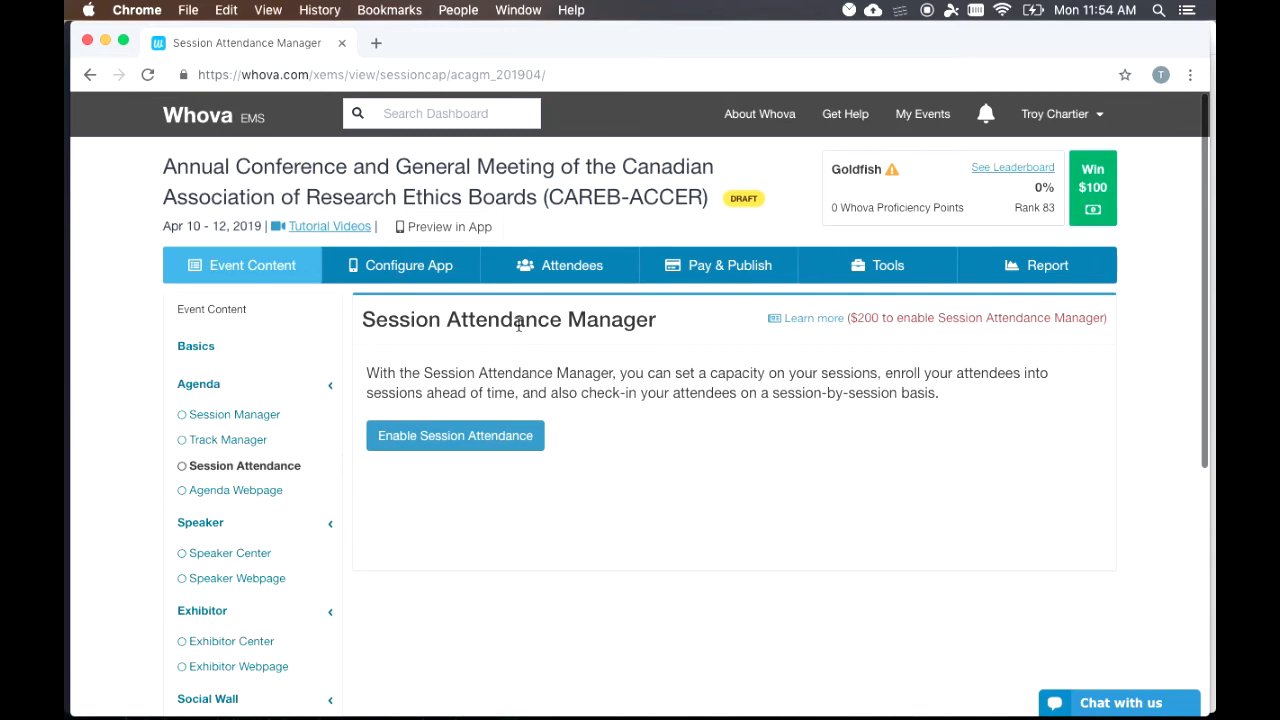
mouse_move(240, 490)
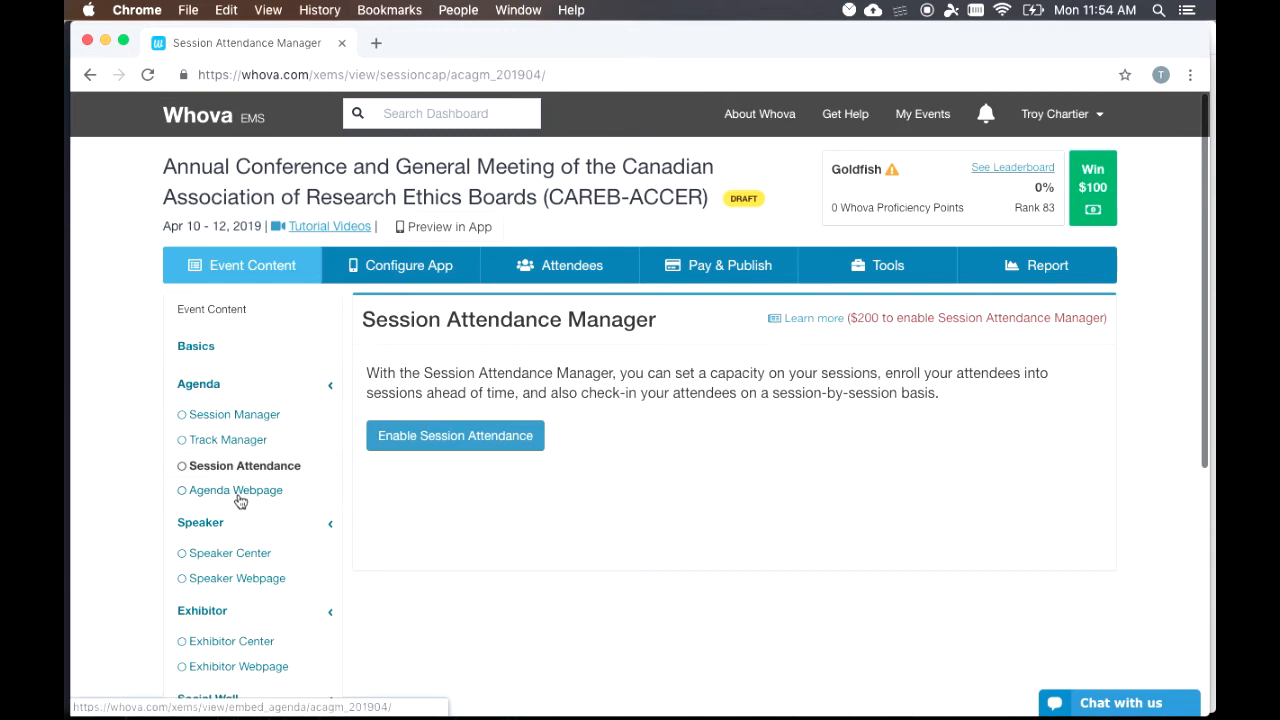
click(235, 490)
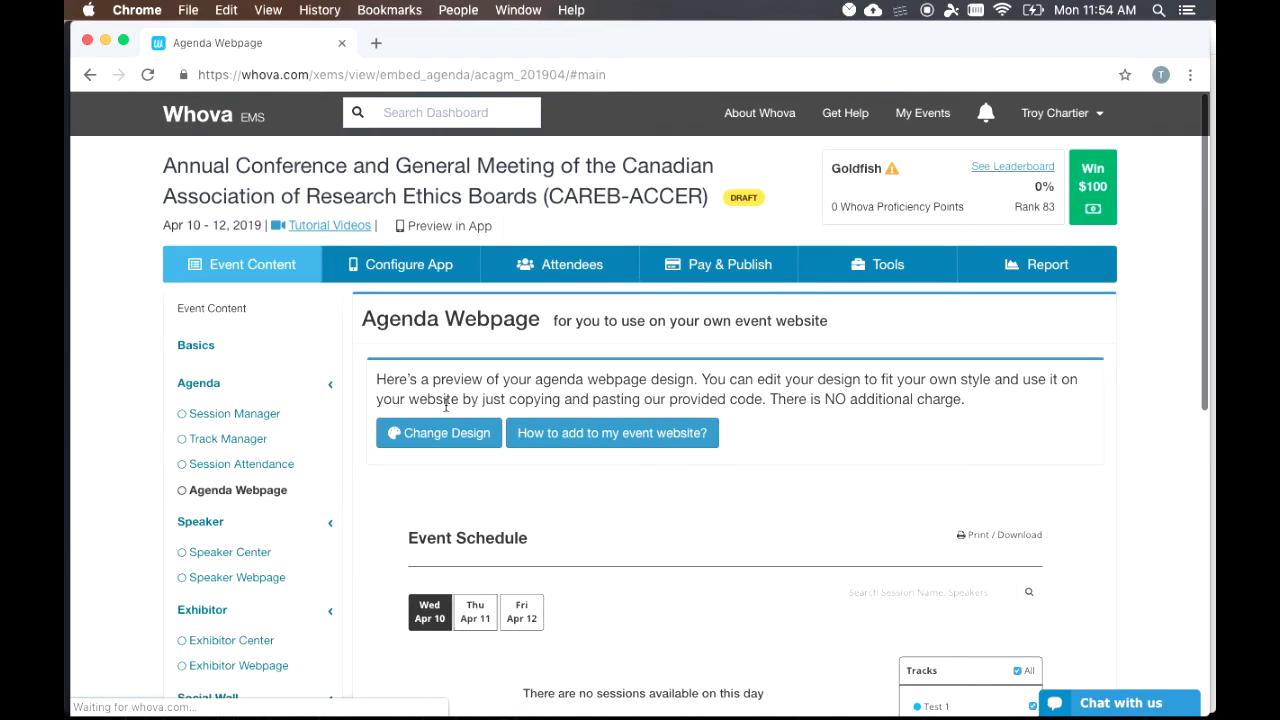
scroll(down, 3)
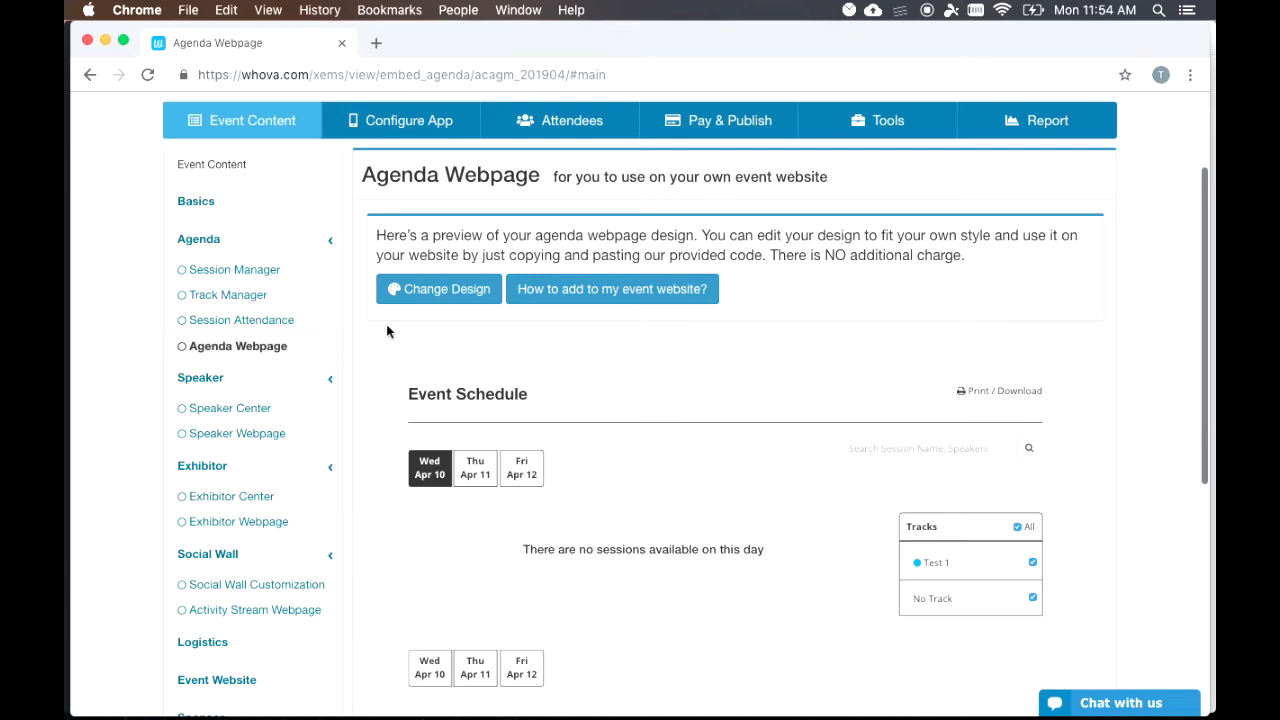
scroll(down, 3)
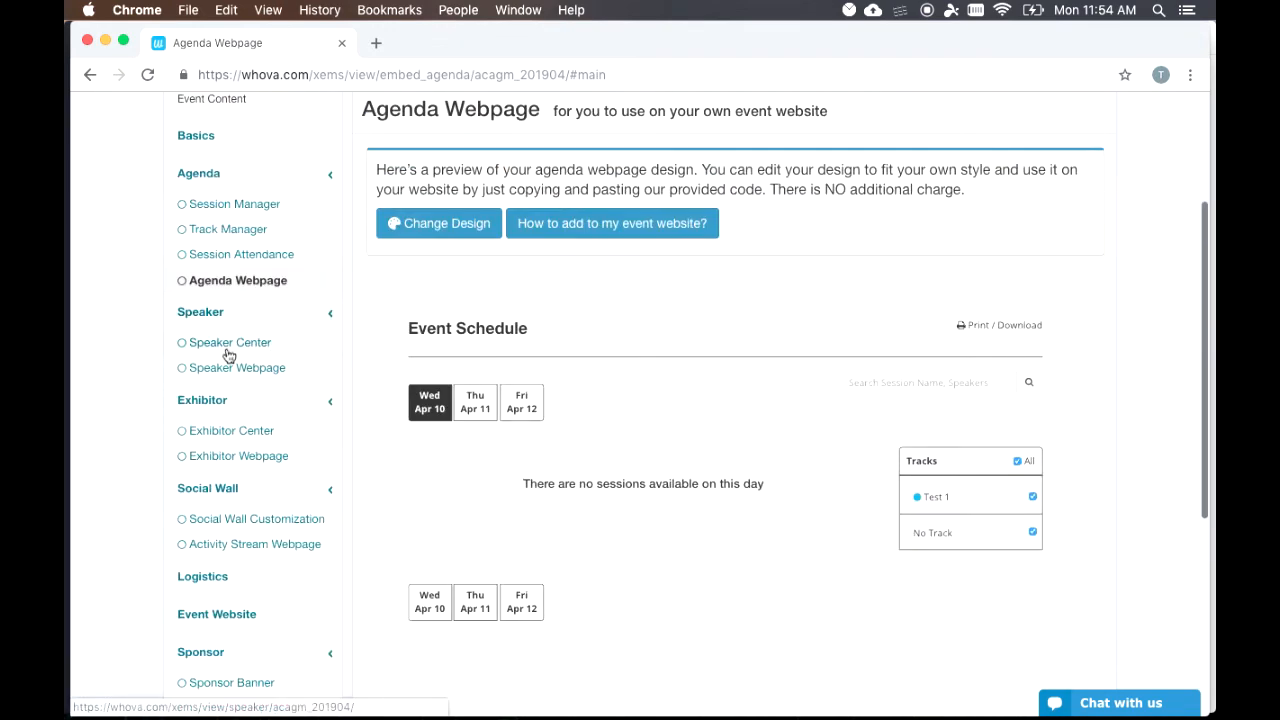
Step: View the Speaker Center, Exhibitor Center and Social Wall Customization pages
click(229, 342)
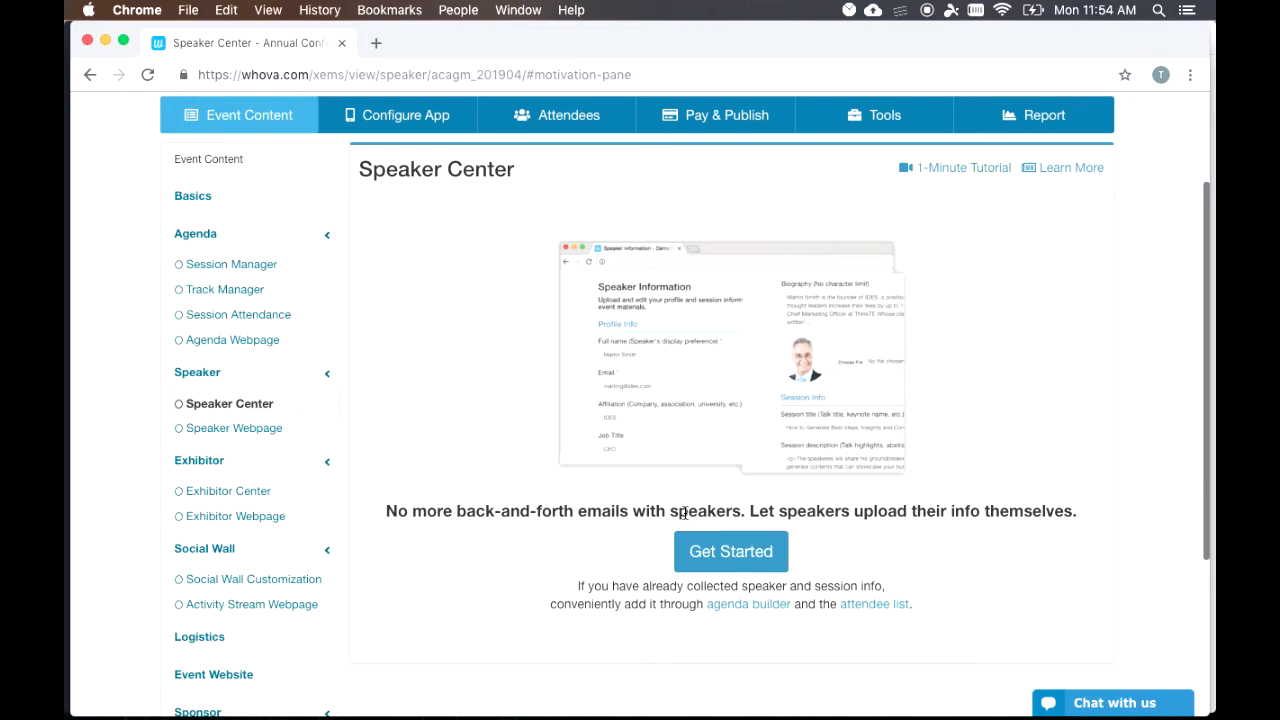
mouse_move(234, 428)
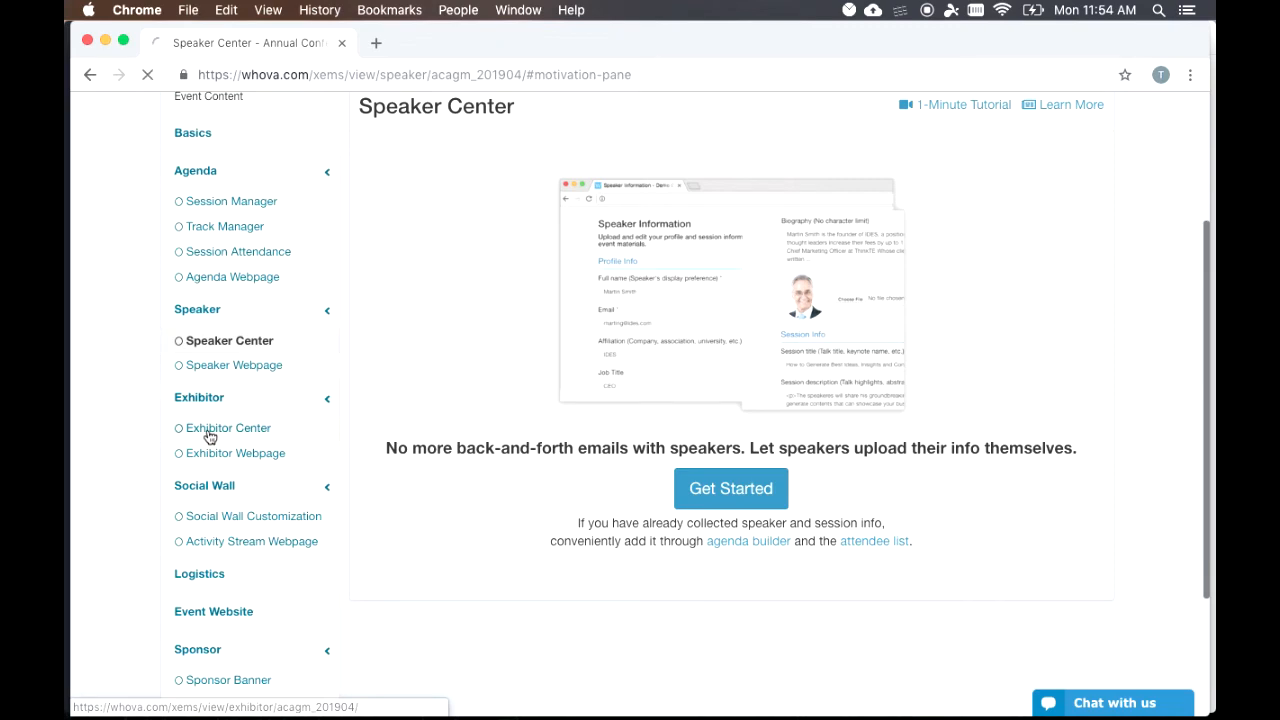
click(227, 427)
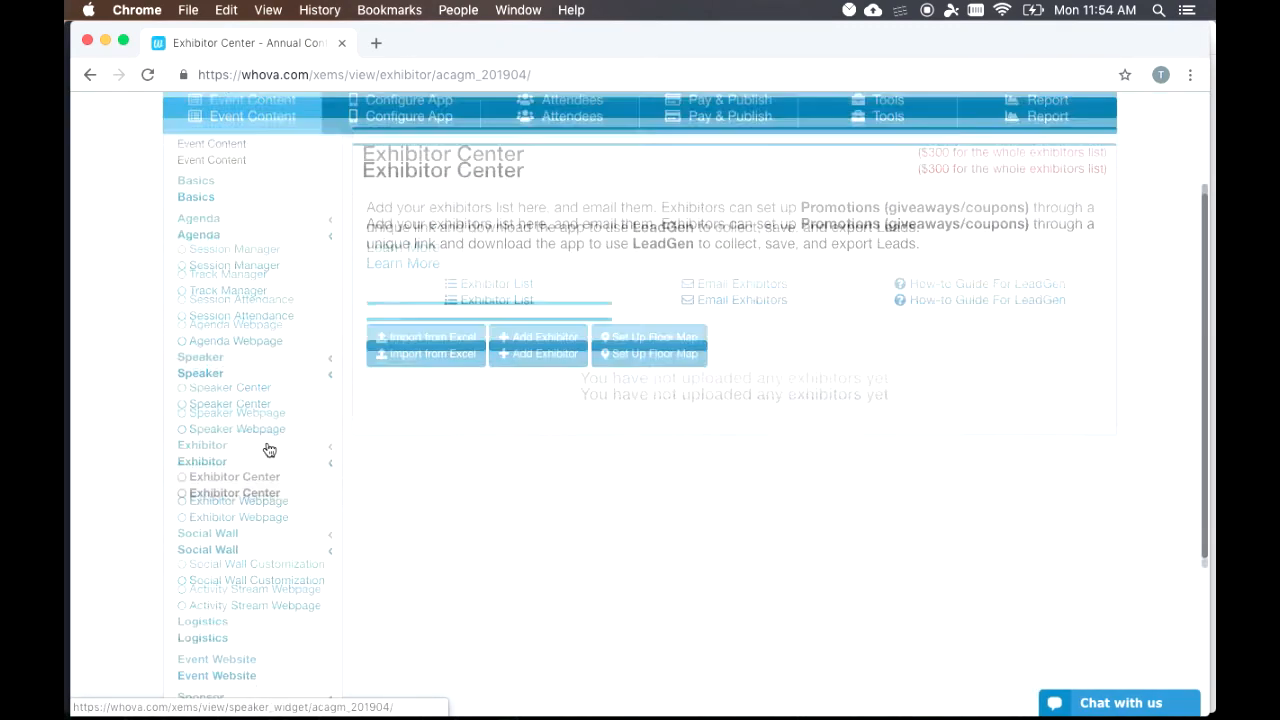
scroll(down, 3)
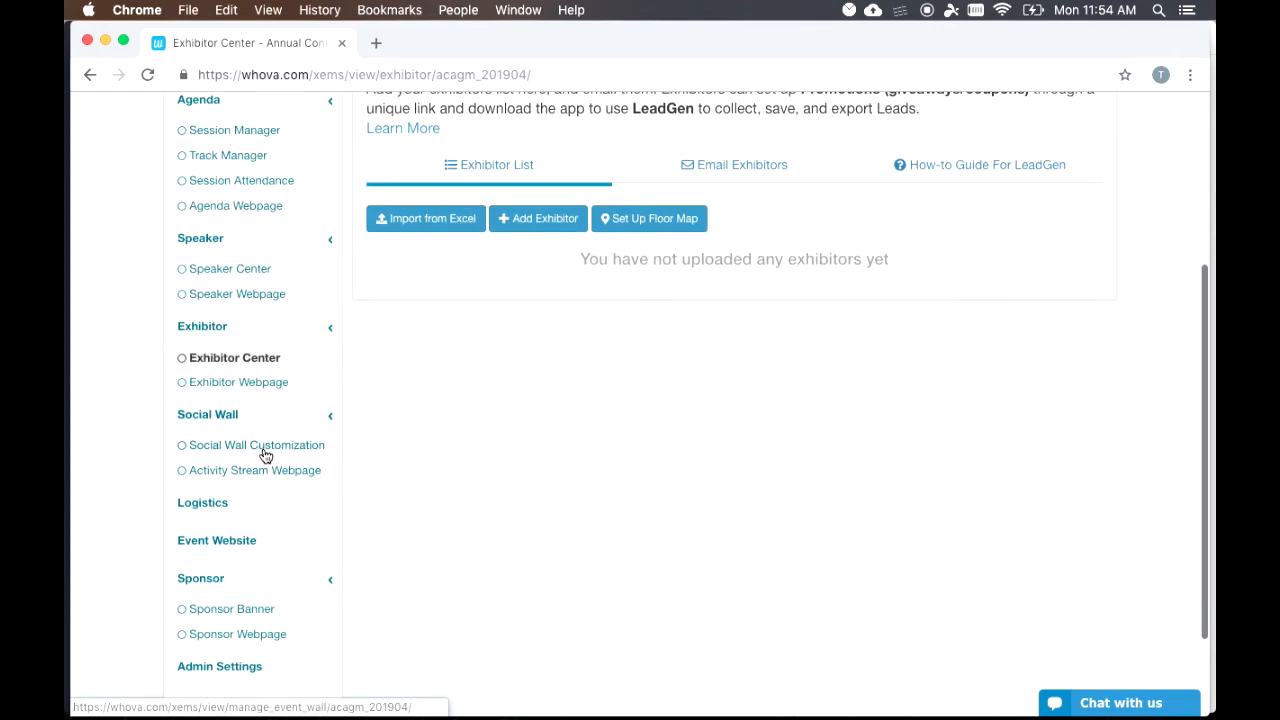
click(257, 445)
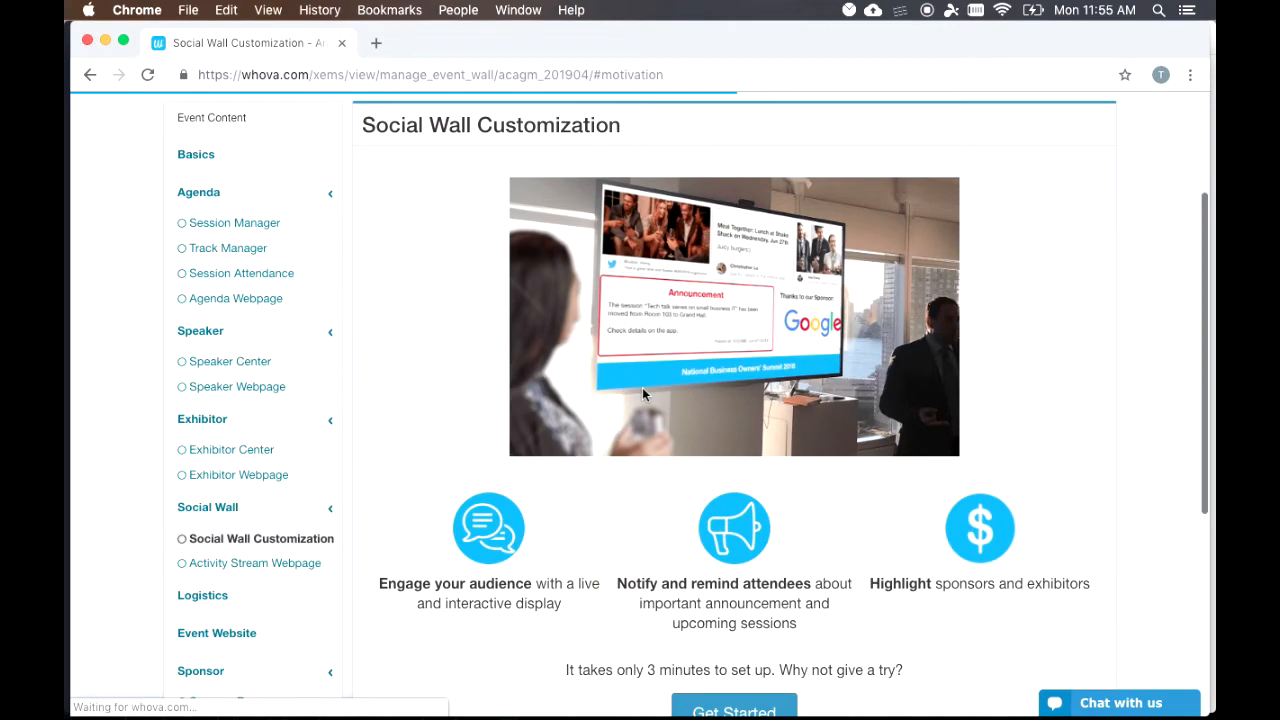
scroll(down, 3)
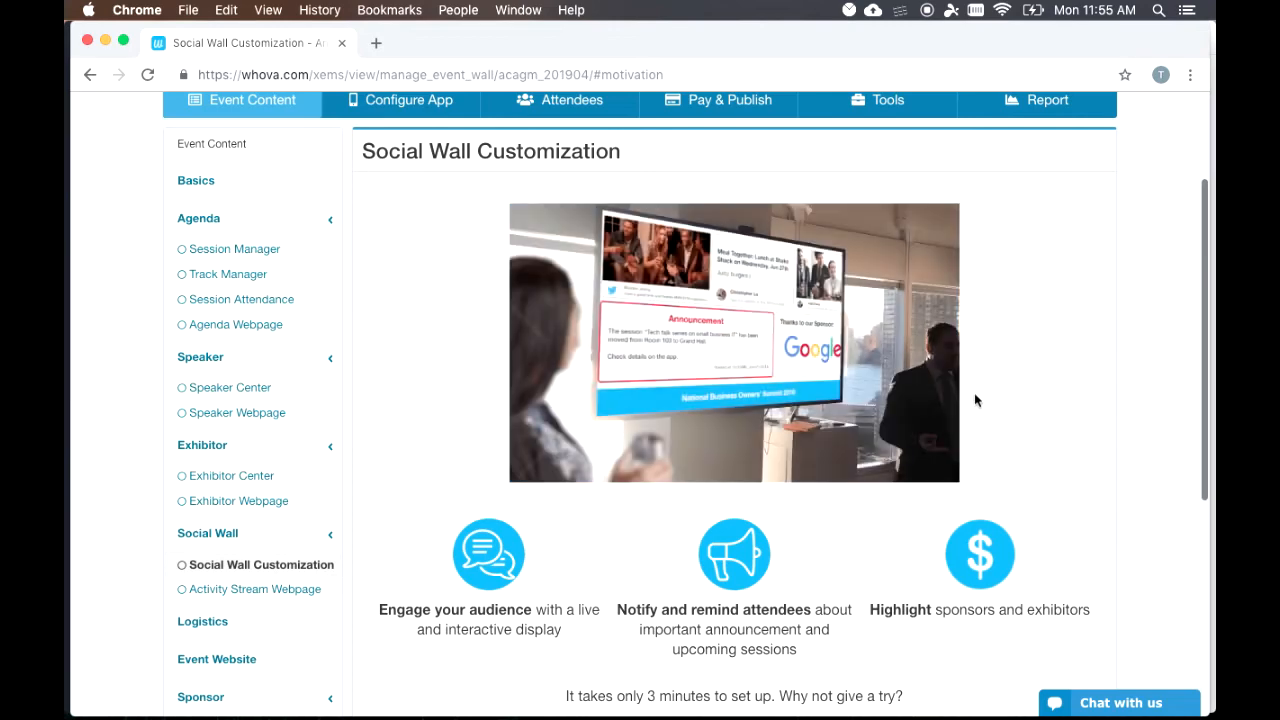
scroll(down, 3)
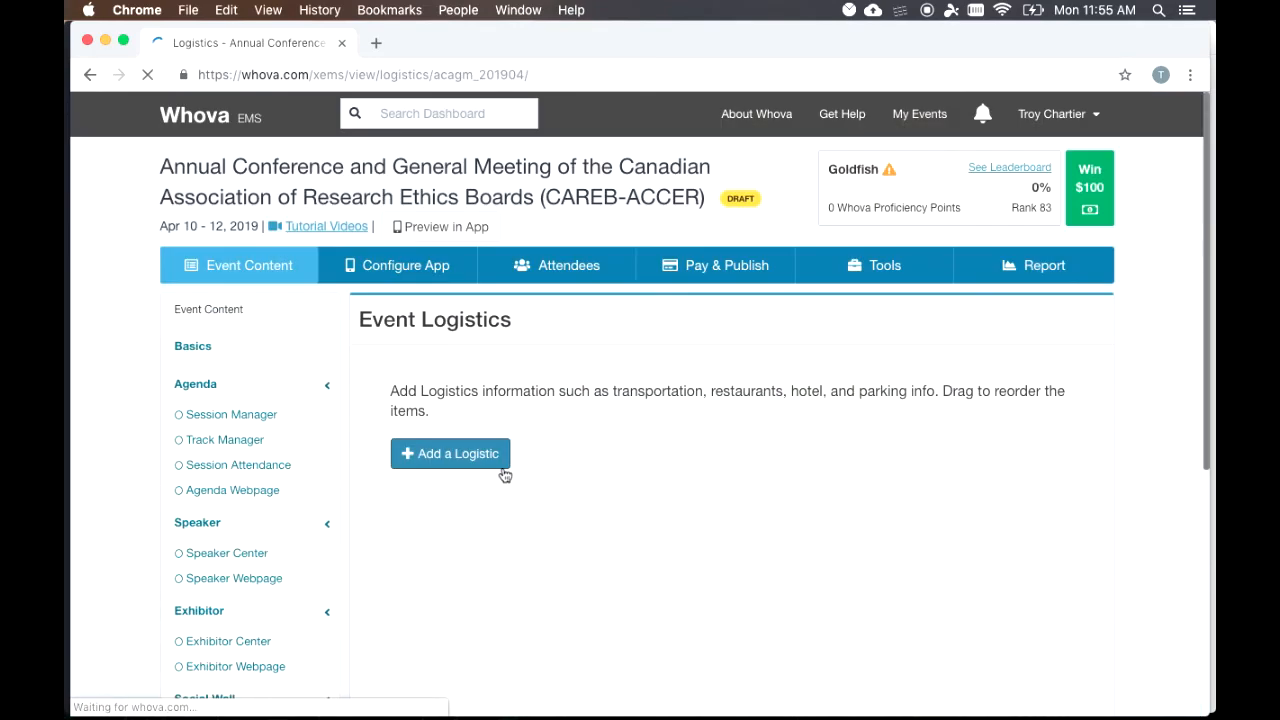
Step: Open the Add Logistic form and cancel it without saving
click(450, 453)
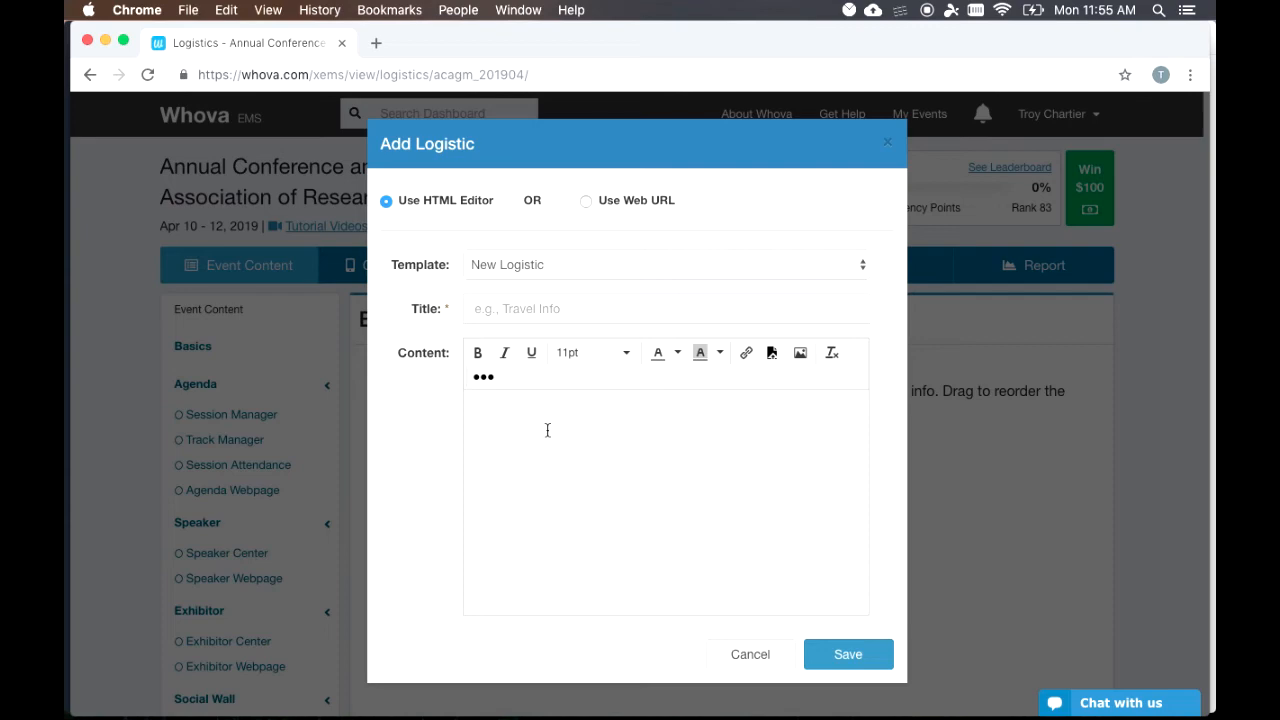
click(750, 654)
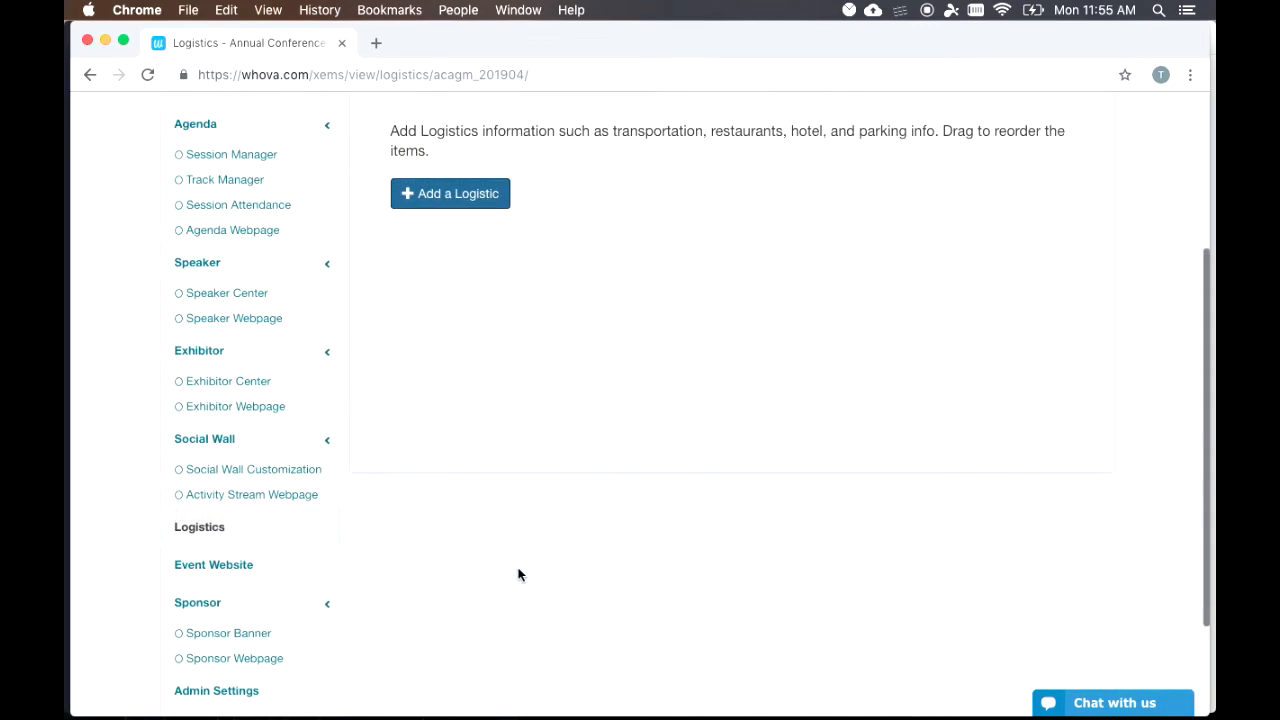
scroll(down, 3)
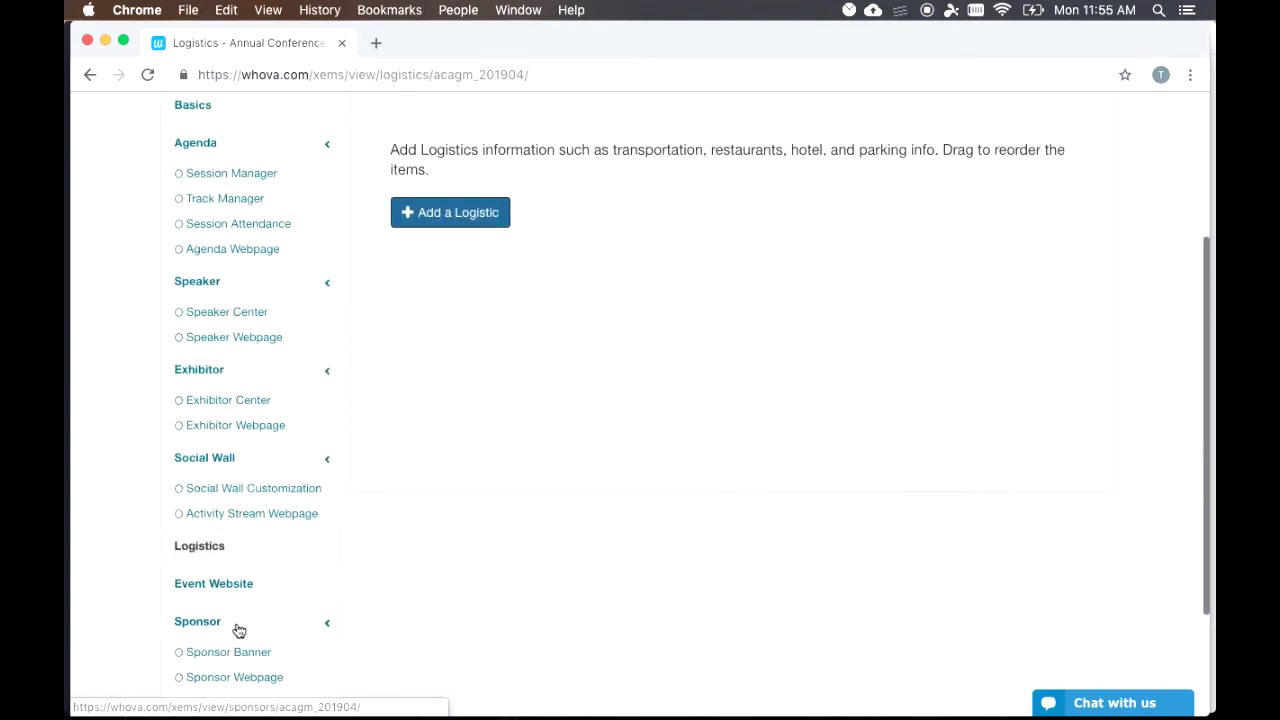
scroll(up, 3)
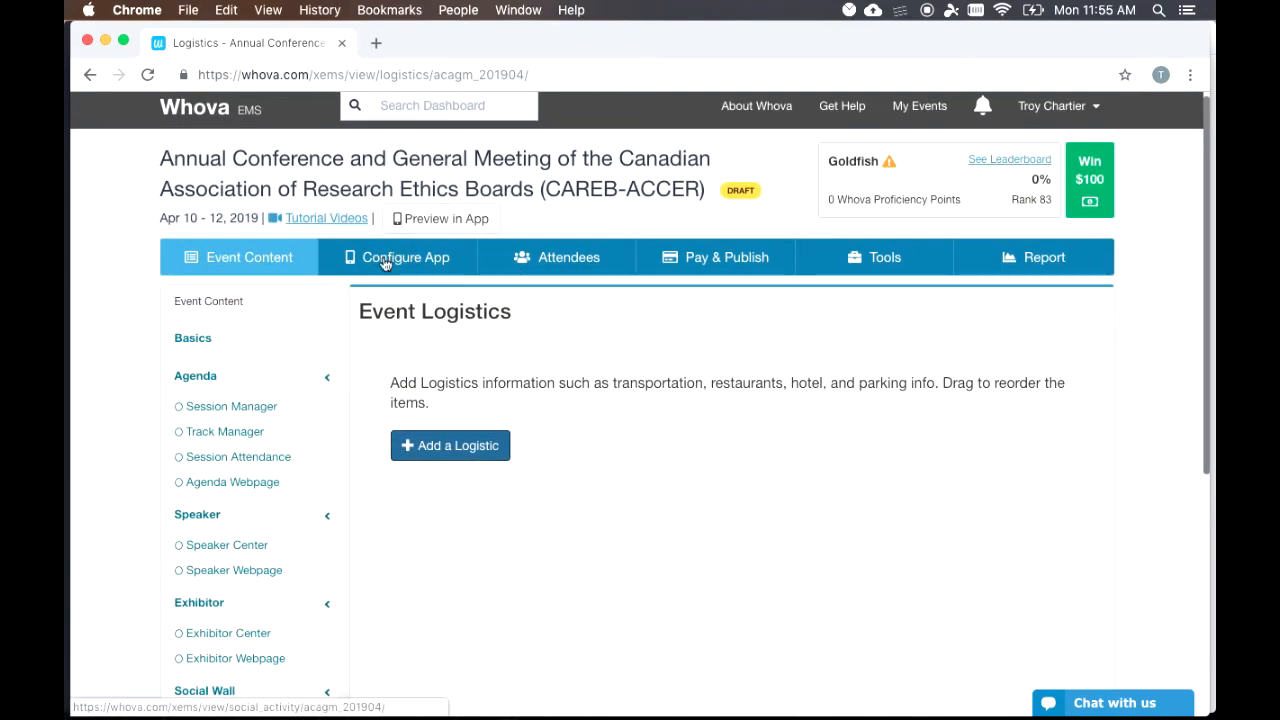
Step: Switch to Configure App and scroll through the Activities page
click(405, 257)
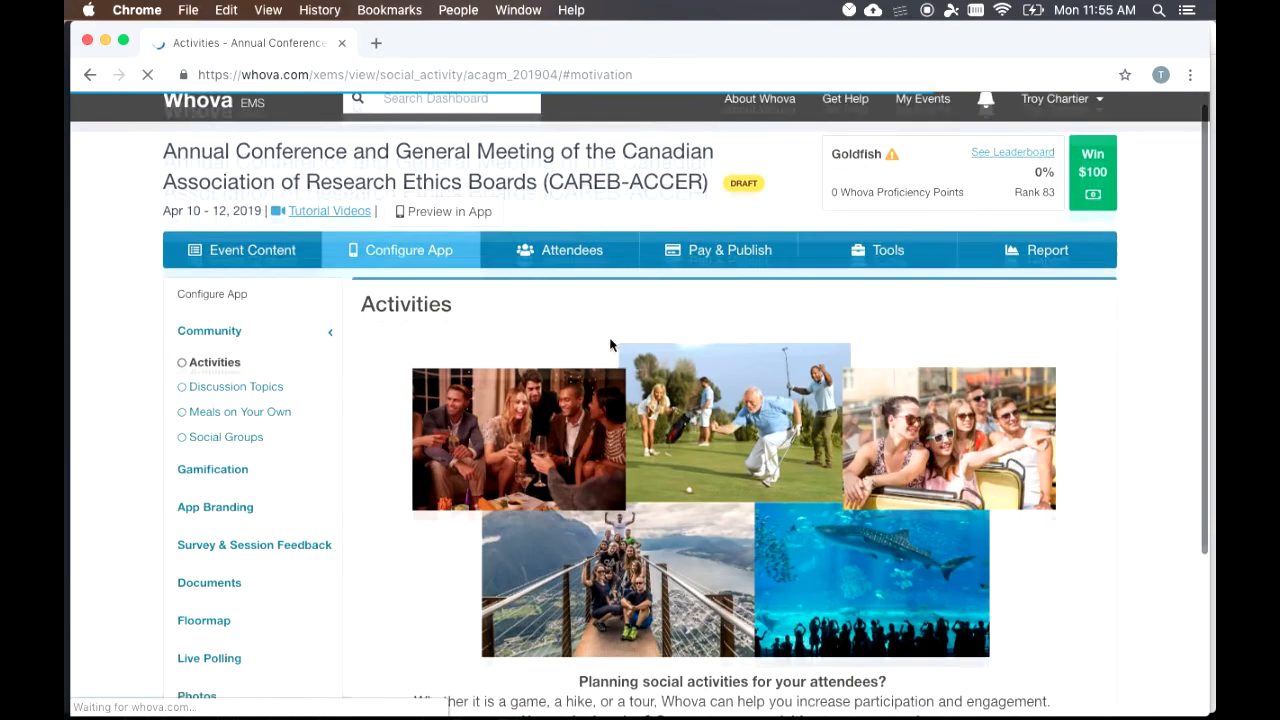
scroll(down, 3)
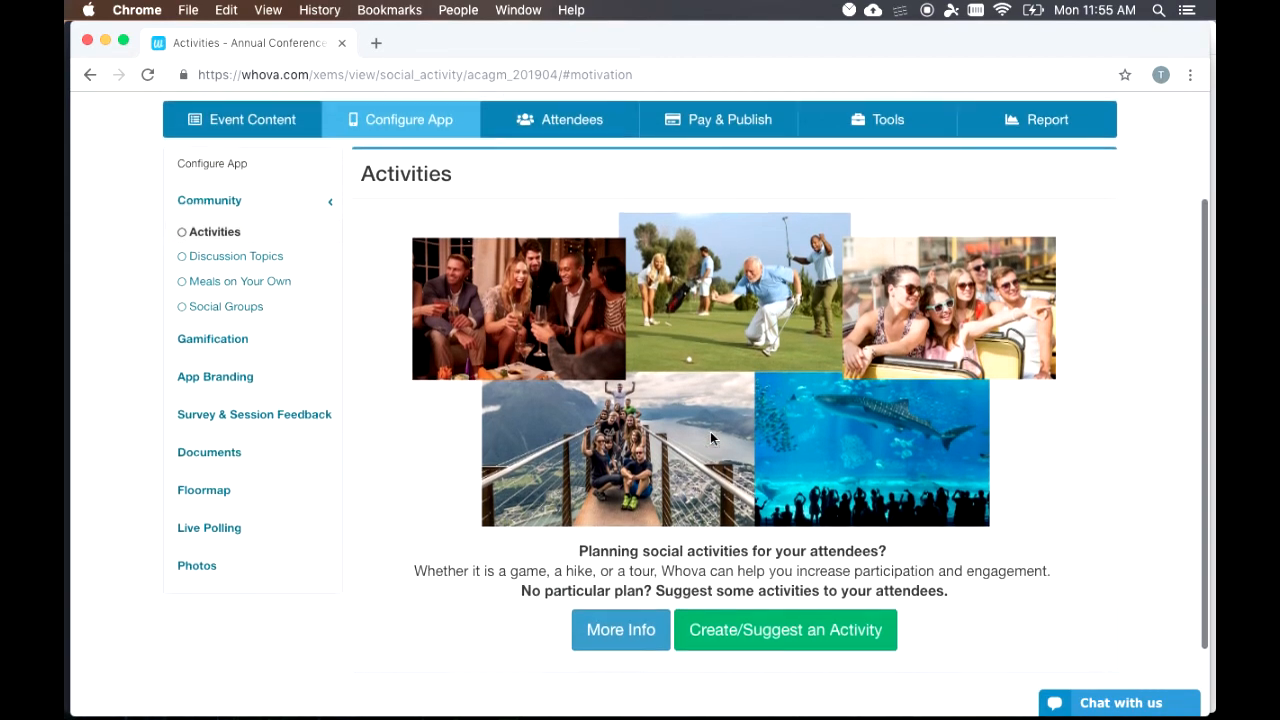
scroll(up, 3)
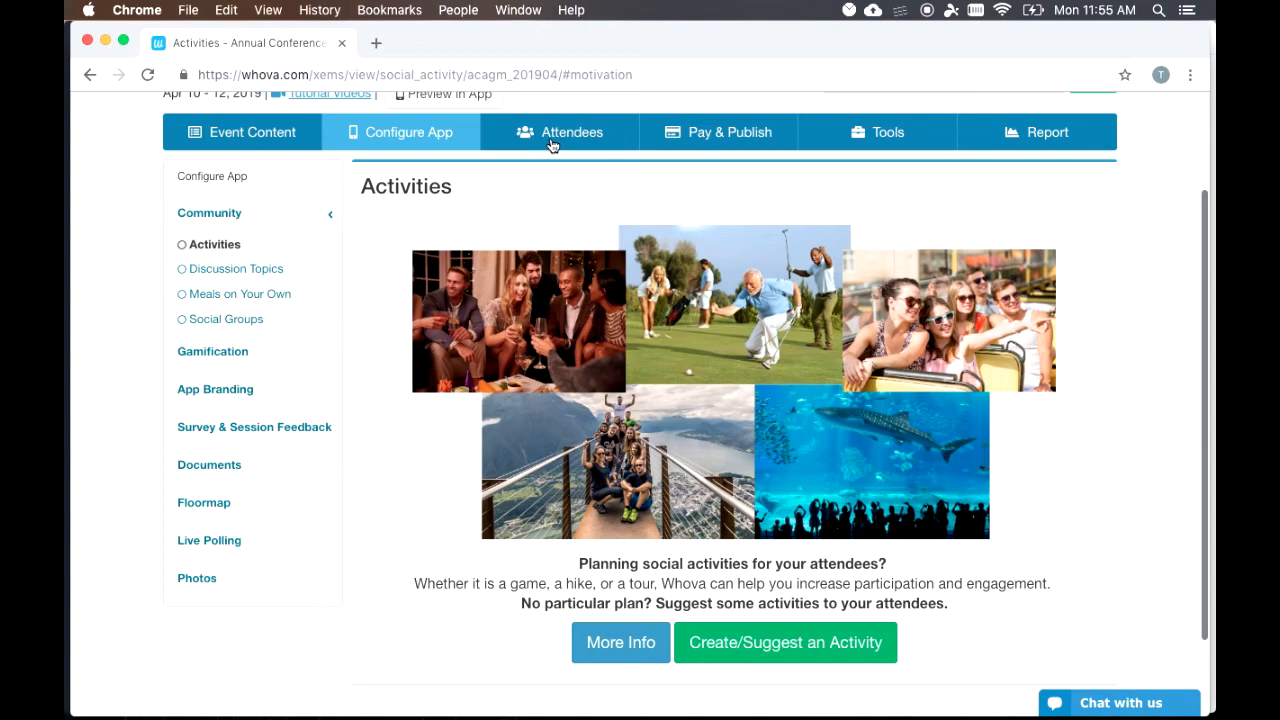
Step: View the Attendees and App Adoption pages, then check App Access Requests for pending requests
click(560, 131)
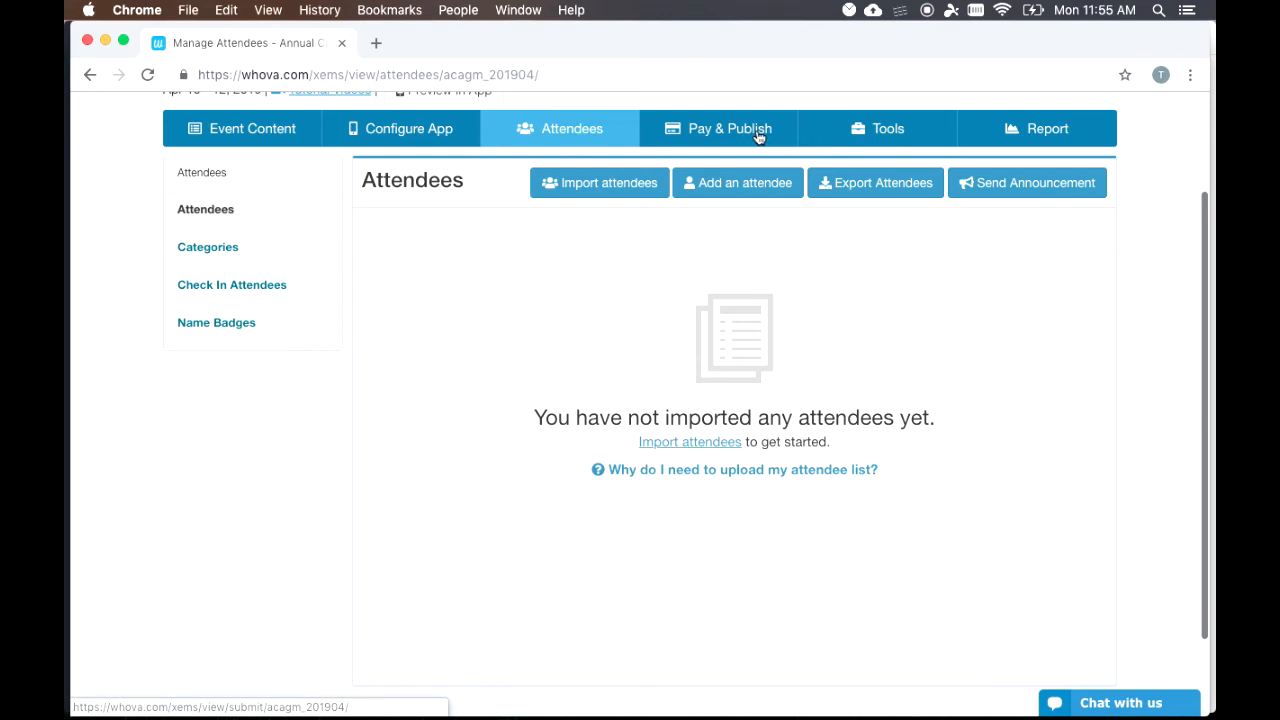
click(877, 128)
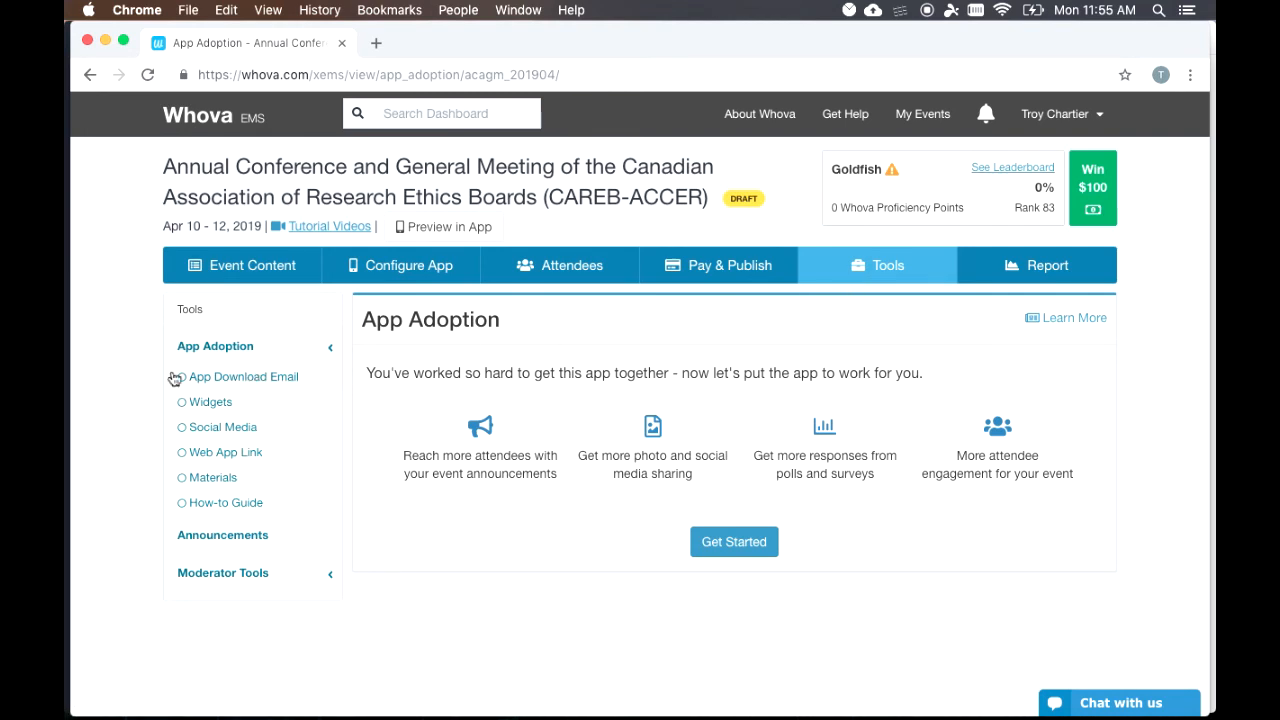
mouse_move(237, 380)
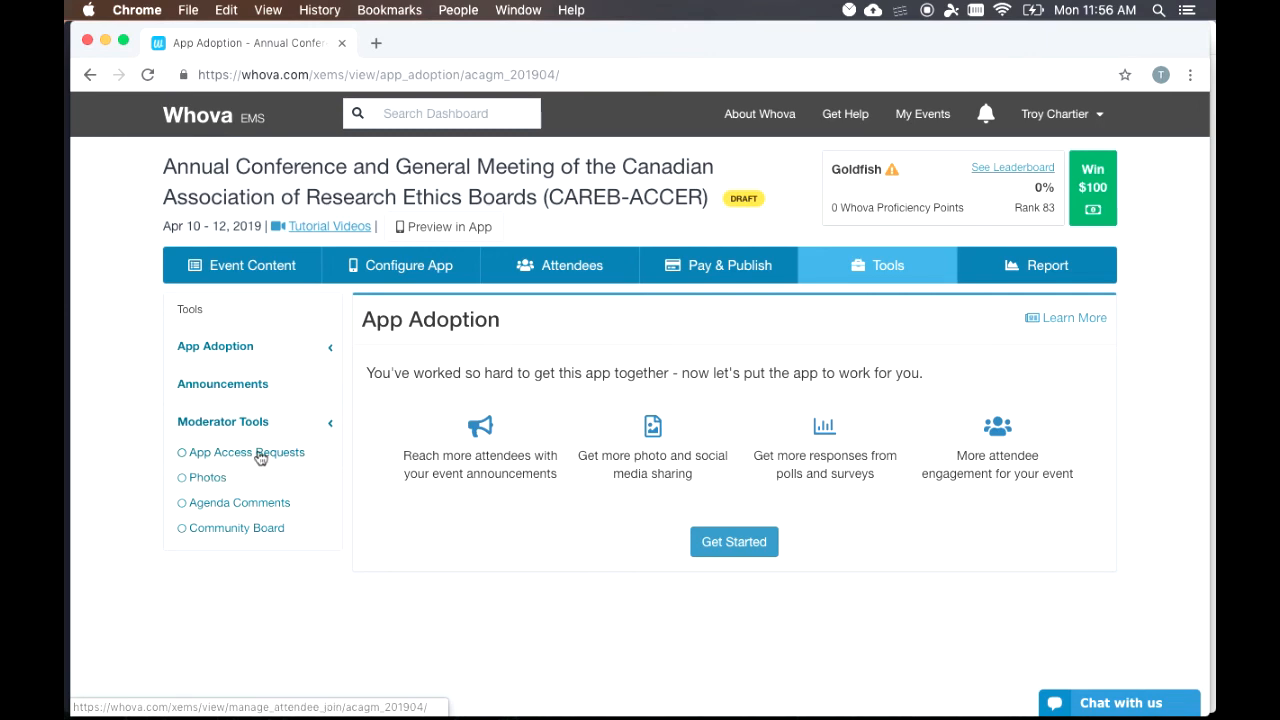
mouse_move(278, 466)
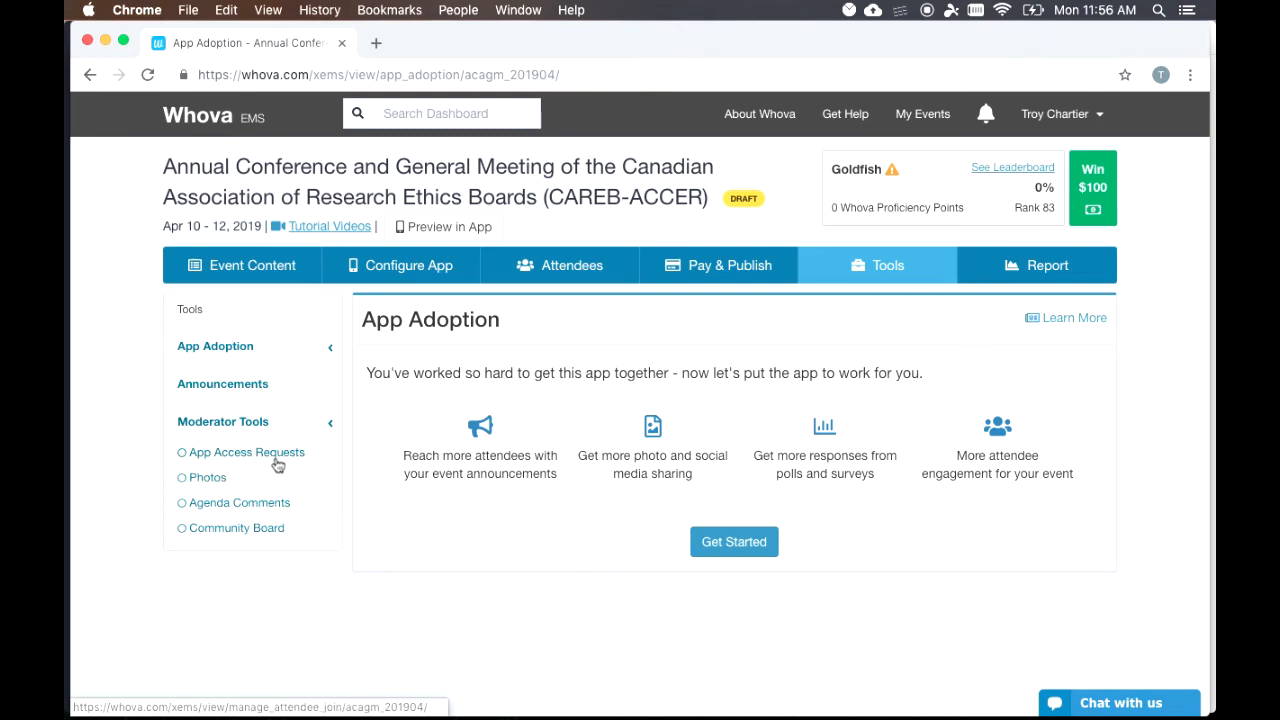
click(246, 452)
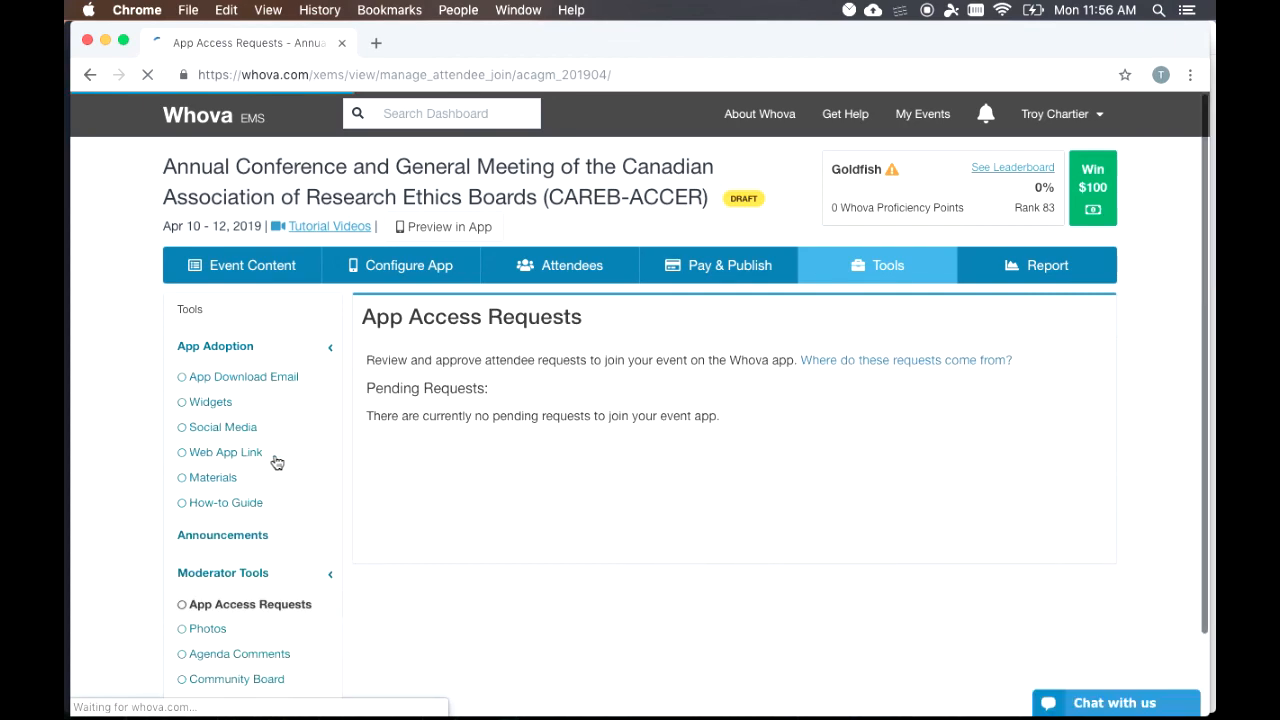
scroll(down, 3)
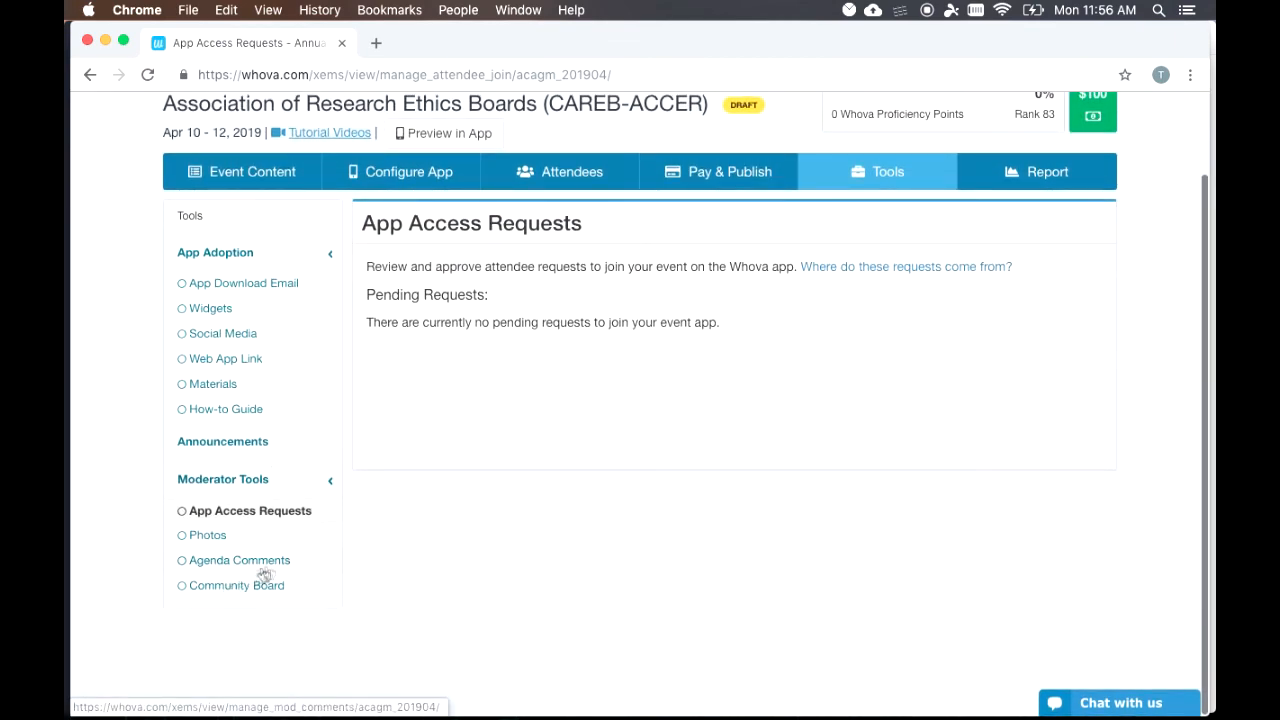
click(1047, 171)
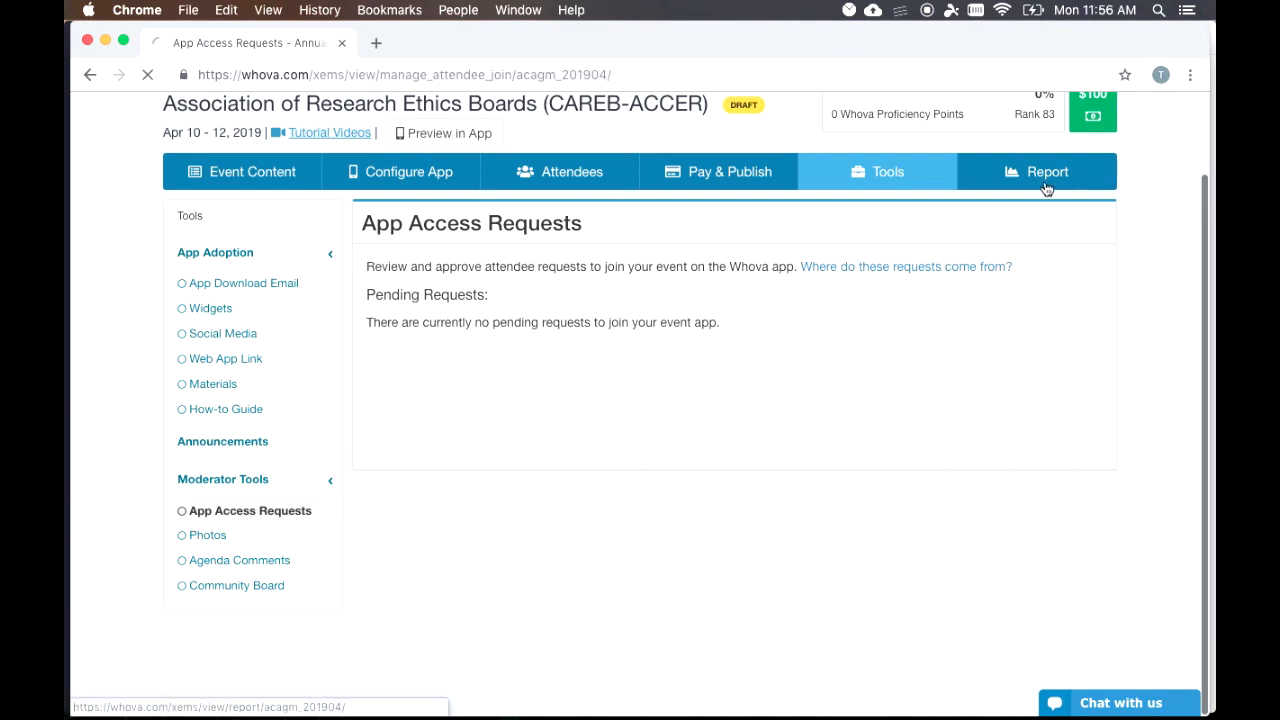
Step: View the Event Success Analytics & Reports page, then go back to Tools App Adoption
click(1047, 171)
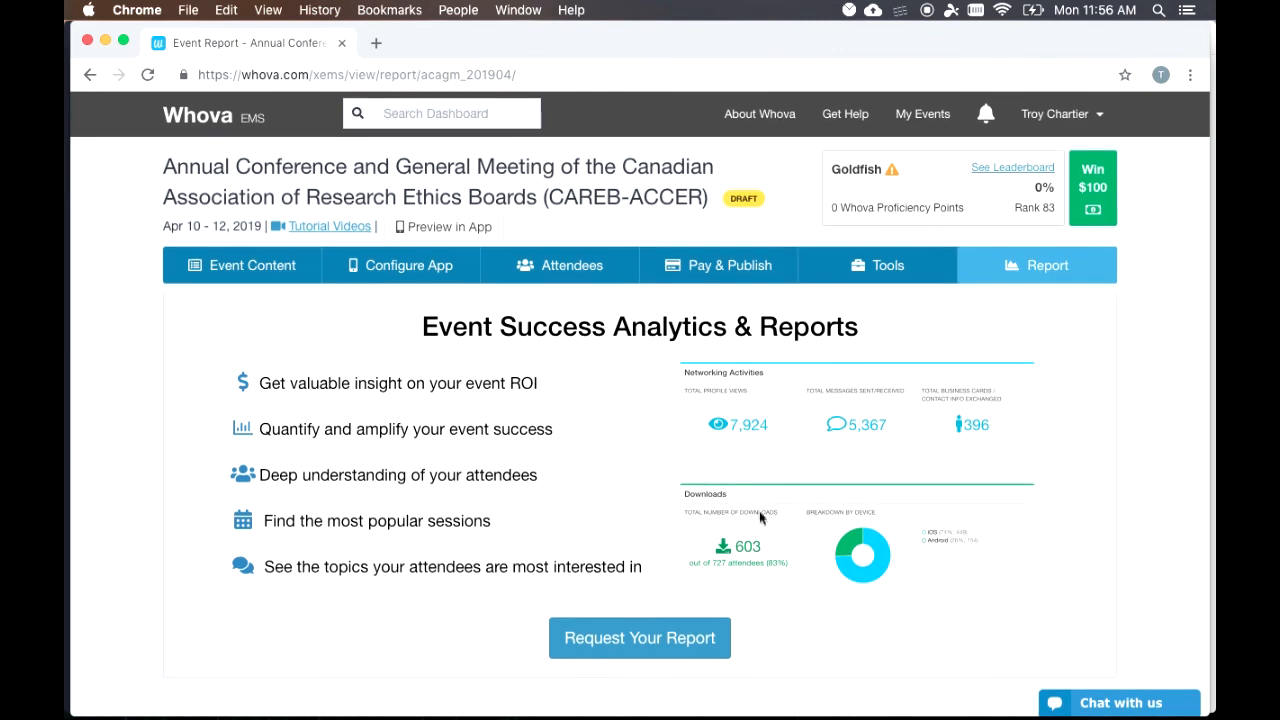
mouse_move(810, 573)
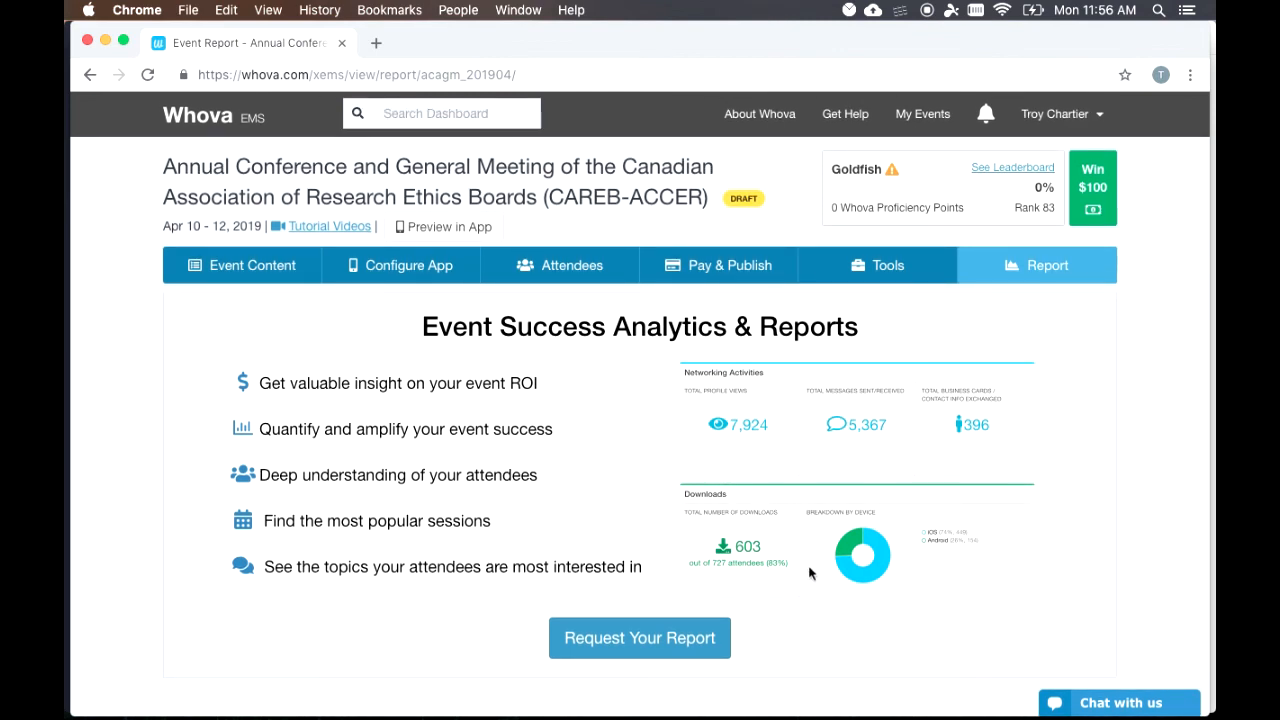
mouse_move(835, 430)
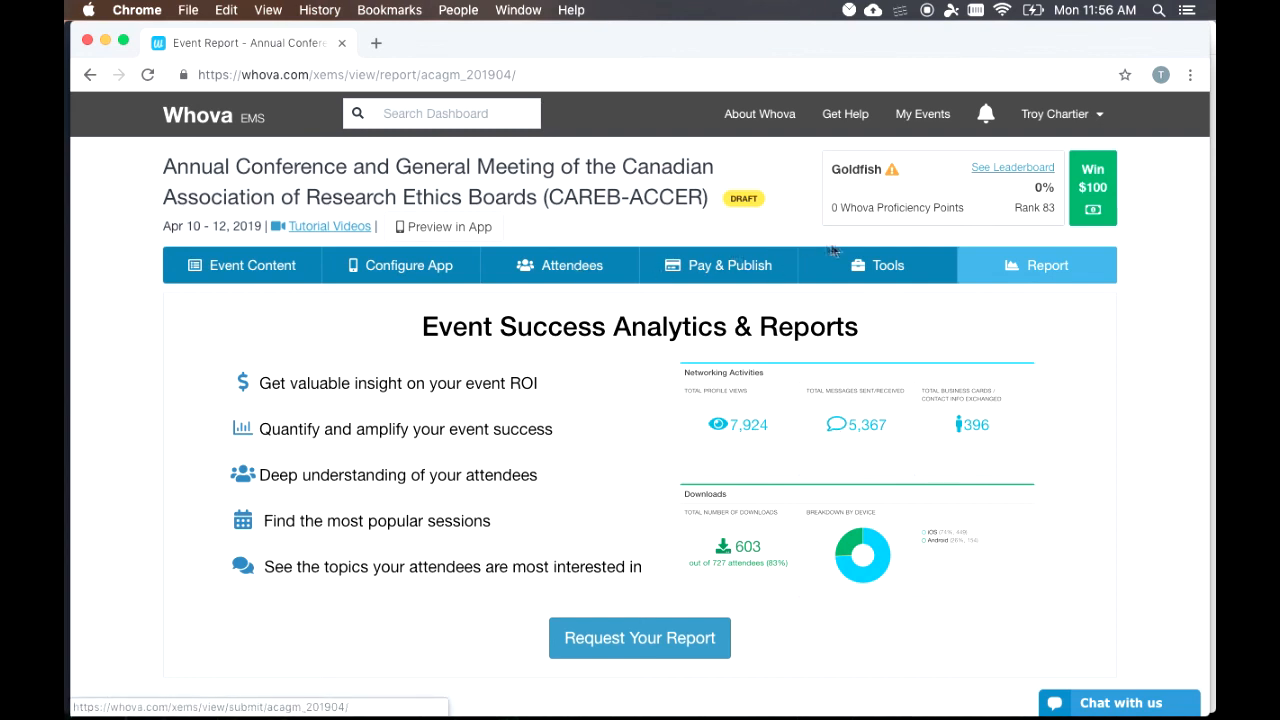
click(879, 265)
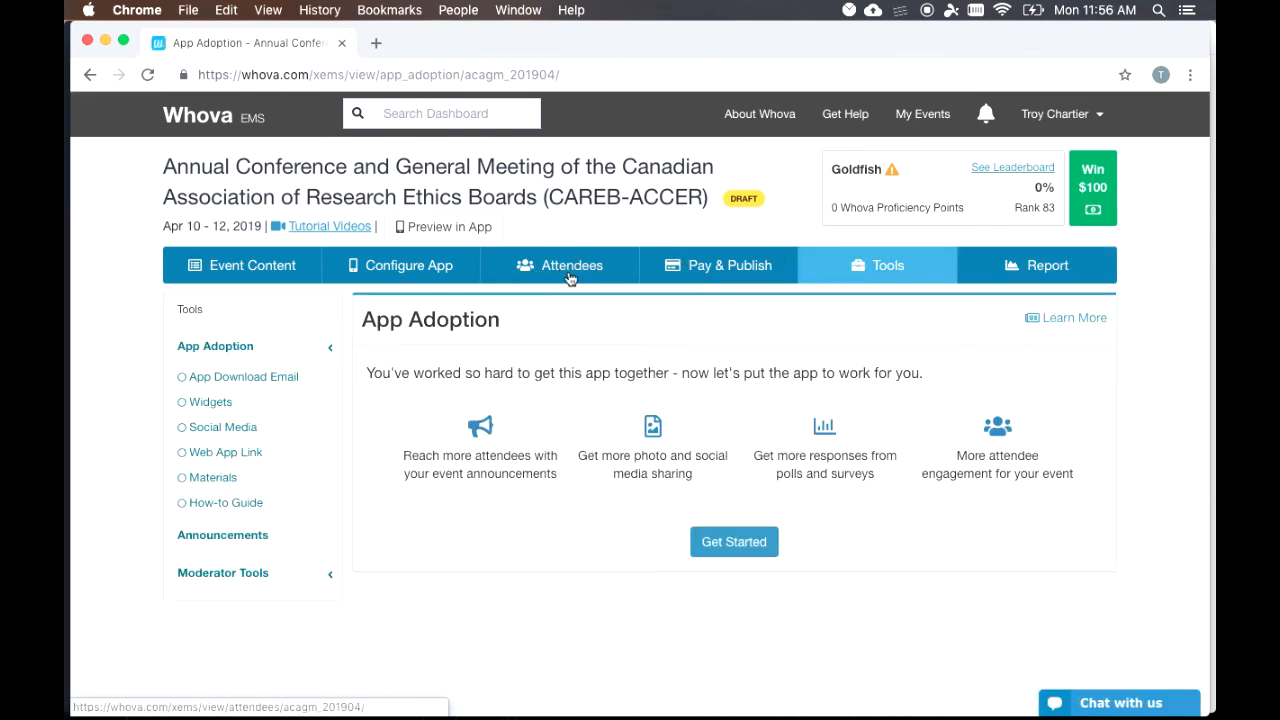
Step: View the Attendees and Name Badges pages, then scroll Basic Information to the description
click(560, 265)
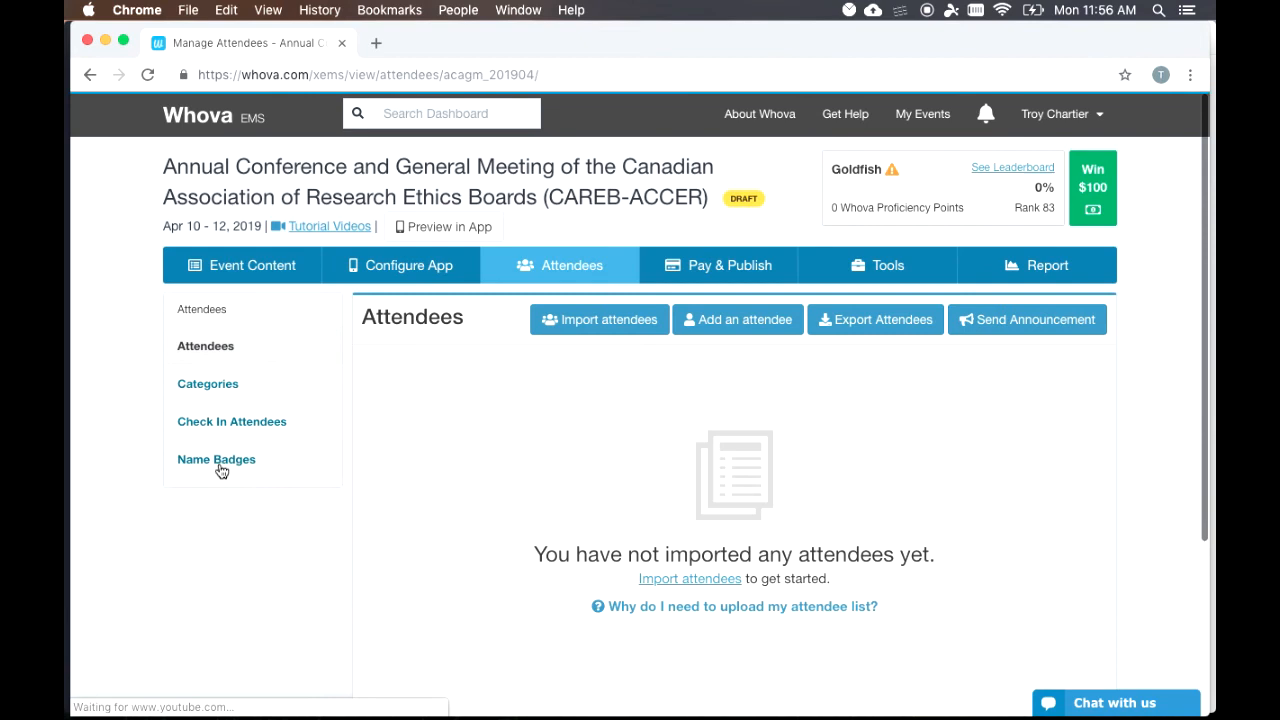
click(216, 459)
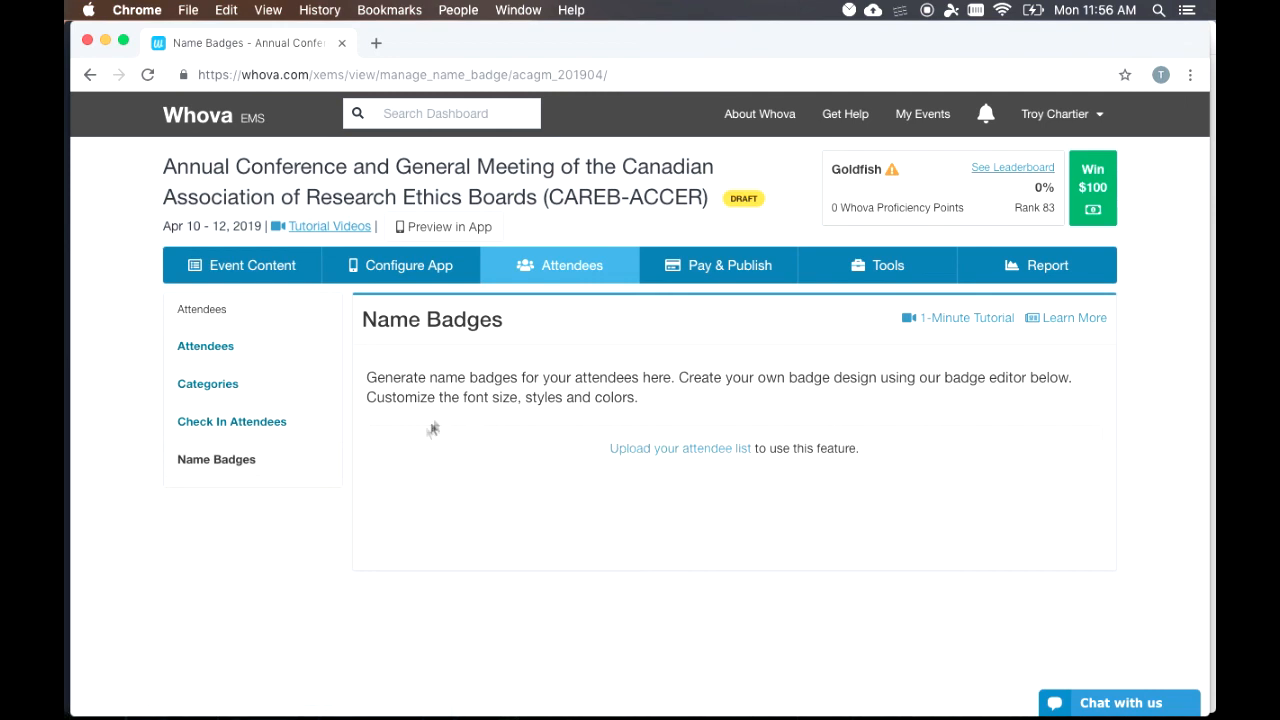
mouse_move(1043, 486)
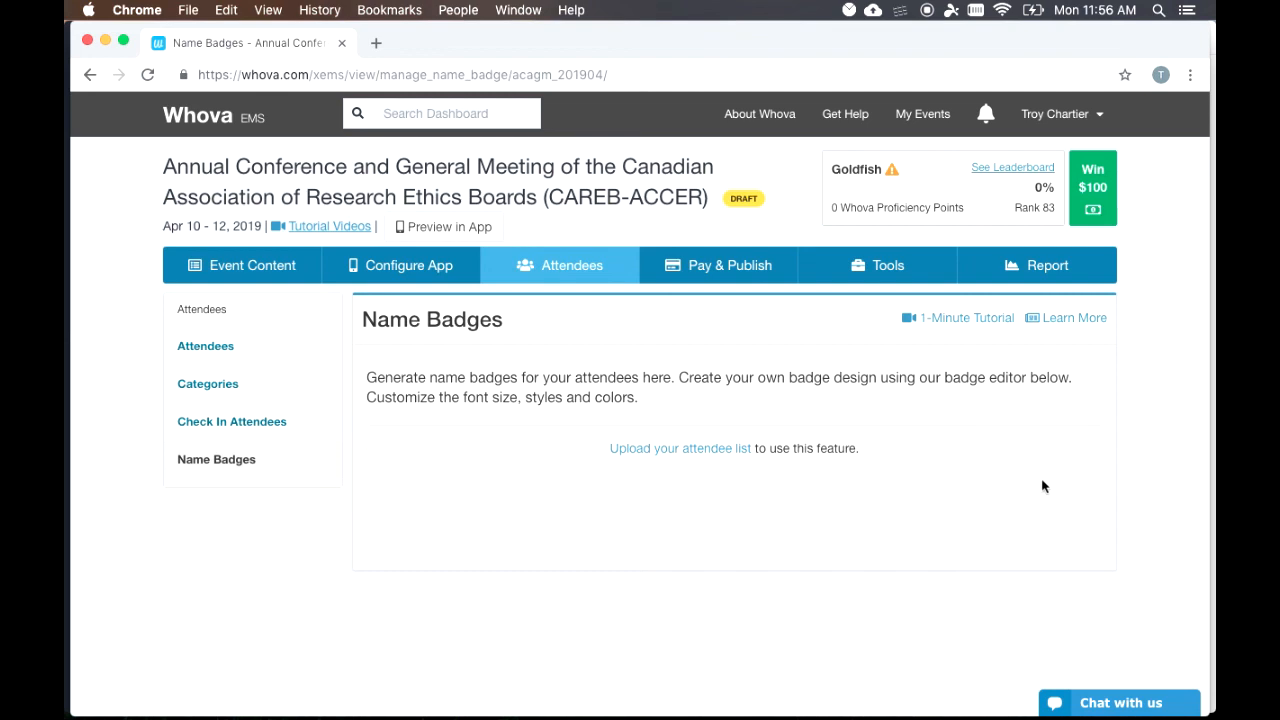
click(252, 265)
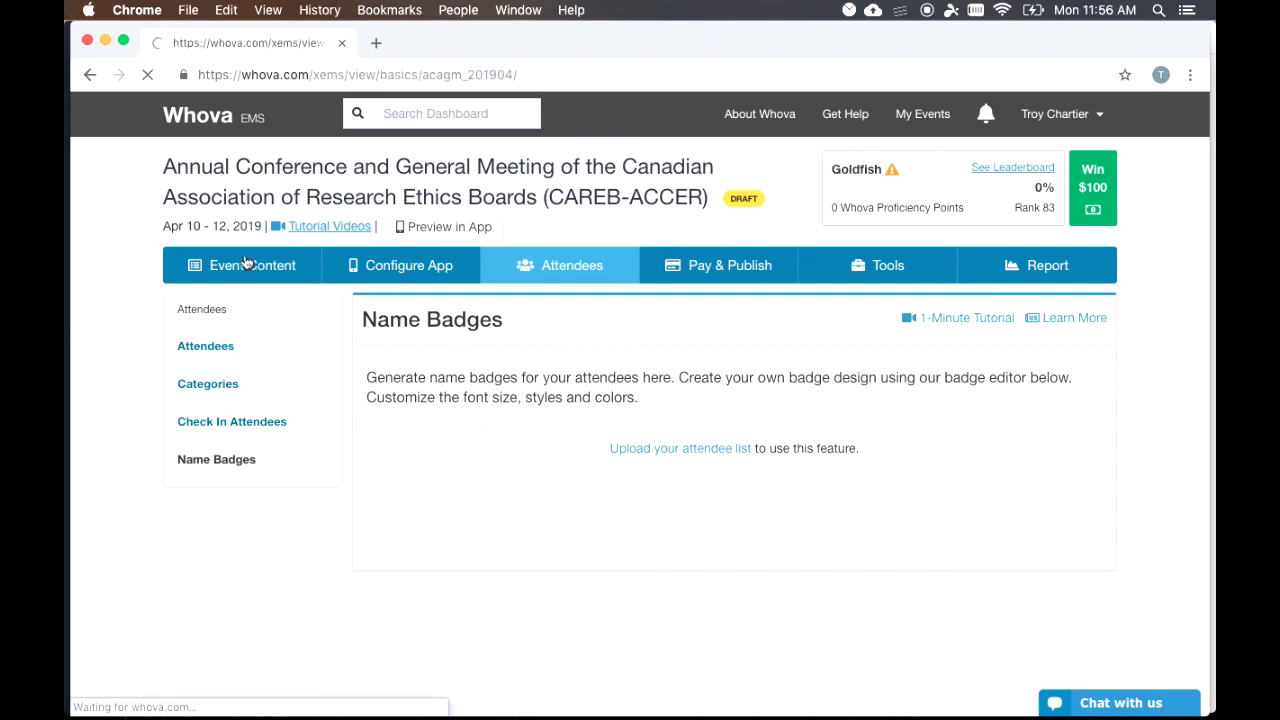
click(252, 265)
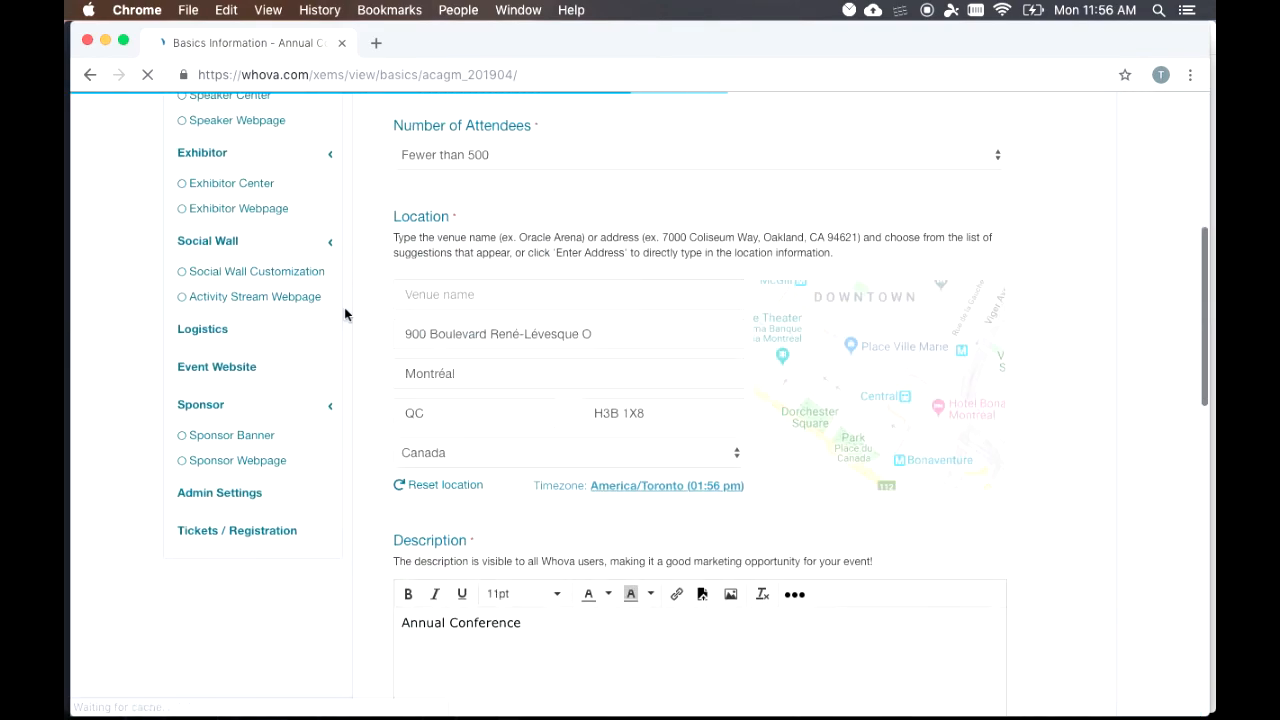
scroll(down, 3)
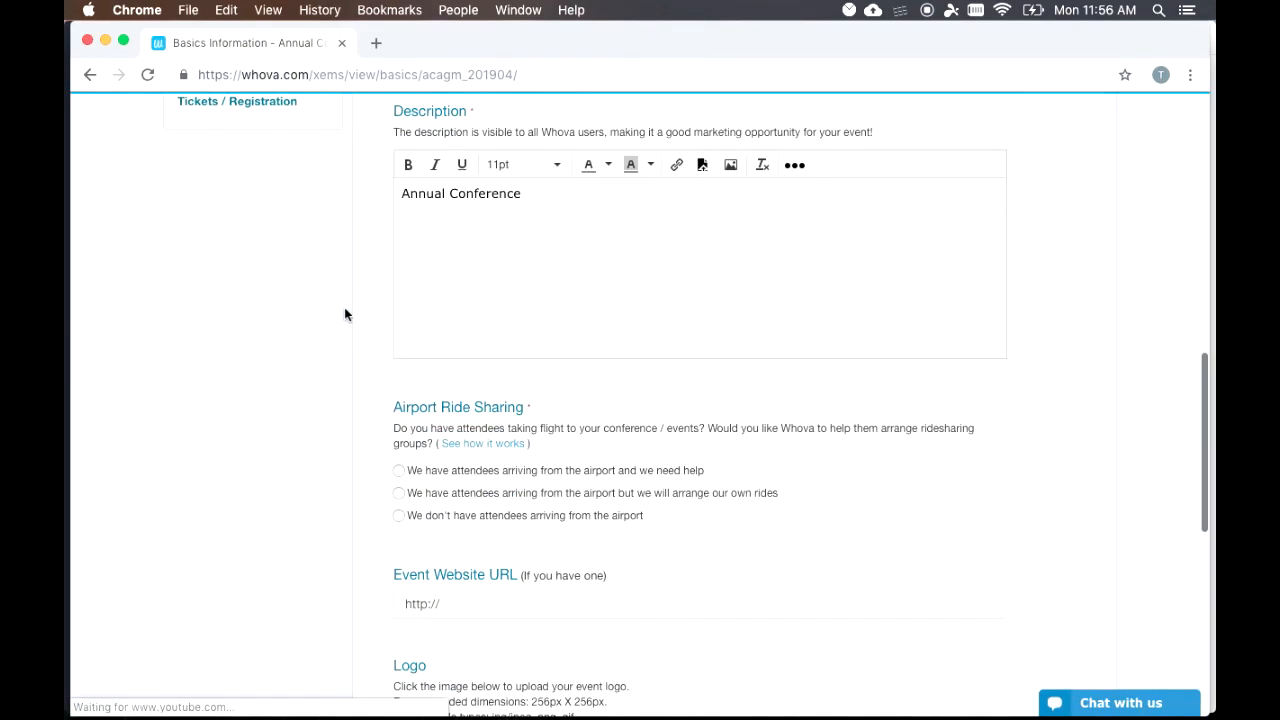